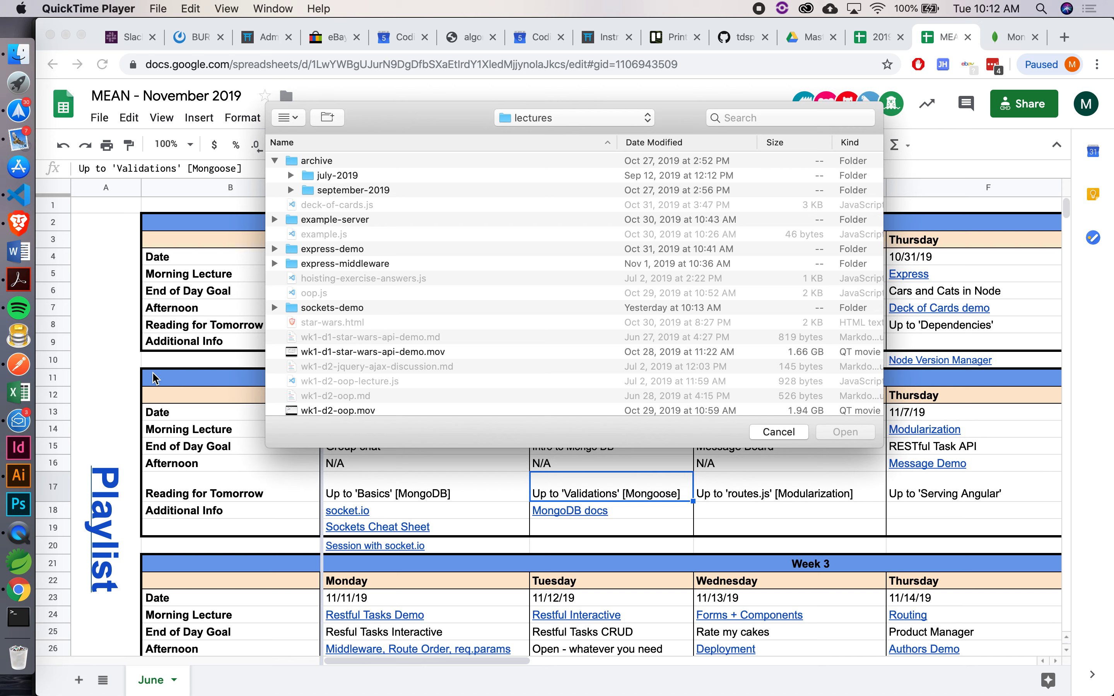
pyautogui.moveTo(261, 103)
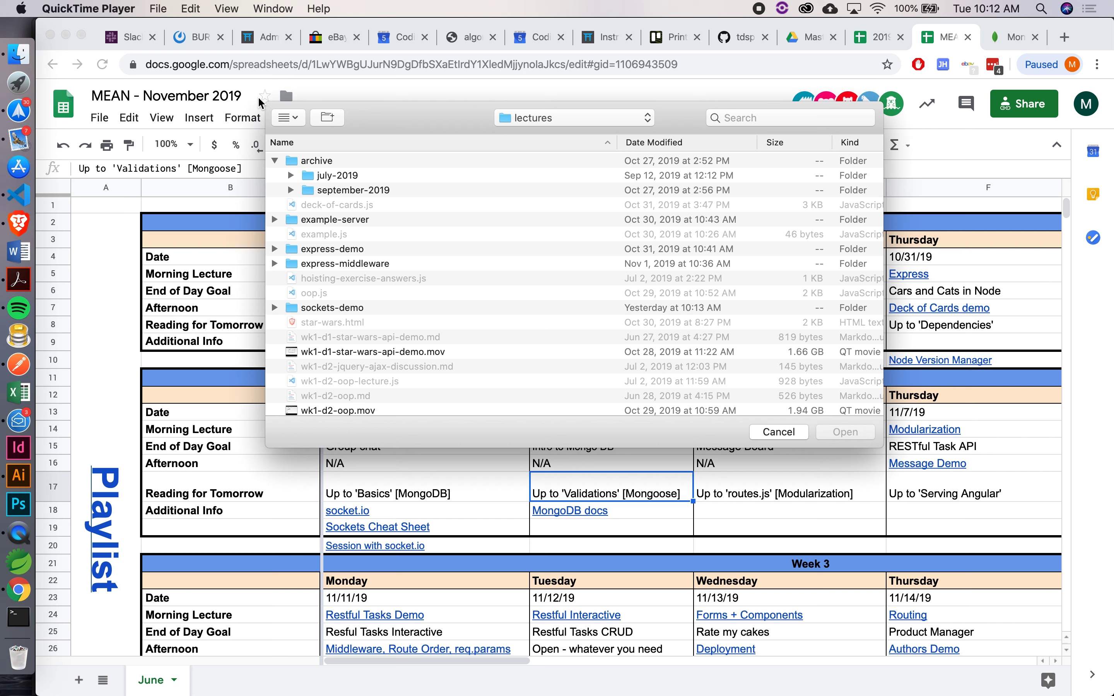
pyautogui.moveTo(405, 120)
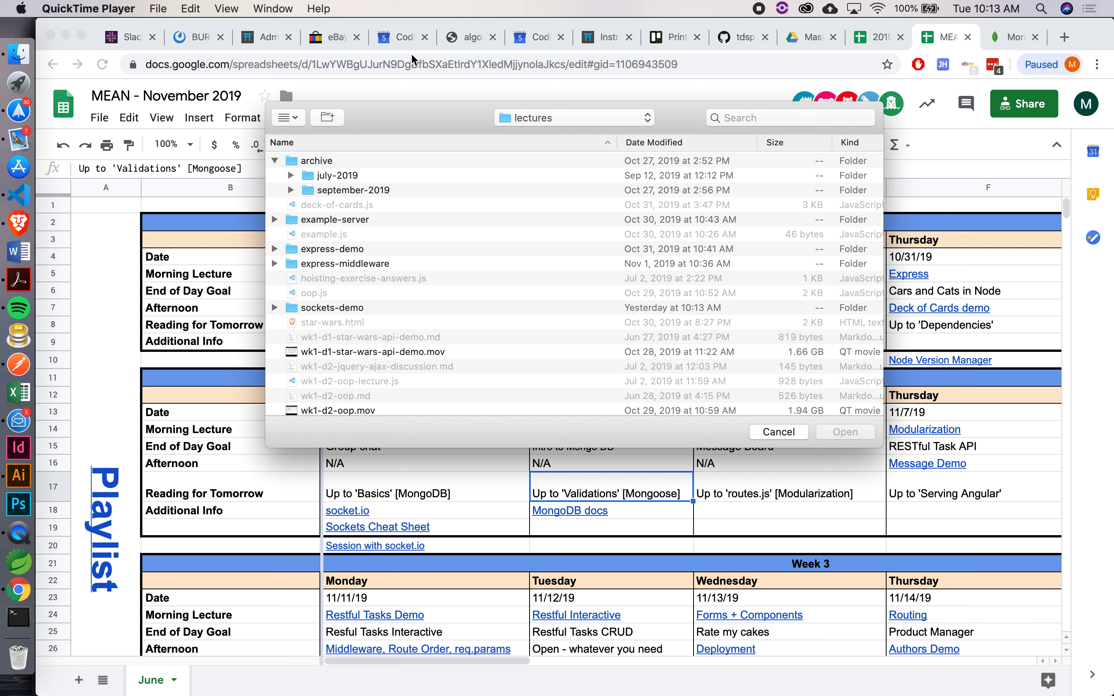
pyautogui.moveTo(425, 125)
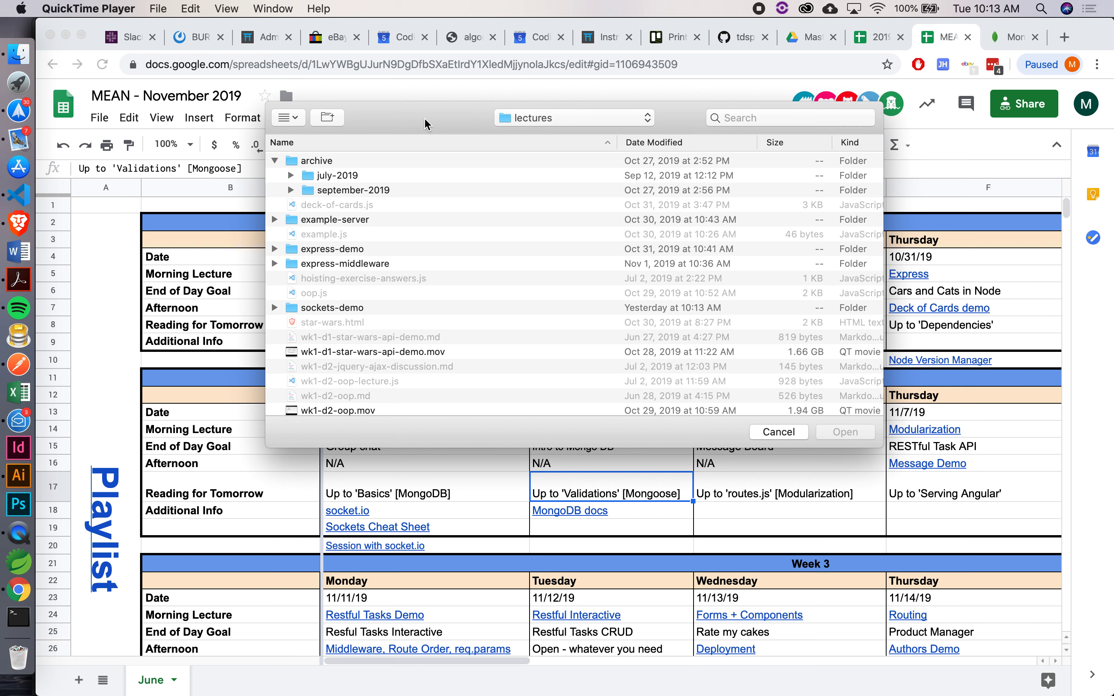
pyautogui.moveTo(380, 115)
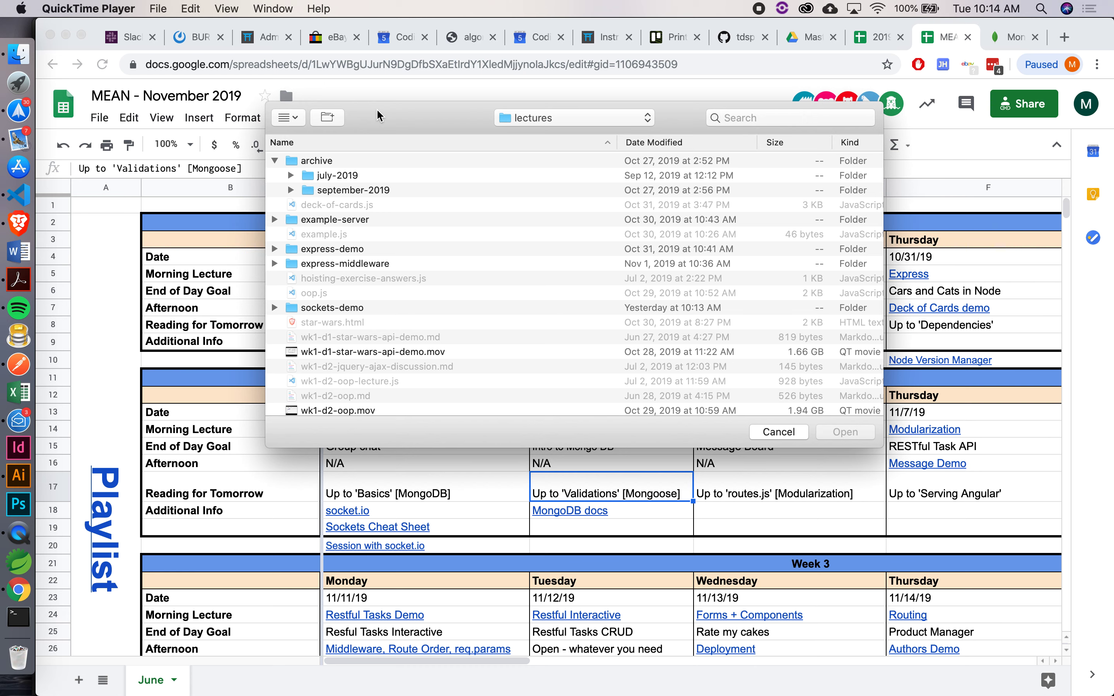
# - Bring up the MongoDB Docs in Chrome and browse the Getting Started guide
pyautogui.click(18, 196)
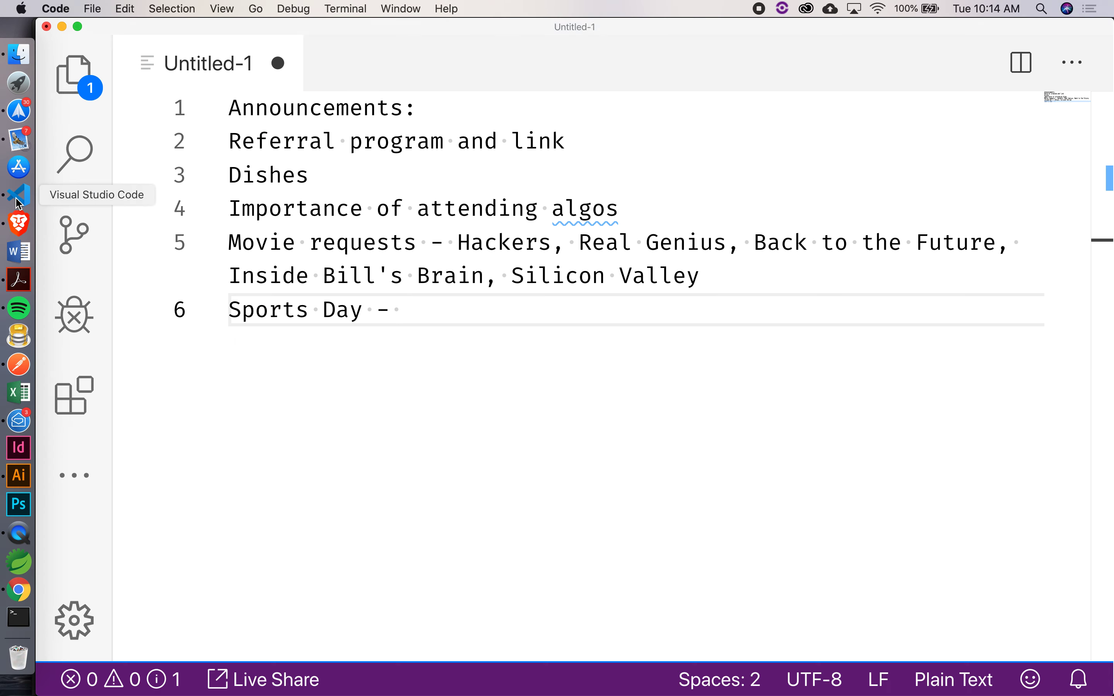
pyautogui.moveTo(18, 590)
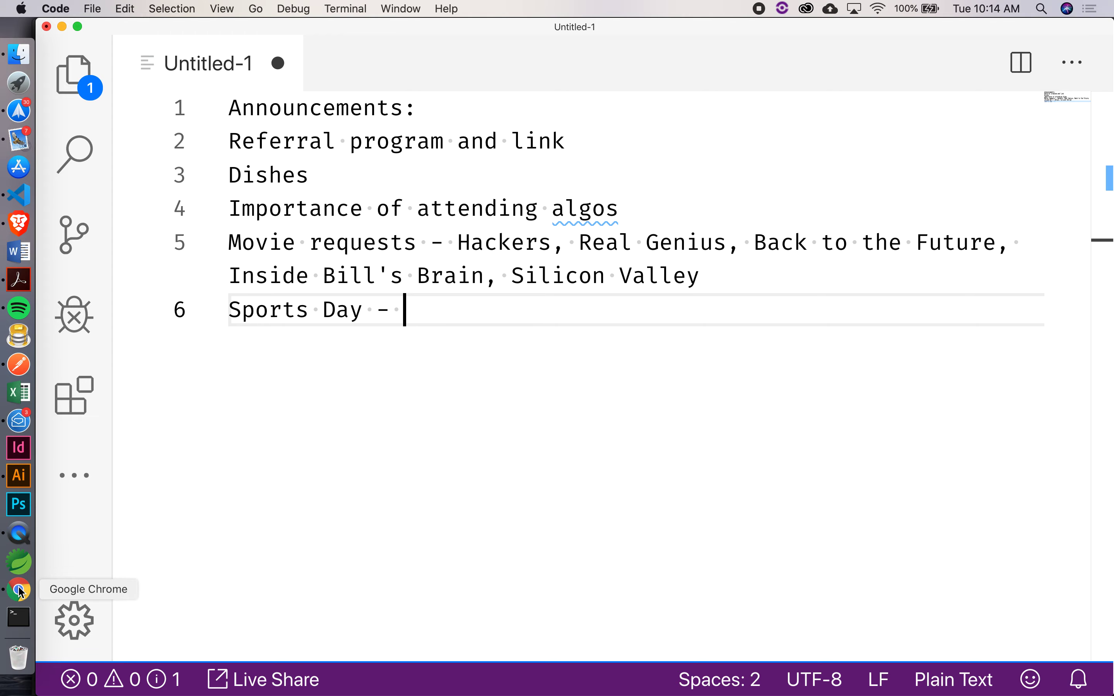
pyautogui.click(17, 591)
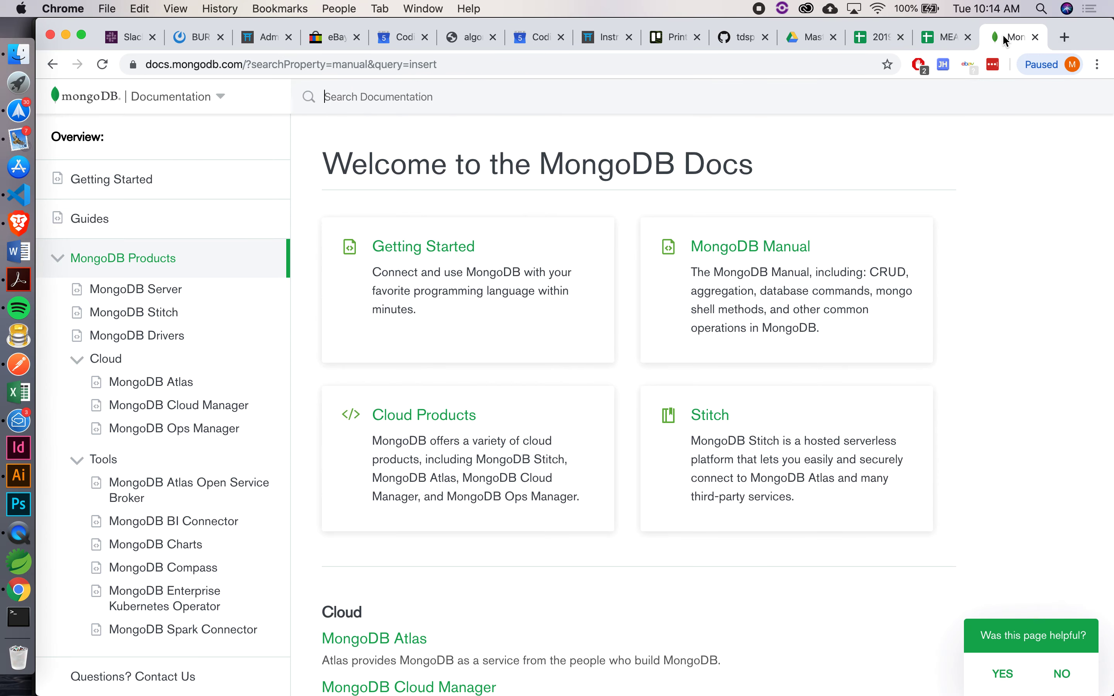
pyautogui.moveTo(434, 258)
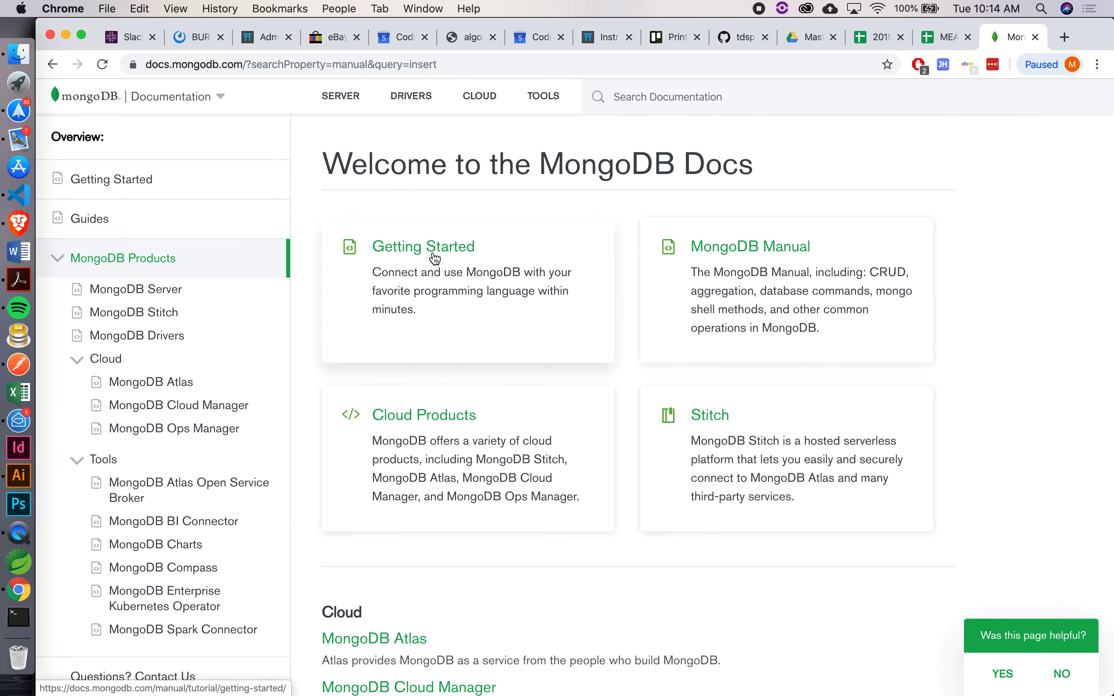
pyautogui.click(422, 247)
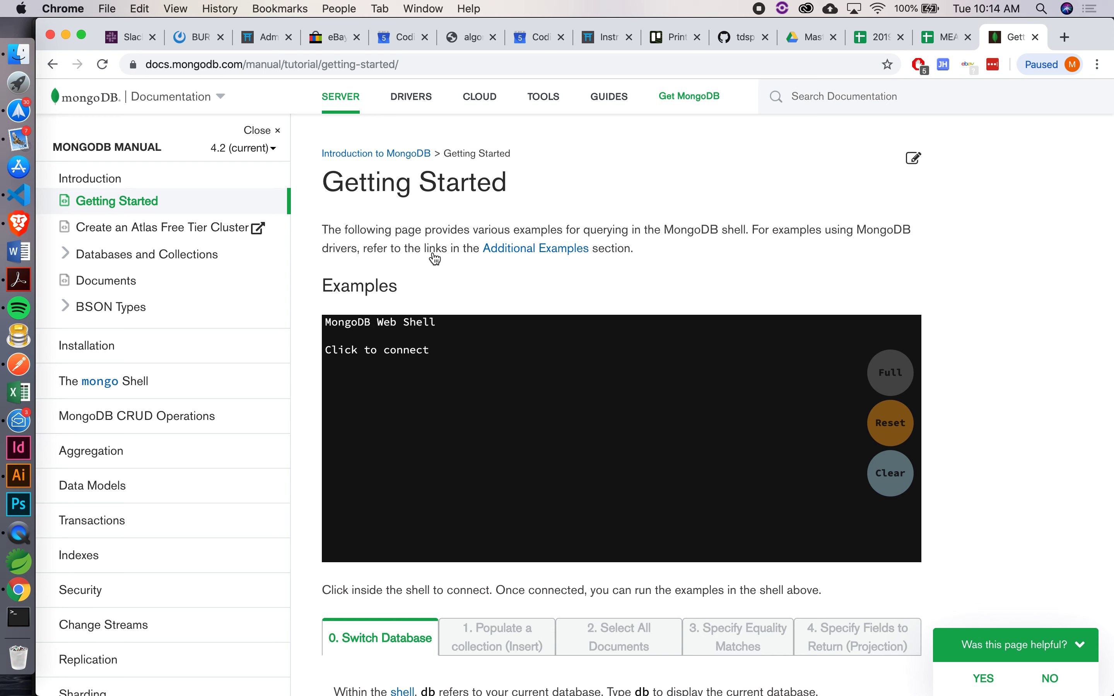
pyautogui.scroll(-3)
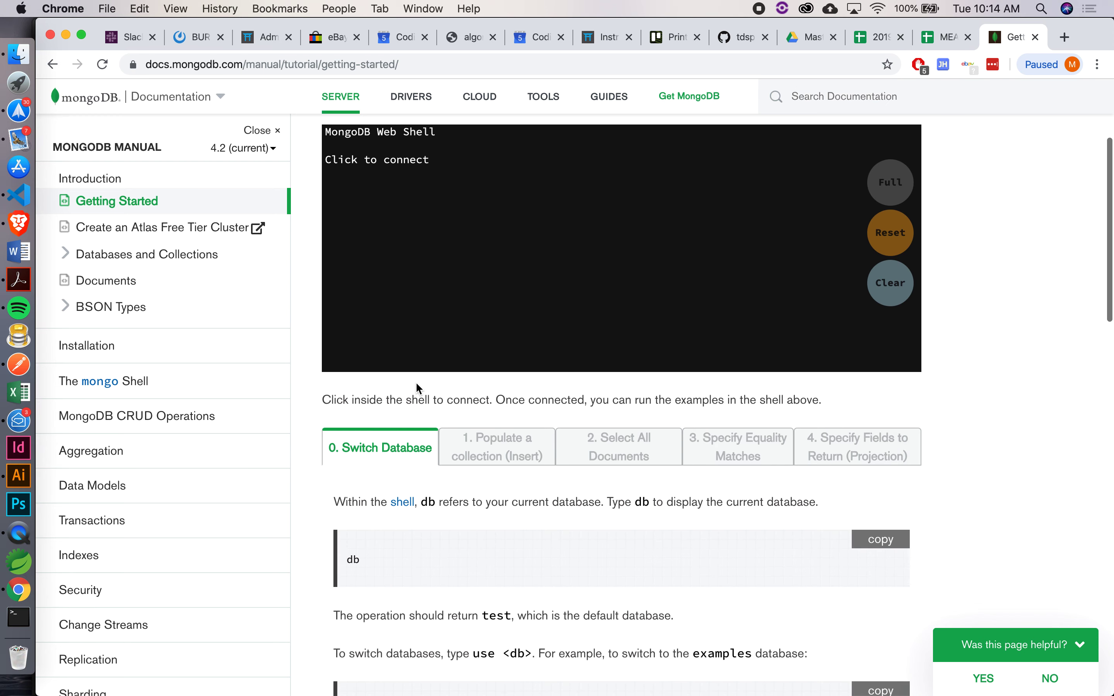
pyautogui.scroll(3)
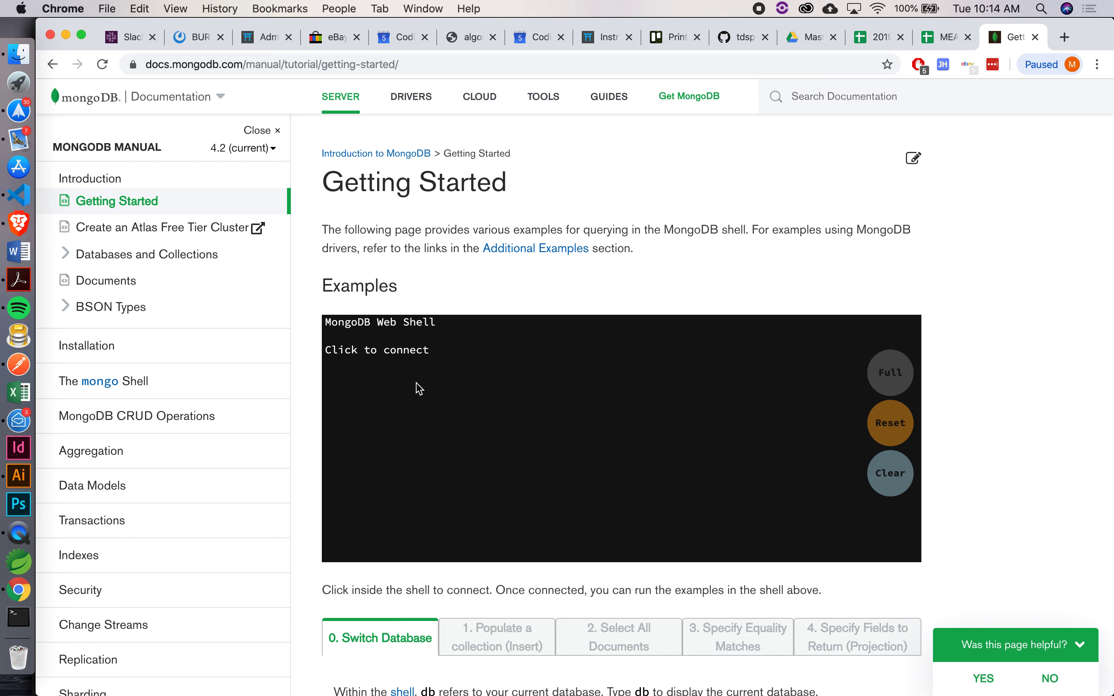
pyautogui.scroll(-3)
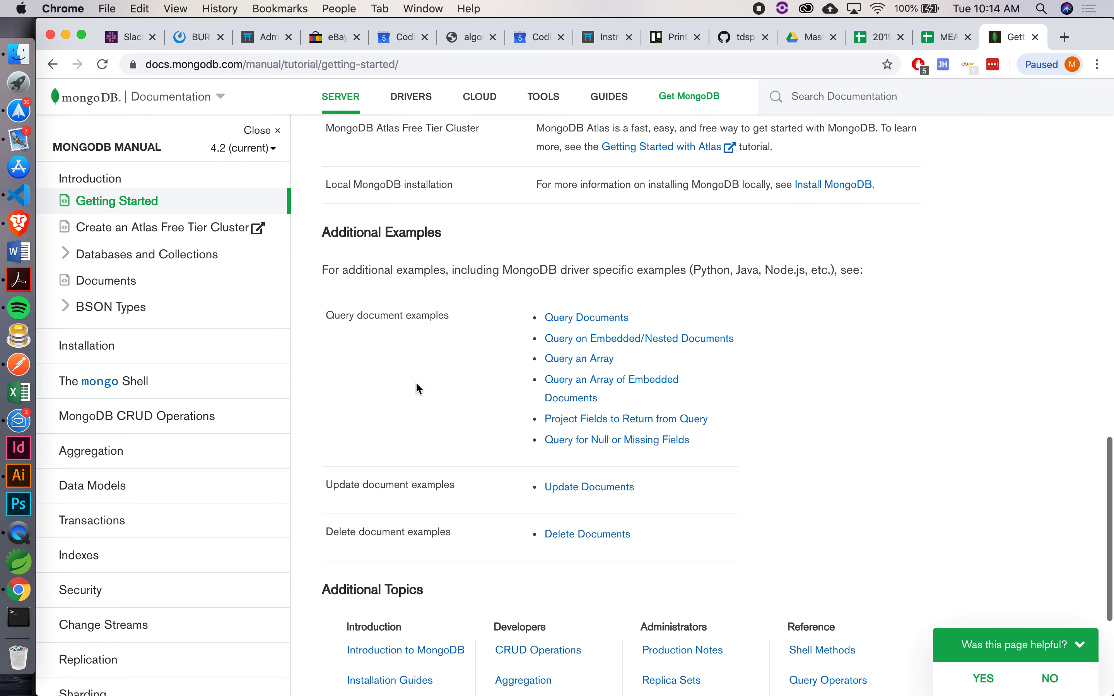
pyautogui.scroll(3)
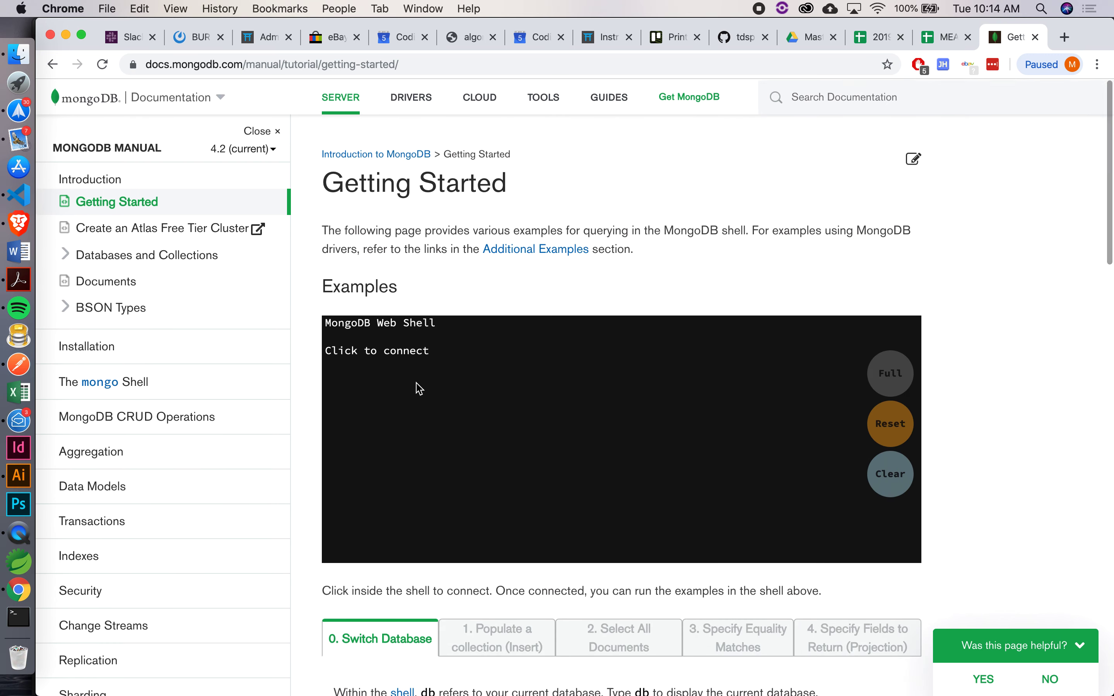
pyautogui.moveTo(105, 281)
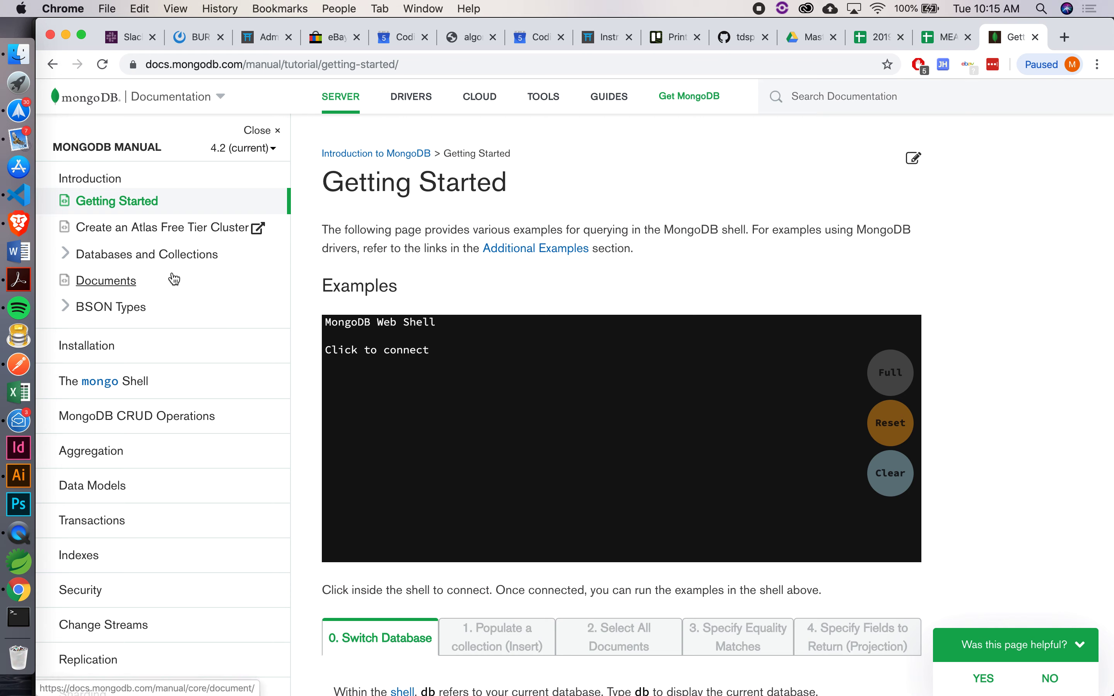
# - Go to the Installation section and choose the Install MongoDB Enterprise on macOS guide
pyautogui.click(86, 345)
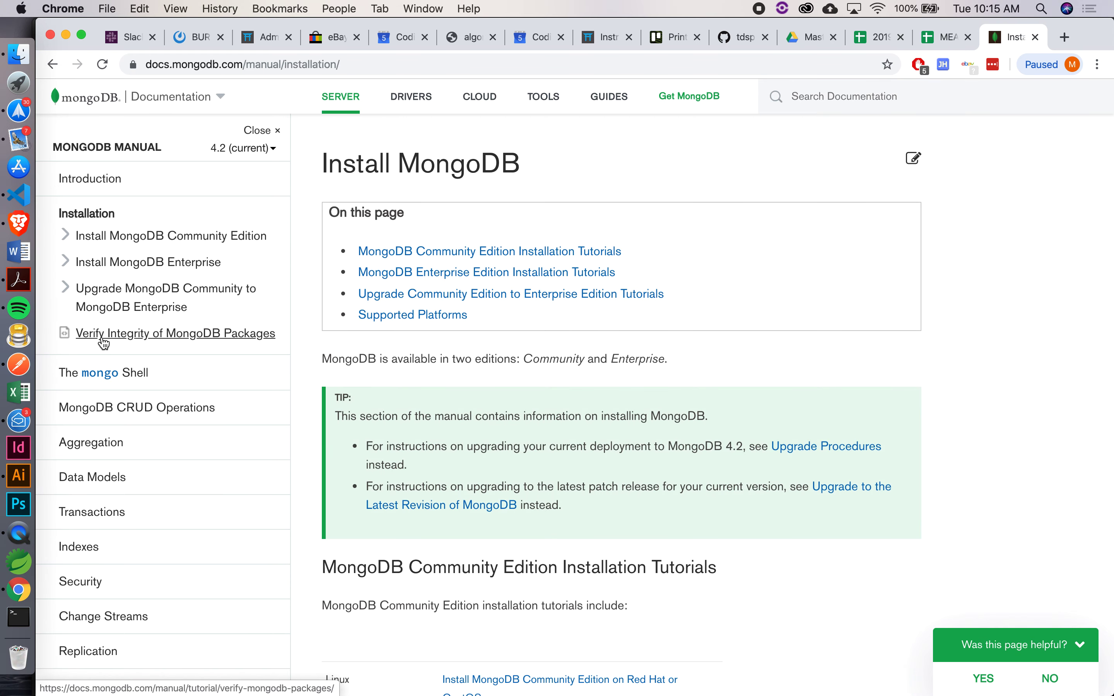
pyautogui.scroll(-3)
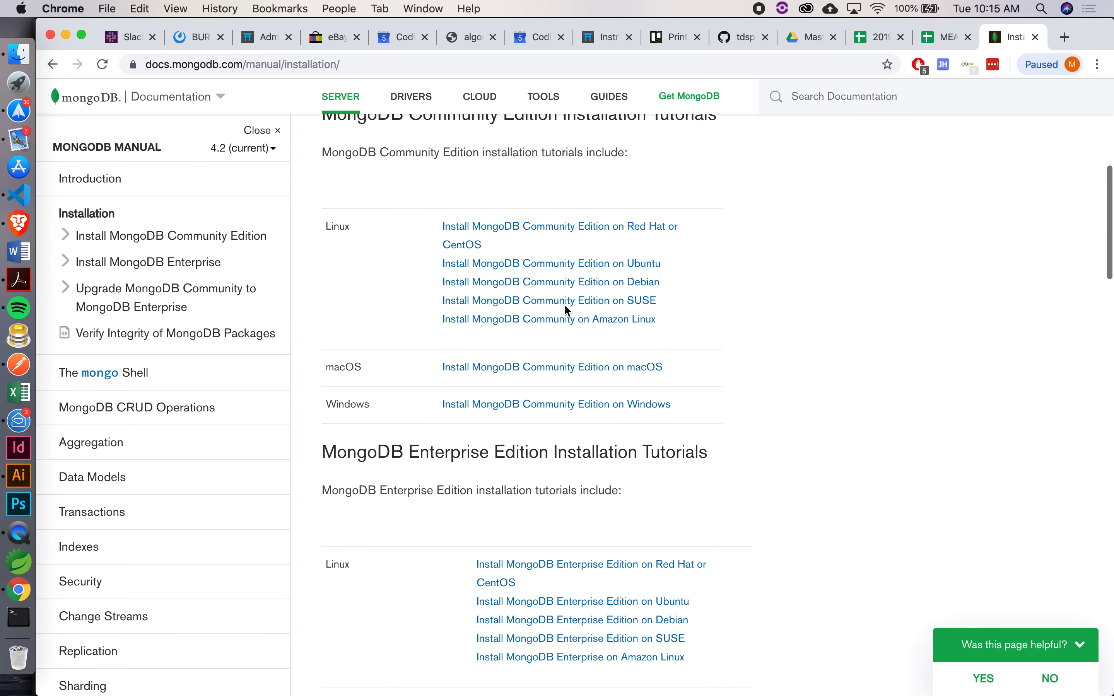
pyautogui.scroll(-3)
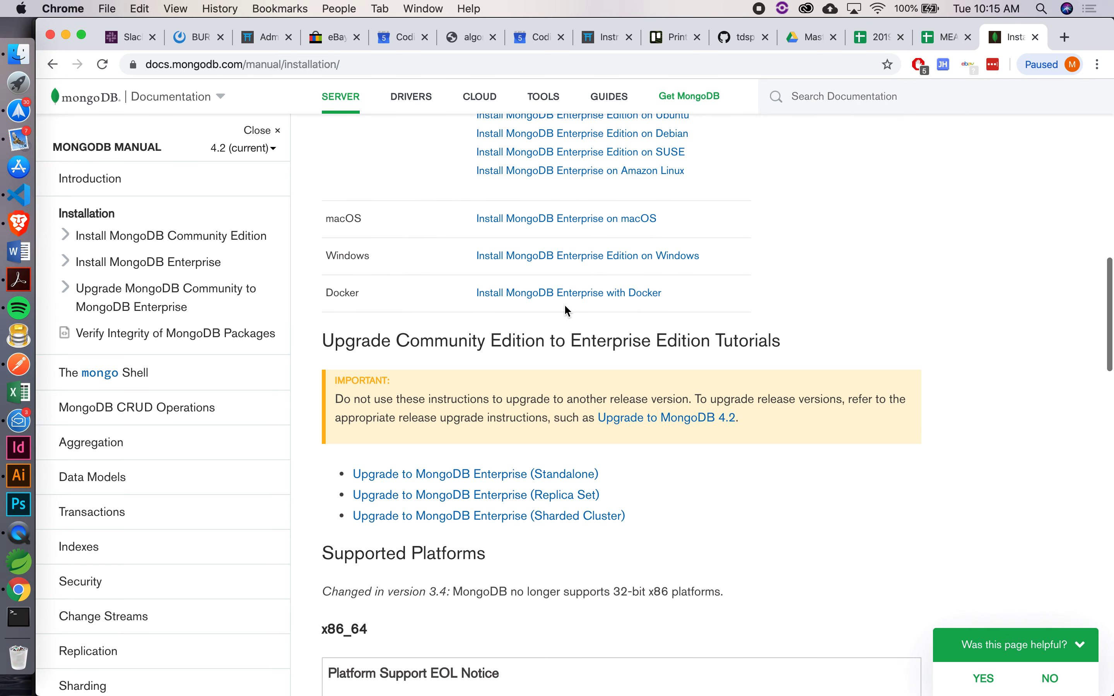
pyautogui.scroll(3)
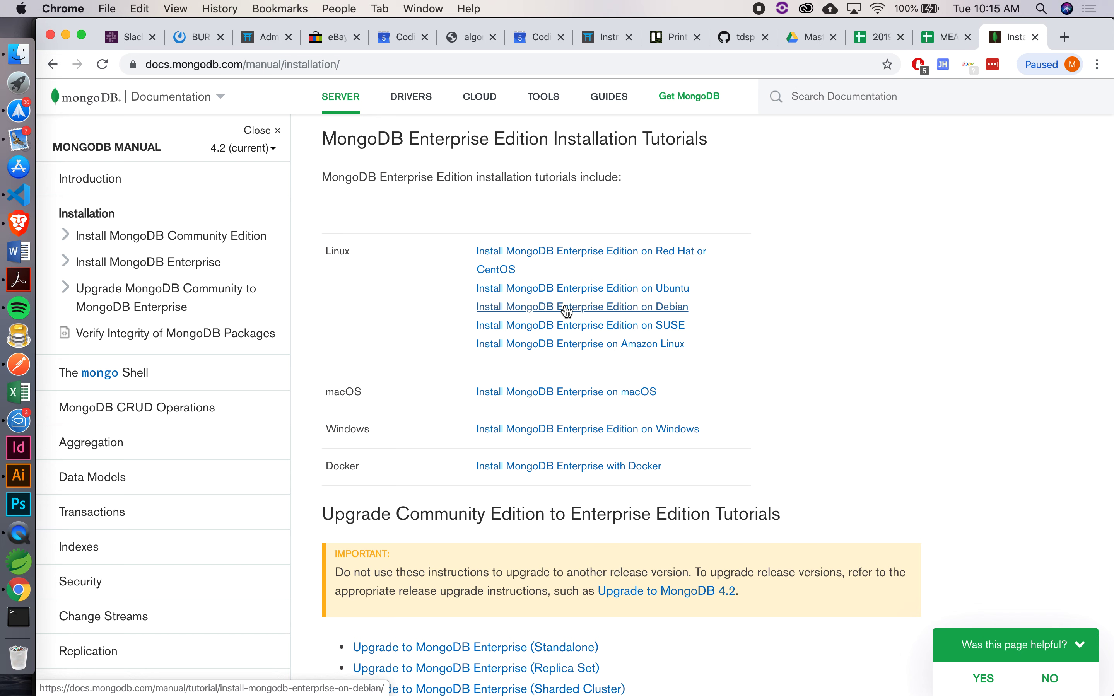
pyautogui.click(566, 392)
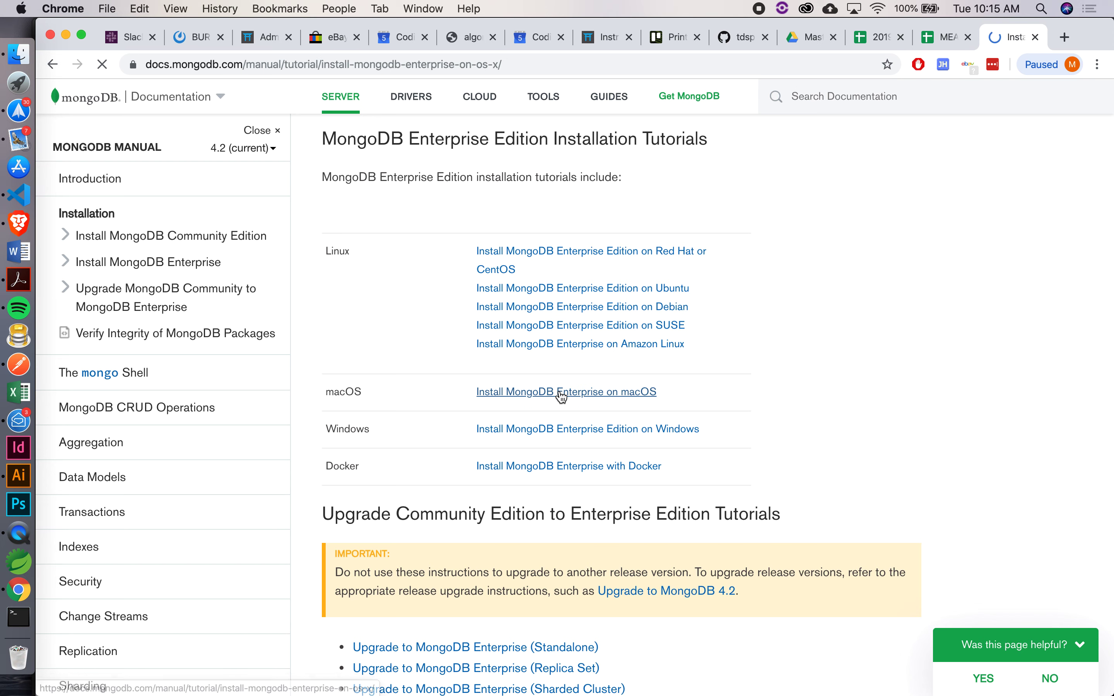
pyautogui.click(566, 392)
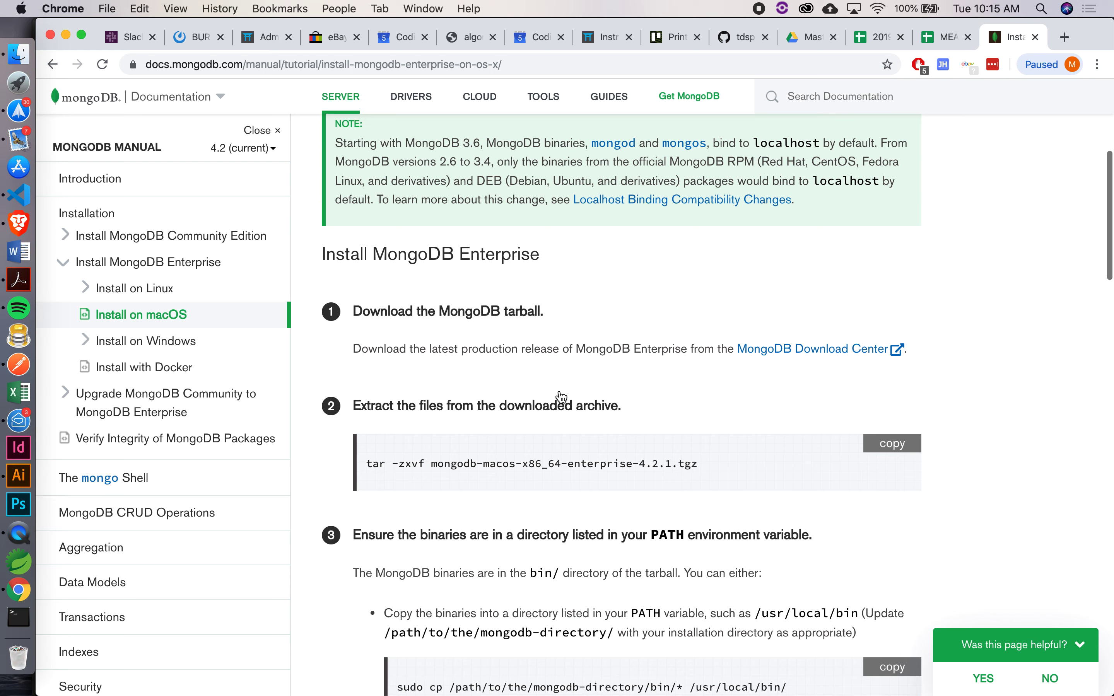
# - Review the guide down to the Run MongoDB Enterprise steps for starting and verifying mongod
pyautogui.scroll(-3)
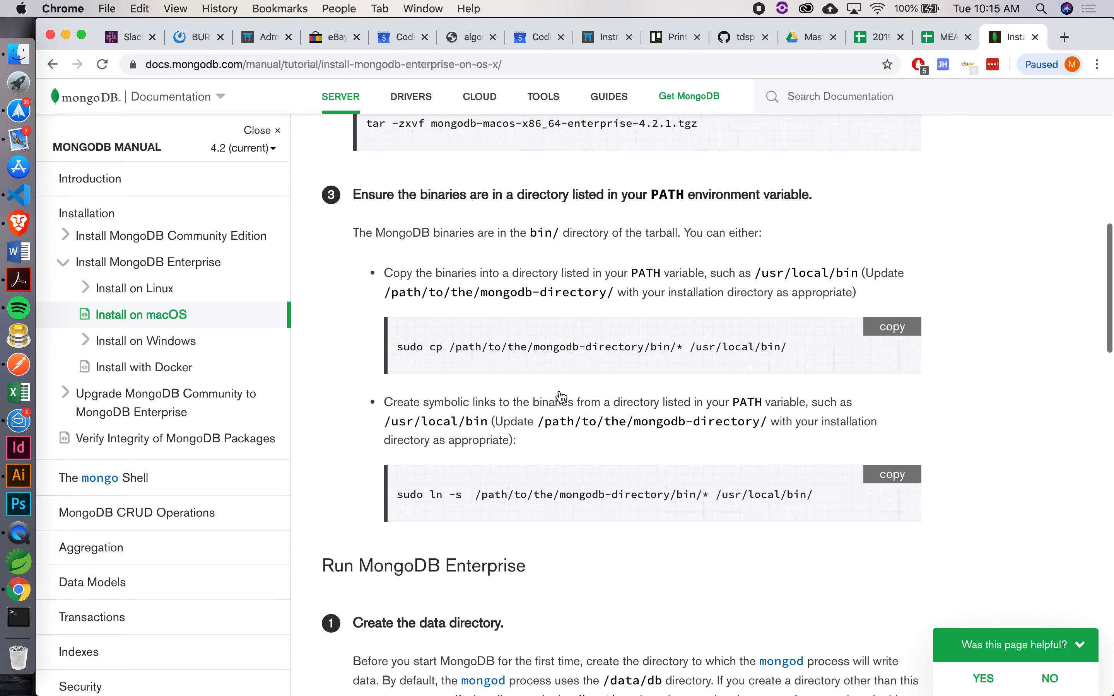
pyautogui.scroll(-3)
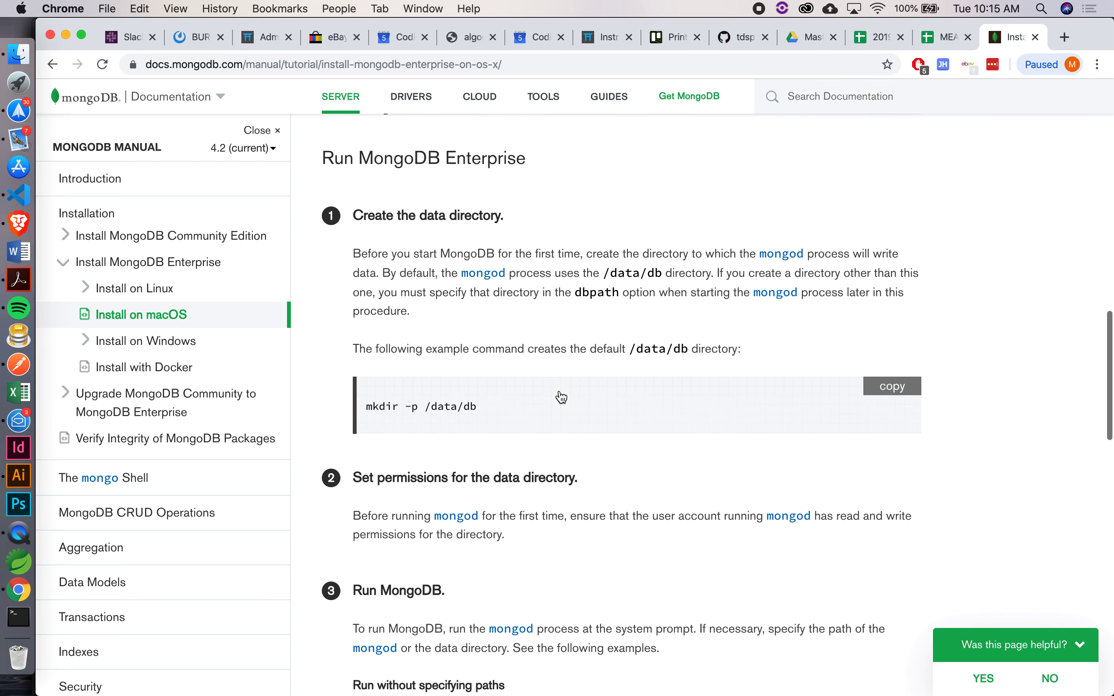
pyautogui.scroll(-3)
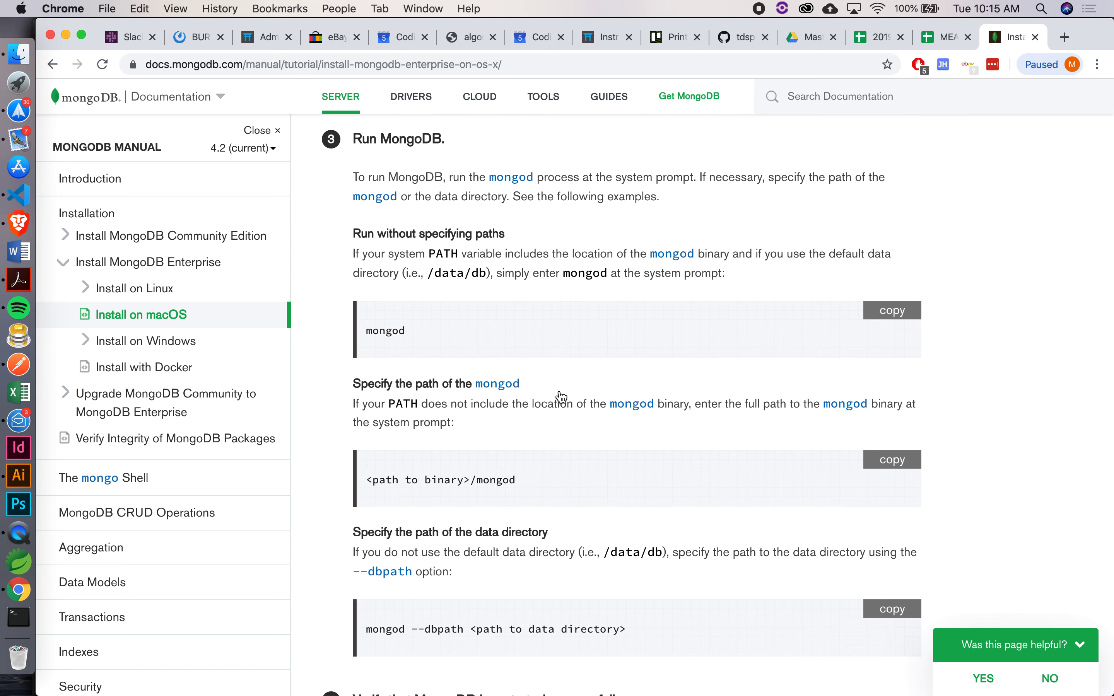
pyautogui.scroll(3)
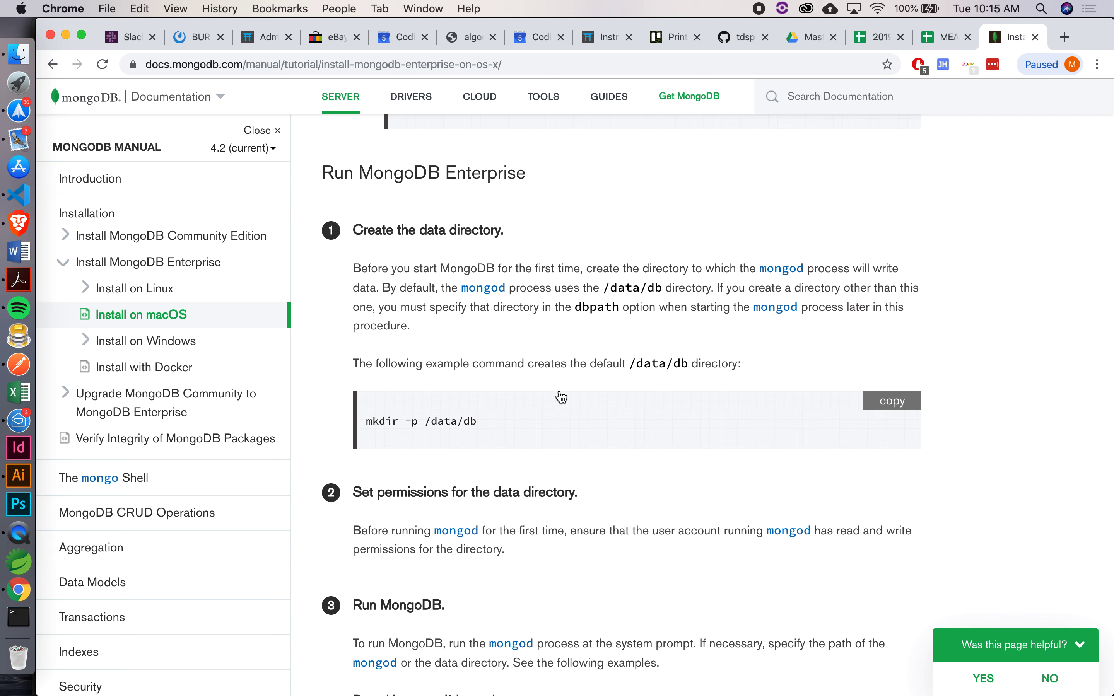
pyautogui.moveTo(503, 219)
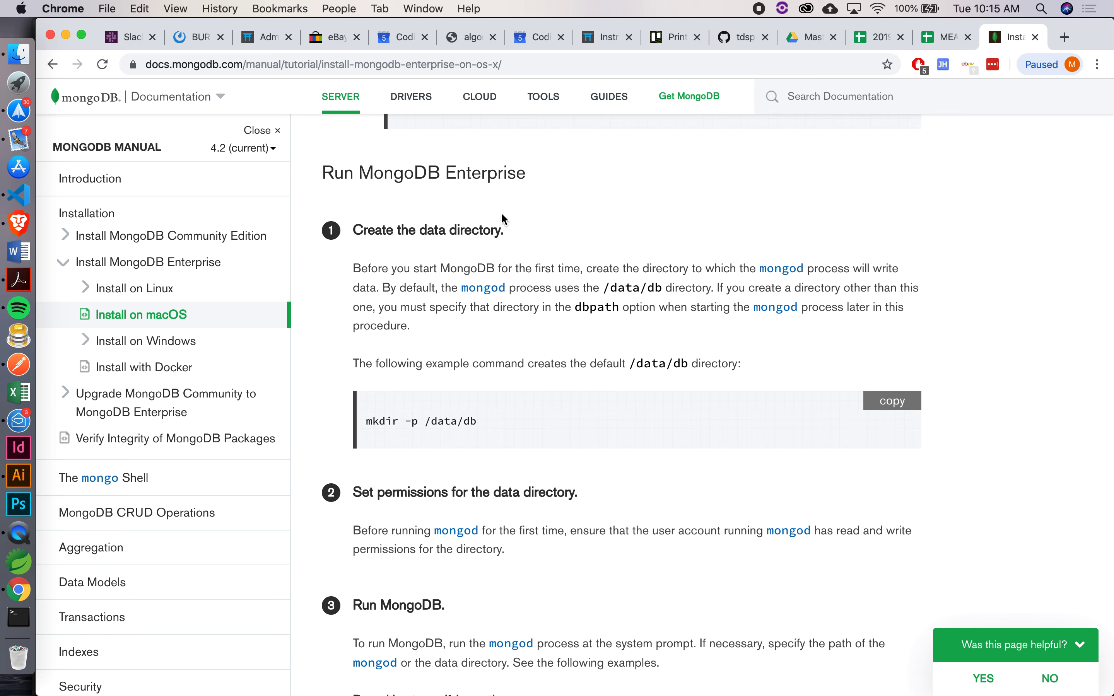
pyautogui.moveTo(533, 173)
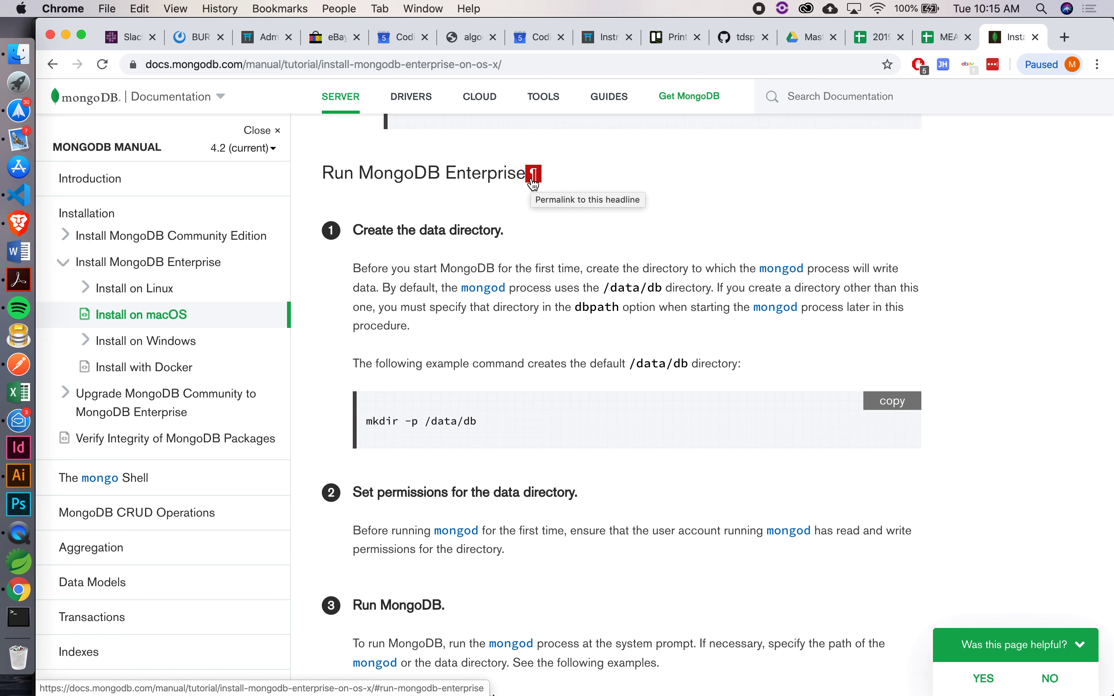
pyautogui.moveTo(483, 364)
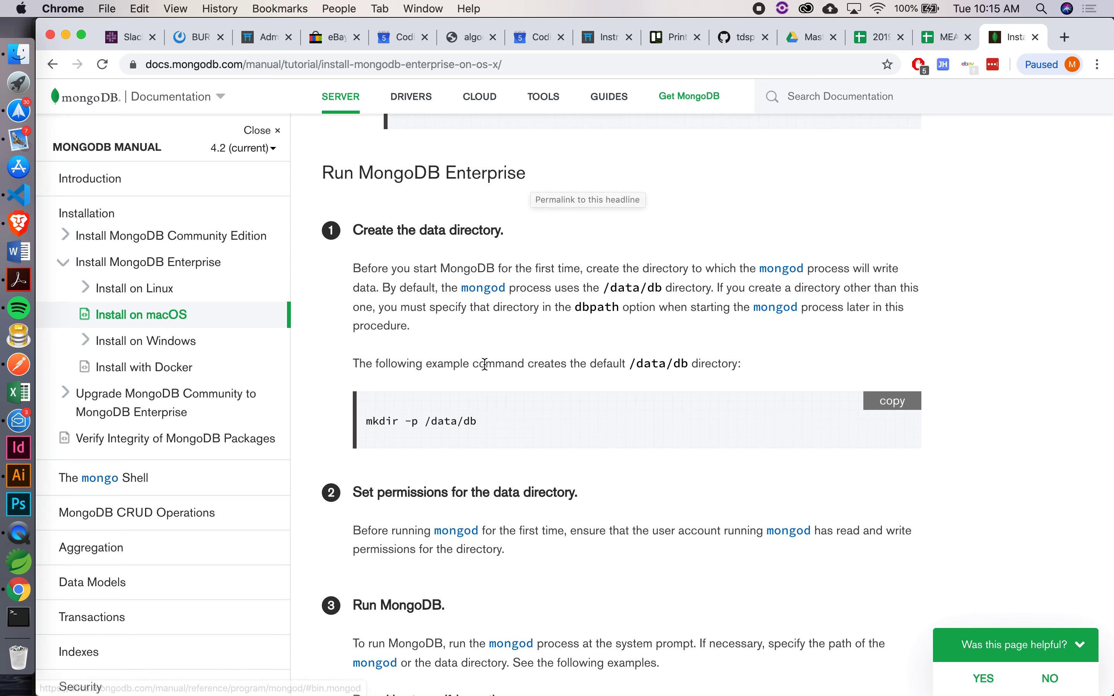
pyautogui.scroll(-3)
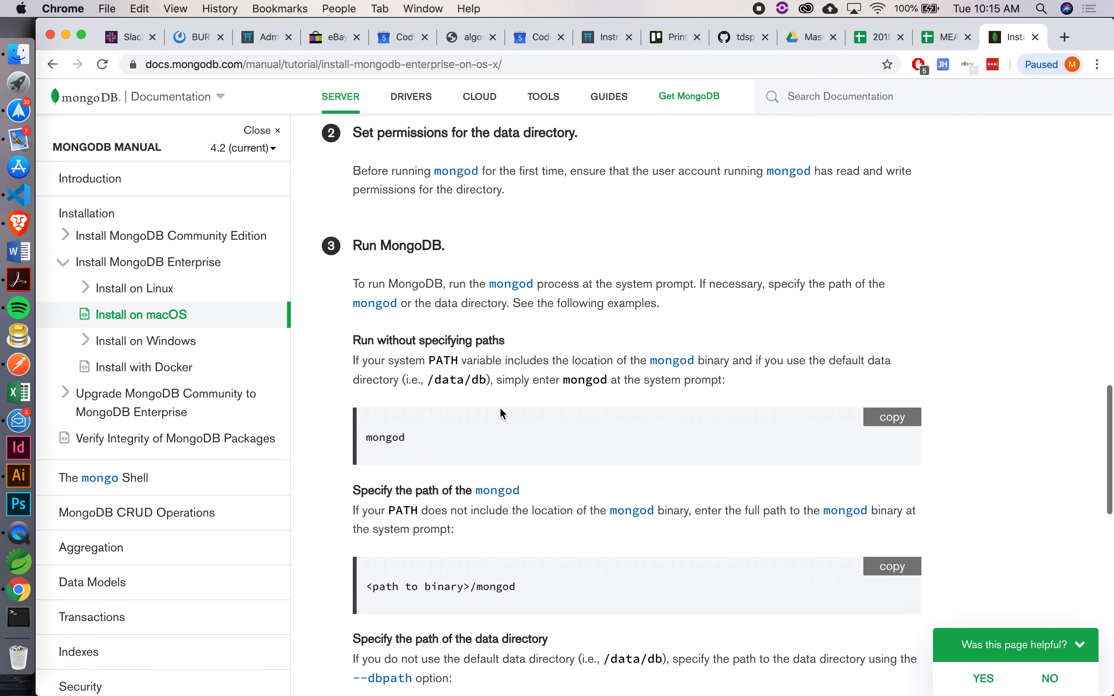
pyautogui.scroll(-3)
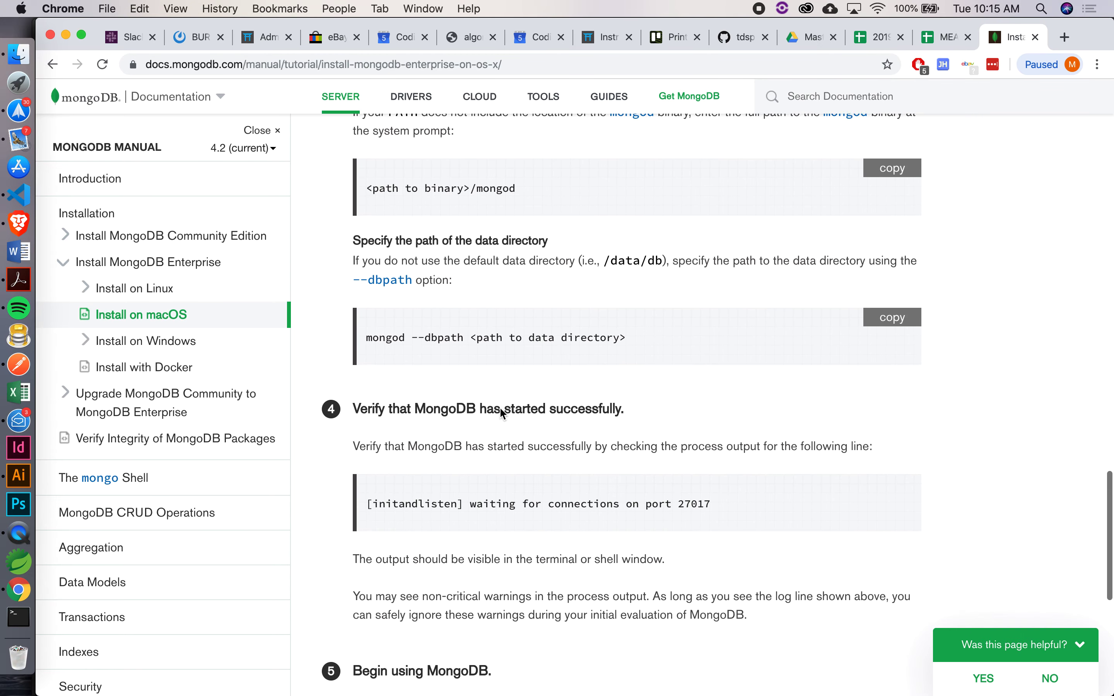
pyautogui.scroll(-3)
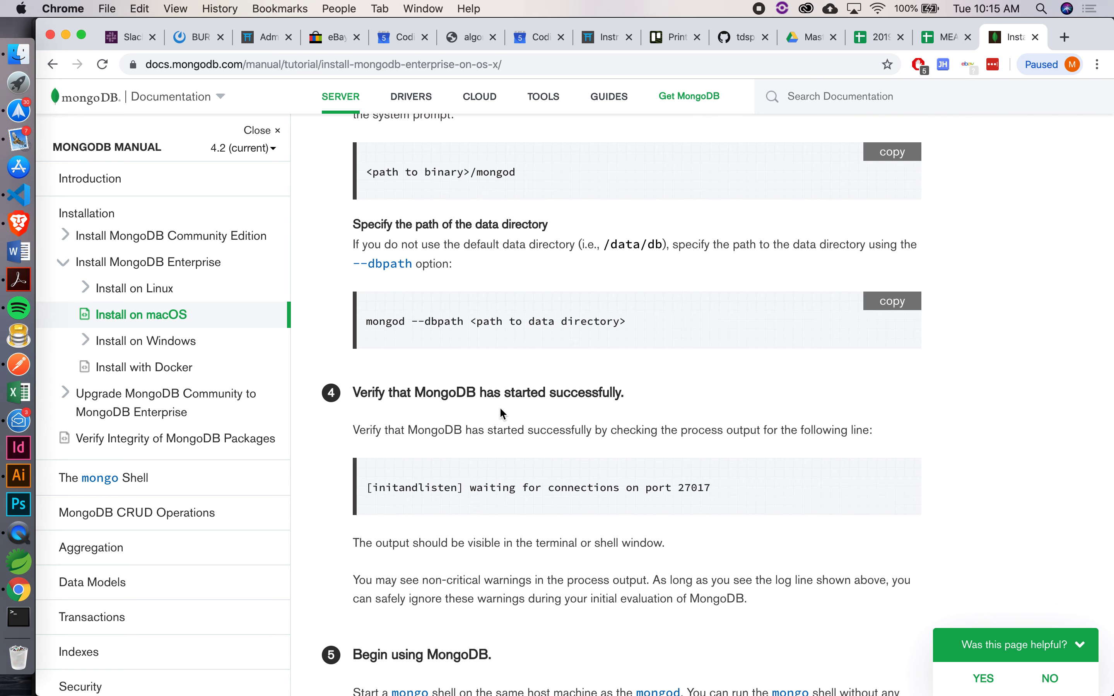
pyautogui.moveTo(328, 440)
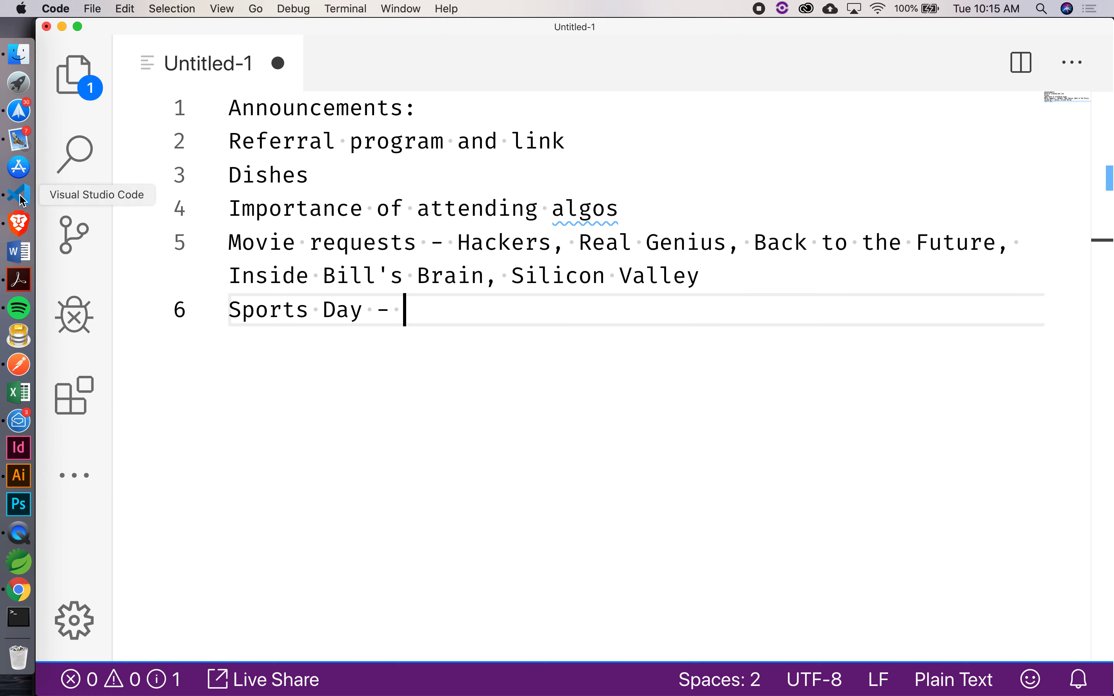
pyautogui.moveTo(23, 205)
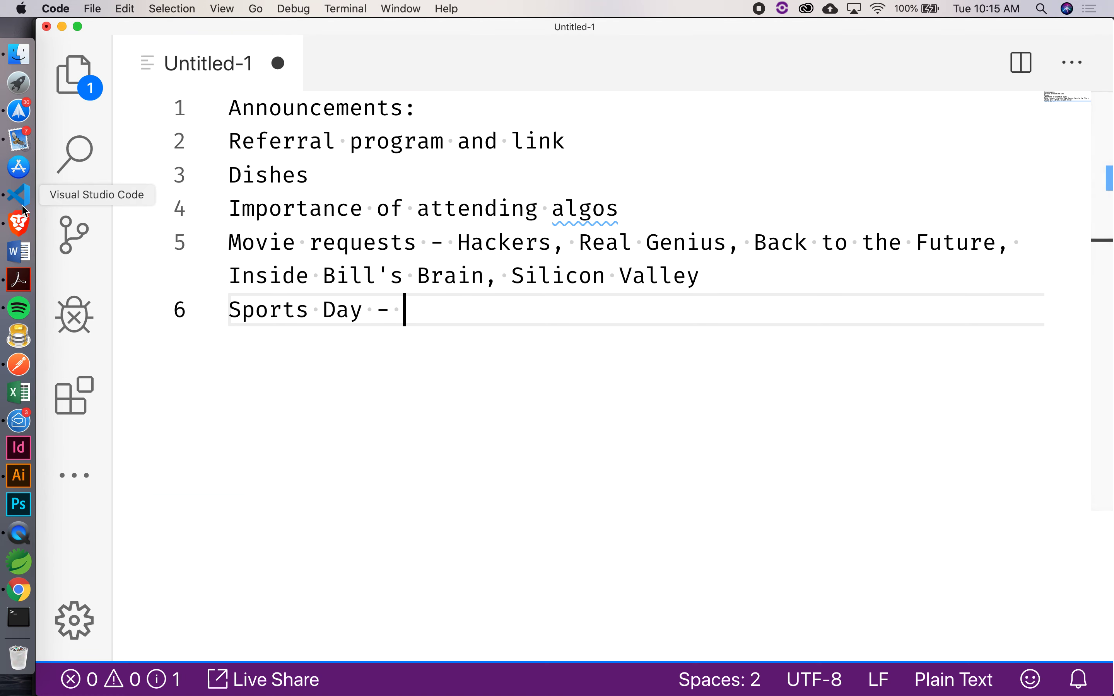
pyautogui.moveTo(347, 280)
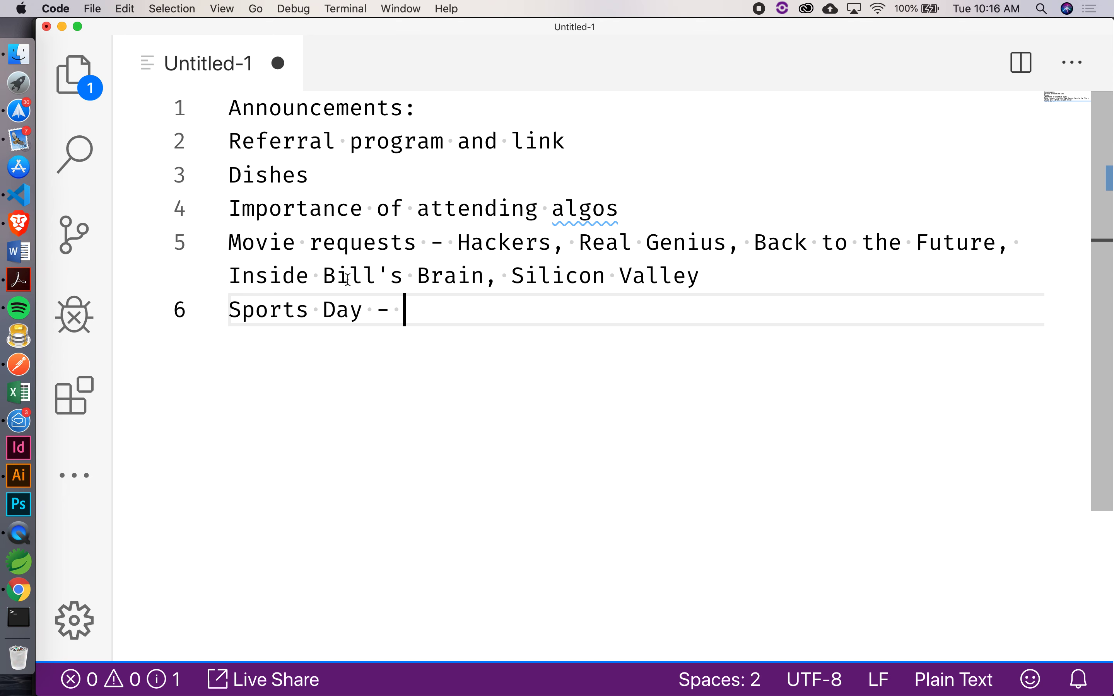
# - Jot the path /data/db on a new line below the Sports Day meeting note
pyautogui.press('Enter')
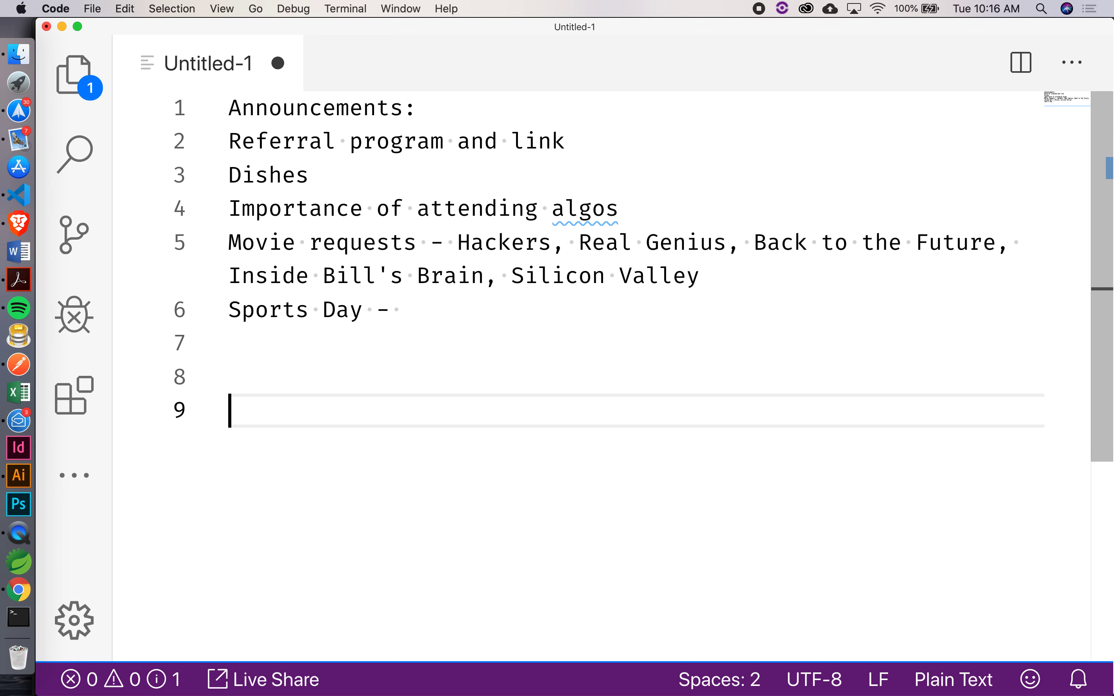
pyautogui.write('/data')
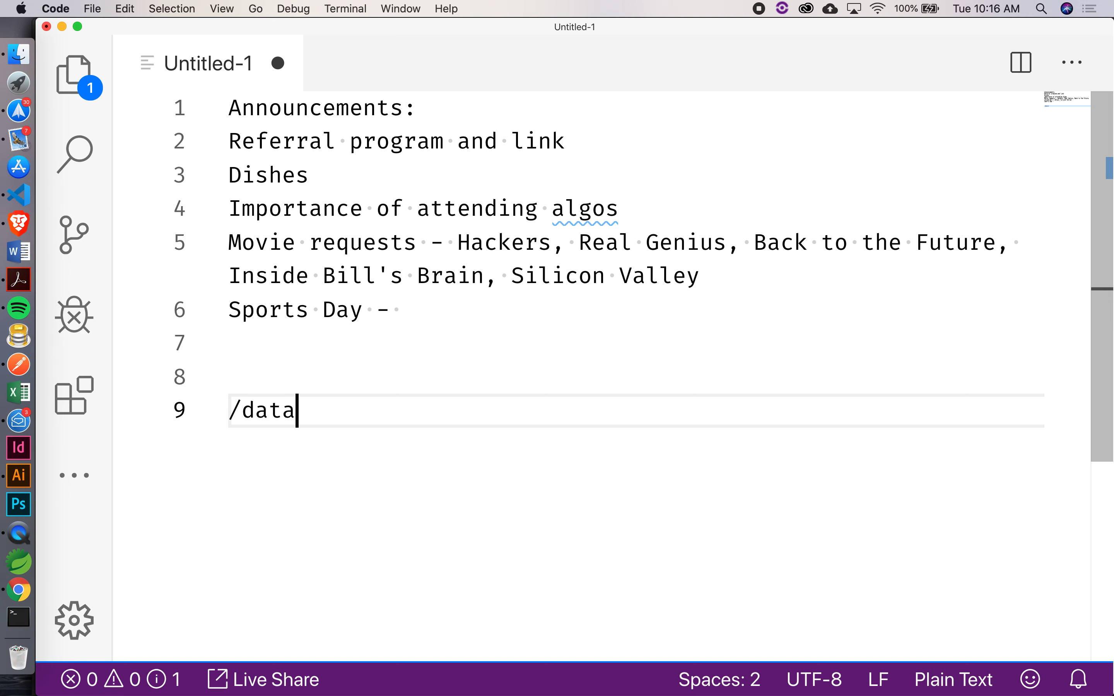
pyautogui.write('/db')
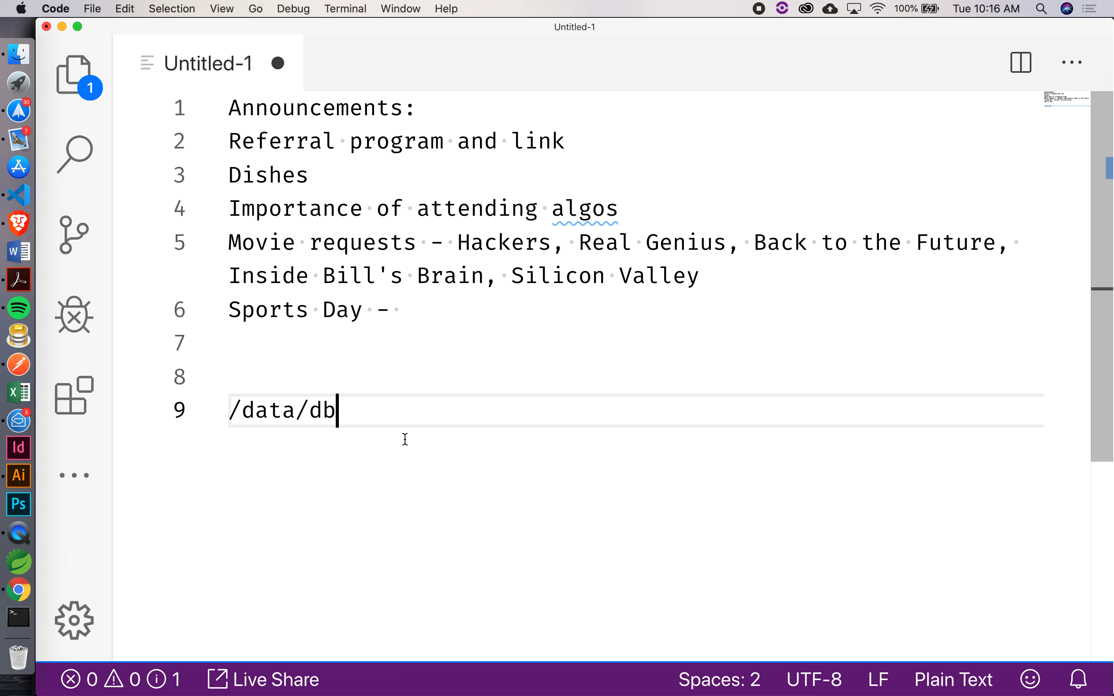
pyautogui.moveTo(341, 411)
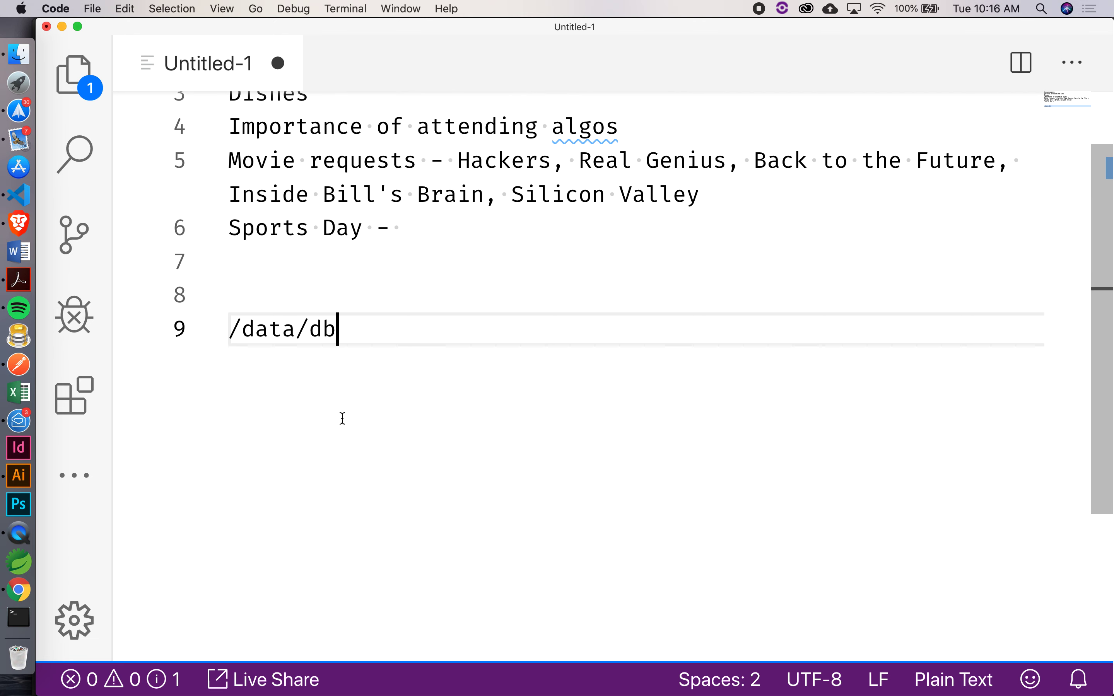
pyautogui.scroll(3)
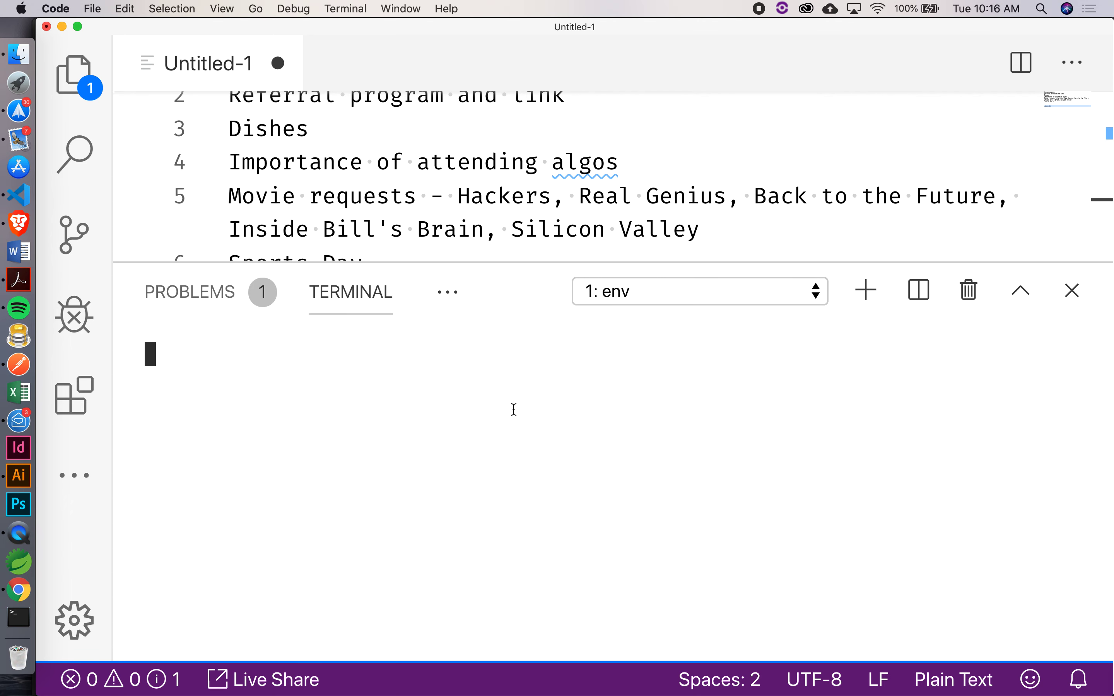
# - Launch mongo in the terminal and run show databases to list the local databases
pyautogui.write('mon')
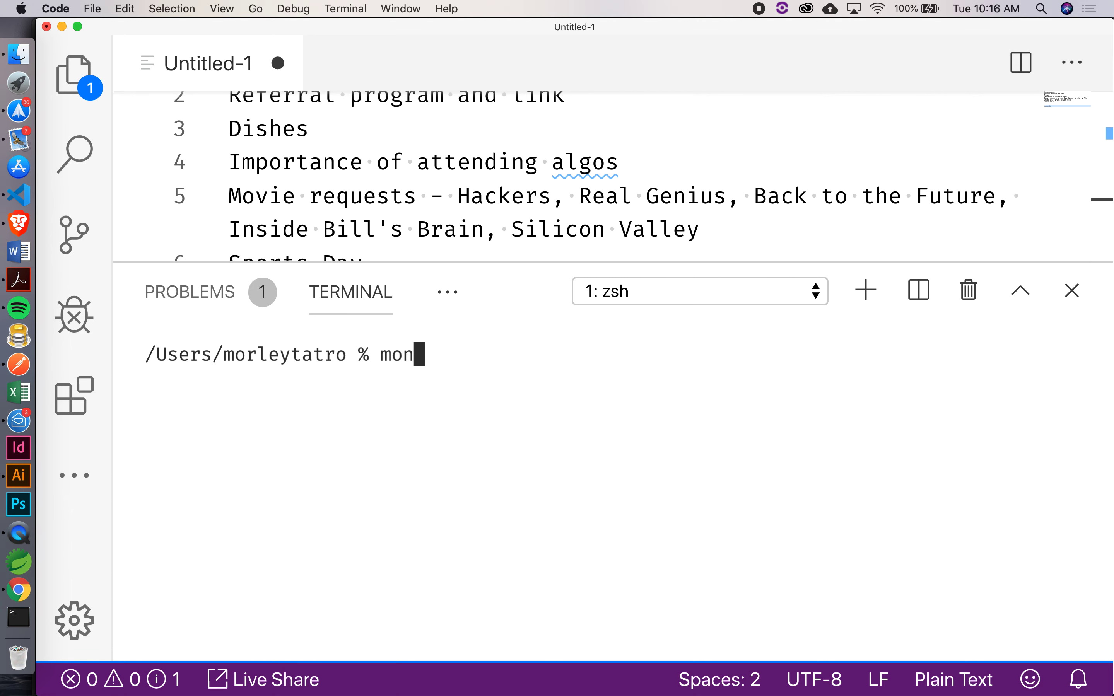
pyautogui.write('go')
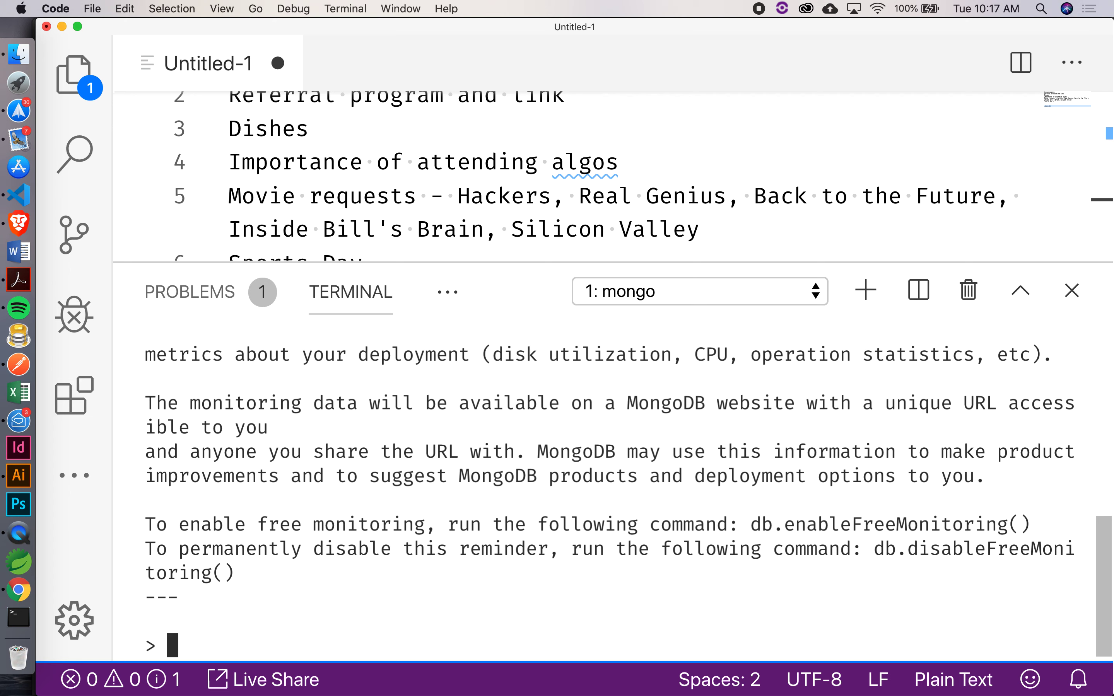
pyautogui.write('show')
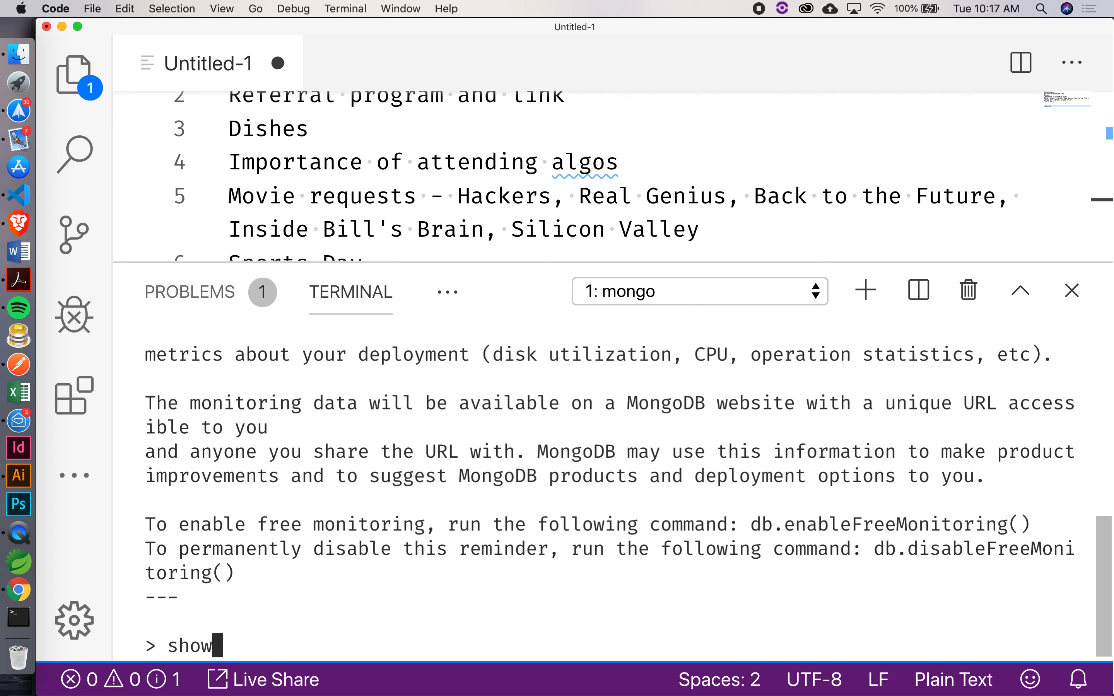
pyautogui.write('data')
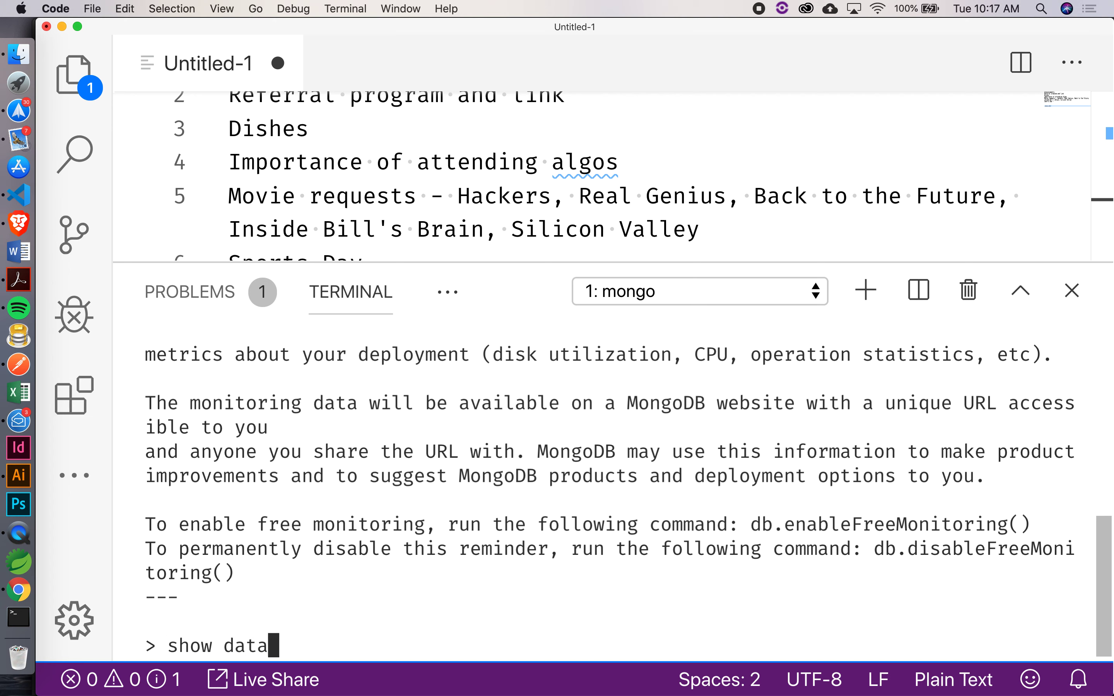
pyautogui.press('Return')
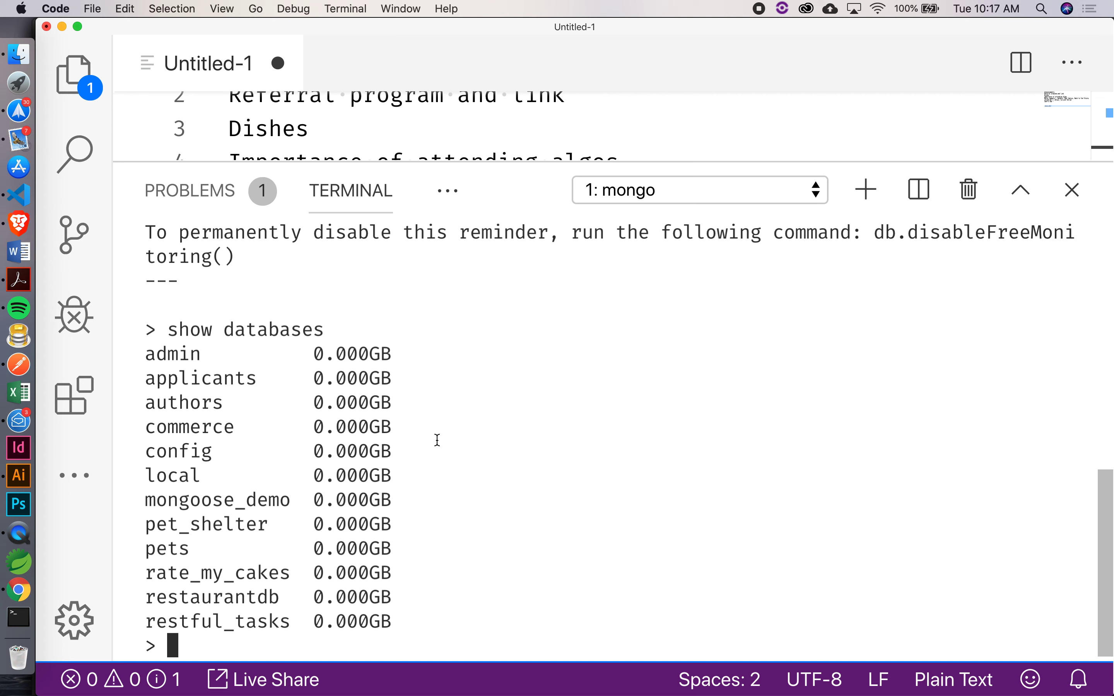
pyautogui.moveTo(429, 462)
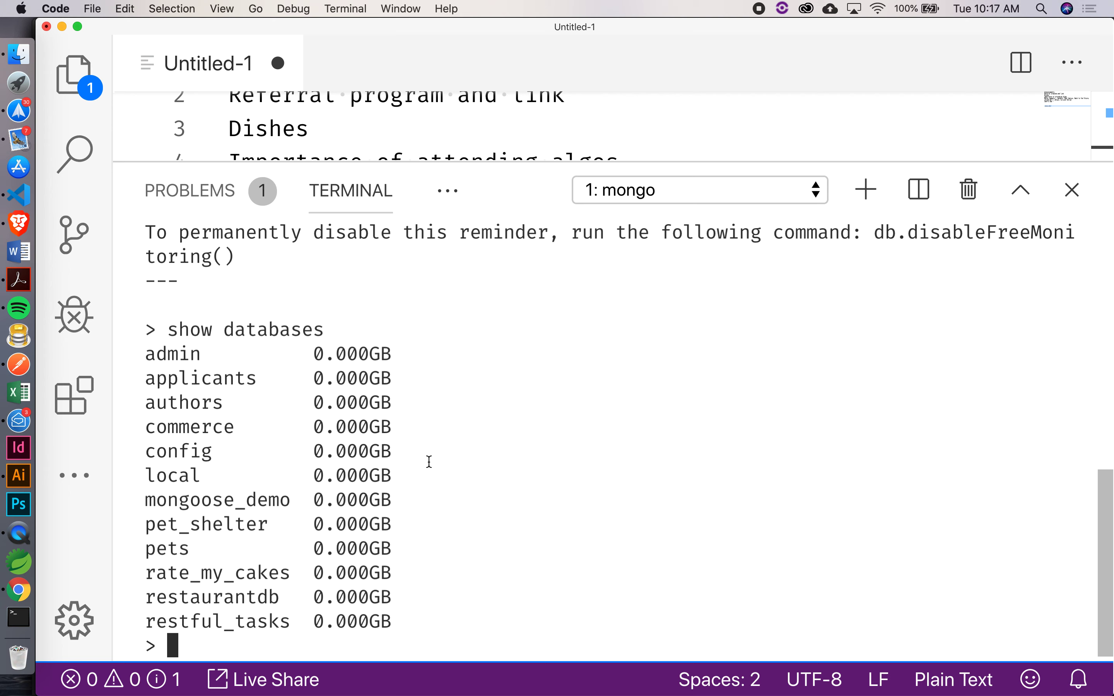
pyautogui.write('show dbs')
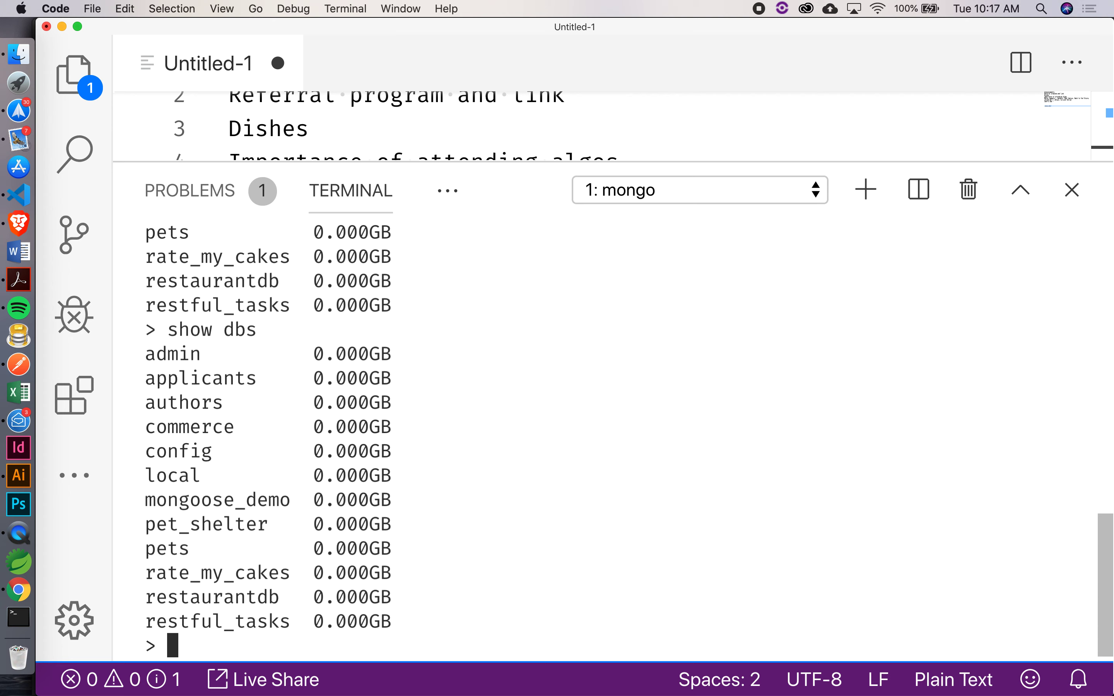
# - Run use authors then show collections, revealing the single authors collection
pyautogui.write('use author')
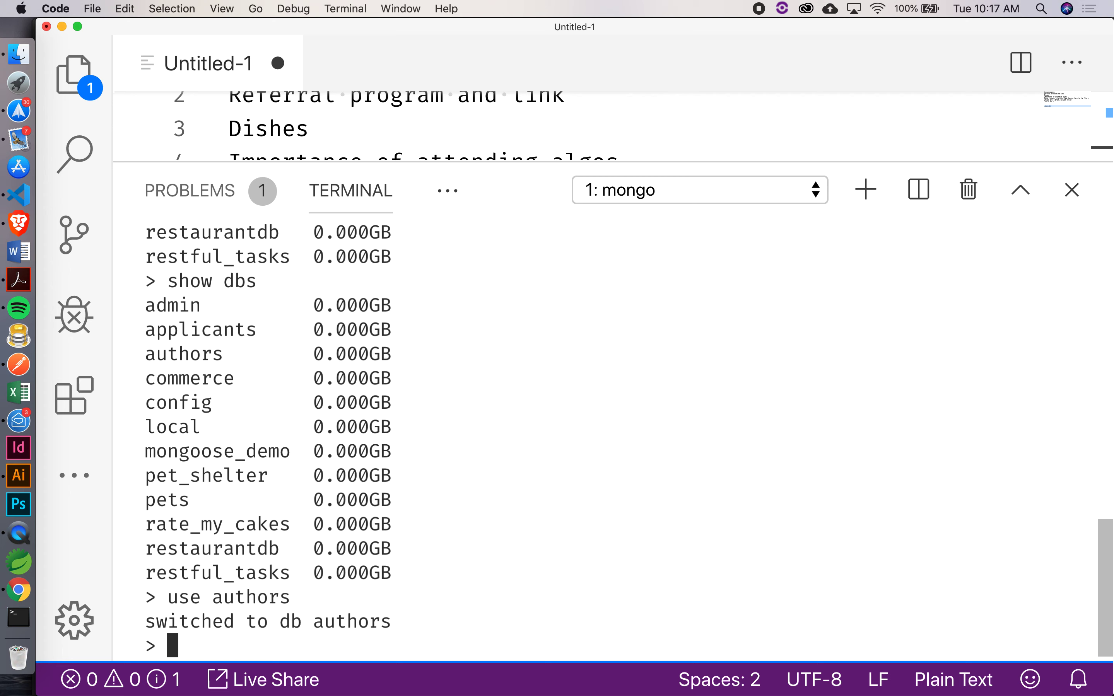
pyautogui.write('show')
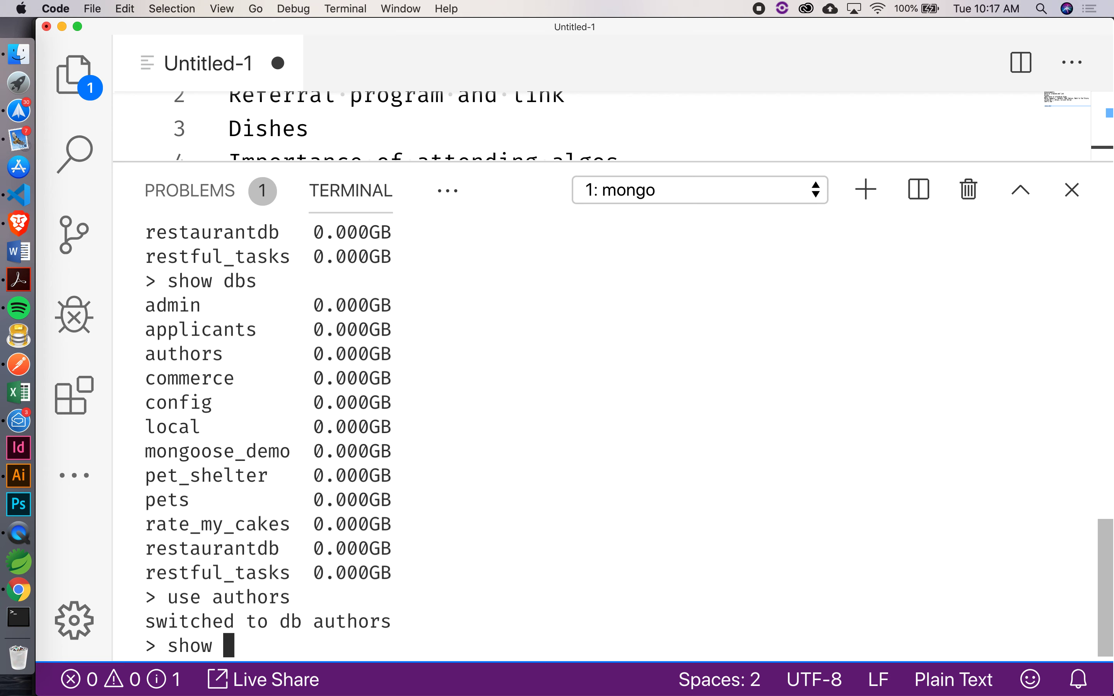
pyautogui.write('collects')
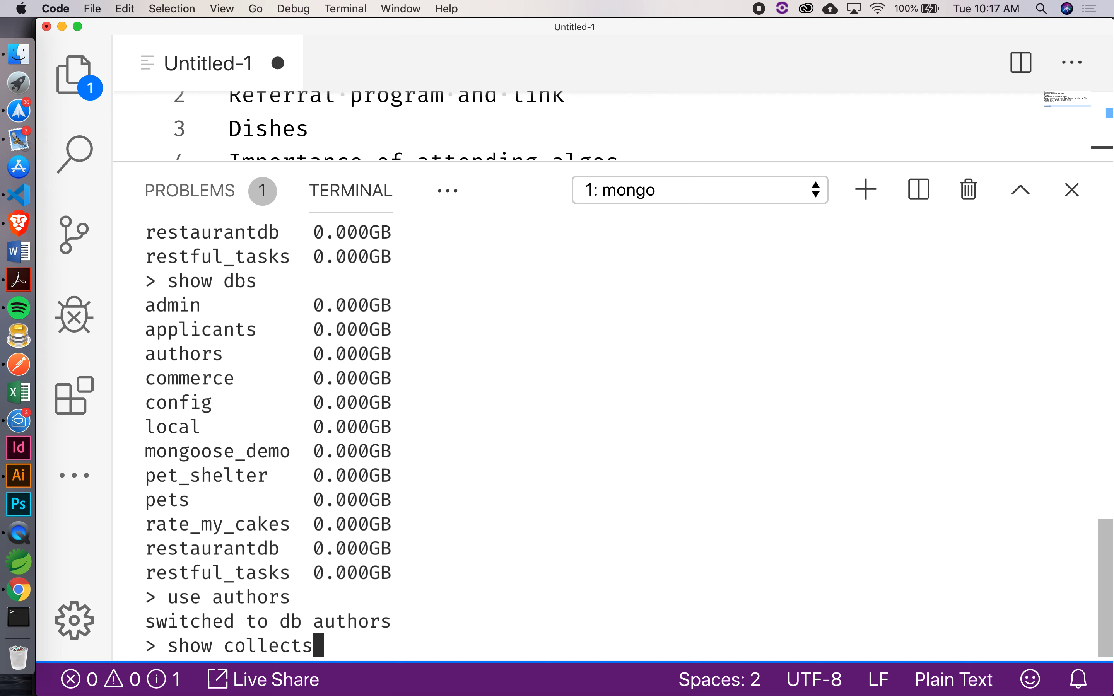
pyautogui.press('Return')
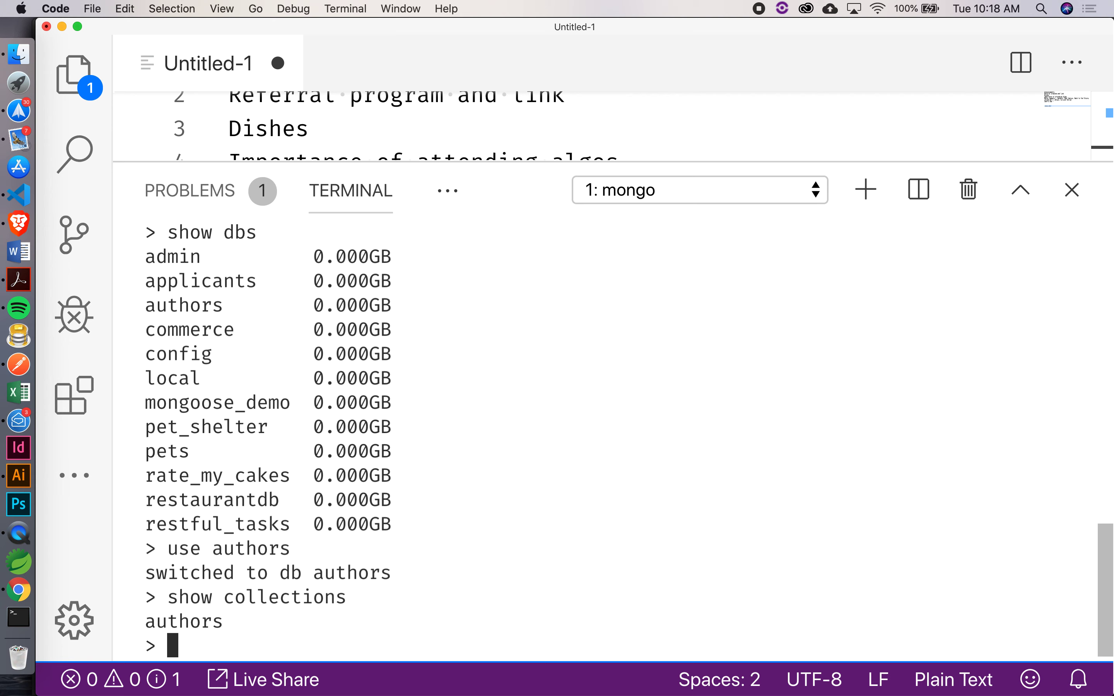
# - Run use nonexistent_db then show dbs, which still omits the new database
pyautogui.write('u')
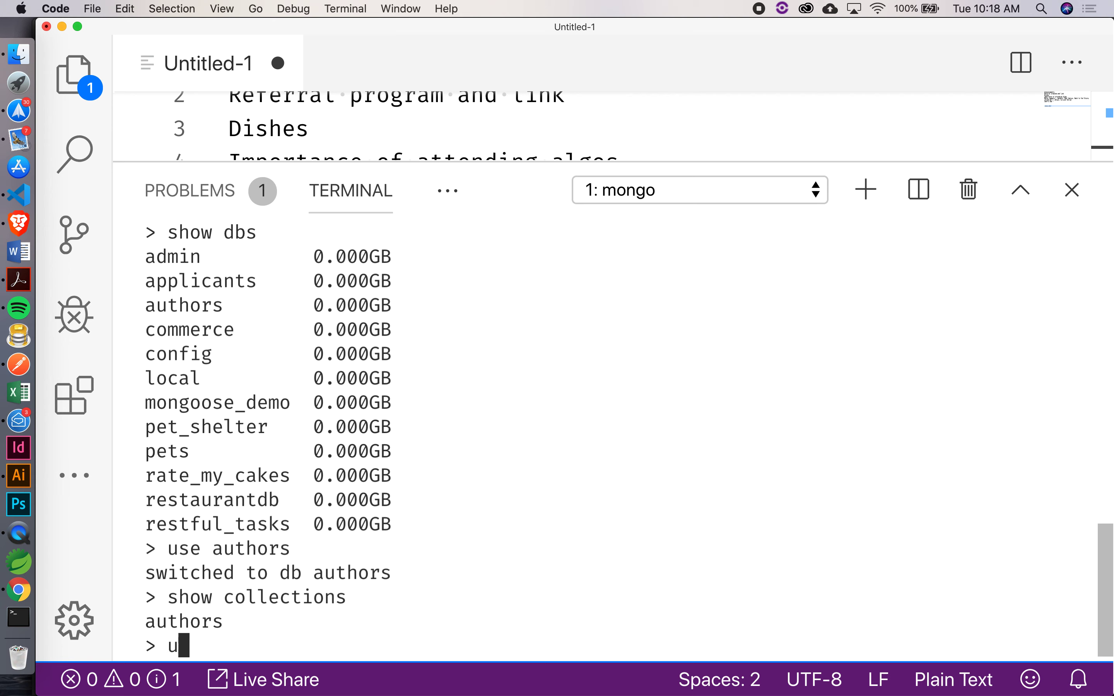
pyautogui.write('se')
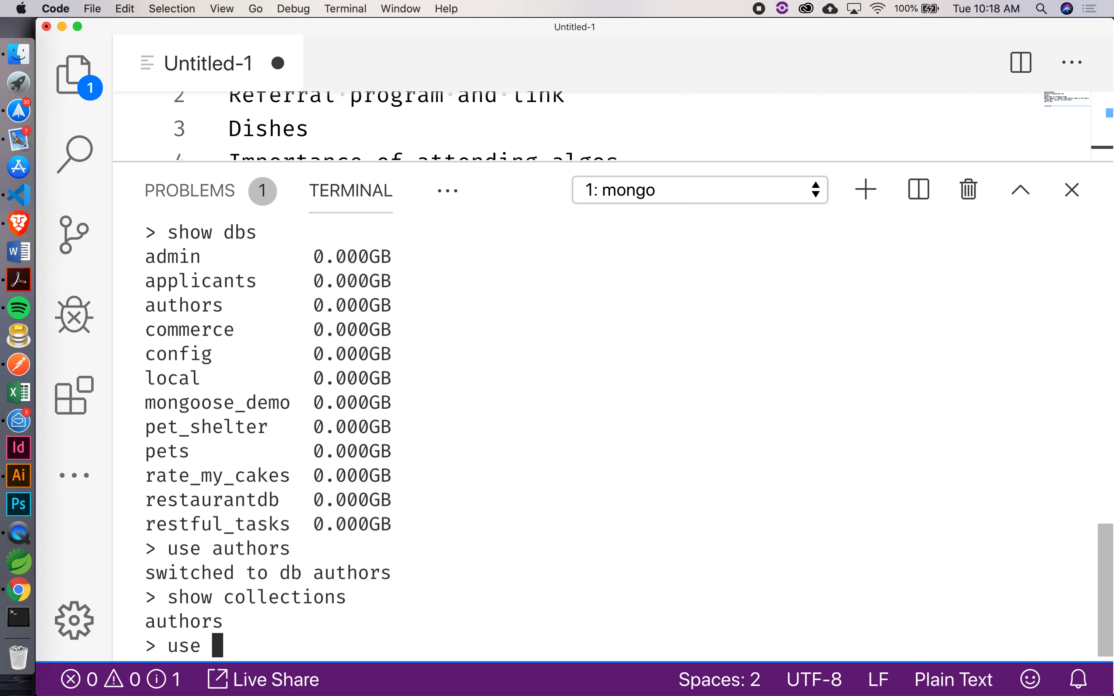
pyautogui.write('none')
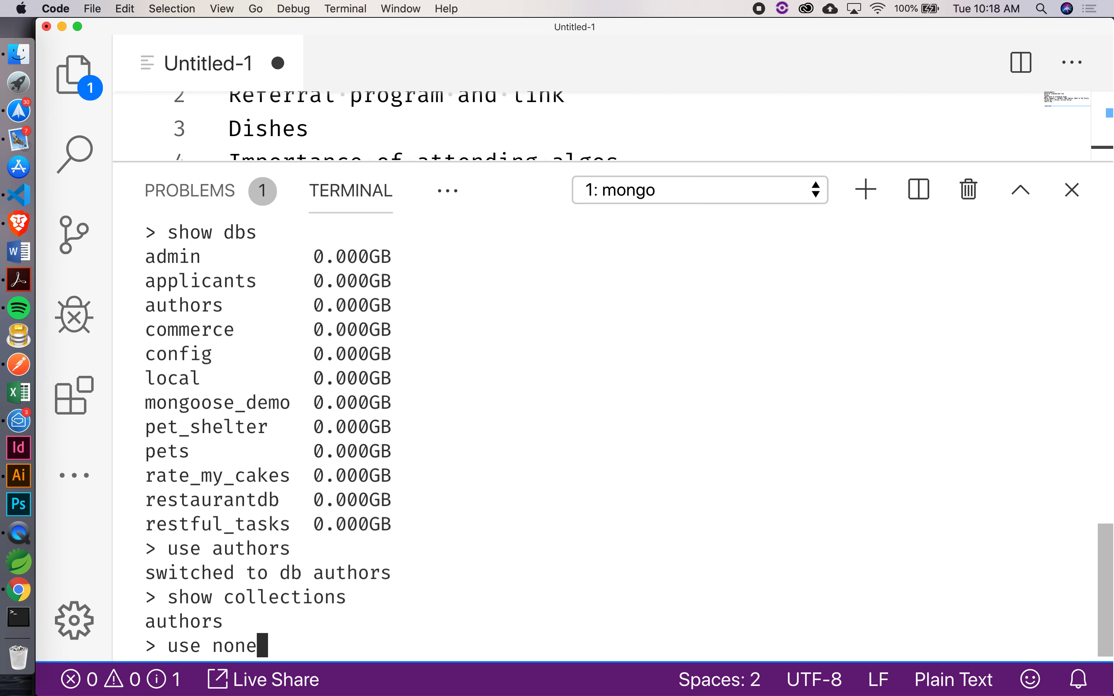
pyautogui.write('xistent_db')
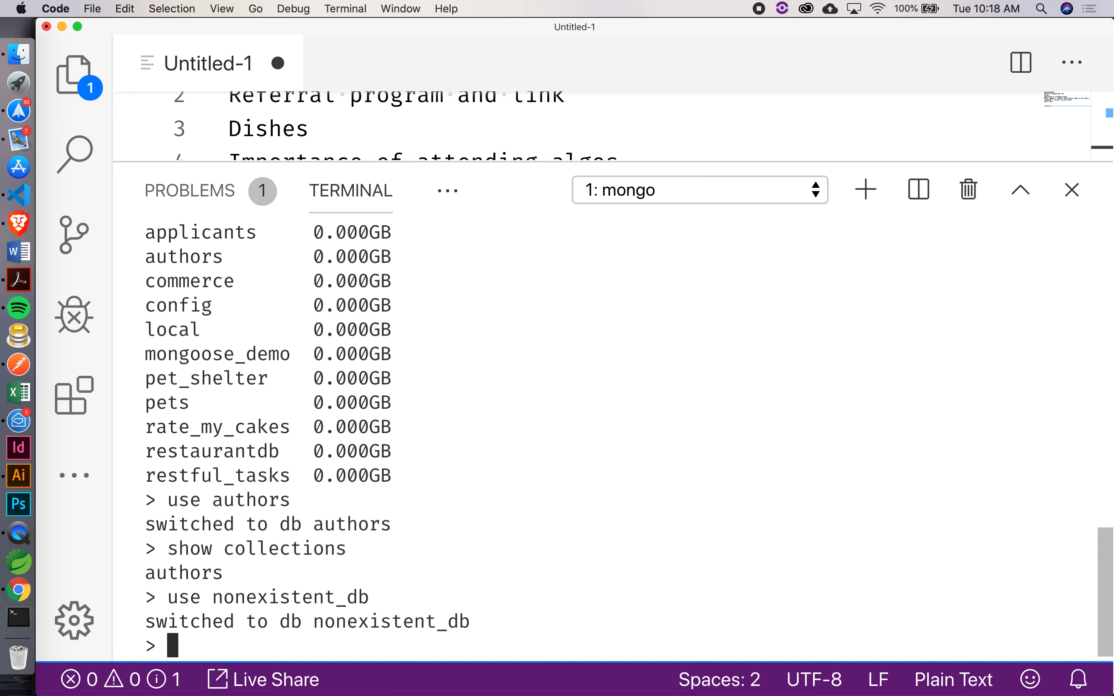
pyautogui.write('shows')
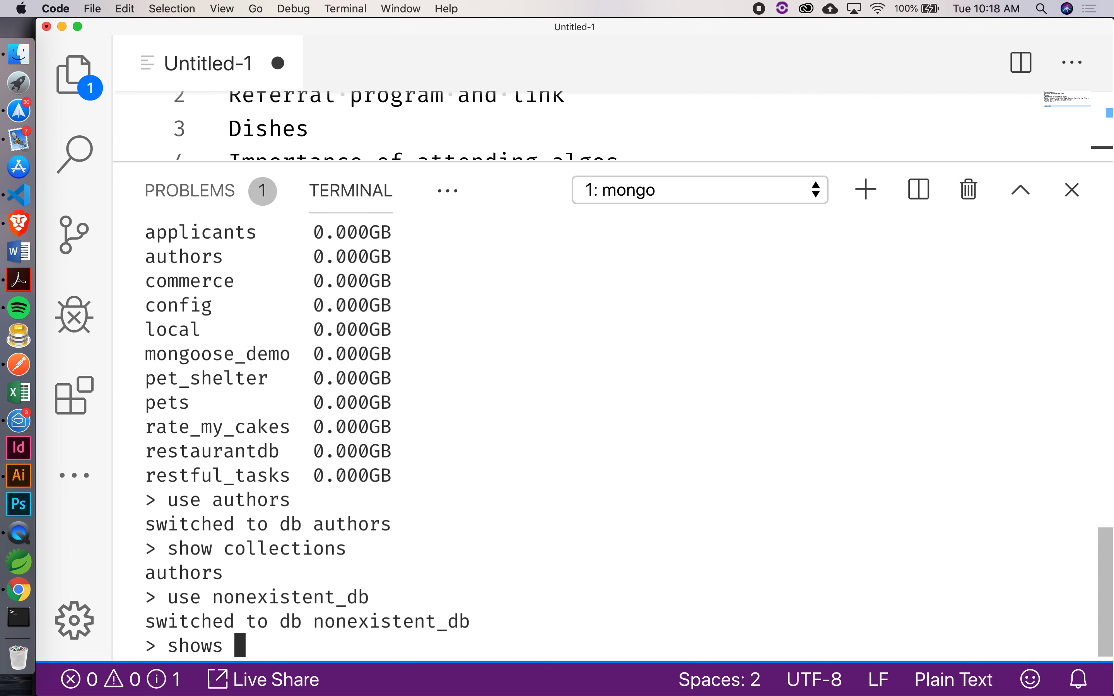
pyautogui.press('Return')
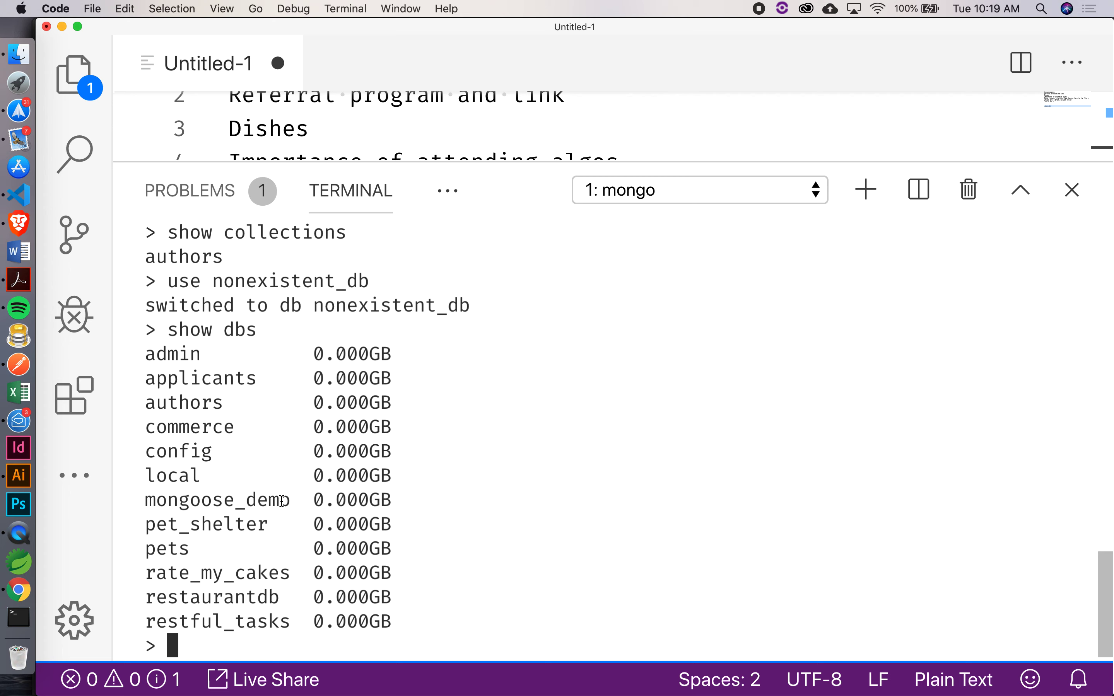
# - Run db.users.insert({ first_name: 'Anthony', last_name: 'Mendoza' }), reporting nInserted 1
pyautogui.write('db.')
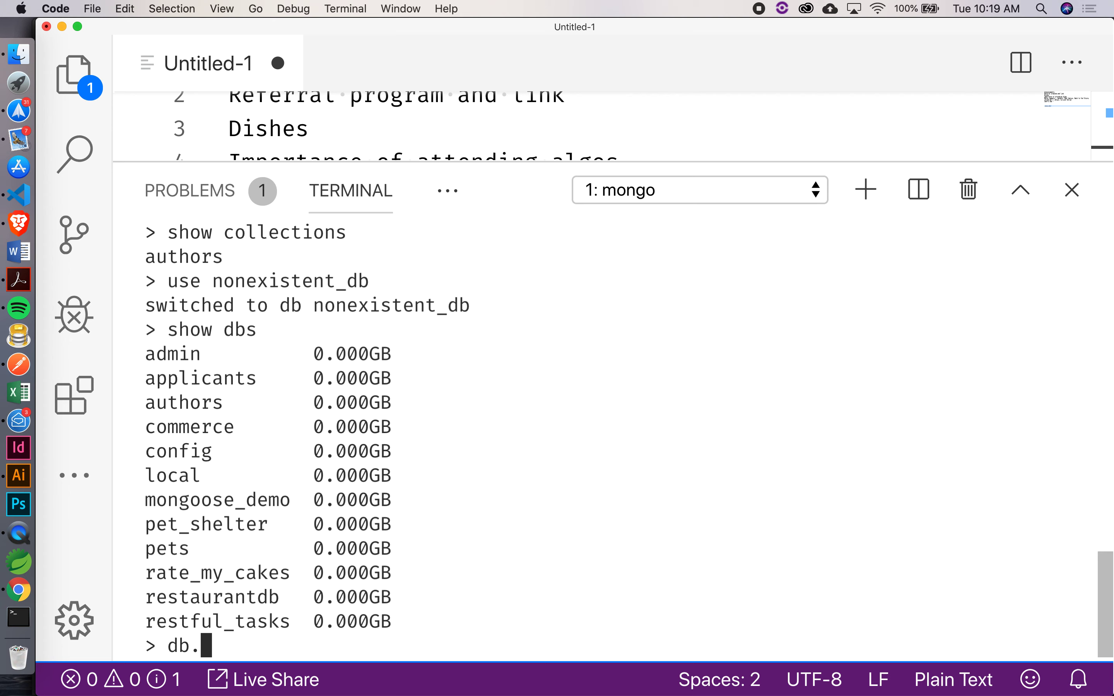
pyautogui.write('usrs')
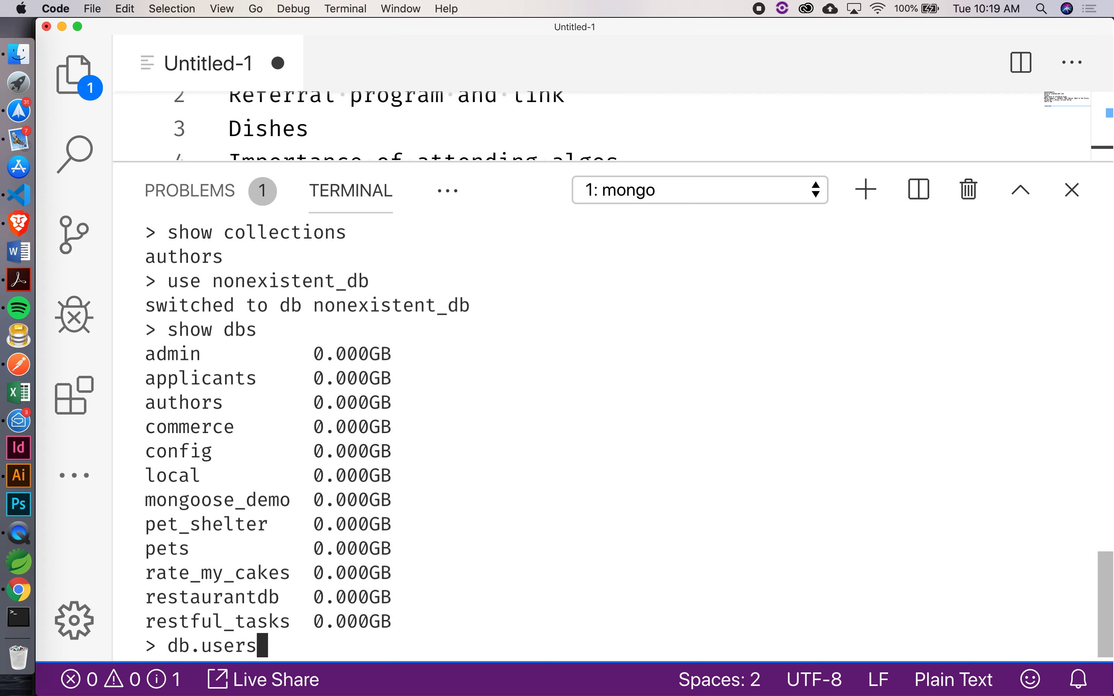
pyautogui.write('.insert')
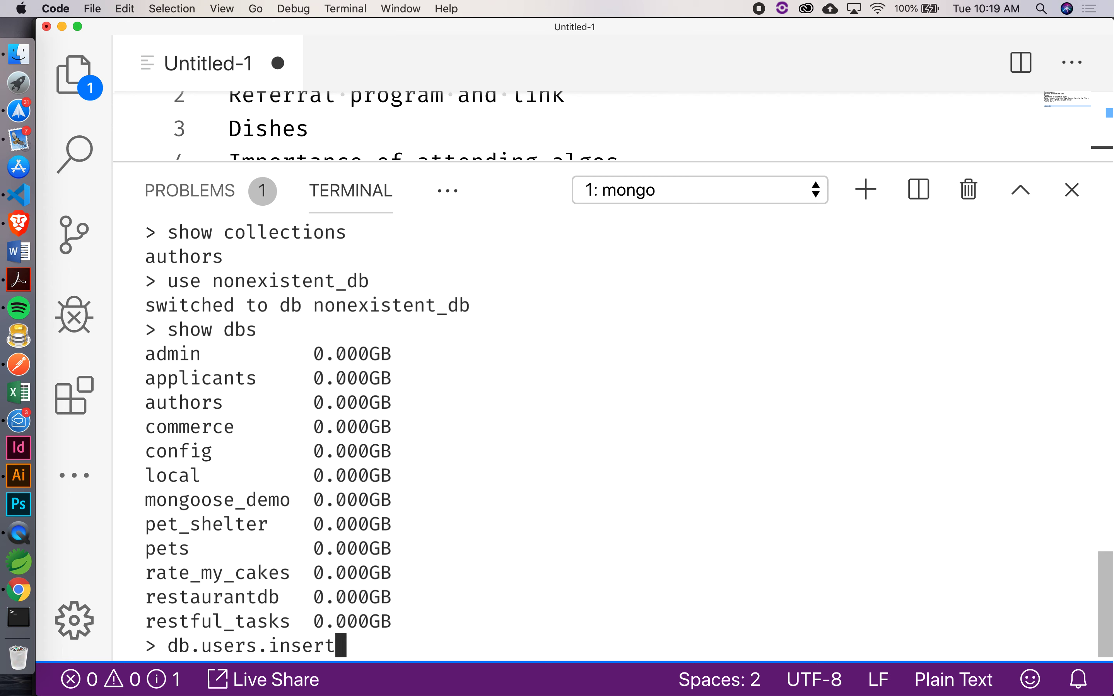
pyautogui.write('(')
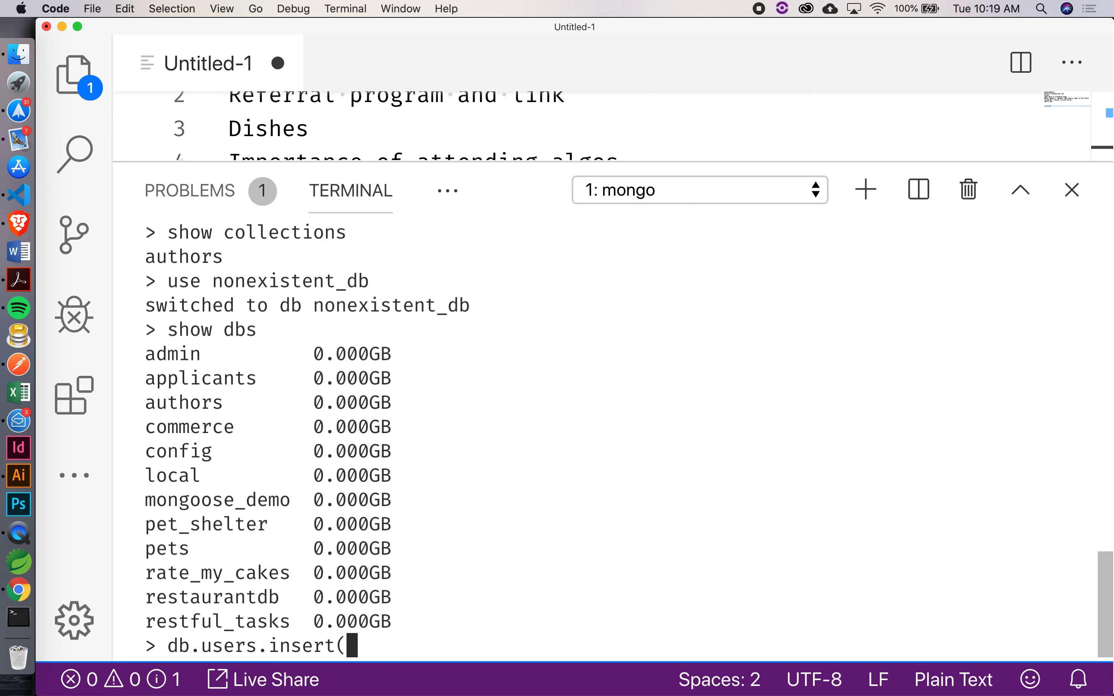
pyautogui.write('{')
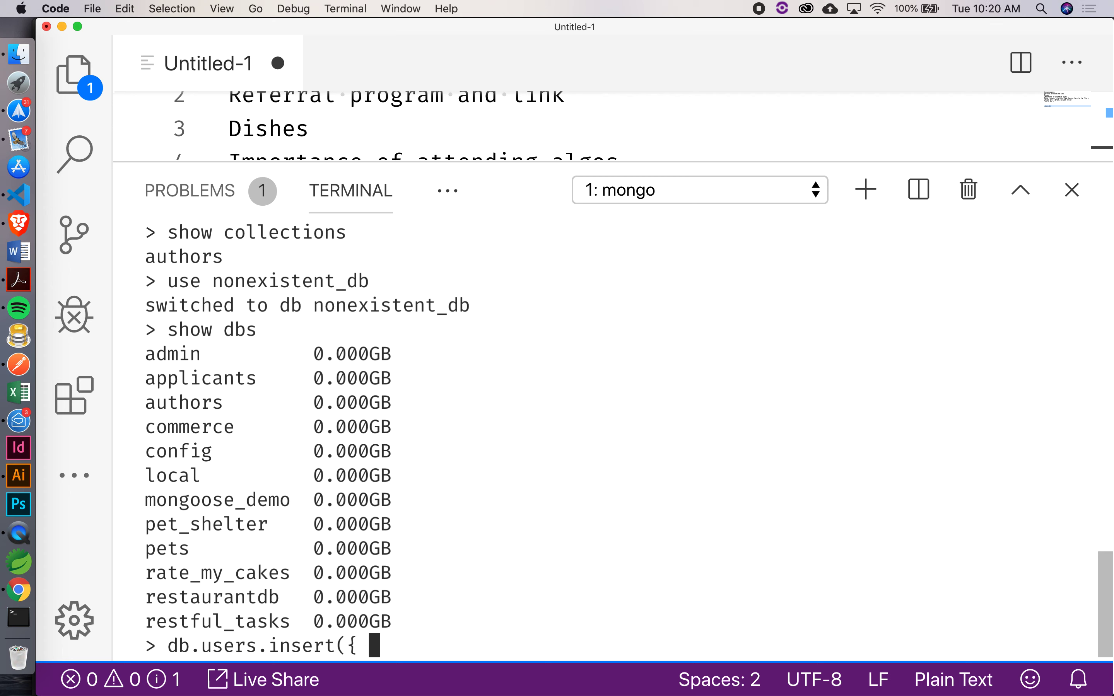
pyautogui.write('first')
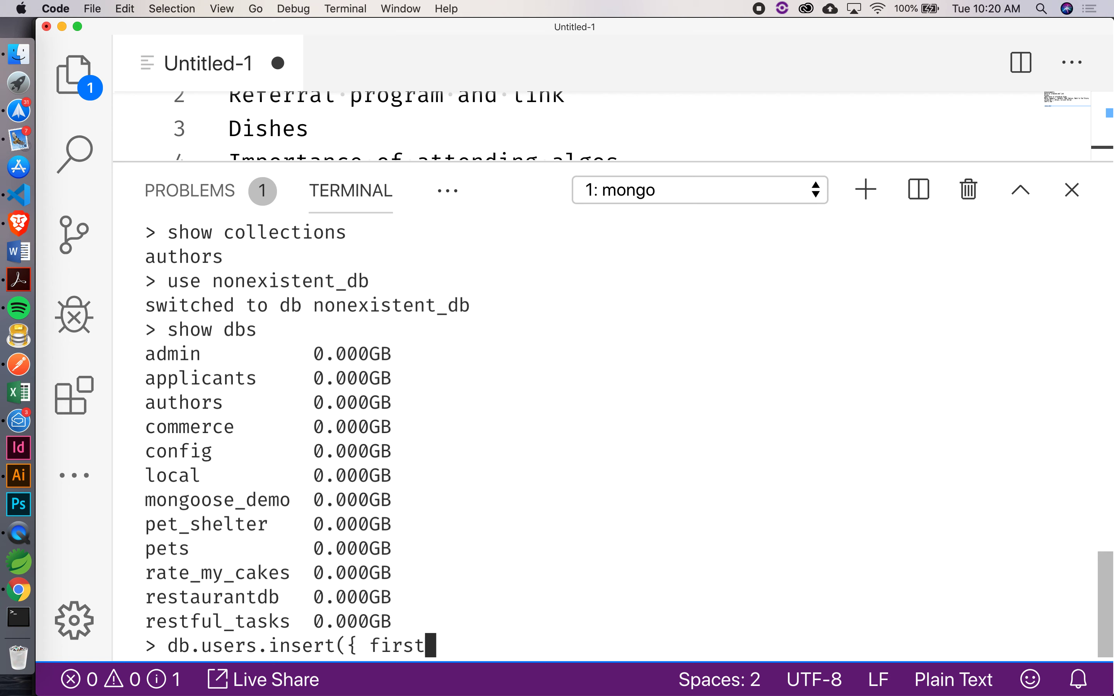
pyautogui.write('_name:')
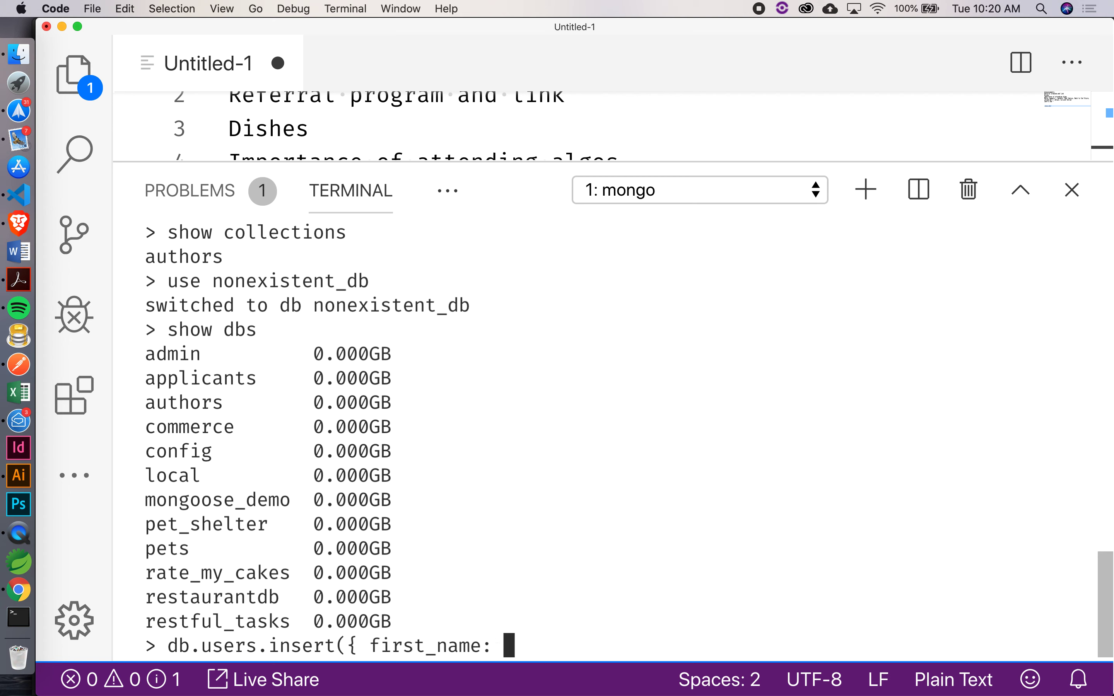
pyautogui.write("'Anth")
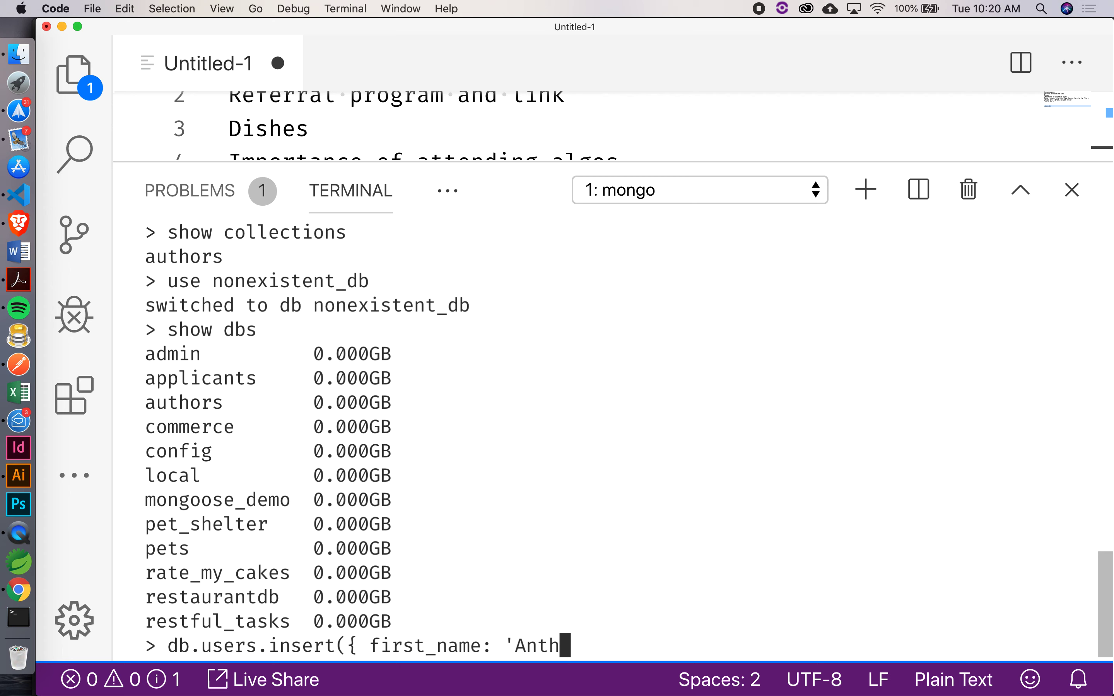
pyautogui.write("ony',")
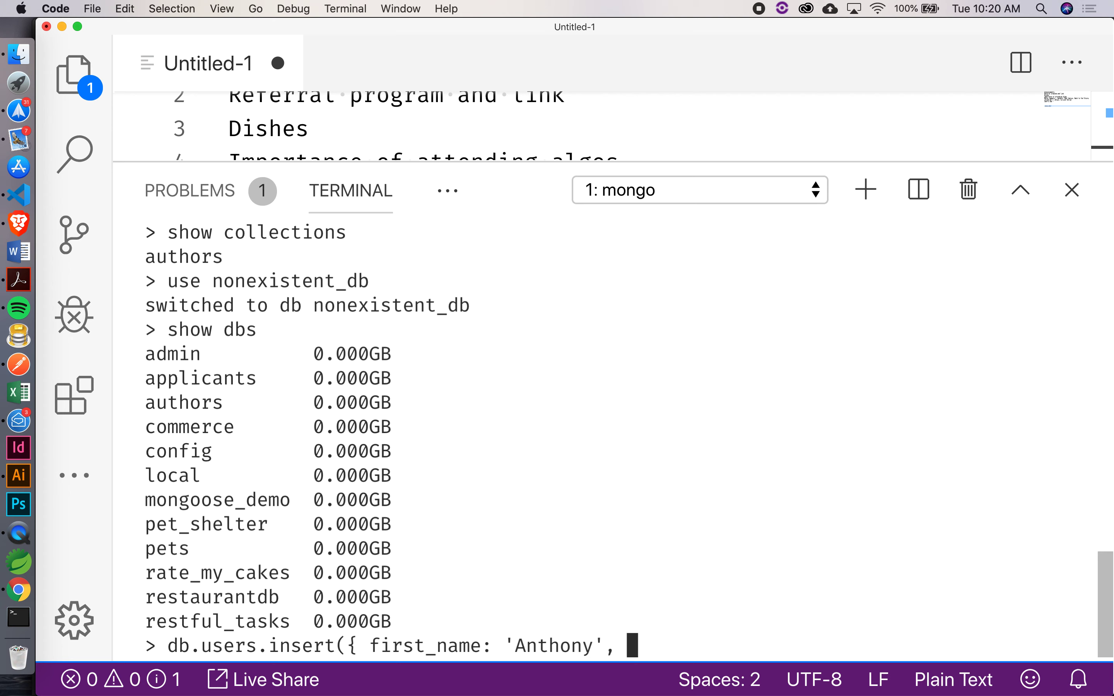
pyautogui.write("last_name: '")
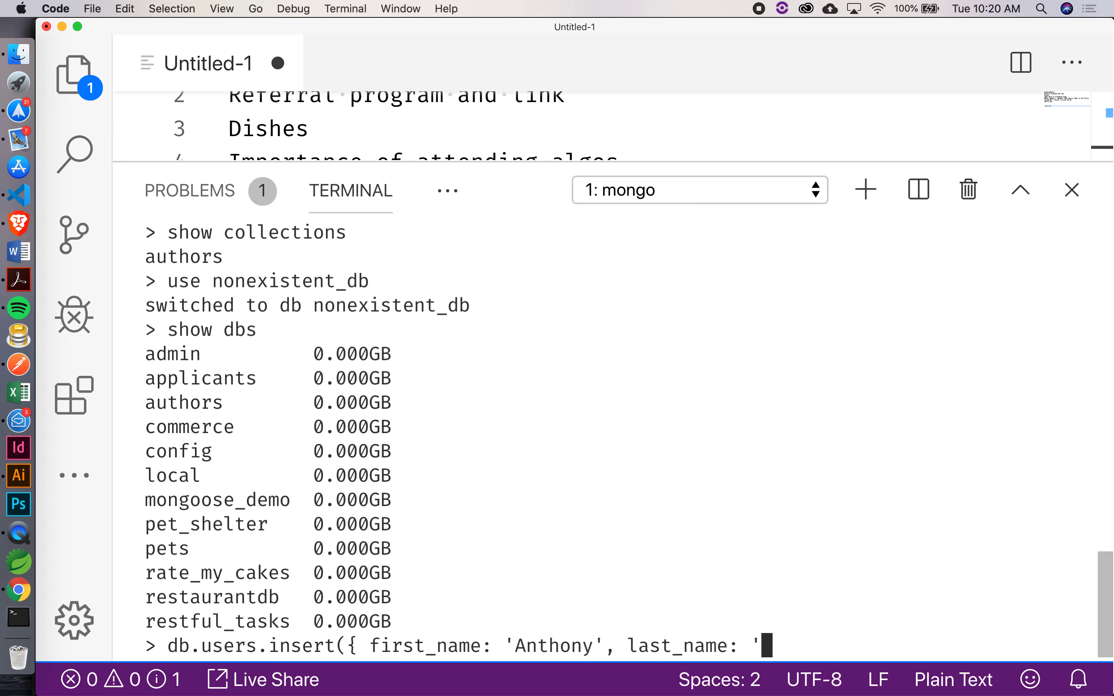
pyautogui.write('Mendoza')
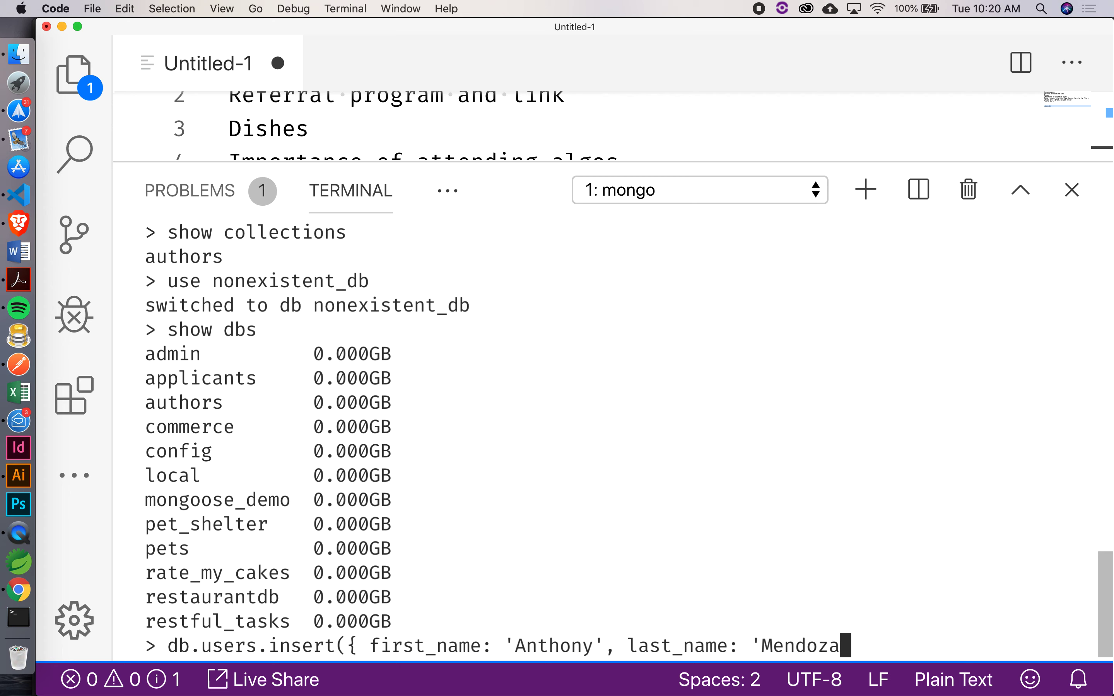
pyautogui.write('})')
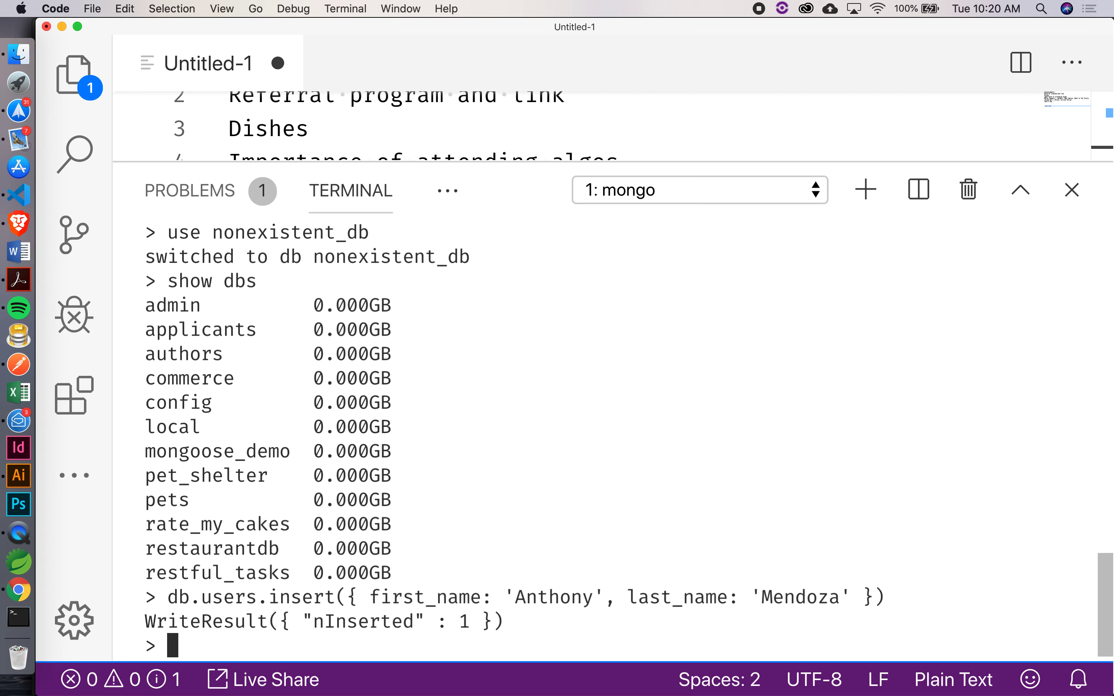
# - Run show dbs again, now listing nonexistent_db among the databases
pyautogui.write('show')
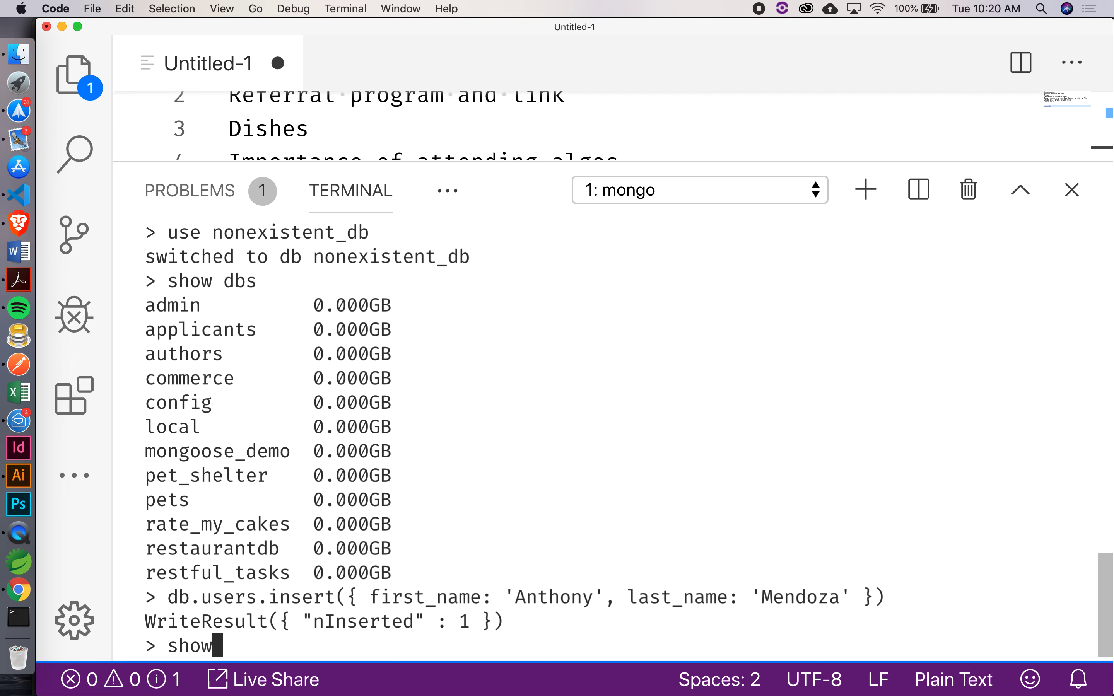
pyautogui.write('dbs')
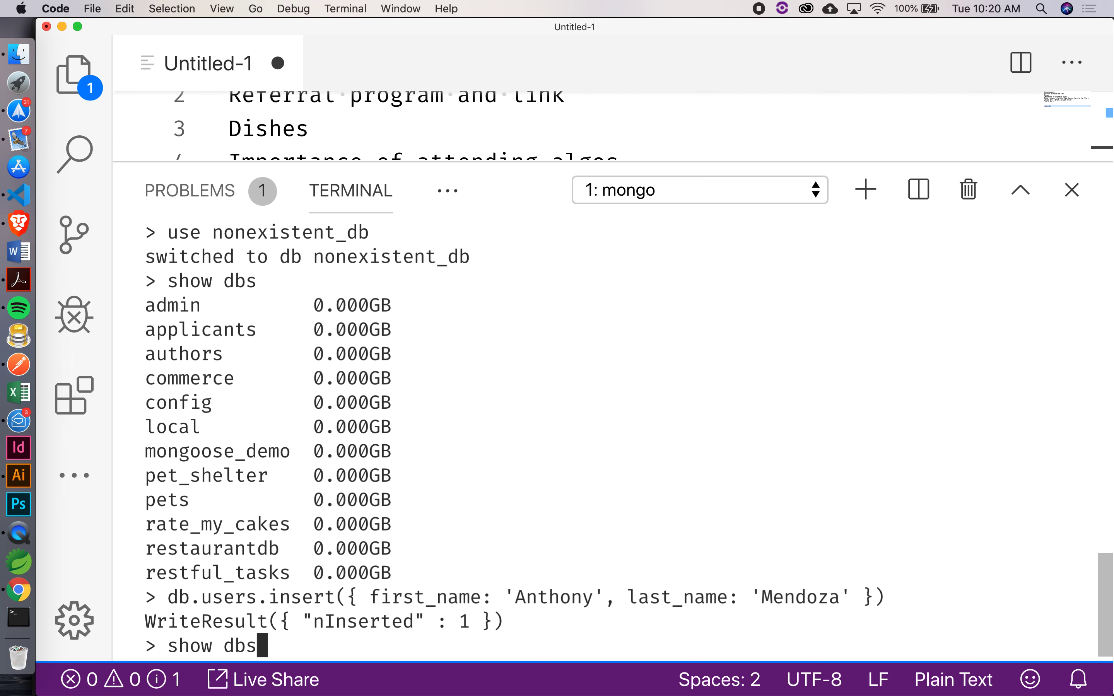
pyautogui.press('Return')
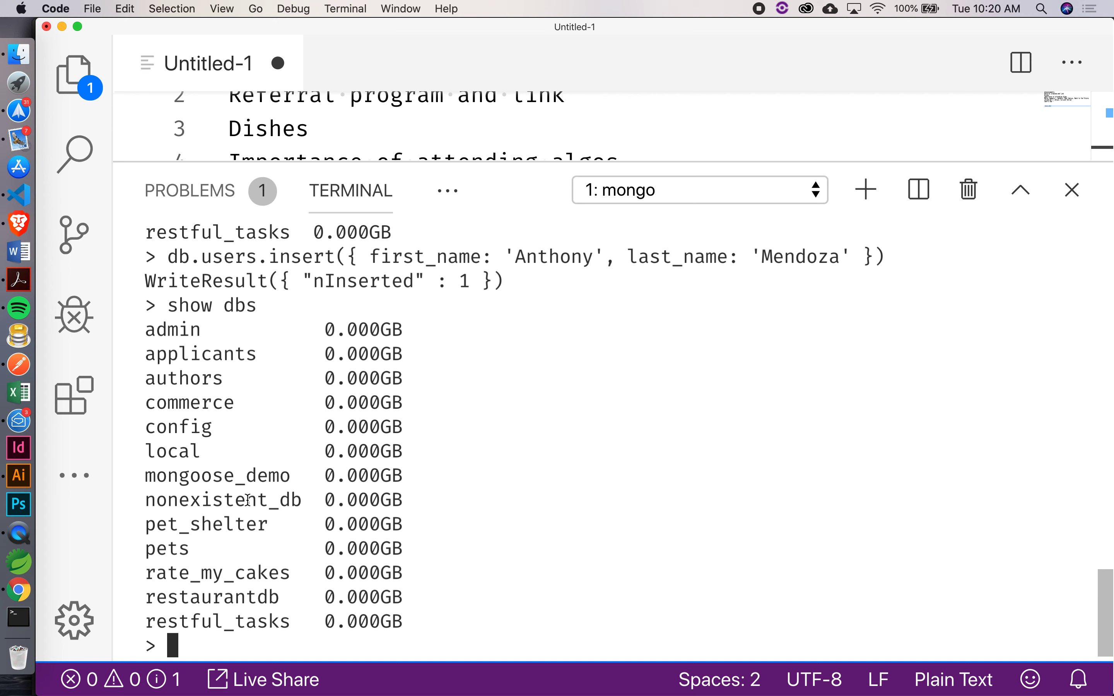
pyautogui.write('db')
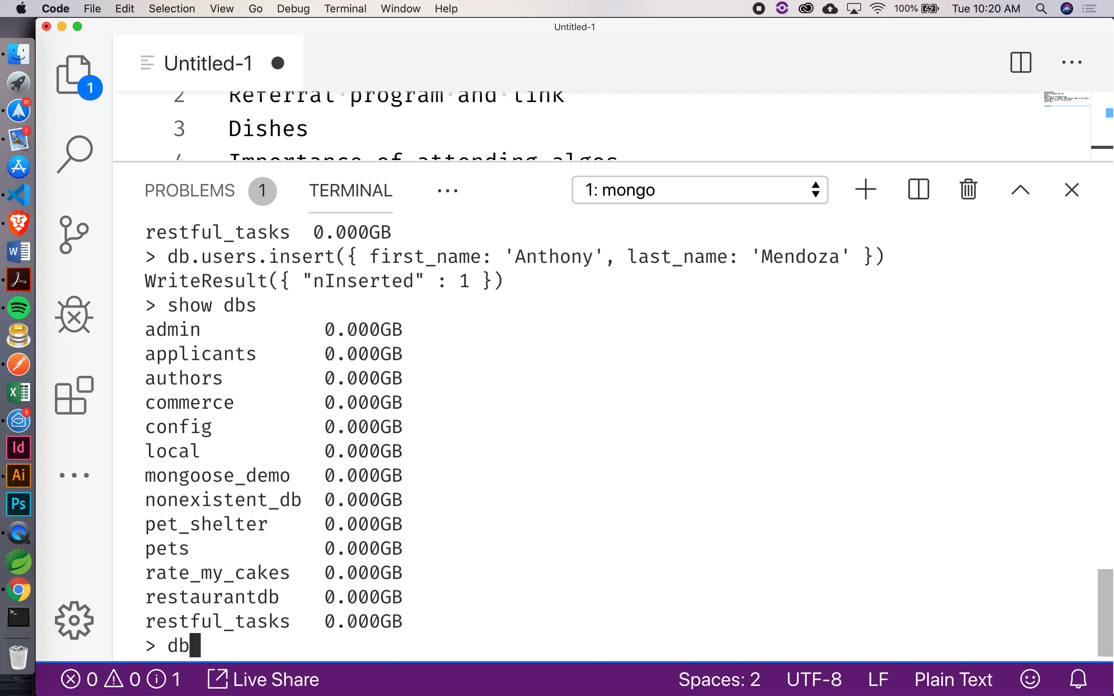
pyautogui.write('.users.')
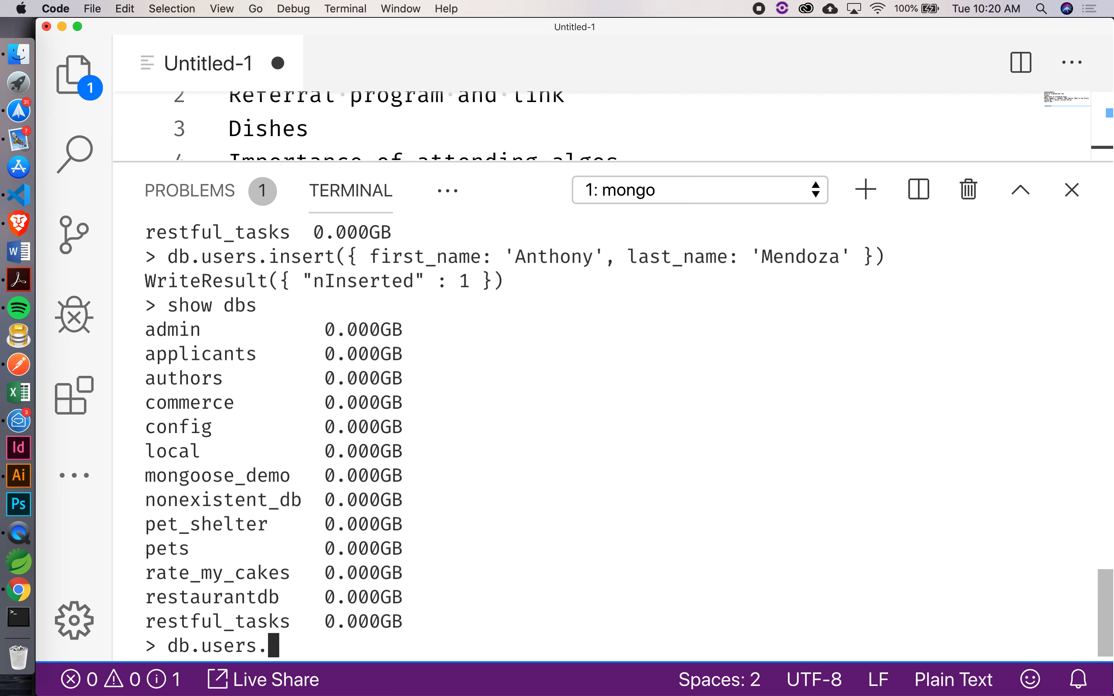
pyautogui.write('find(')
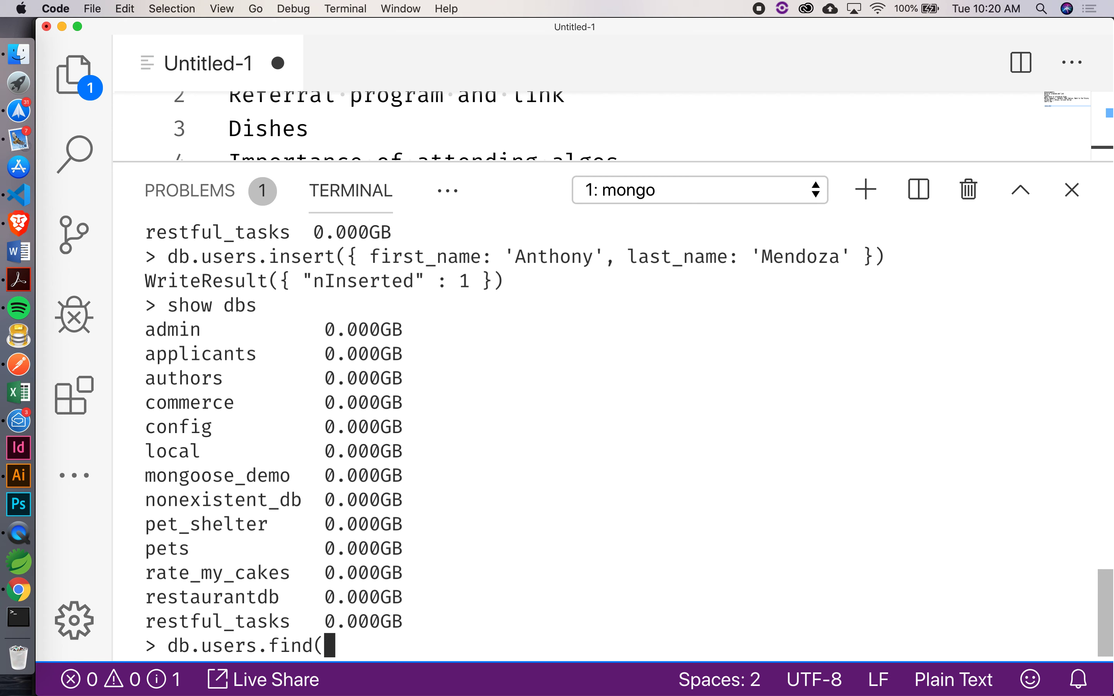
pyautogui.write(')')
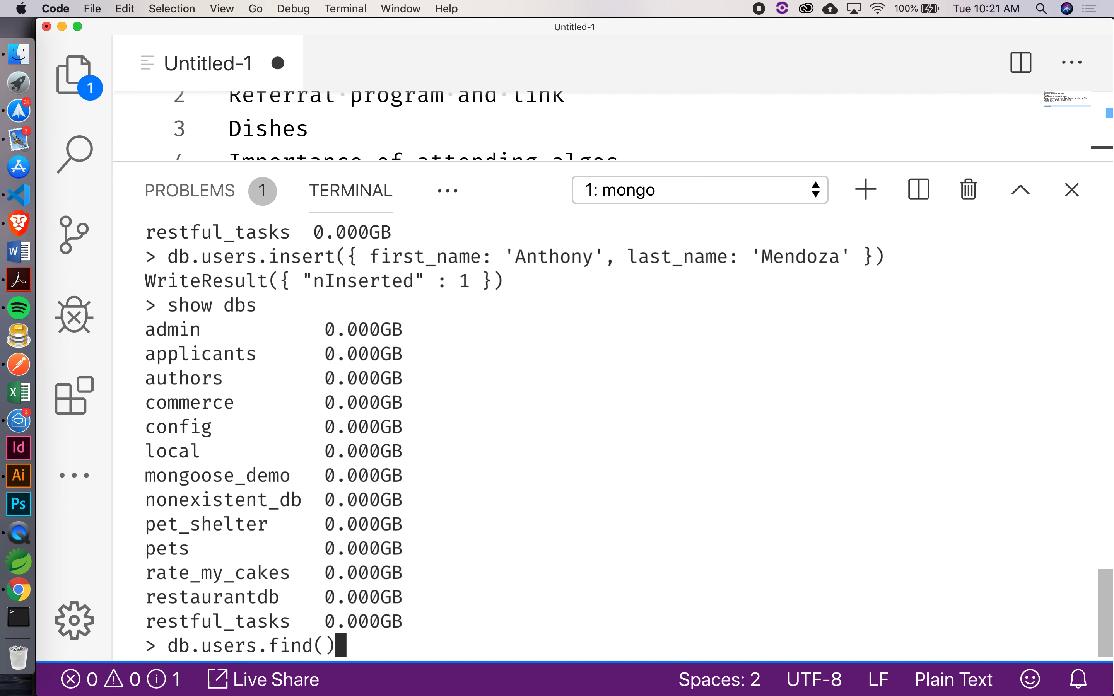
pyautogui.press('Return')
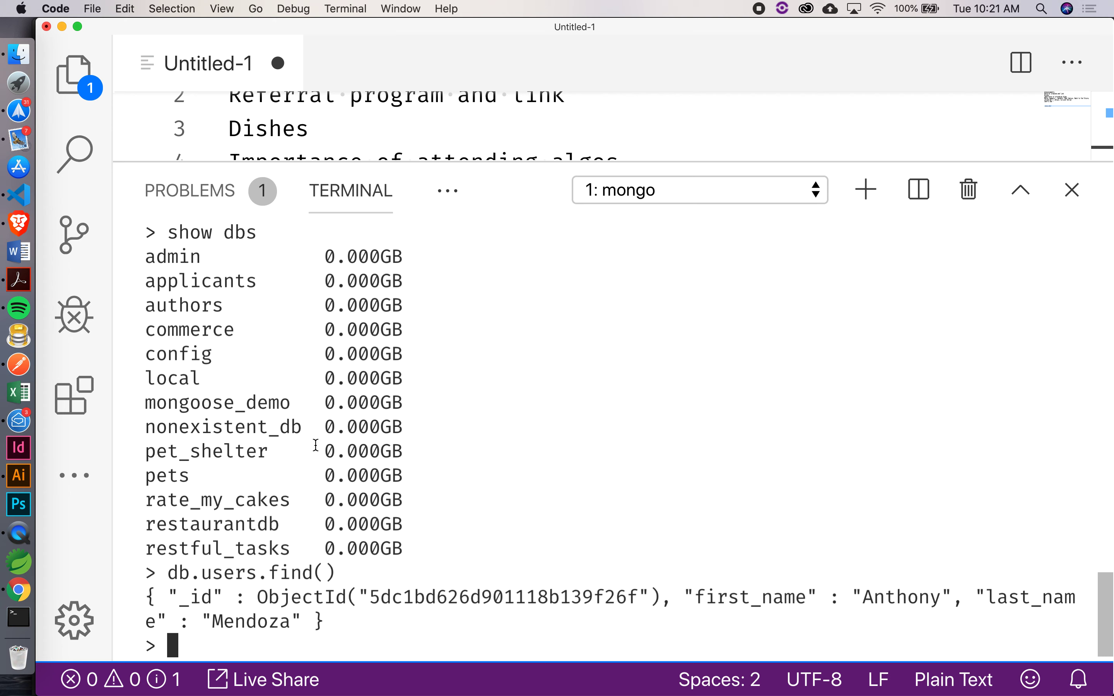
pyautogui.moveTo(348, 448)
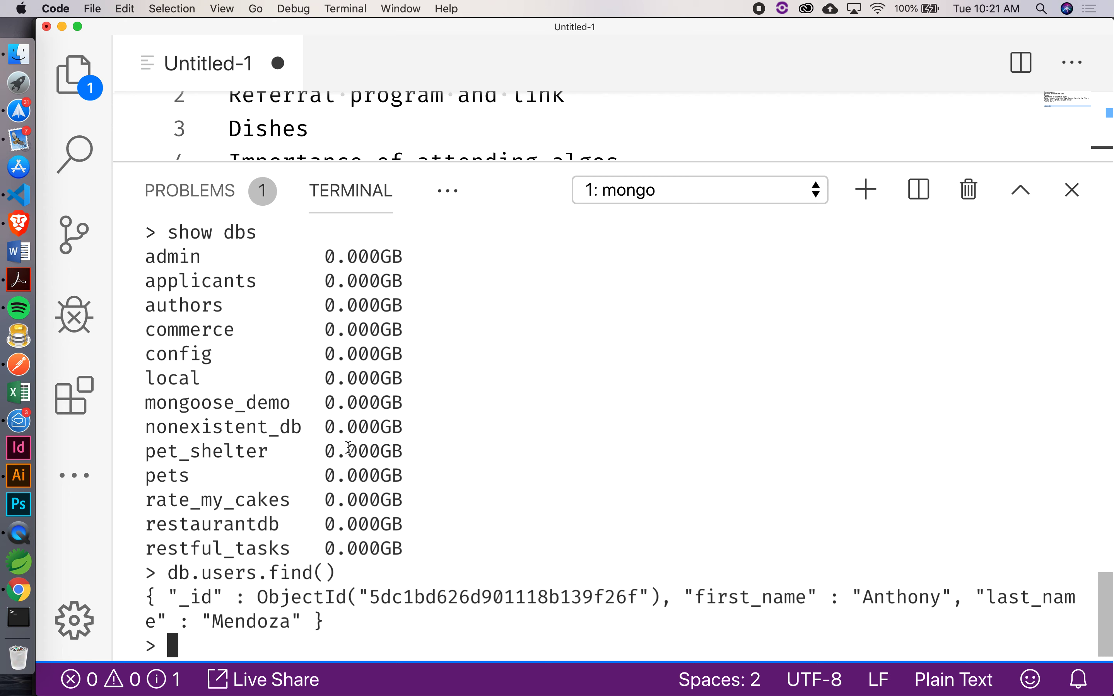
pyautogui.write('db.users.find()')
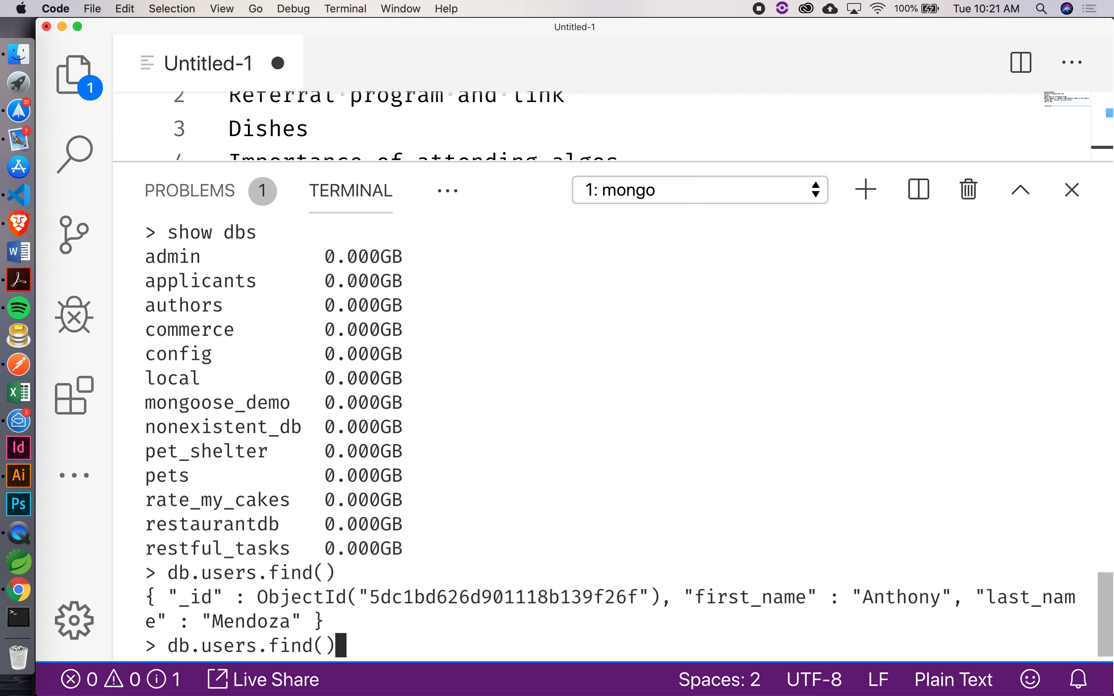
pyautogui.write('.prettt')
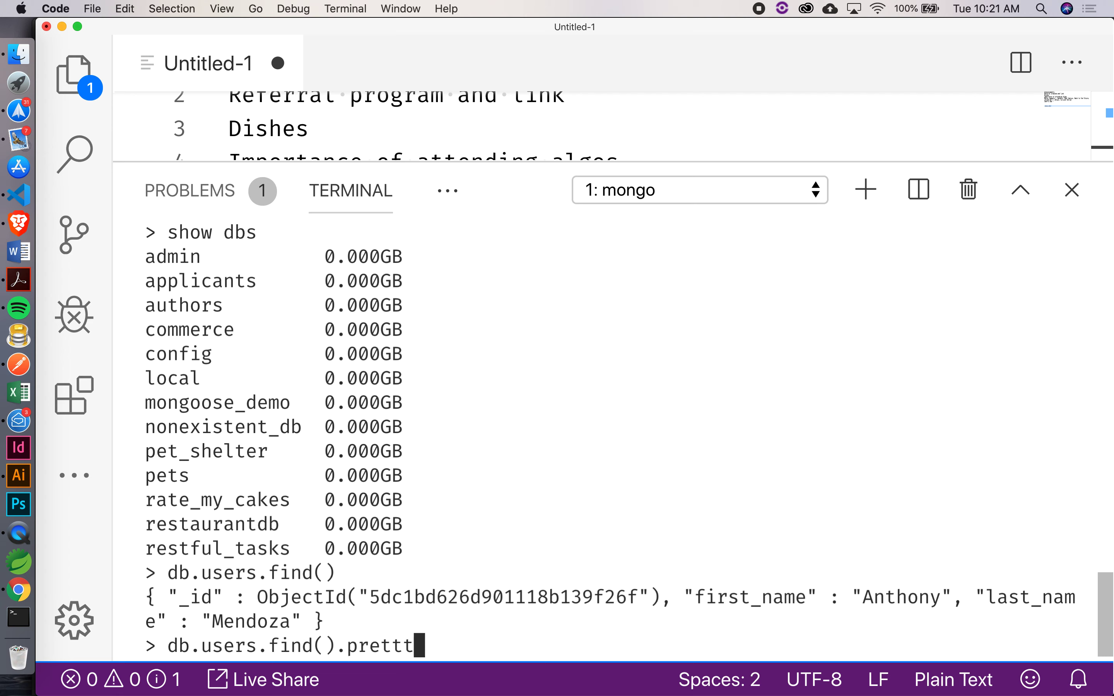
pyautogui.write('y()')
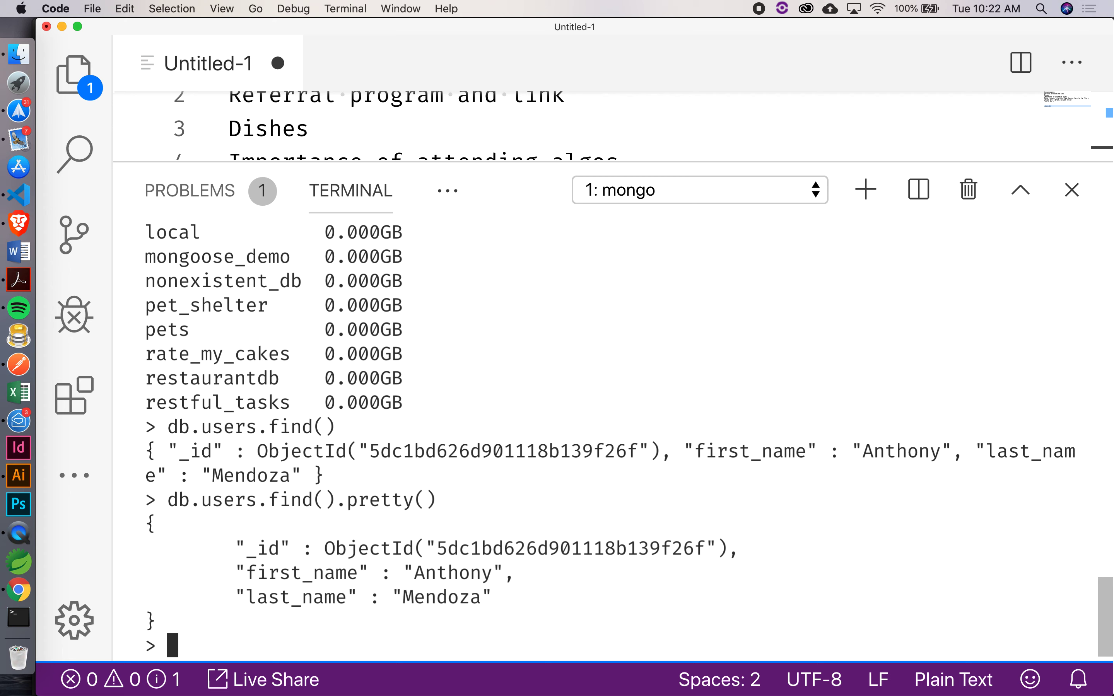
pyautogui.moveTo(208, 648)
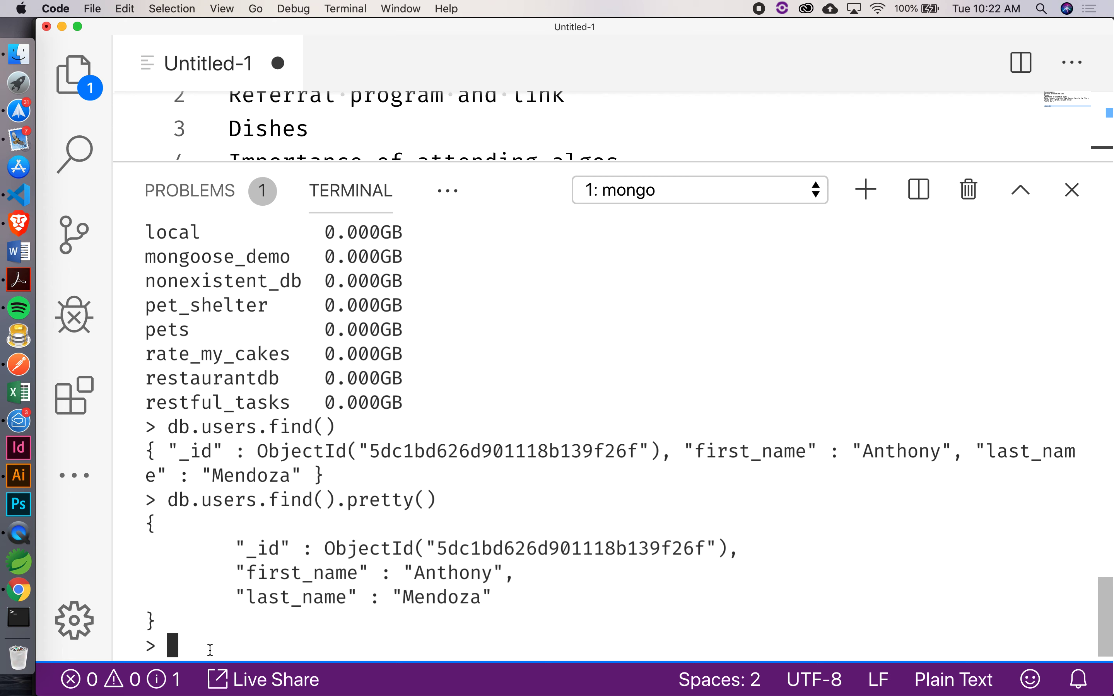
pyautogui.write('db.us')
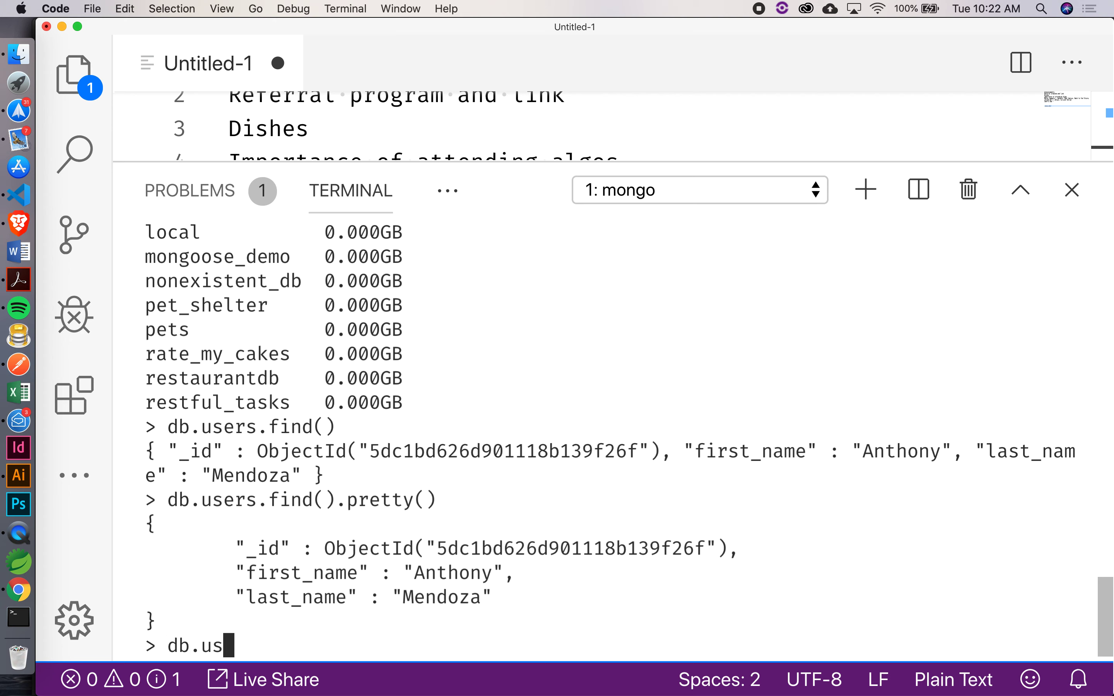
pyautogui.write('ers.insert')
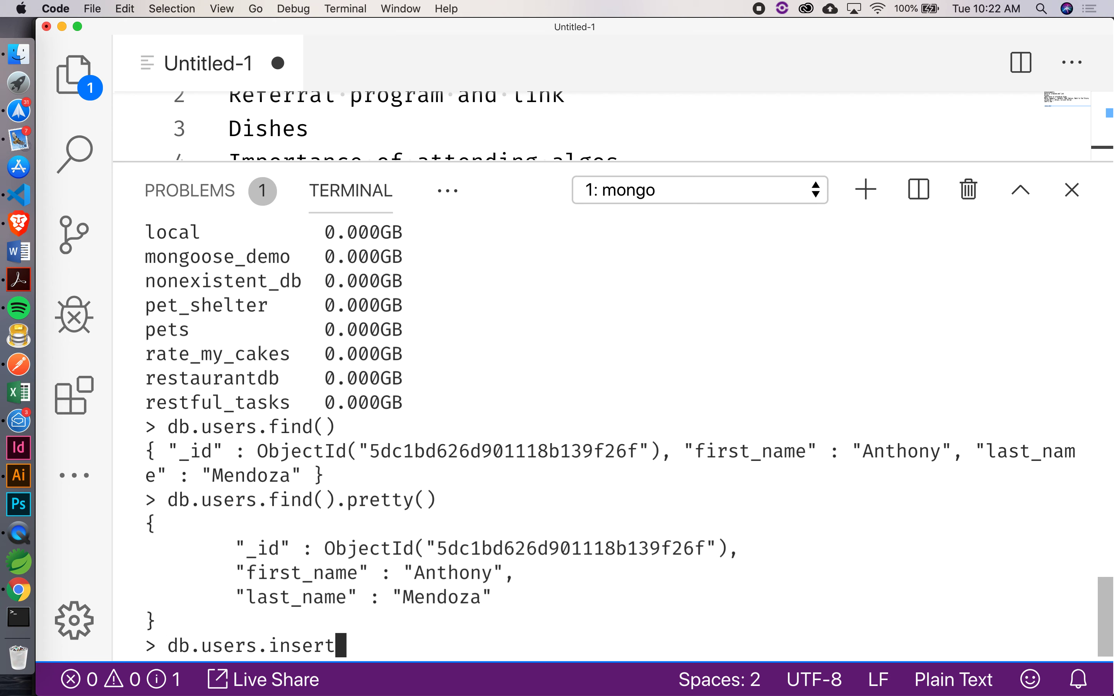
pyautogui.write('(')
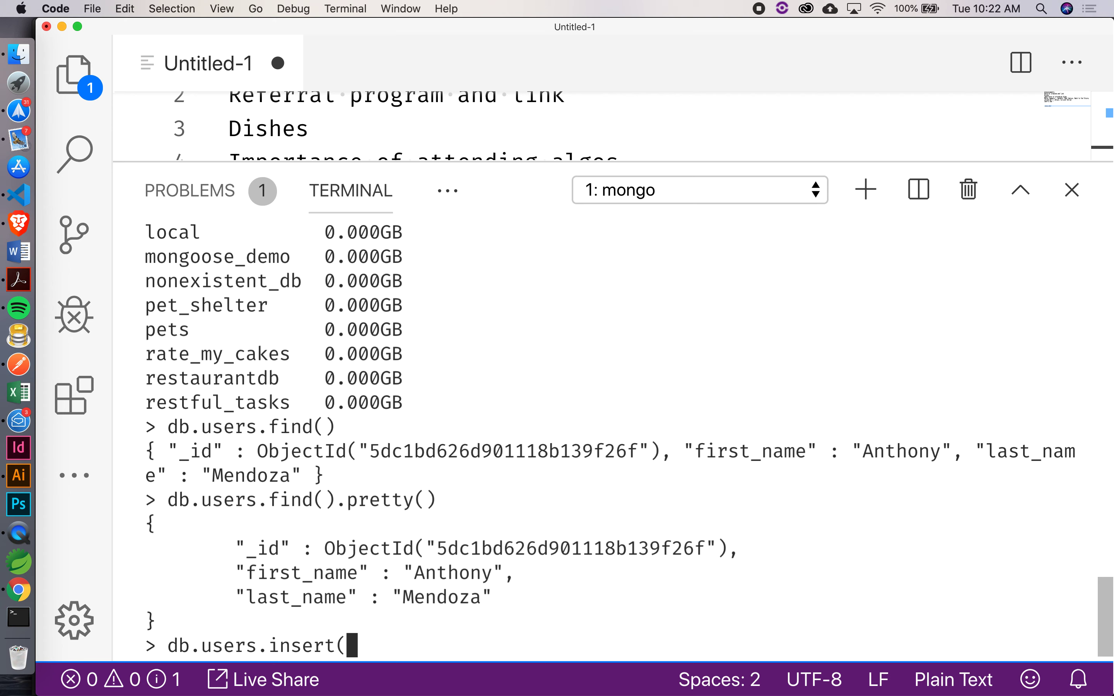
pyautogui.write('{ first:')
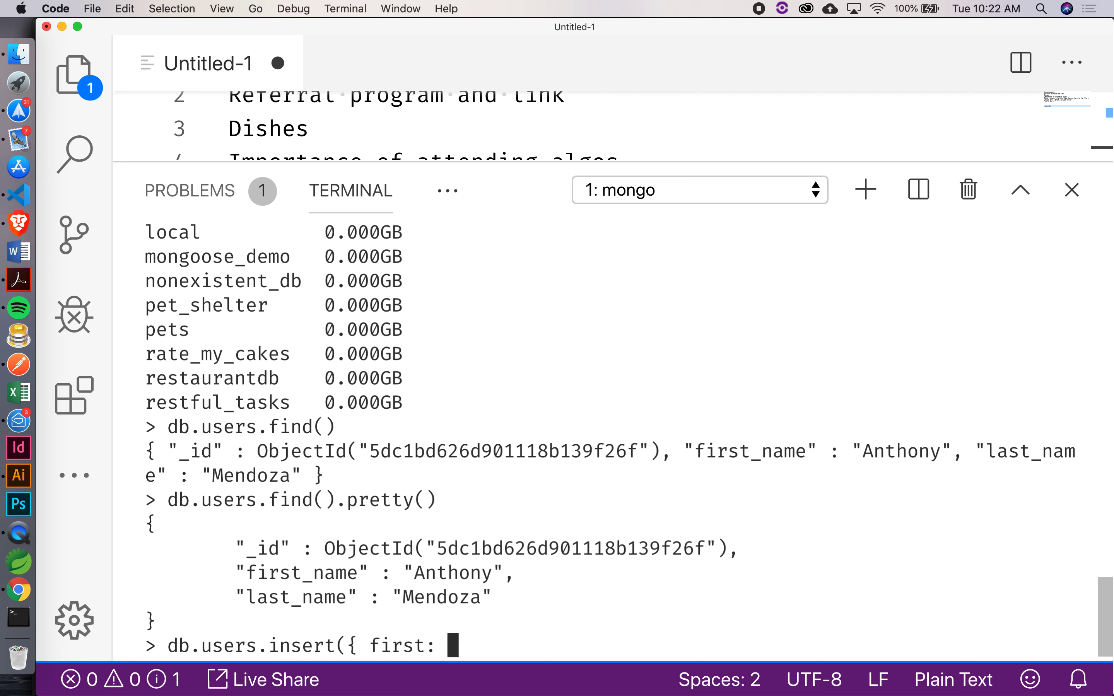
pyautogui.write("'Michael', last")
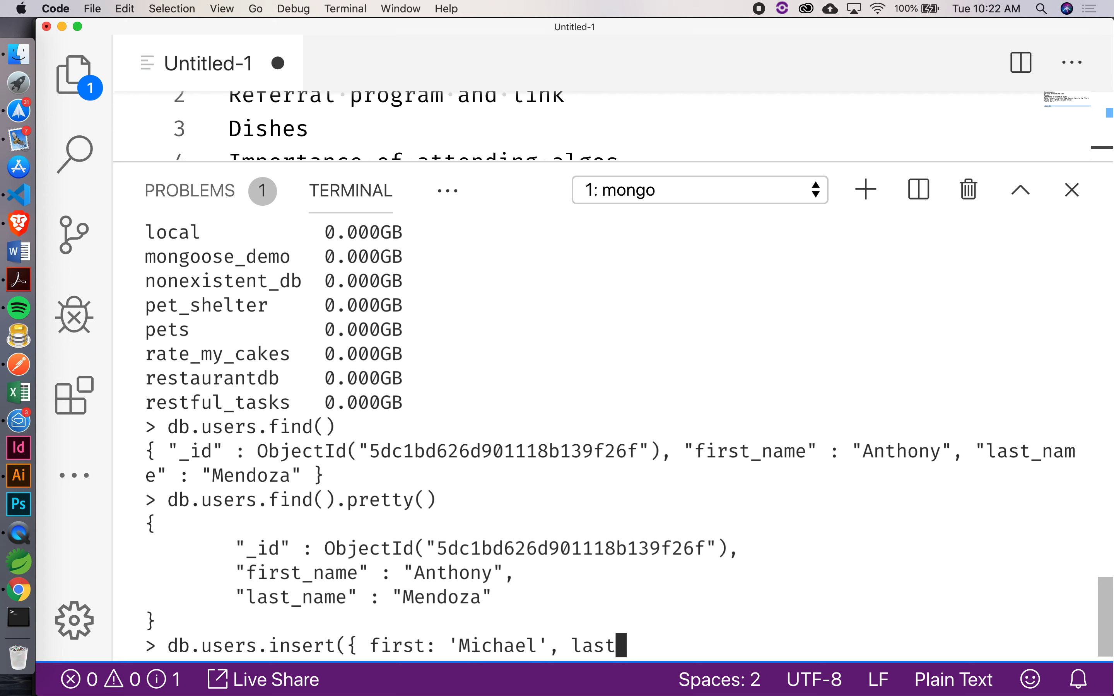
pyautogui.write(": '")
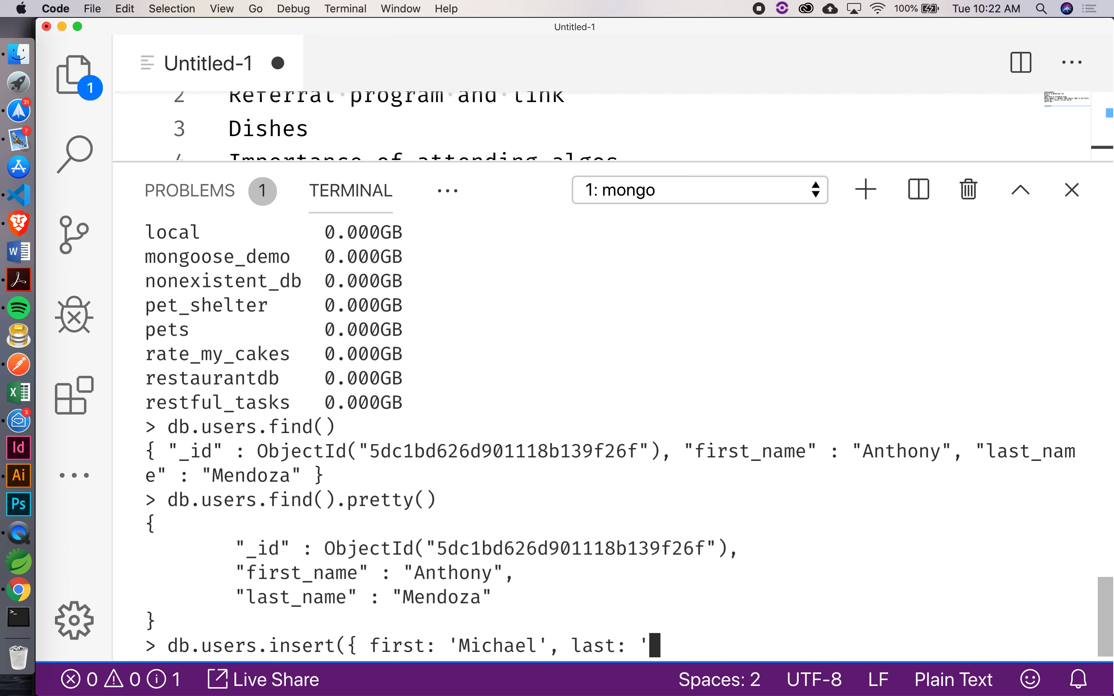
pyautogui.write("Peterson'")
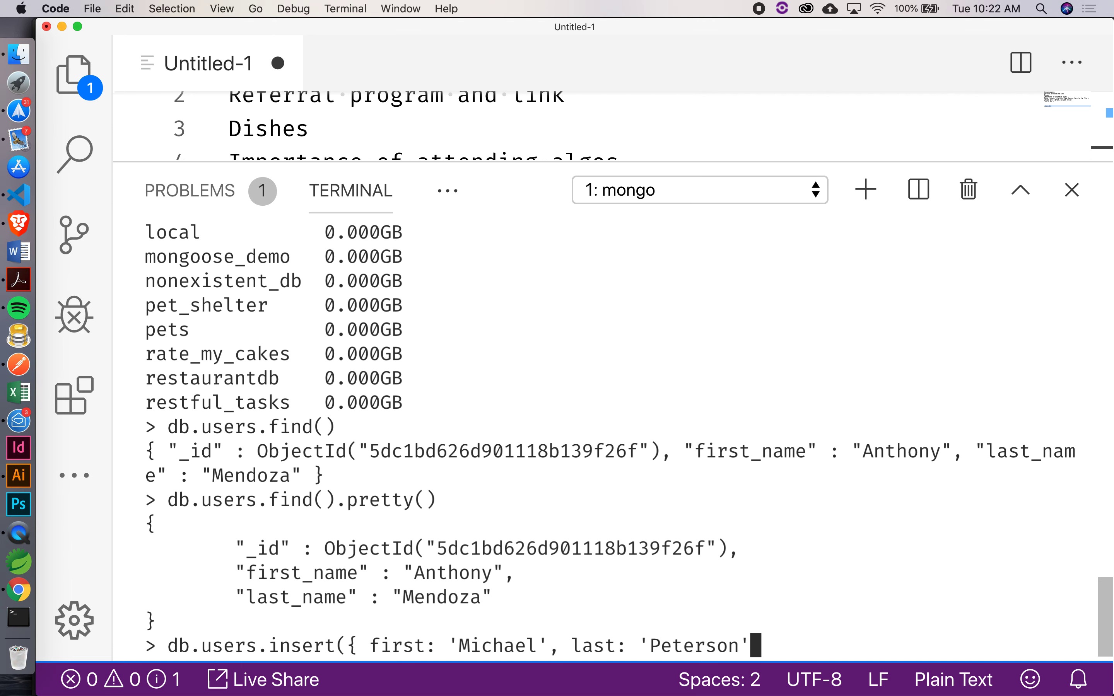
pyautogui.press('Return')
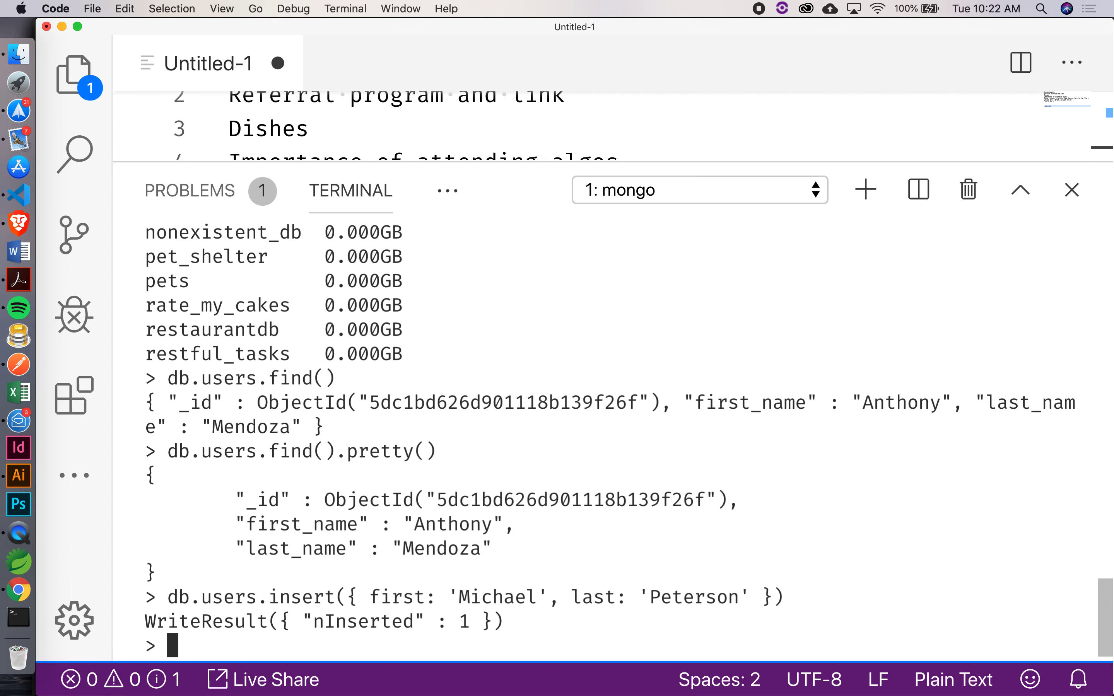
pyautogui.write('db.users.find().pretty()')
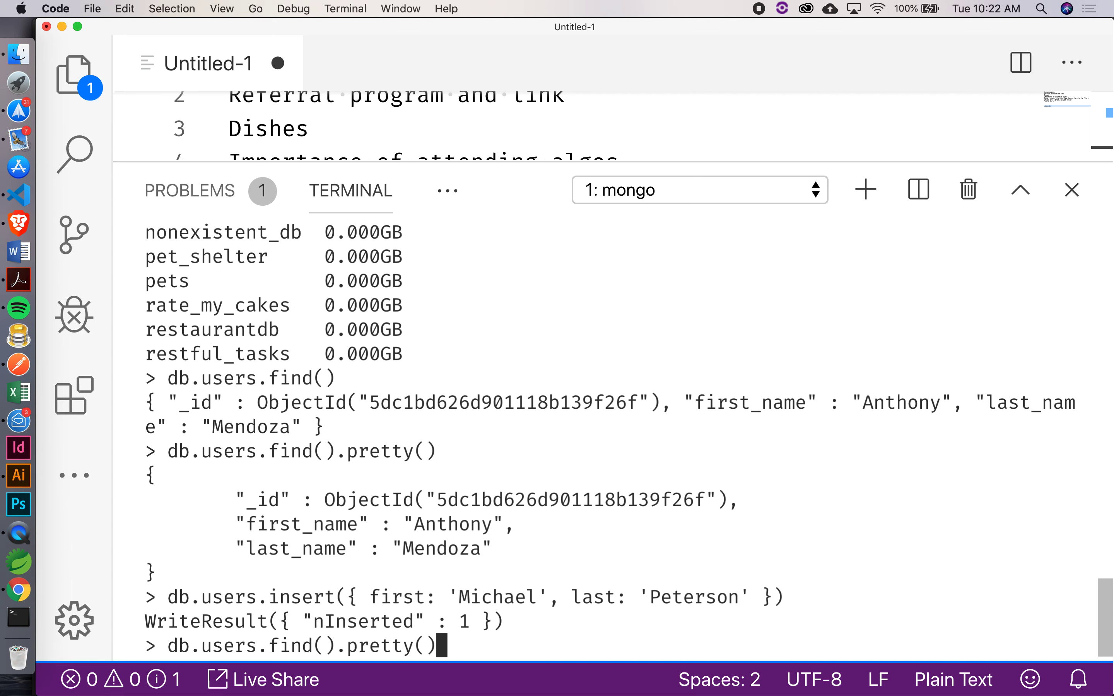
pyautogui.press('Return')
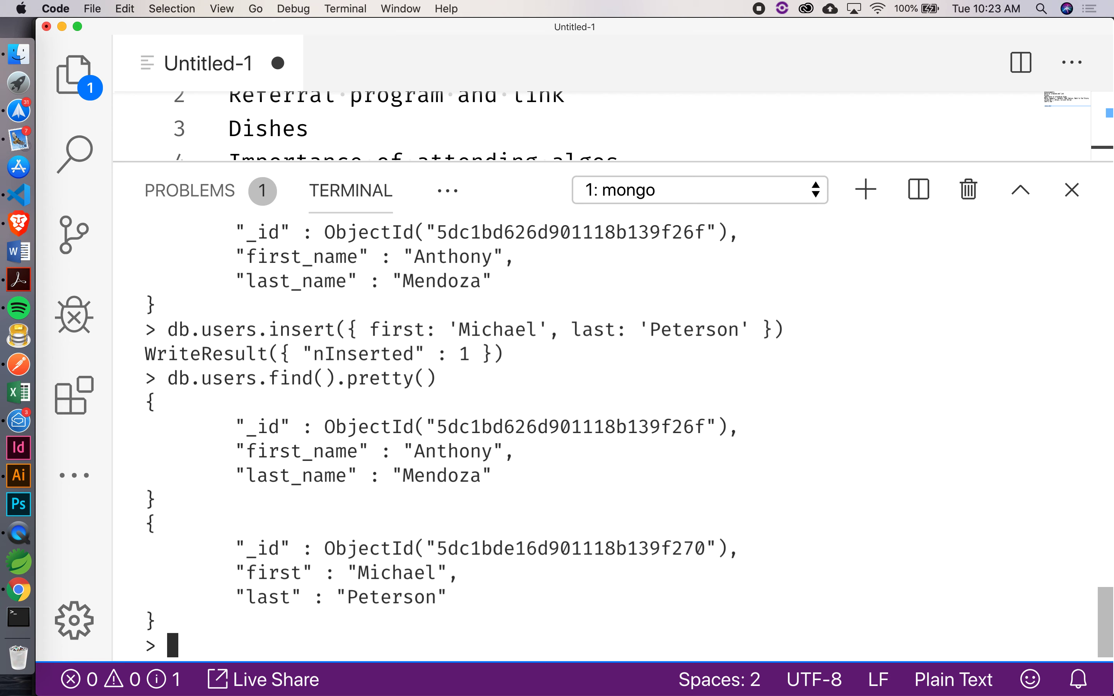
pyautogui.write('db.')
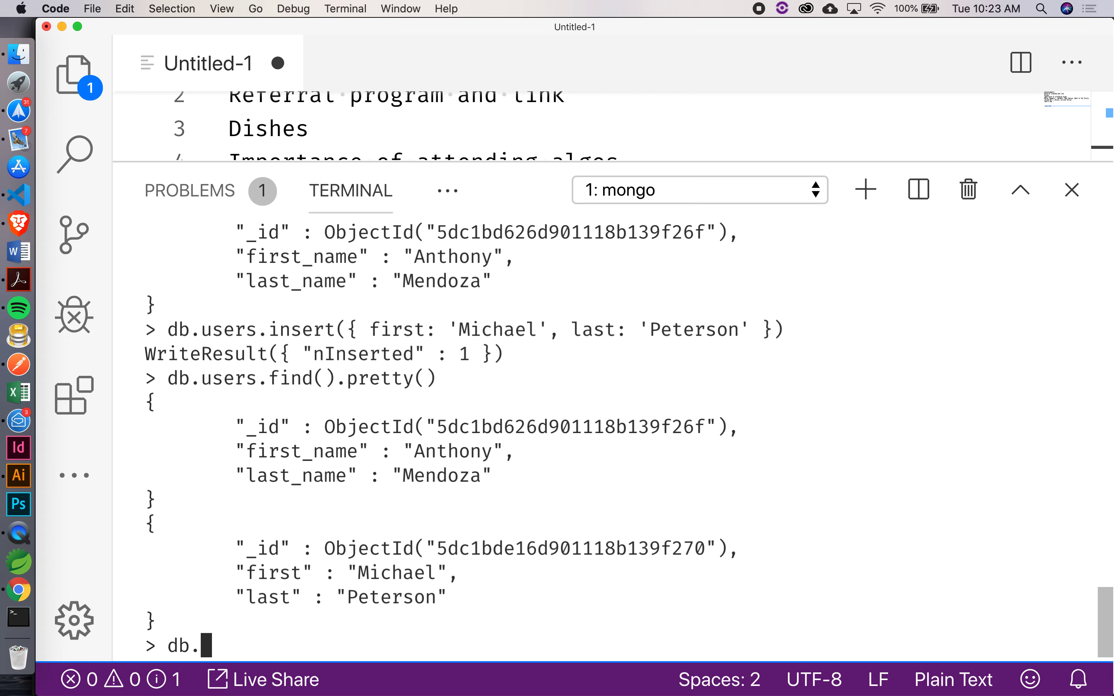
pyautogui.write('user')
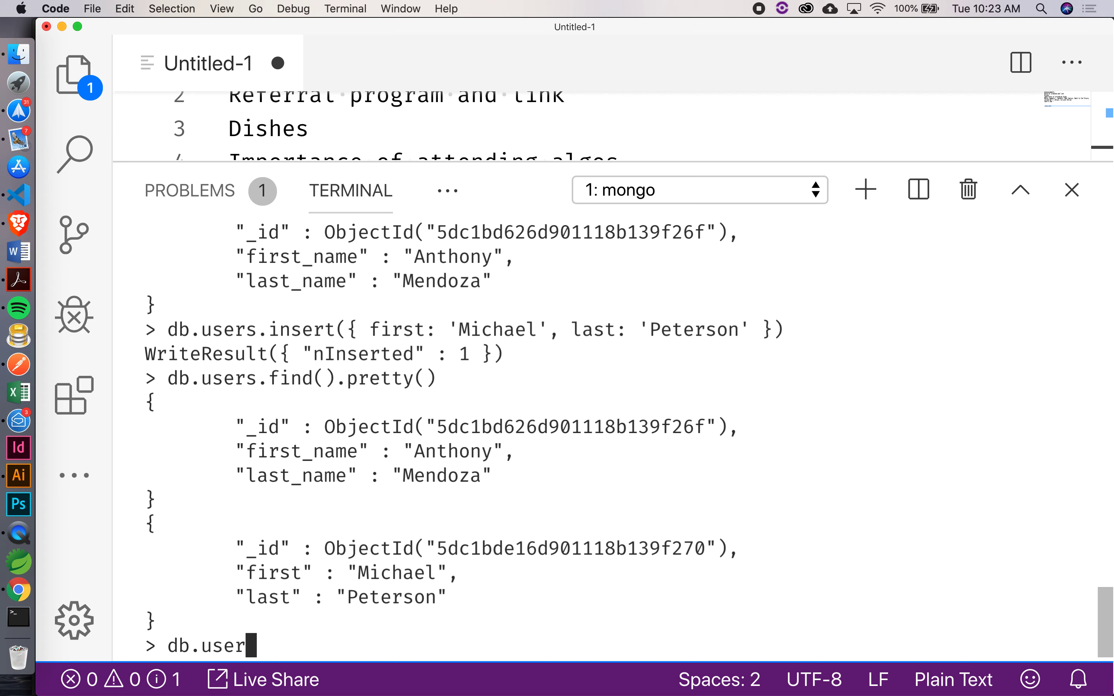
pyautogui.write('s.fin')
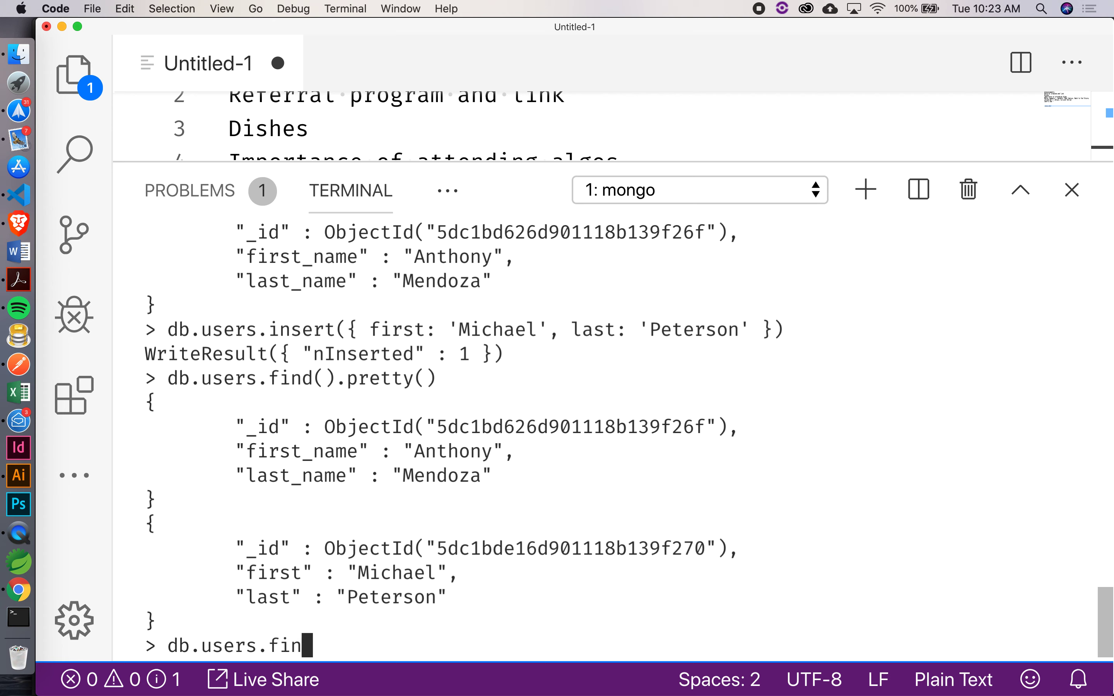
pyautogui.write('d()')
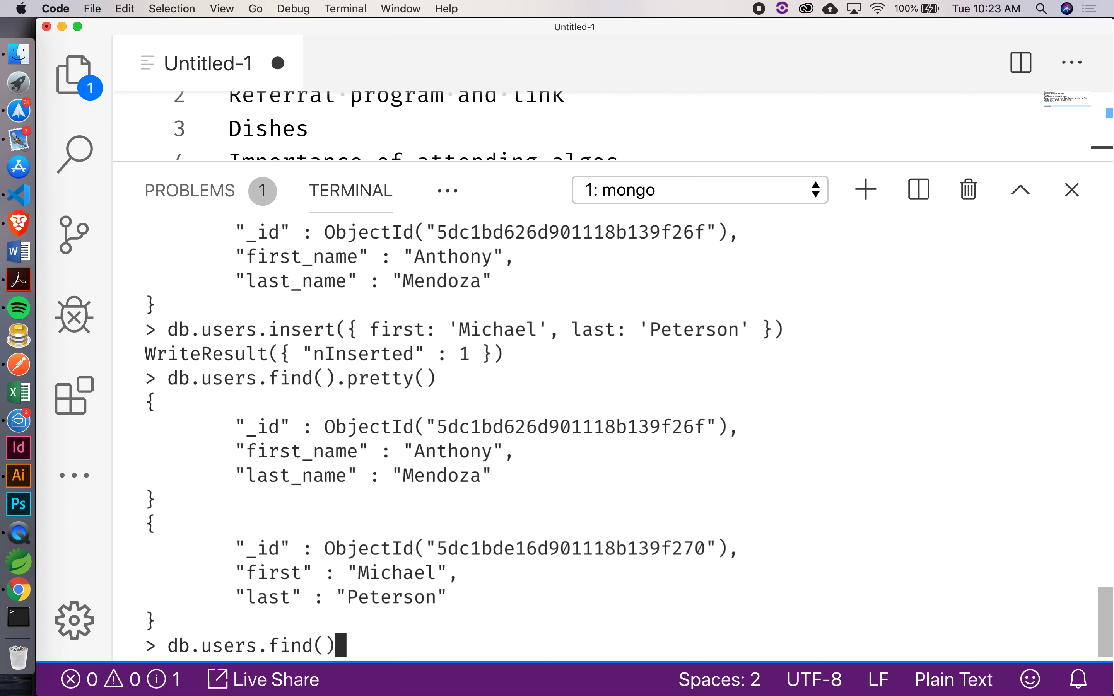
pyautogui.write('{')
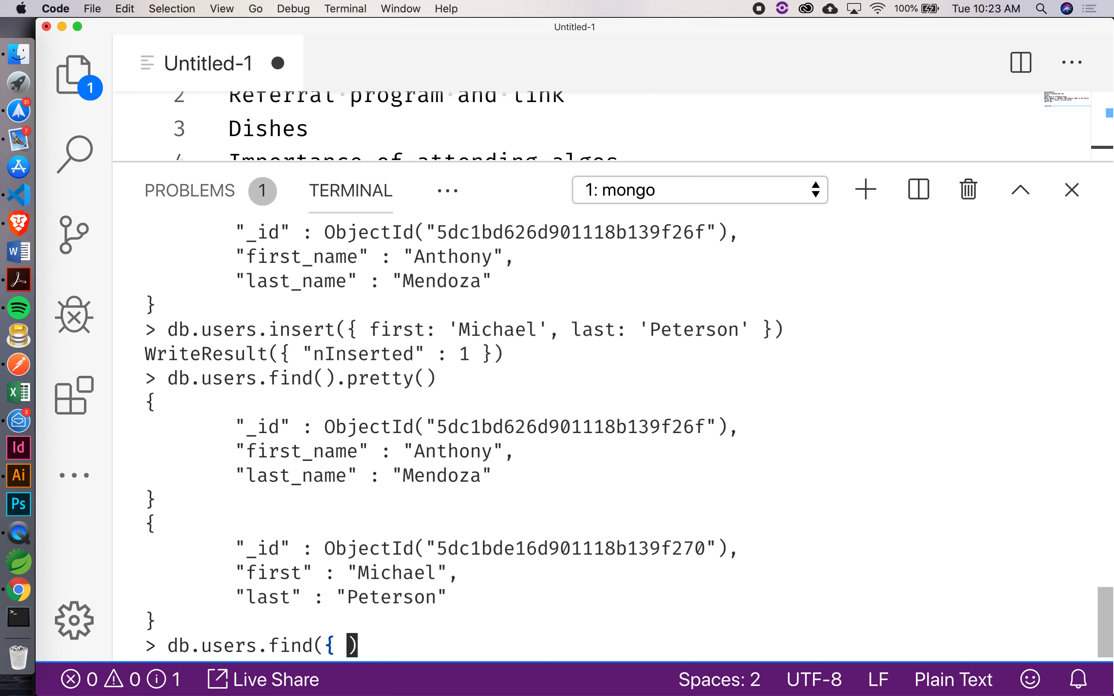
pyautogui.write('first')
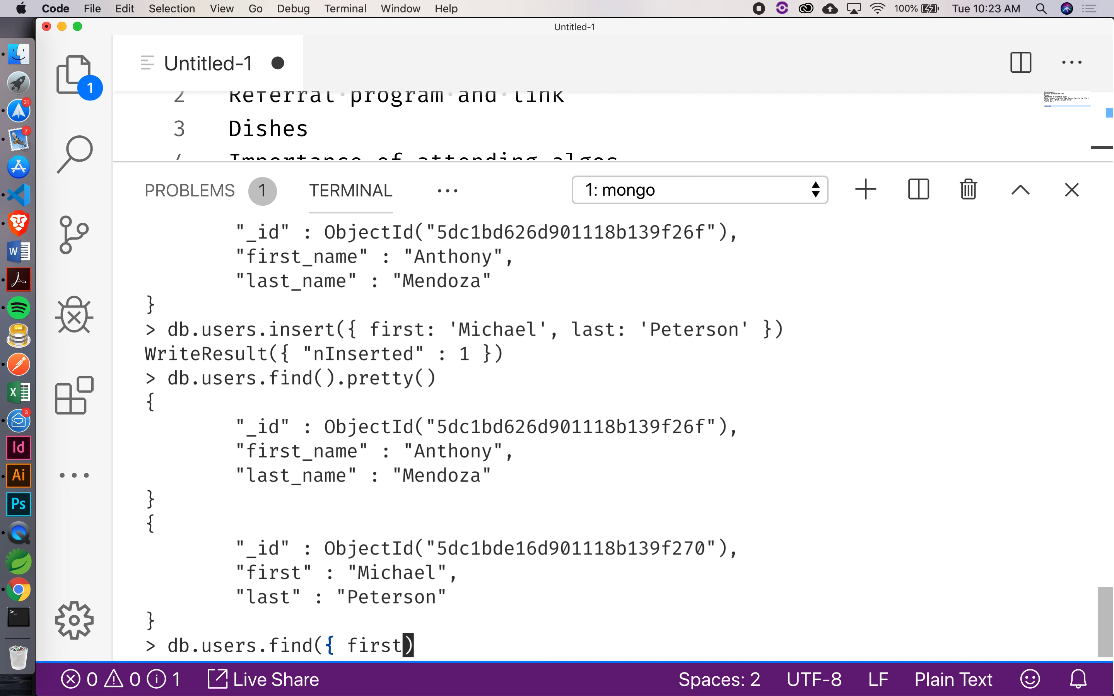
pyautogui.write(": 'Micha")
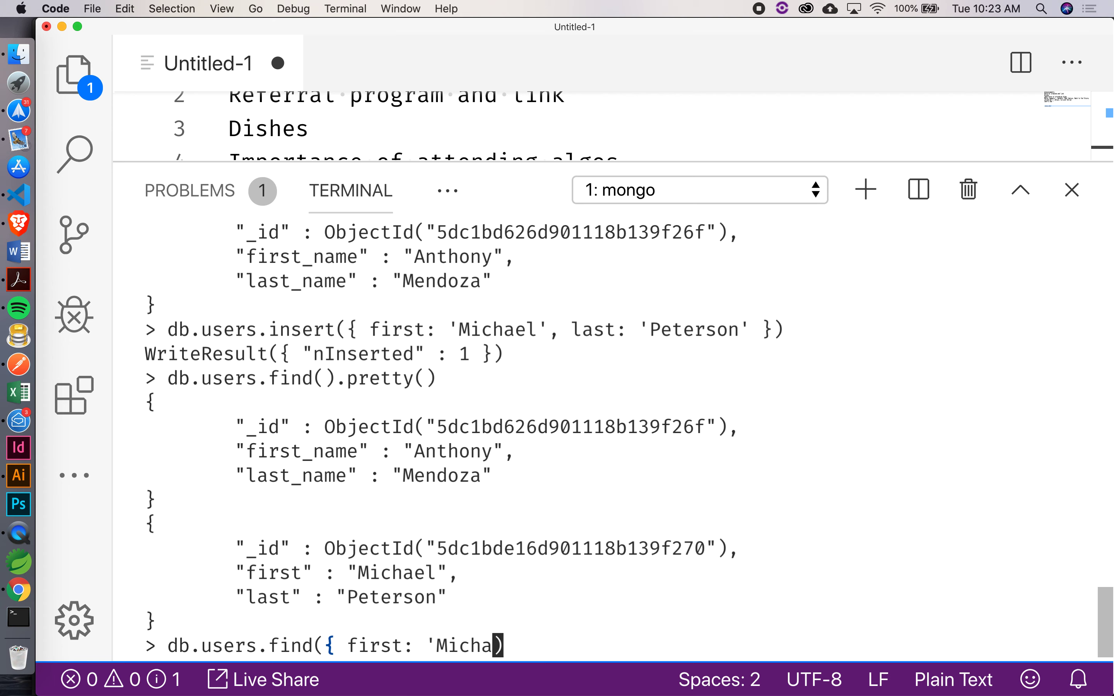
pyautogui.write("el'")
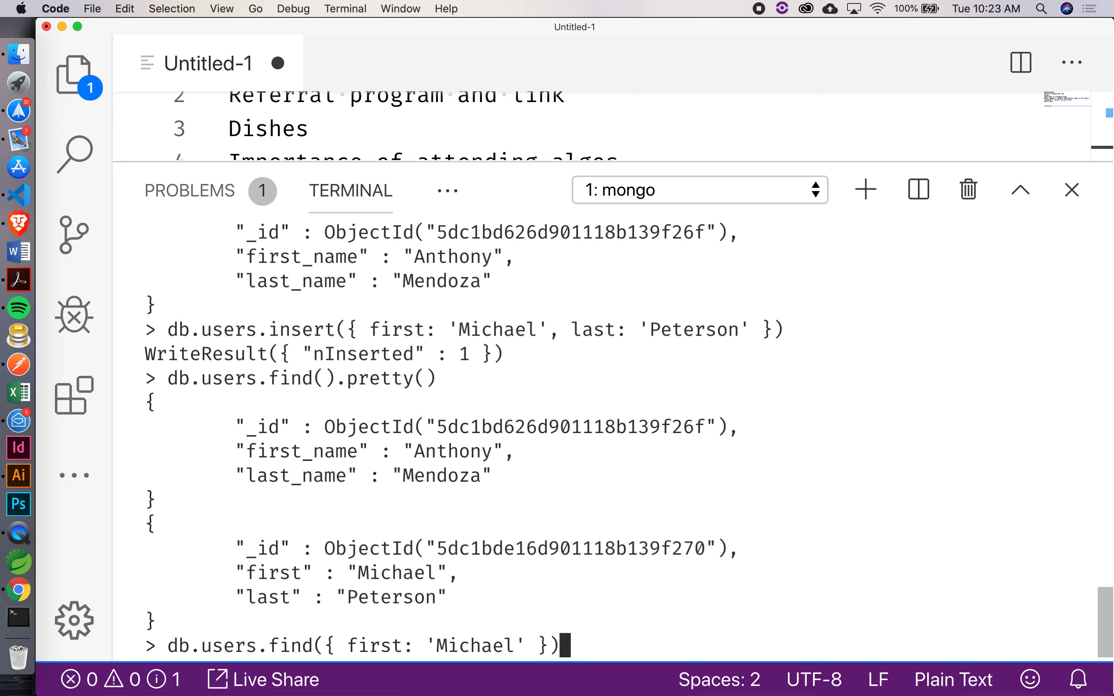
pyautogui.write('.pretty(')
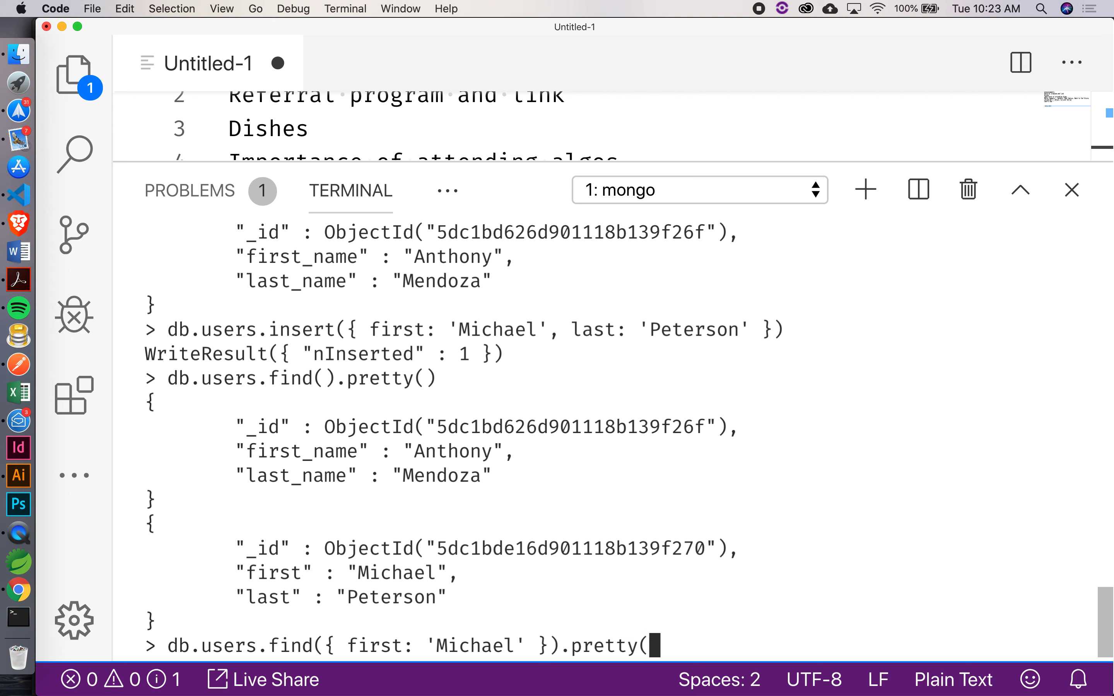
pyautogui.press('Return')
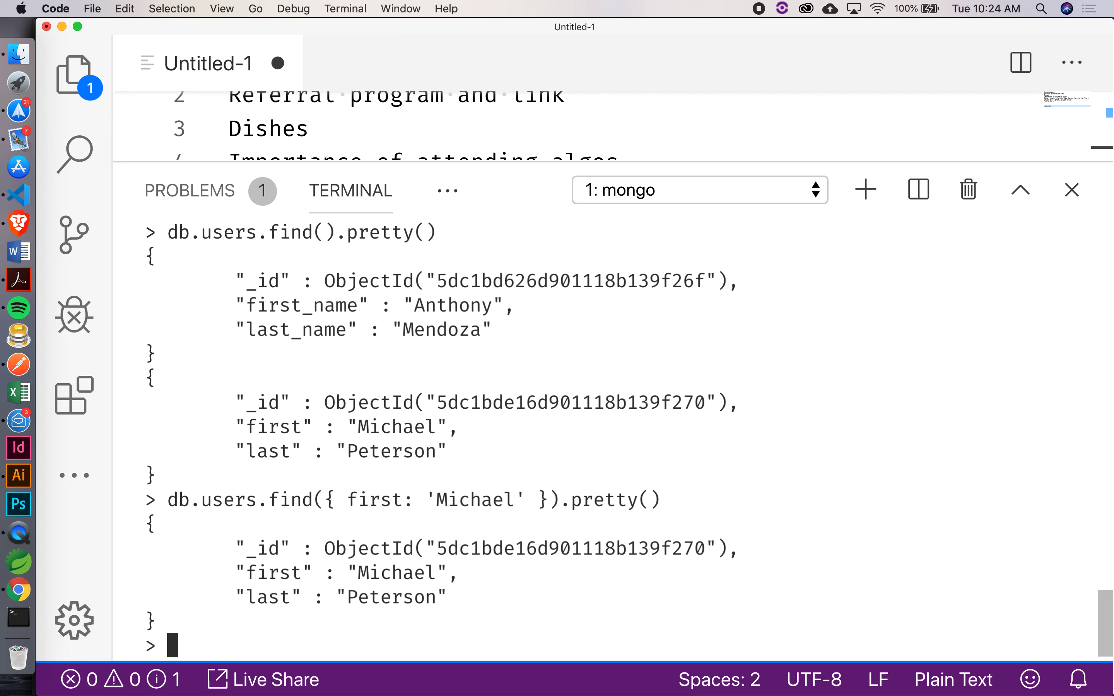
# - Run the findOne lookup for Michael with .pretty(), which throws a TypeError
pyautogui.write("db.users.find({ first: 'Michael' }).pretty()")
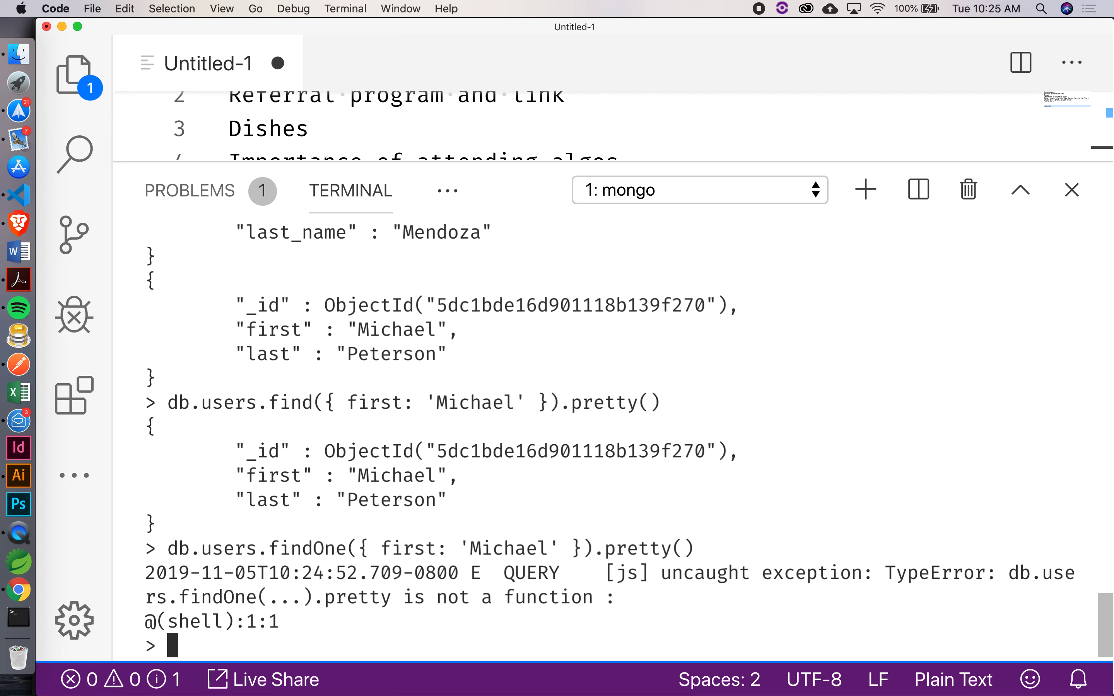
# - Clear the mongo terminal output with cls
pyautogui.write('cls')
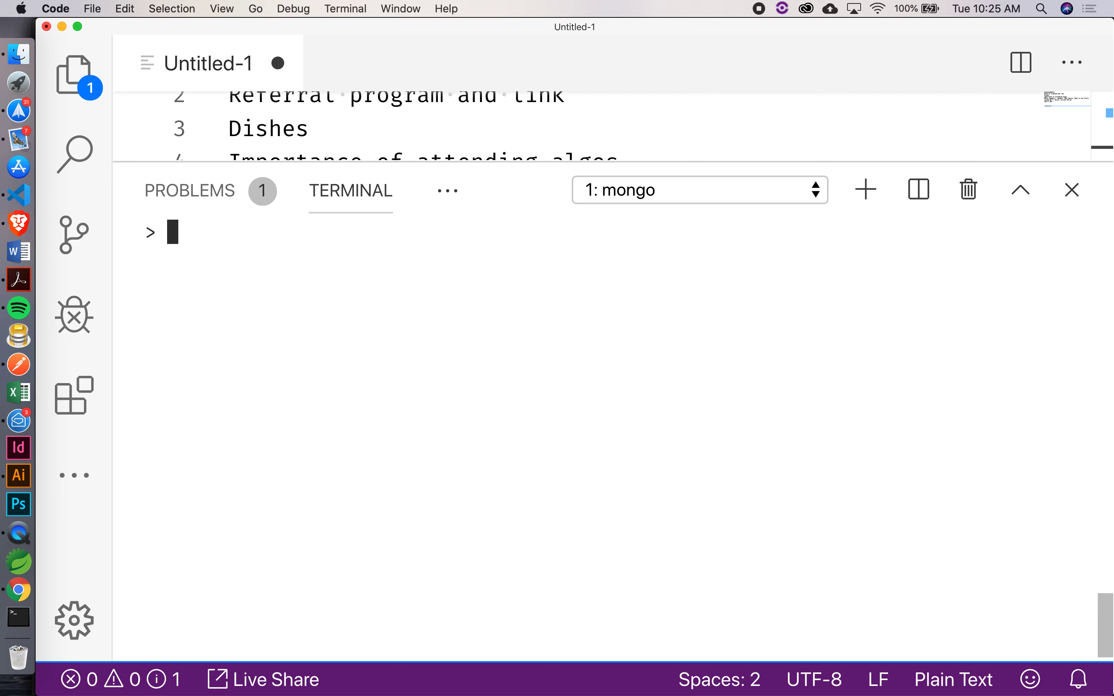
pyautogui.moveTo(237, 242)
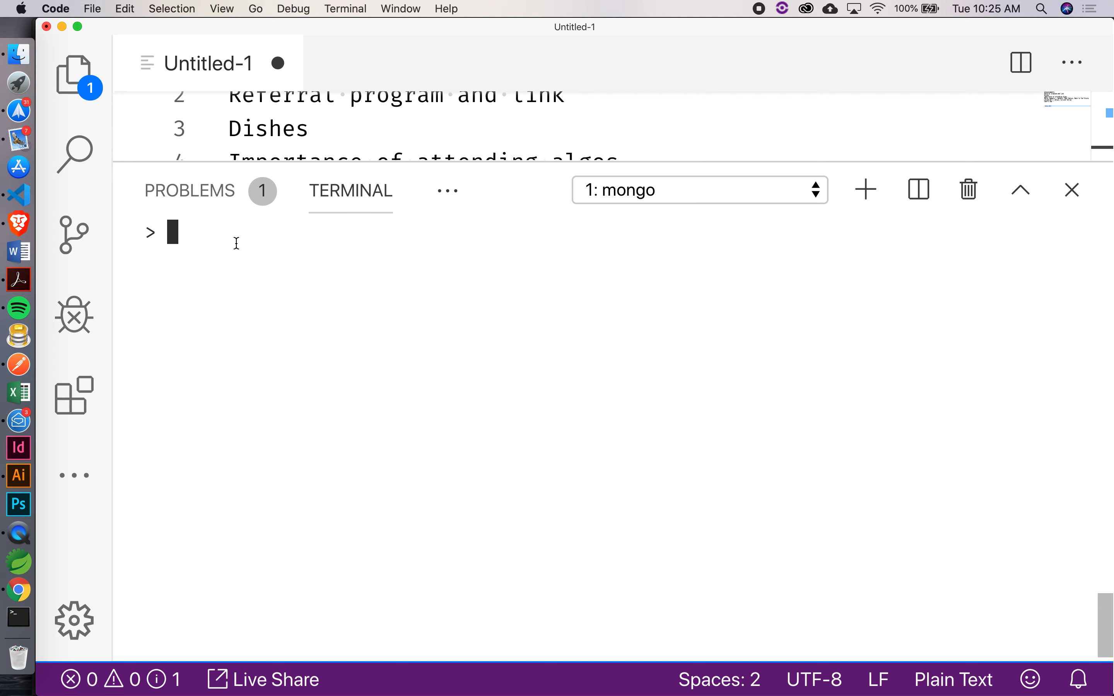
pyautogui.moveTo(334, 173)
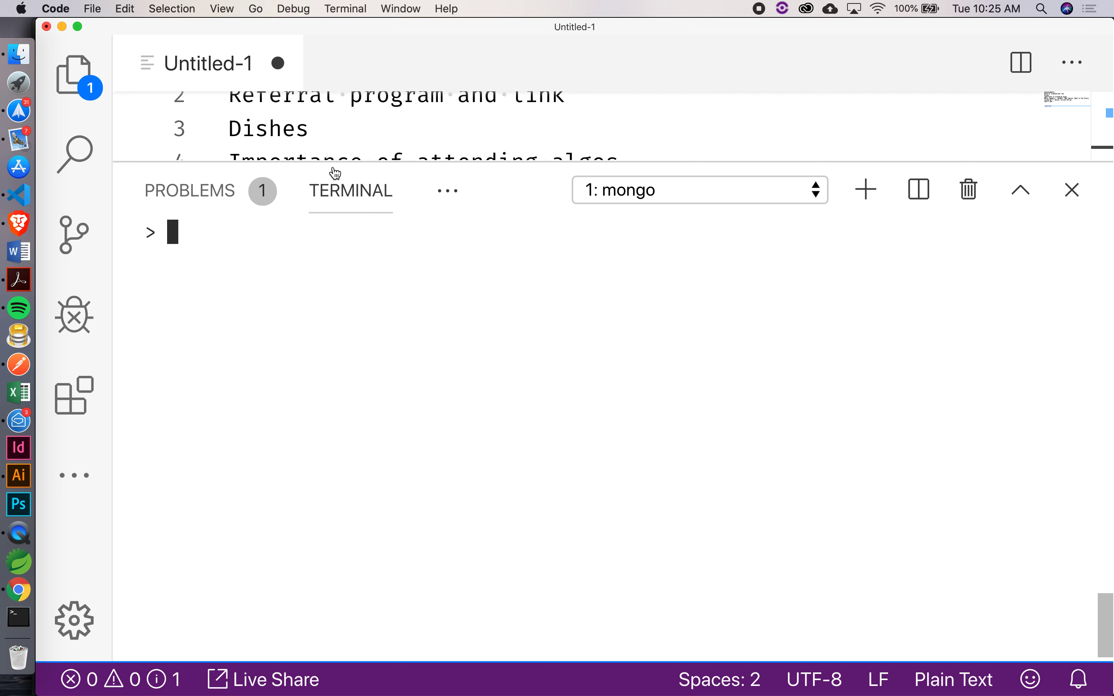
pyautogui.moveTo(163, 387)
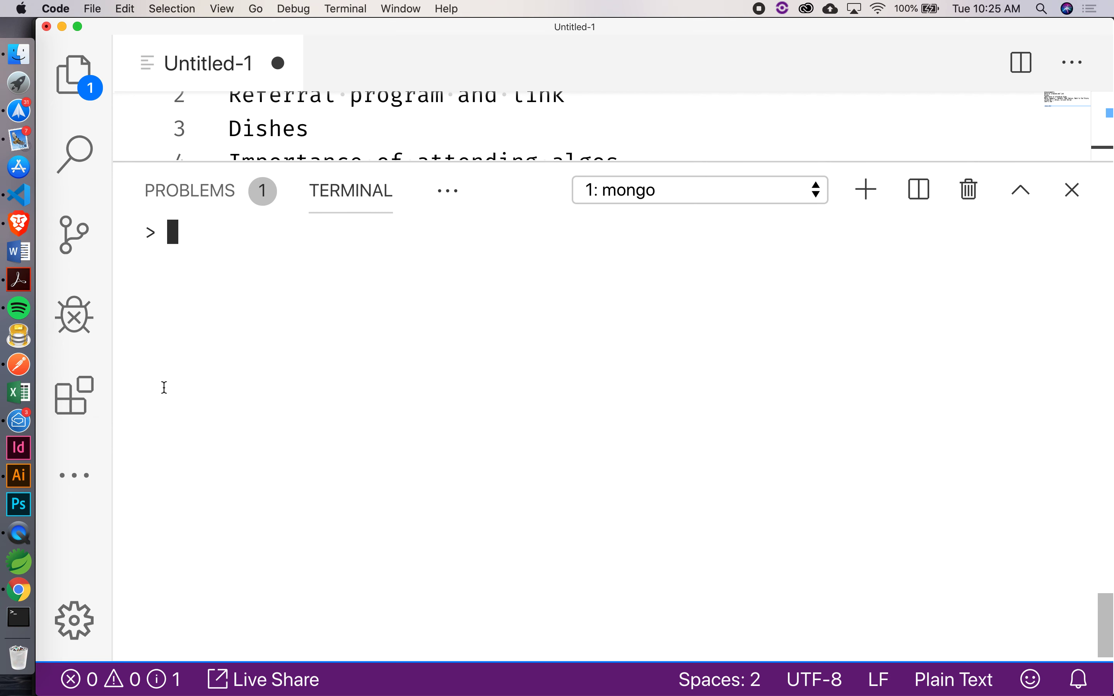
pyautogui.moveTo(335, 161)
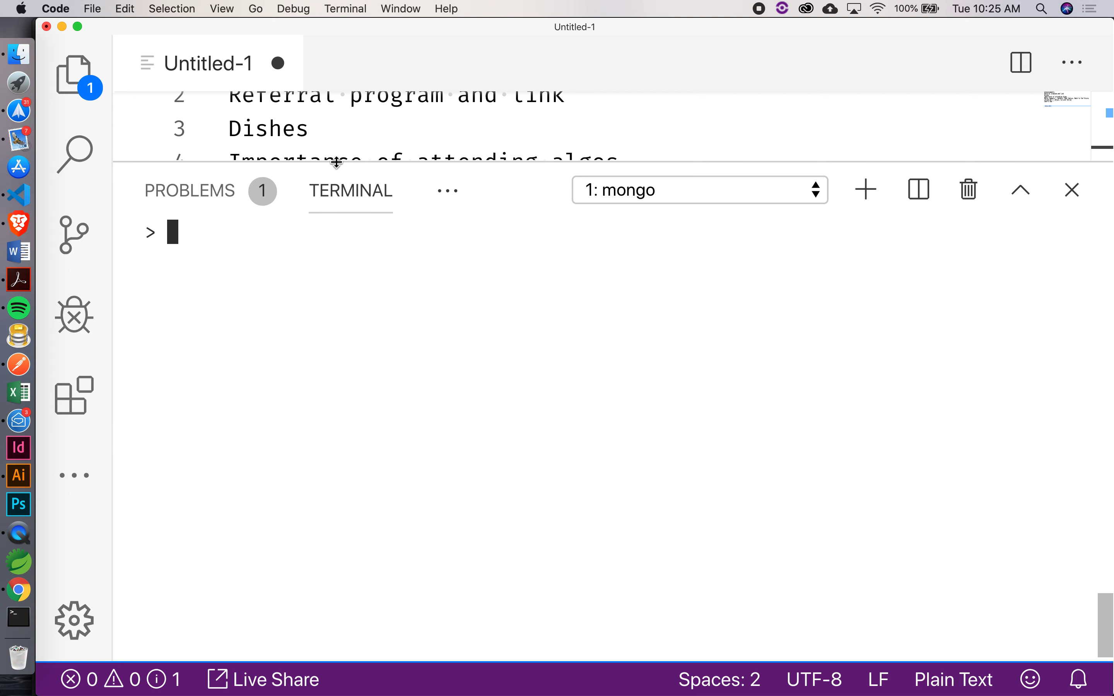
pyautogui.moveTo(175, 440)
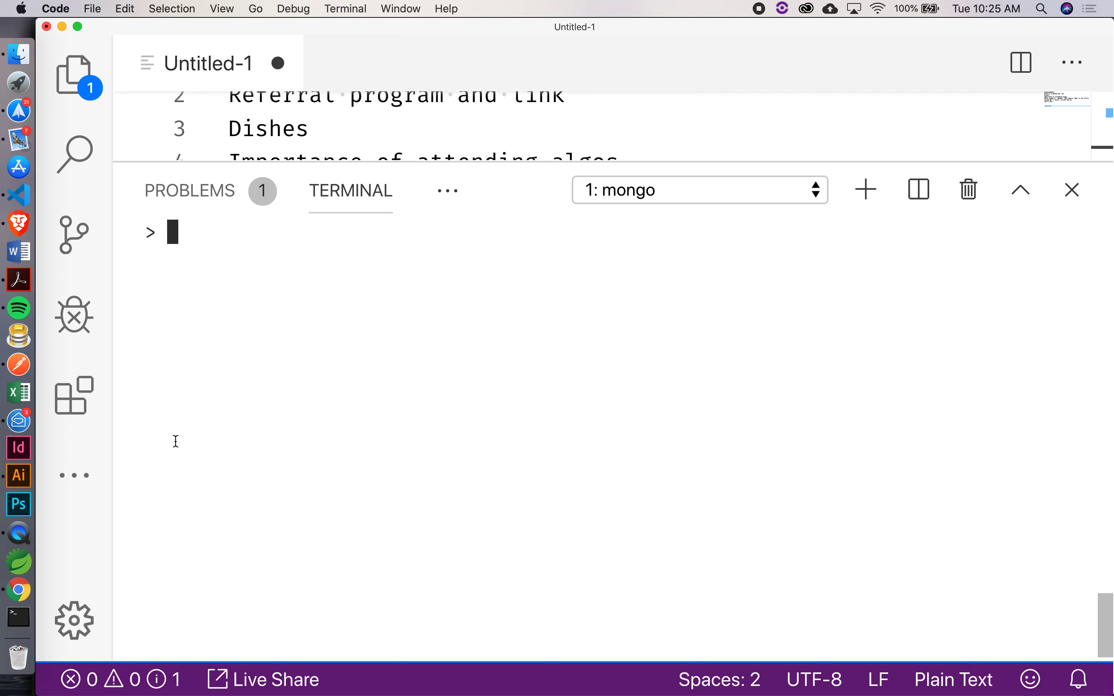
# - Switch to Chrome and open a new tab to search for mongodb id
pyautogui.click(17, 590)
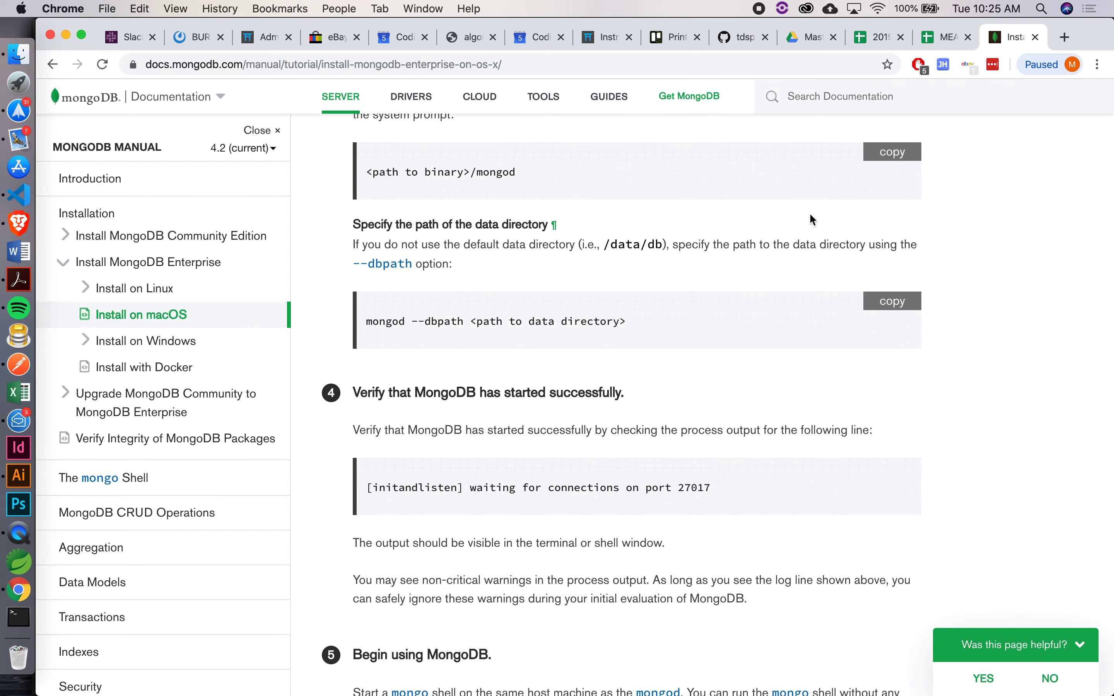
pyautogui.moveTo(1029, 64)
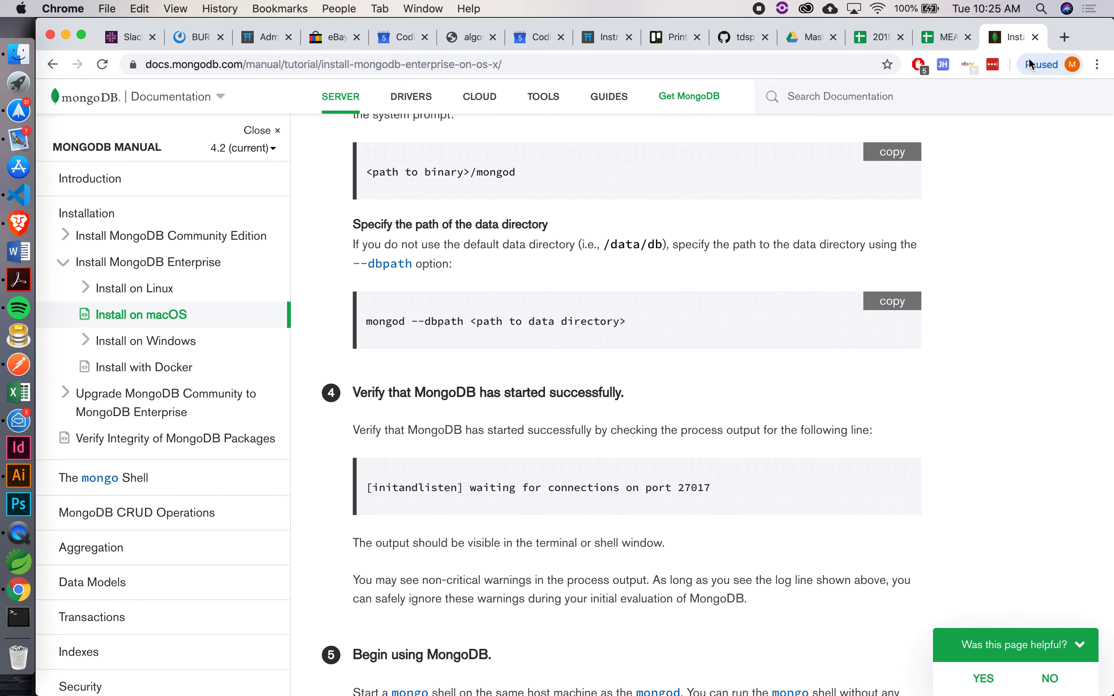
pyautogui.click(1063, 37)
pyautogui.write('mongodb id')
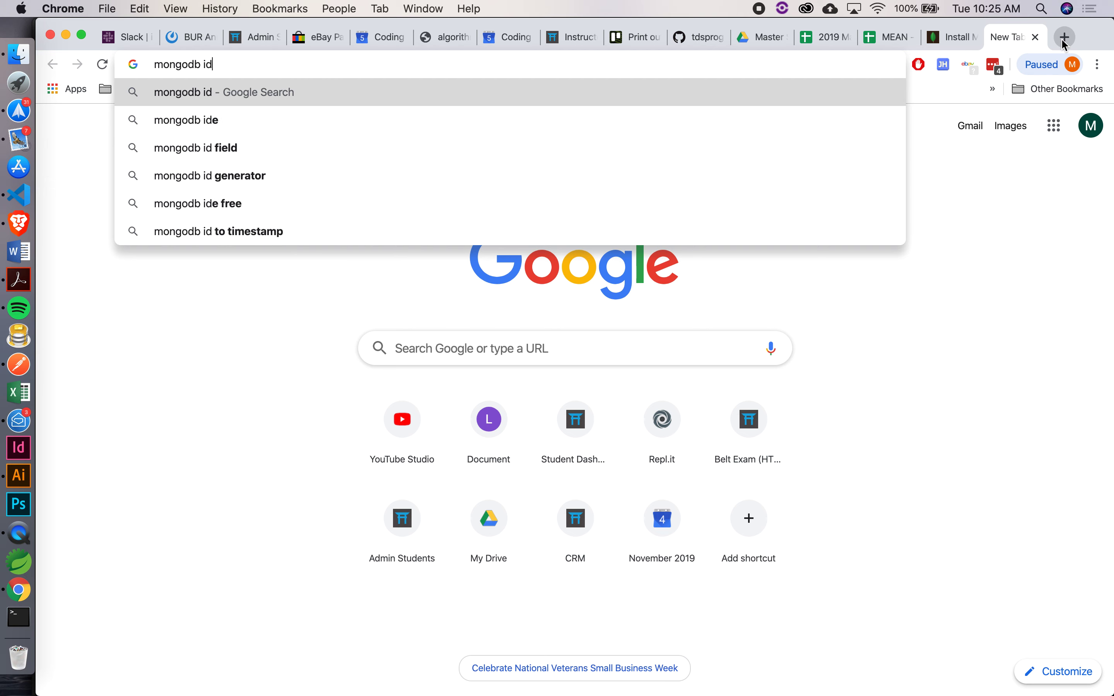
# - Open the VividCortex _id article and scroll to the 12-byte ObjectId breakdown
pyautogui.click(196, 147)
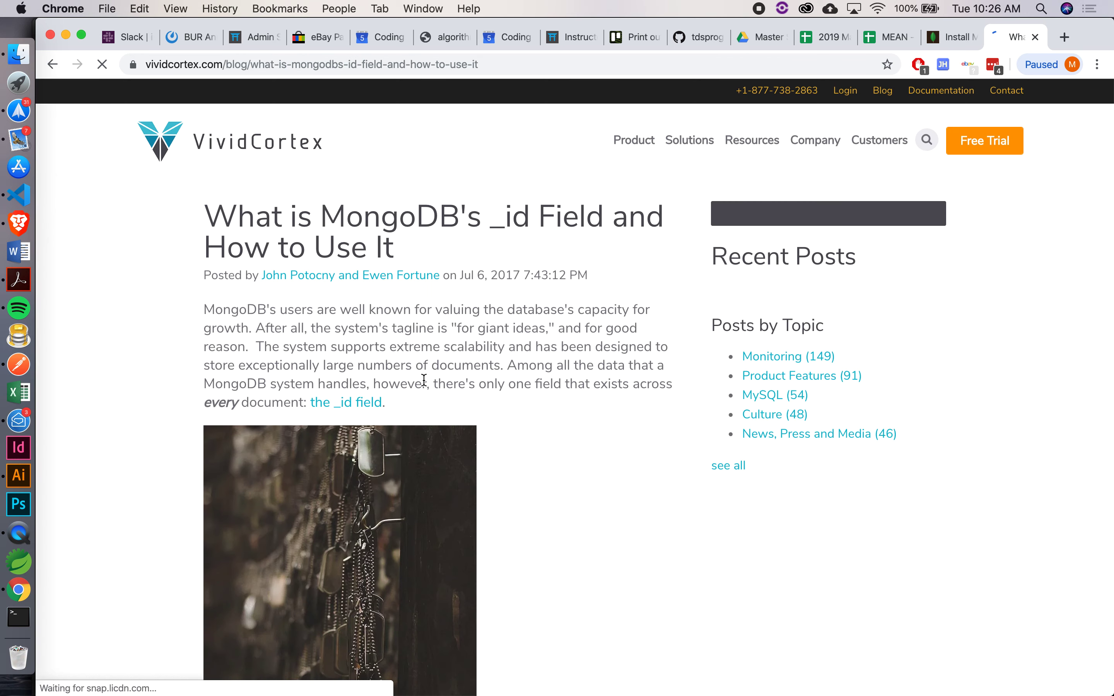
pyautogui.scroll(-3)
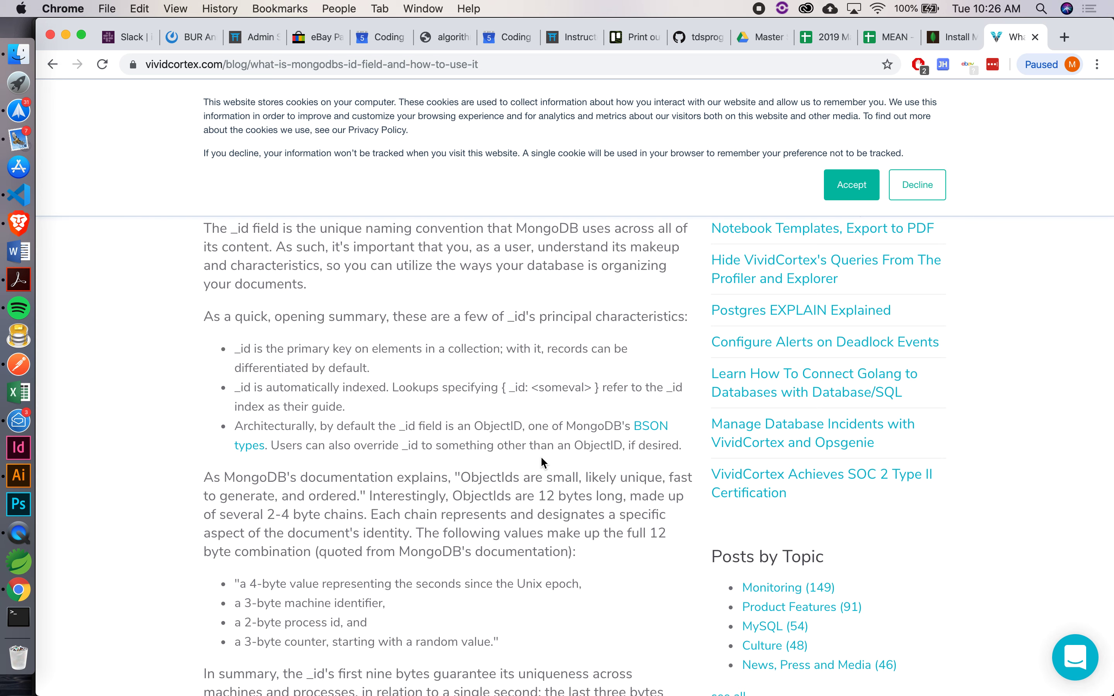
pyautogui.scroll(-3)
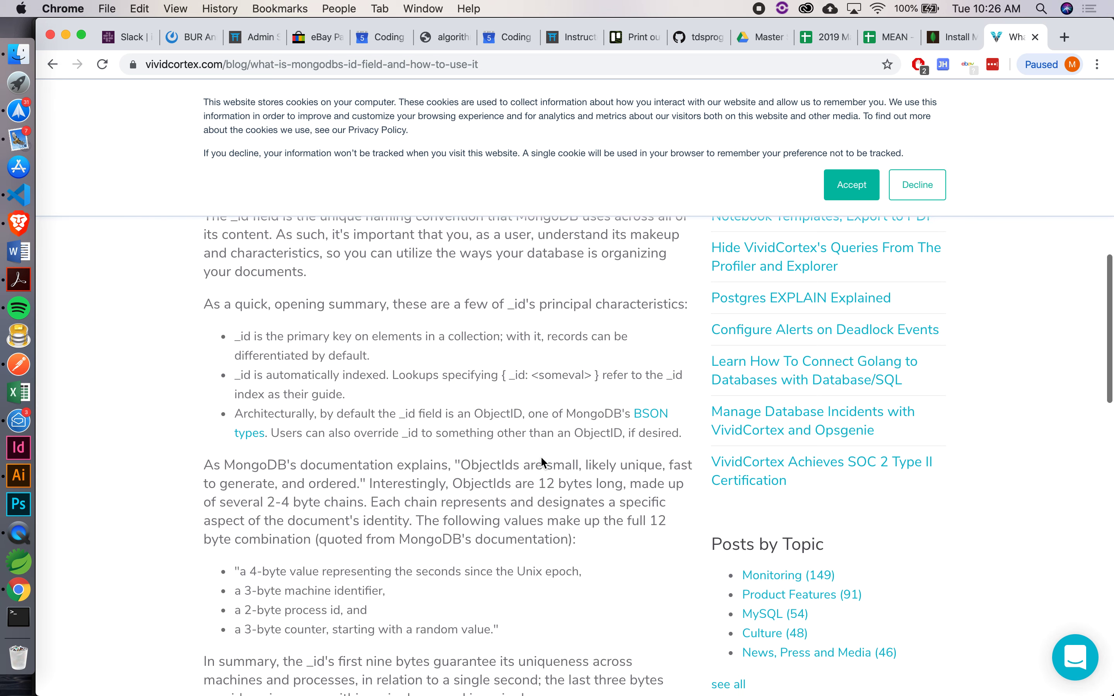
pyautogui.scroll(-3)
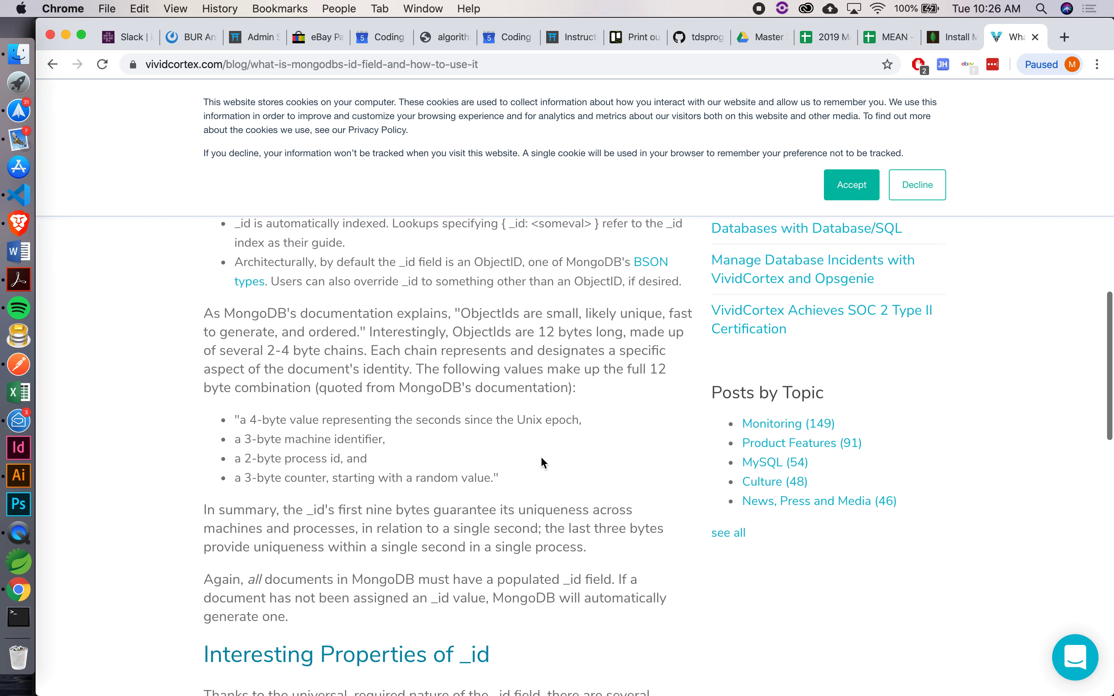
pyautogui.scroll(-3)
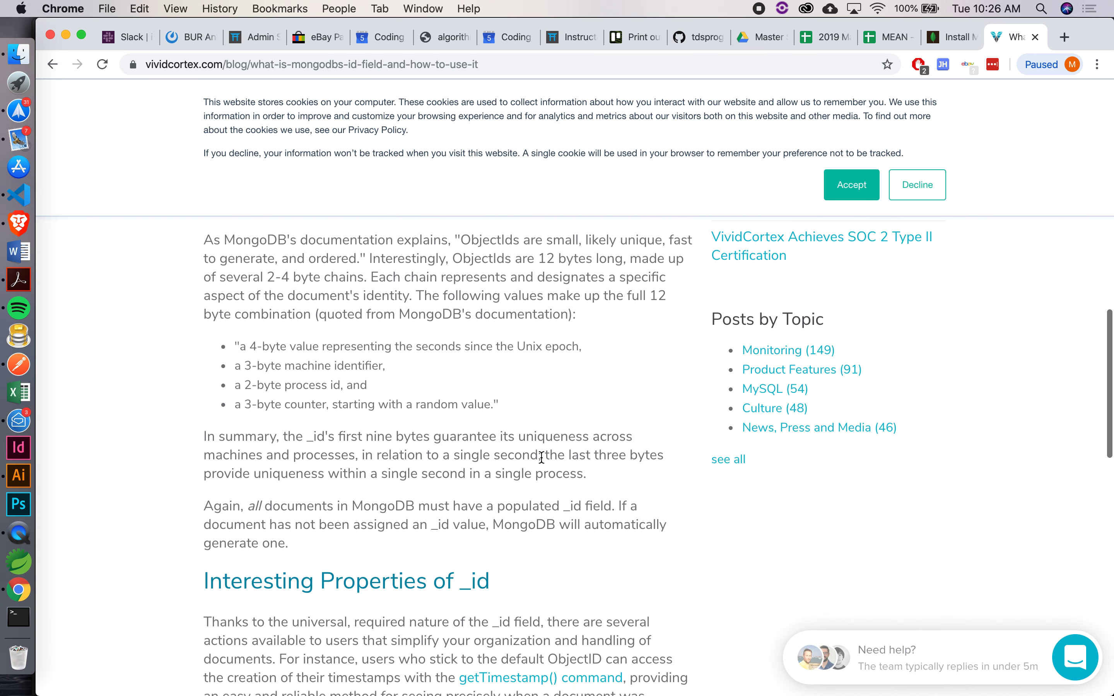
pyautogui.scroll(-3)
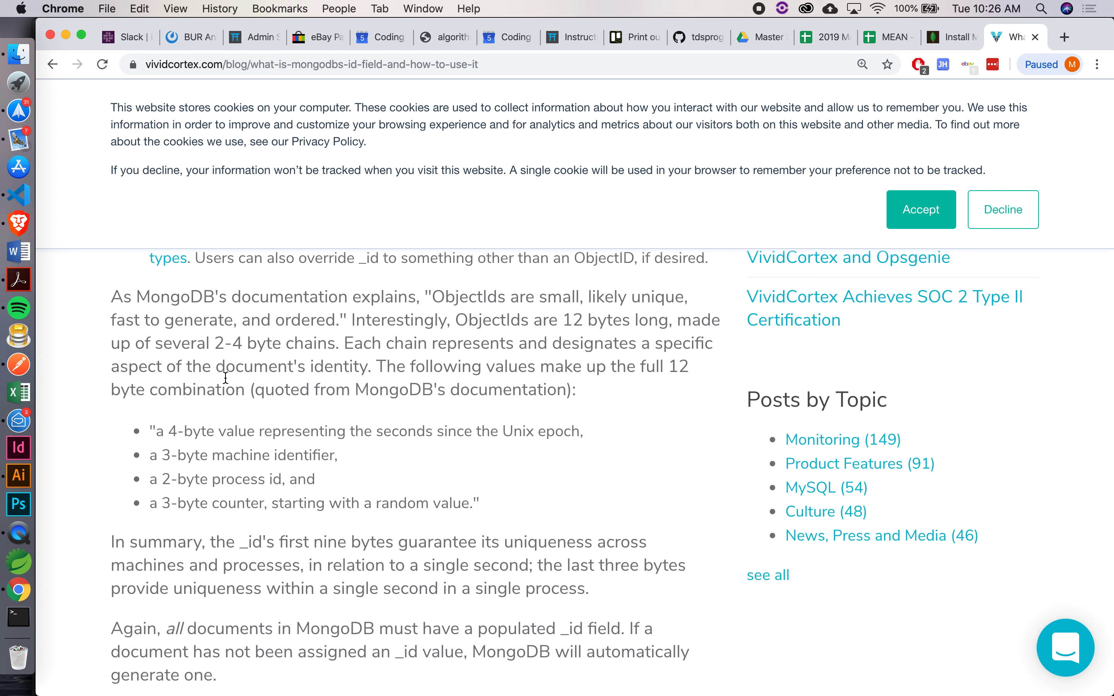
pyautogui.moveTo(196, 414)
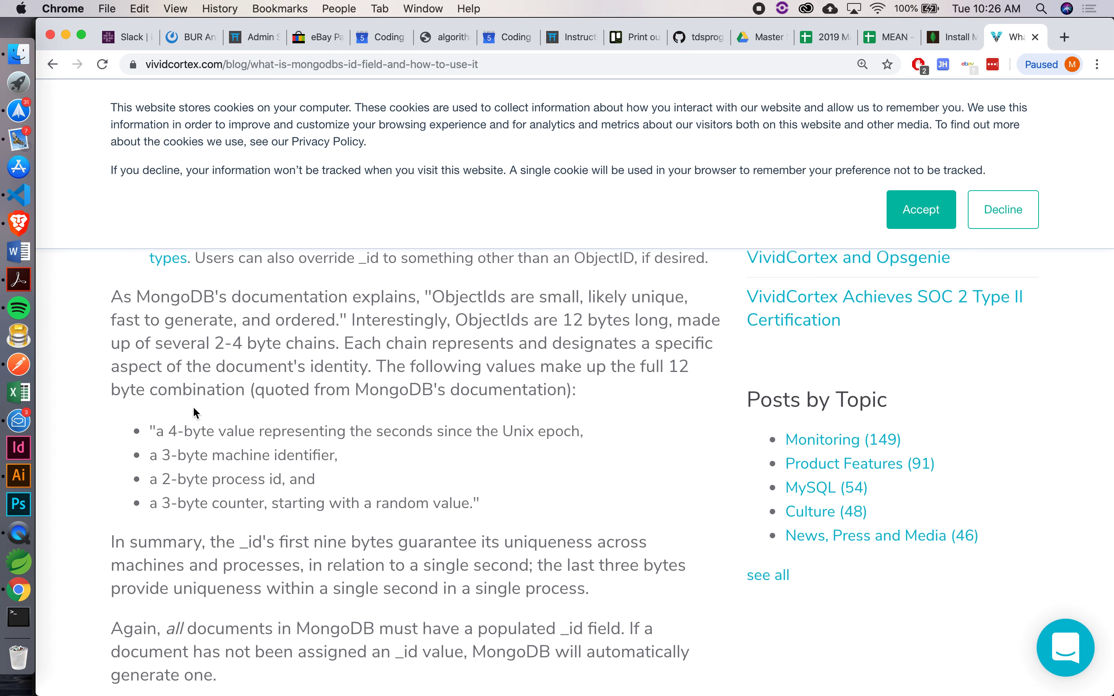
pyautogui.scroll(-3)
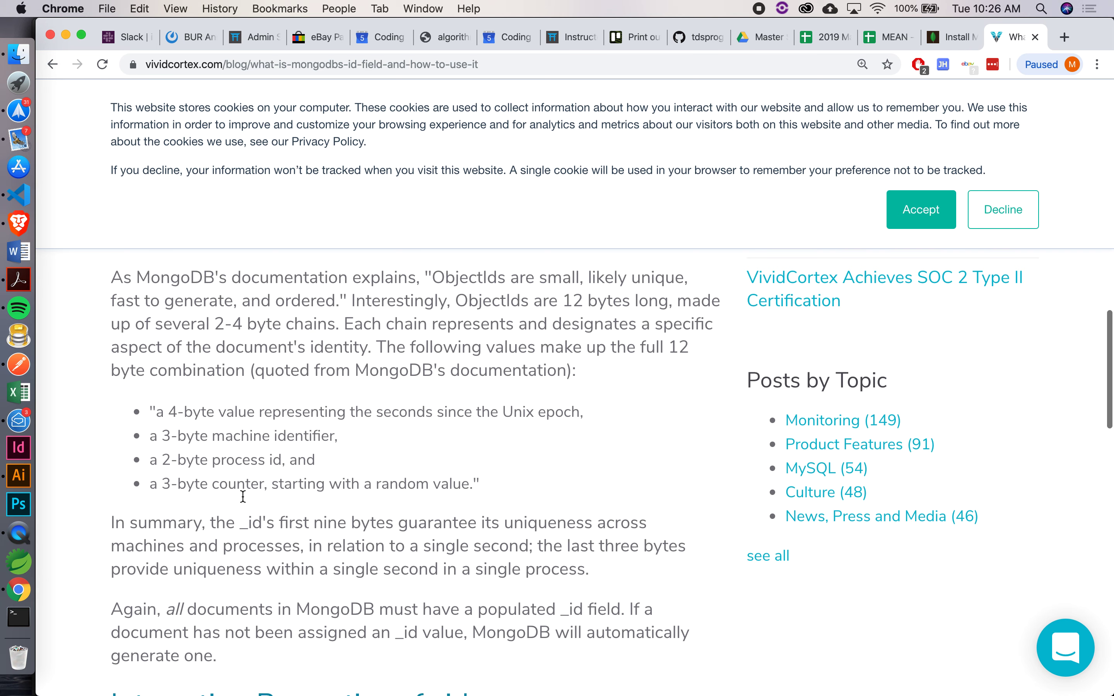
pyautogui.scroll(-3)
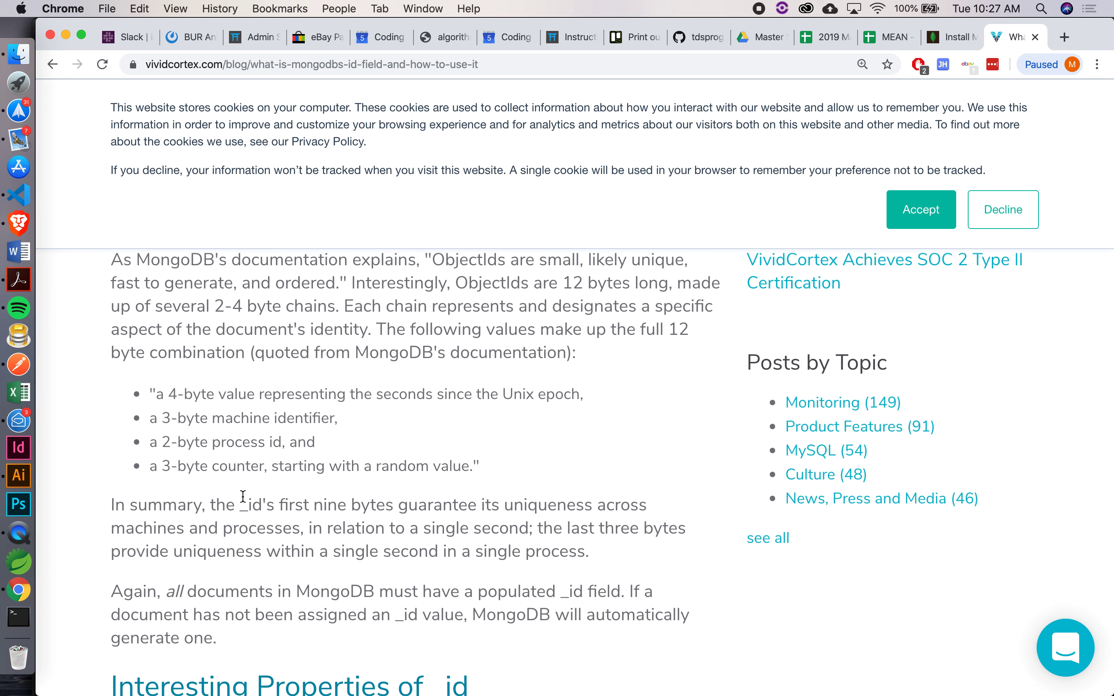
pyautogui.moveTo(17, 196)
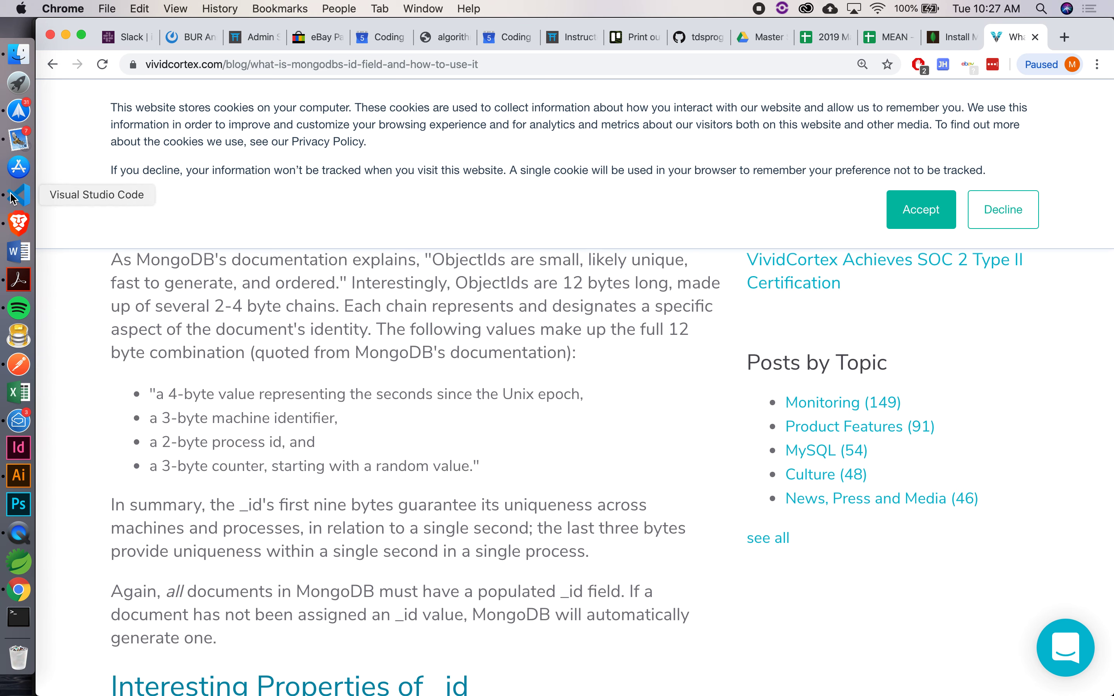
# - Back in the mongo terminal, run db.user.find() on the user collection
pyautogui.click(17, 196)
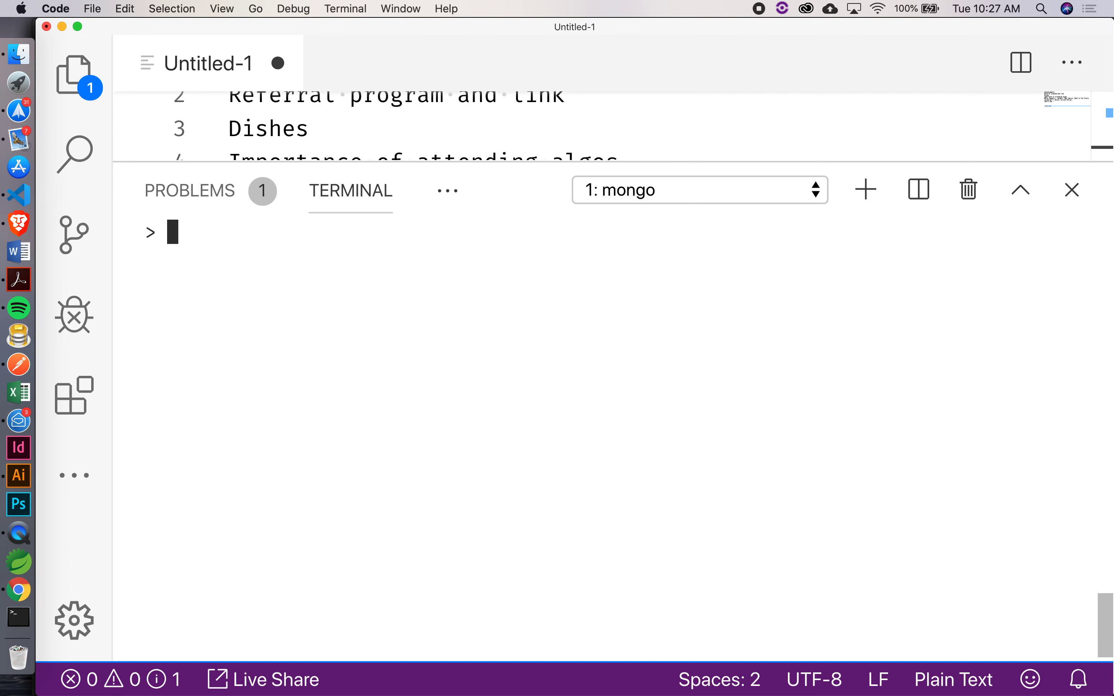
pyautogui.write('db.user.')
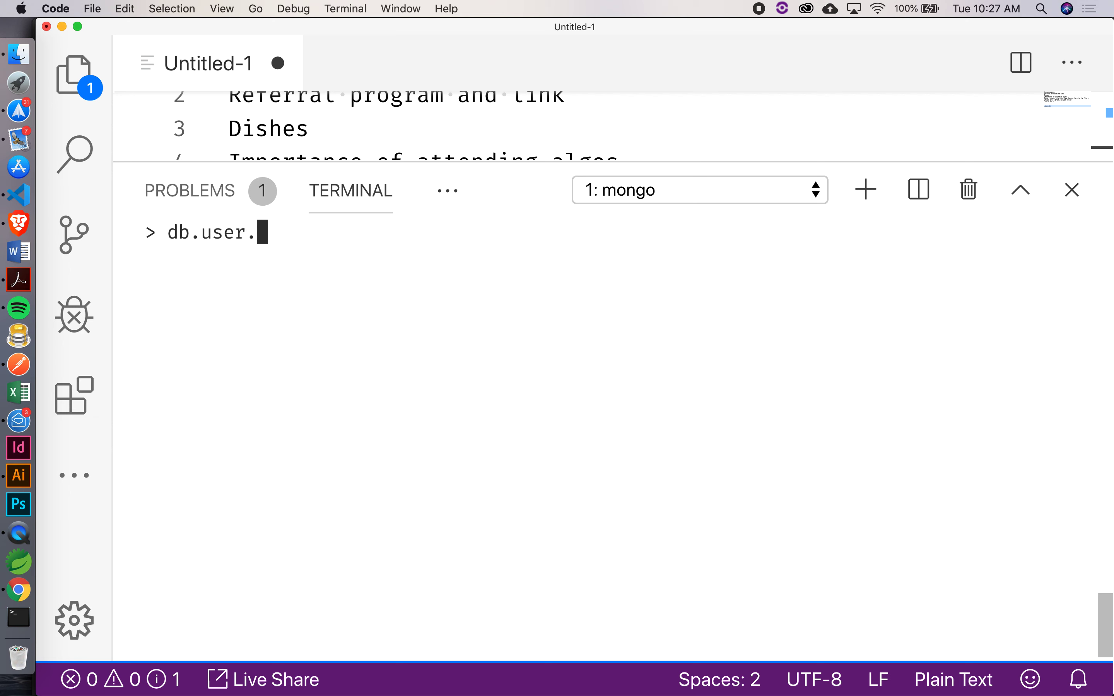
pyautogui.write('find()')
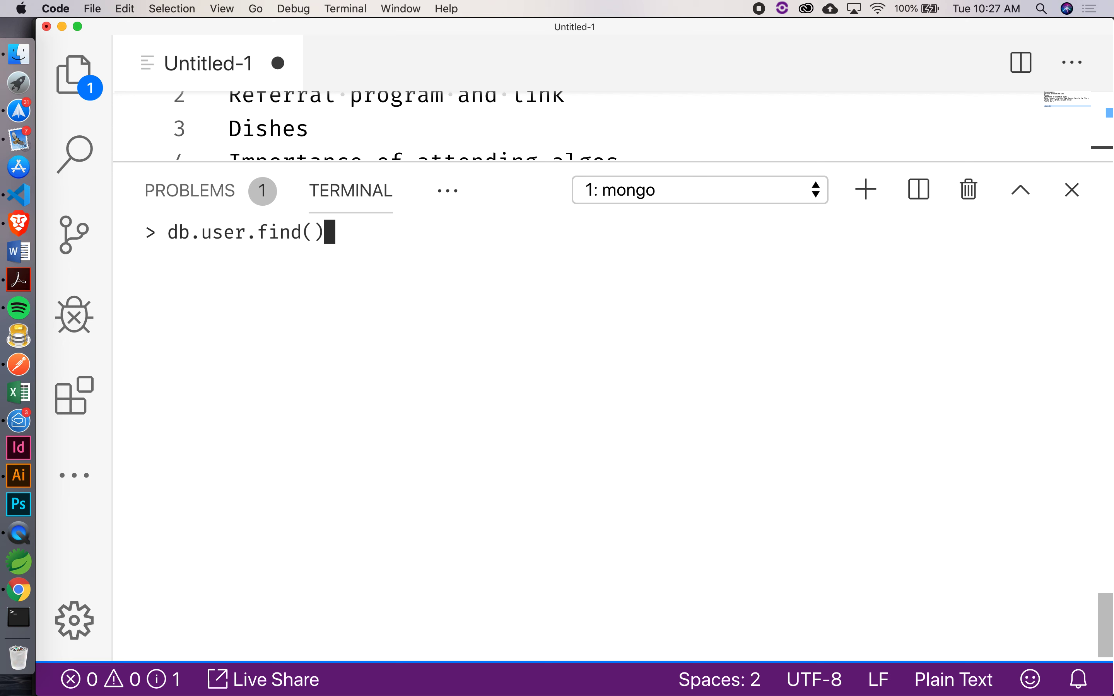
pyautogui.press('Return')
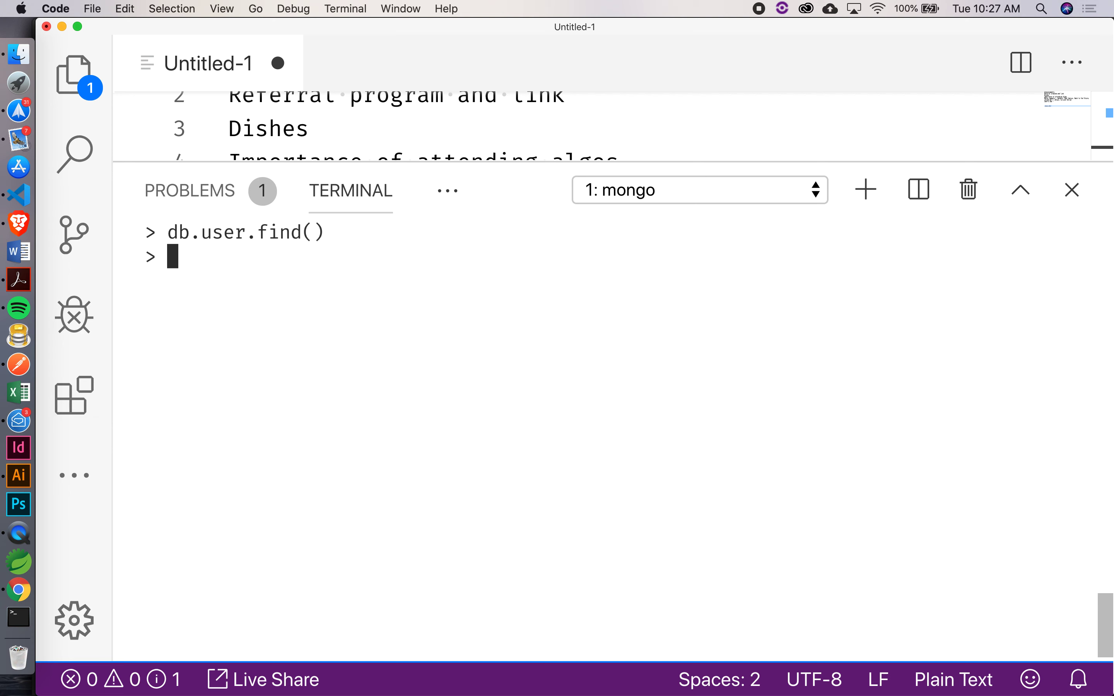
# - Run show collections to confirm users exists, then clear the shell with cls
pyautogui.write('show collections')
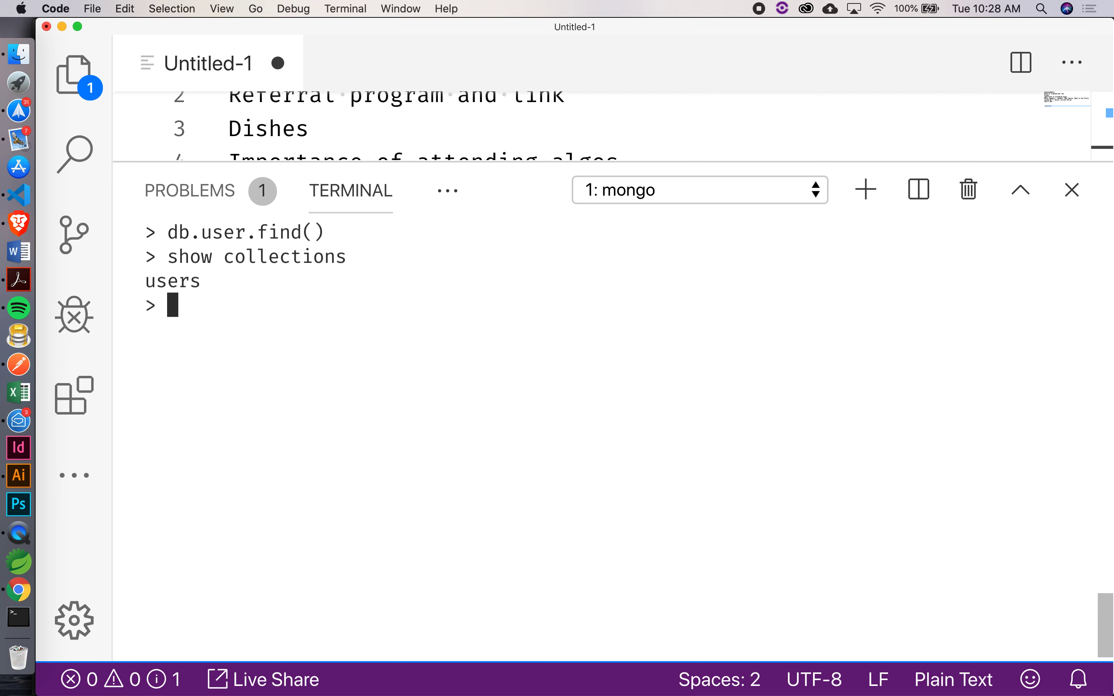
pyautogui.write('cls')
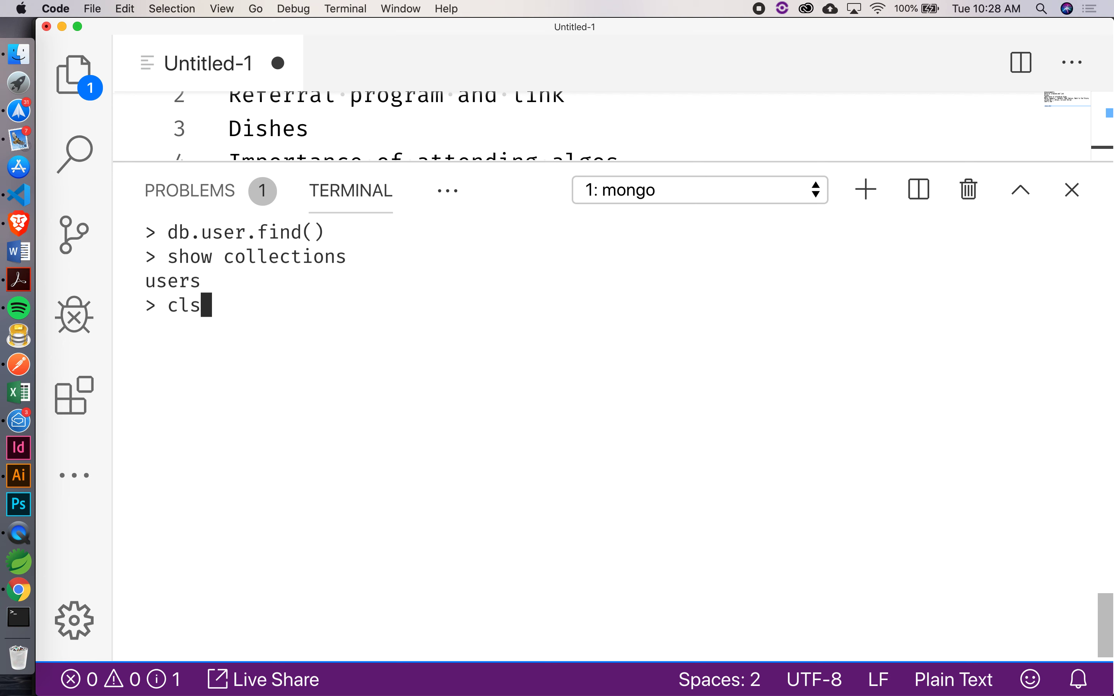
pyautogui.press('Return')
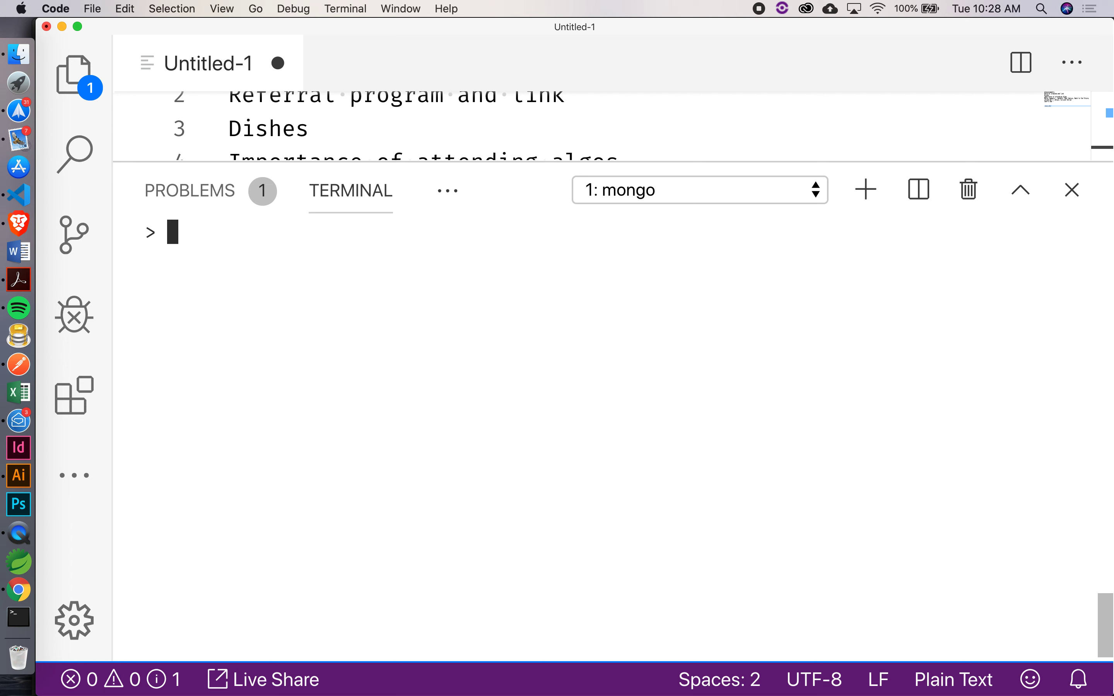
# - Run updateOne renaming Michael to New Michael without $set, rejected for missing atomic operators
pyautogui.write('db.users')
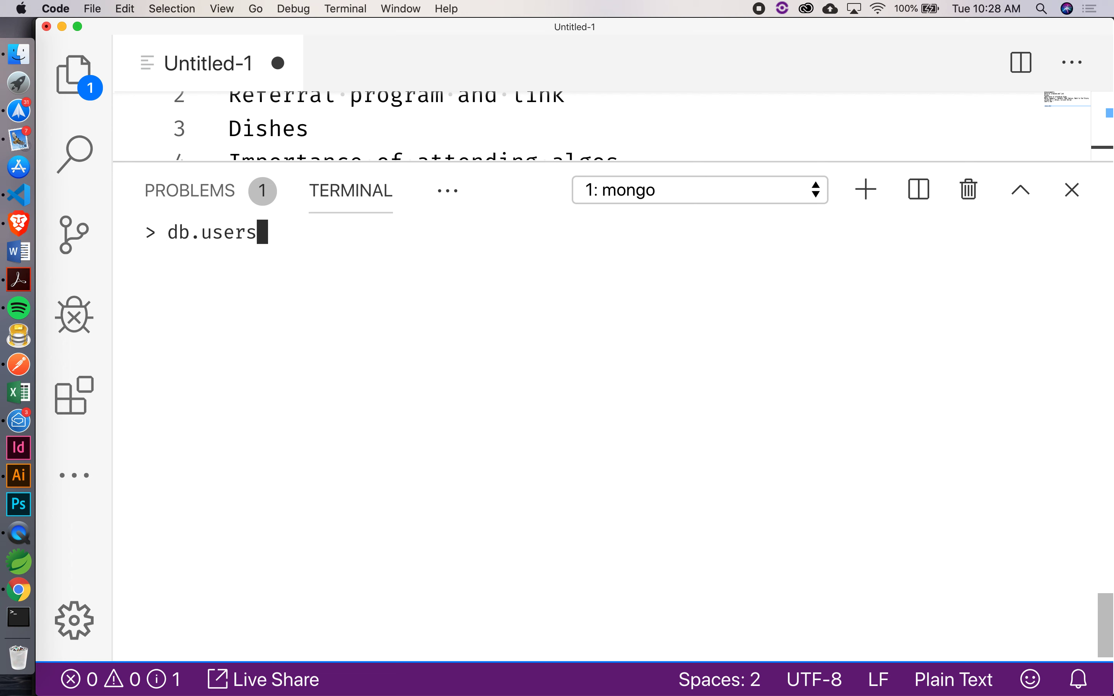
pyautogui.write('.update')
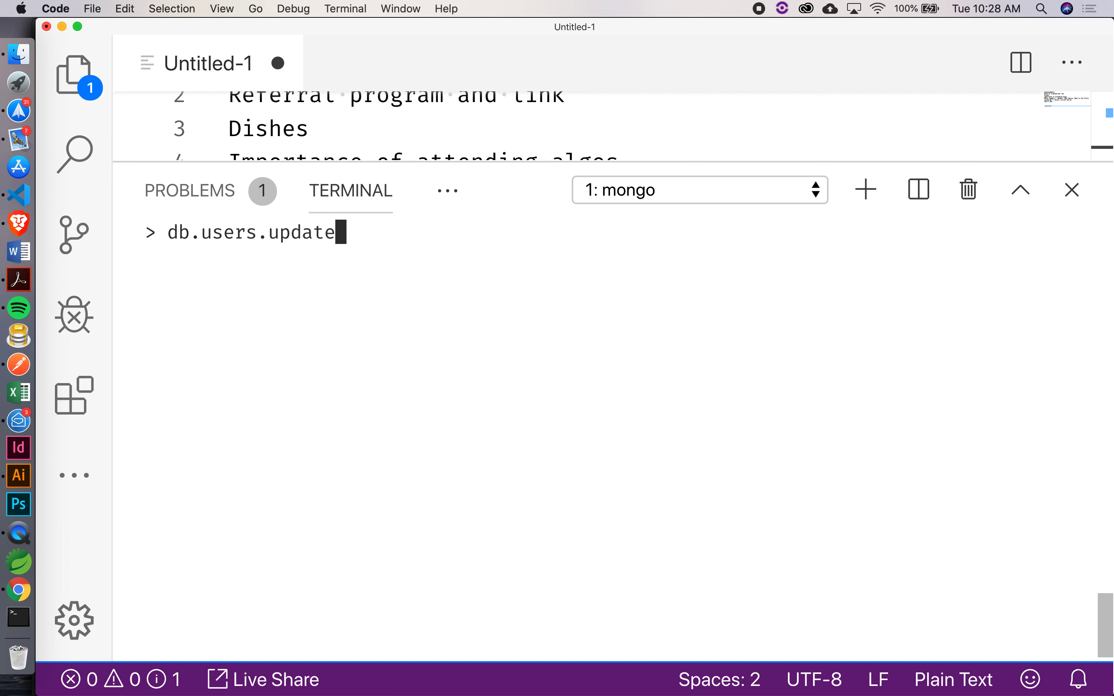
pyautogui.write('One')
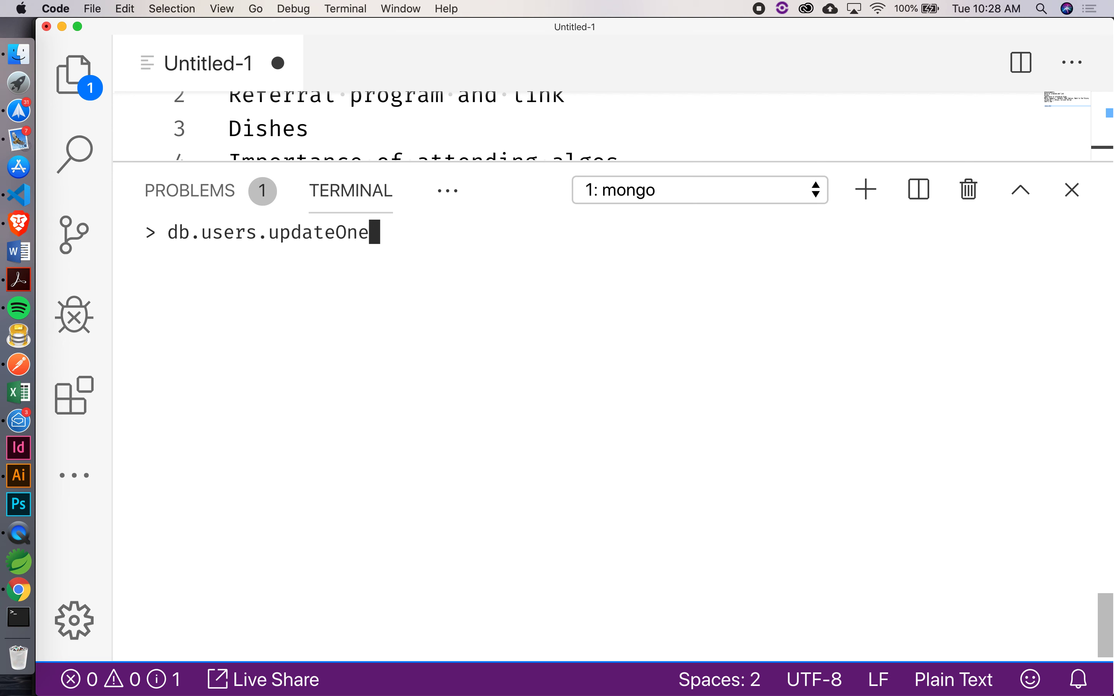
pyautogui.write('({')
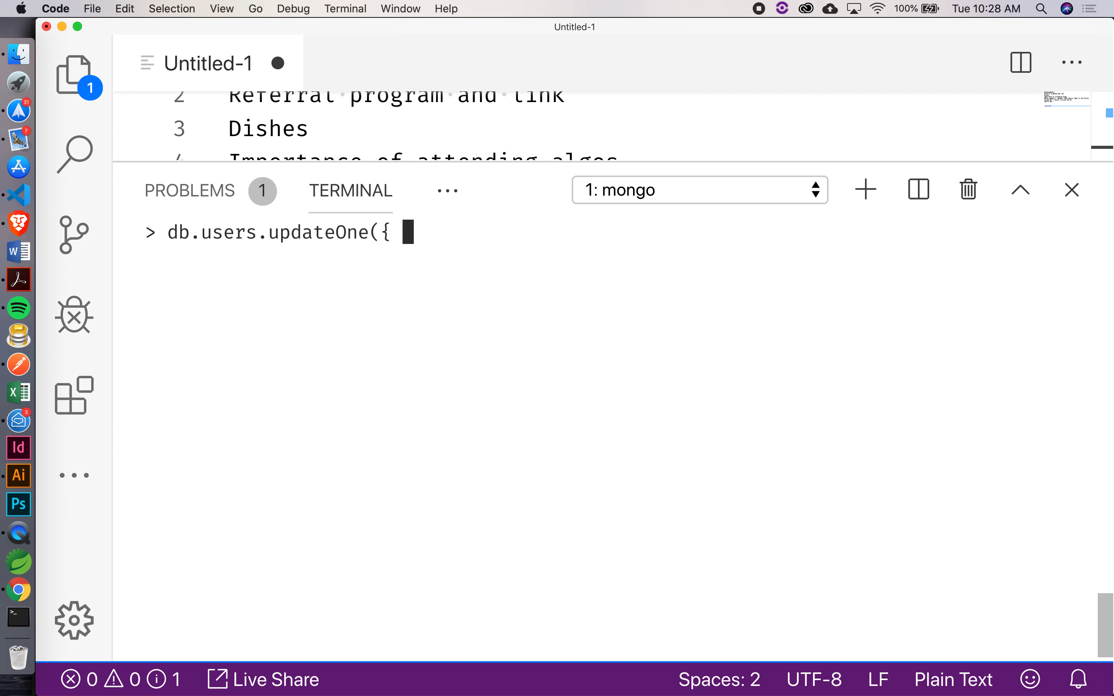
pyautogui.write('first')
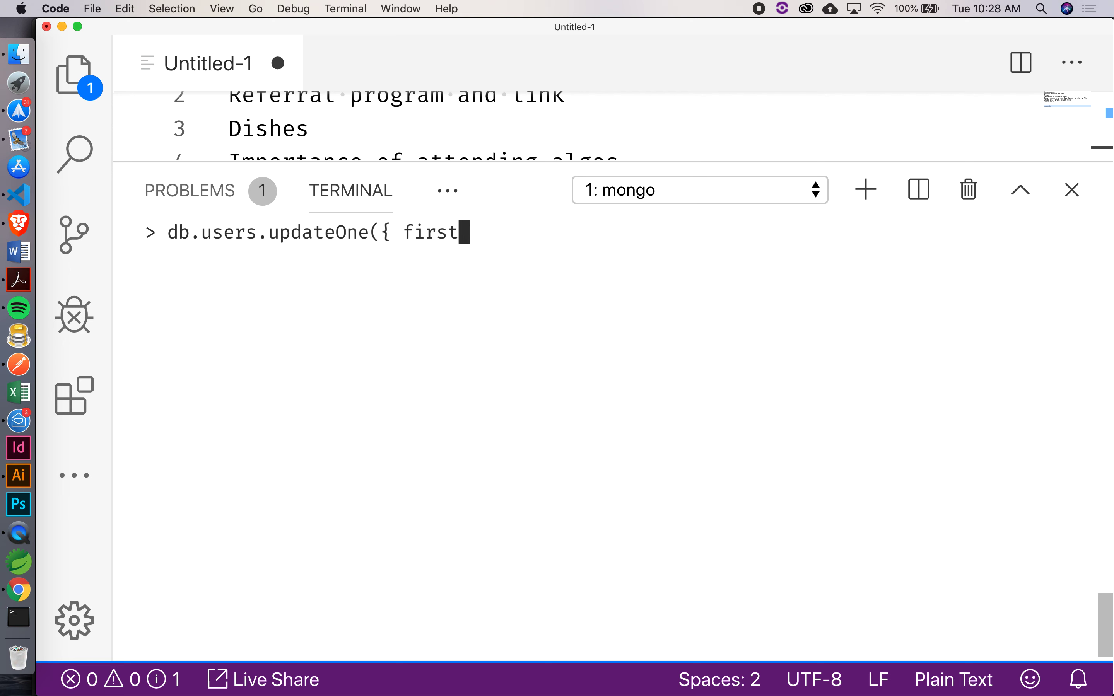
pyautogui.write(": '")
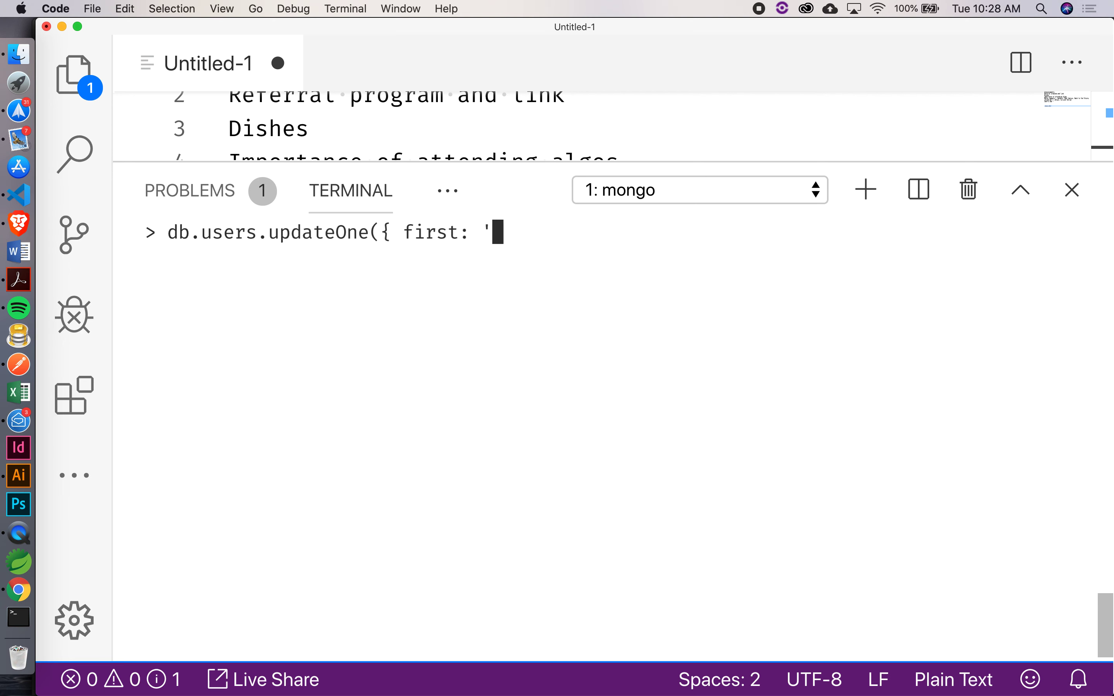
pyautogui.write('Michale')
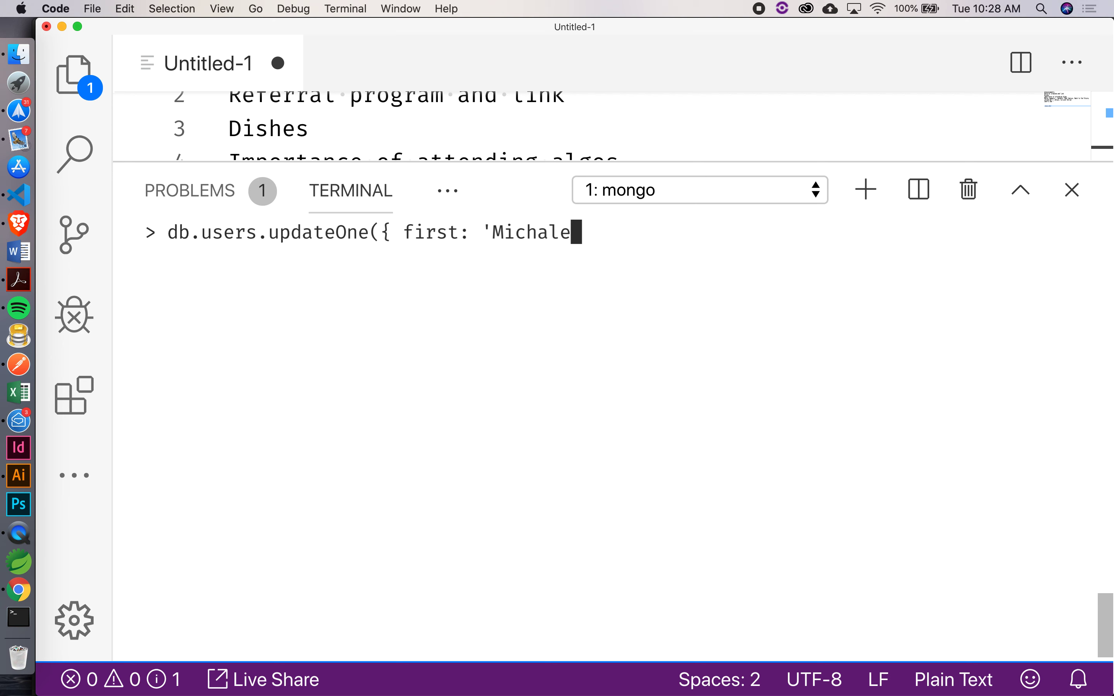
pyautogui.write("l' },")
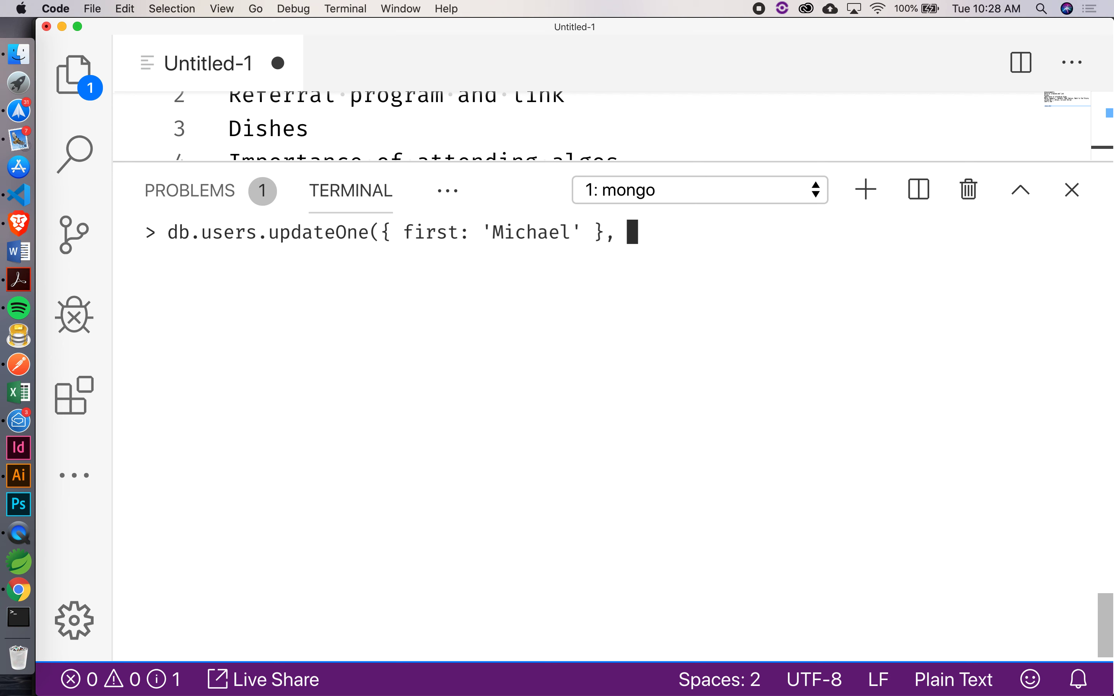
pyautogui.write('{ first:')
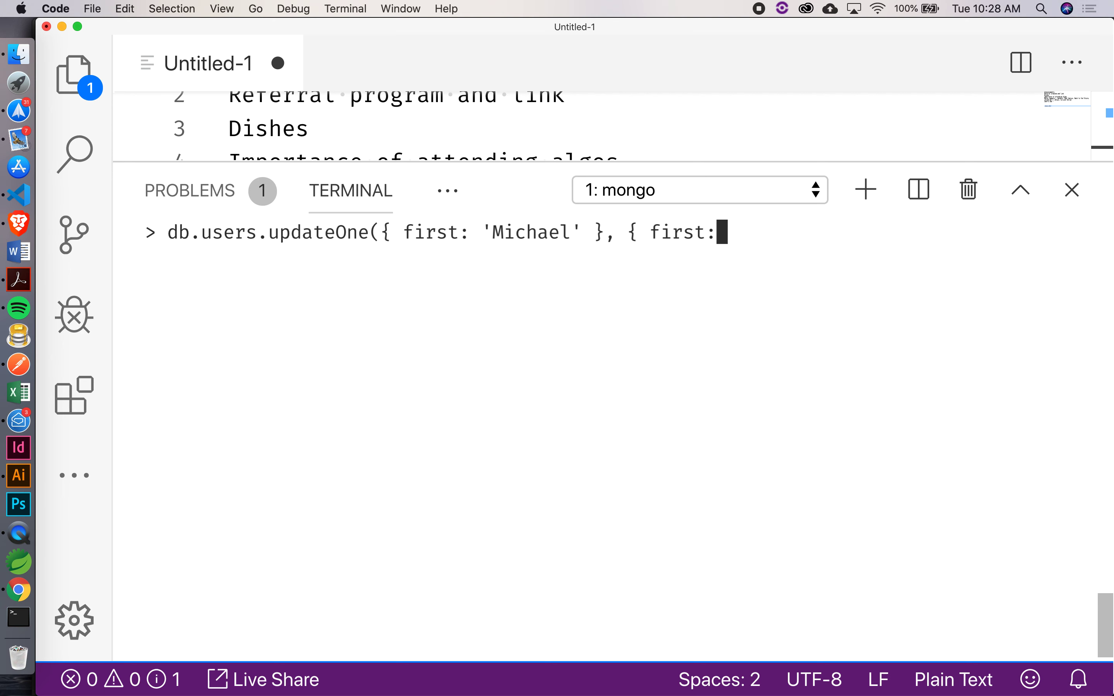
pyautogui.write("'New")
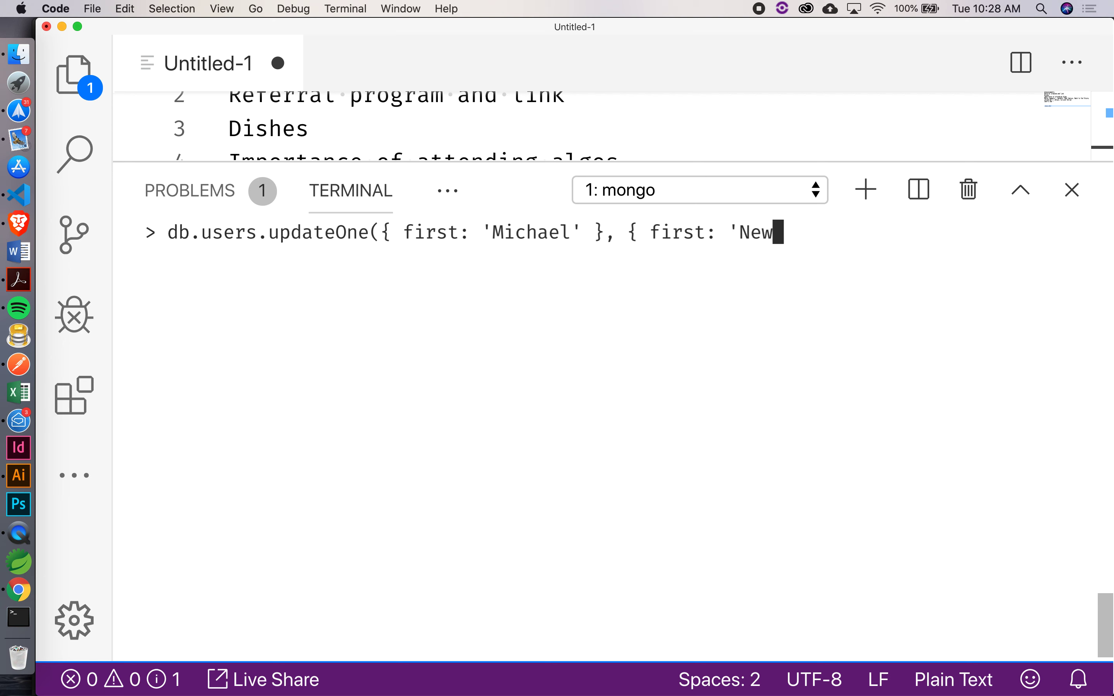
pyautogui.write('Michale')
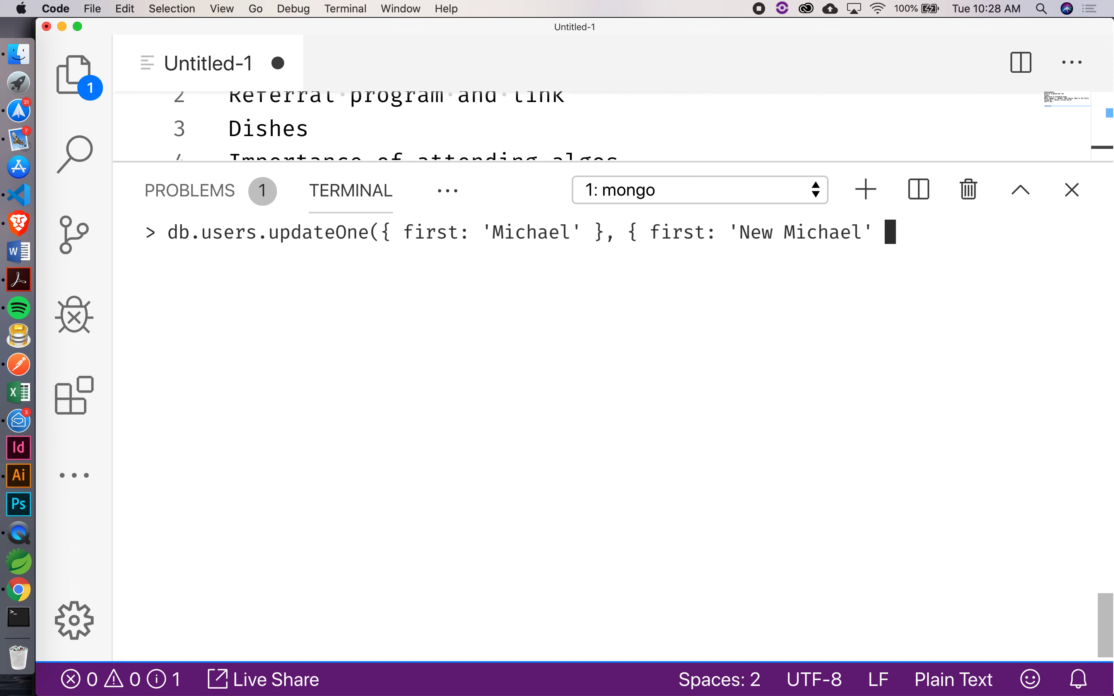
pyautogui.write(')')
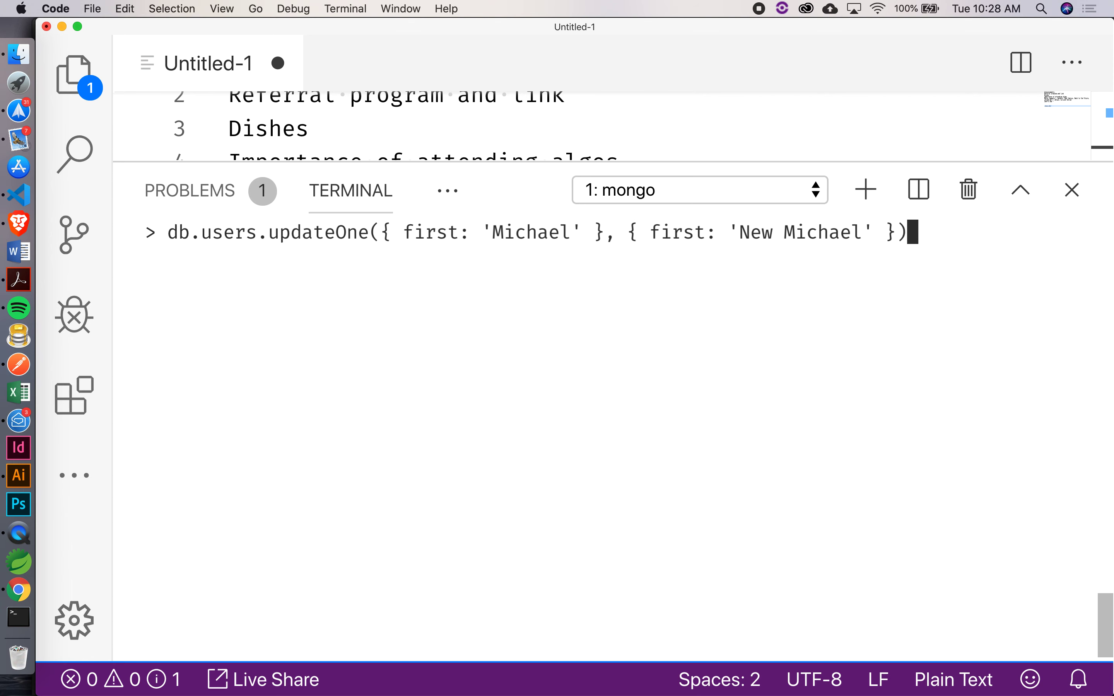
pyautogui.press('Return')
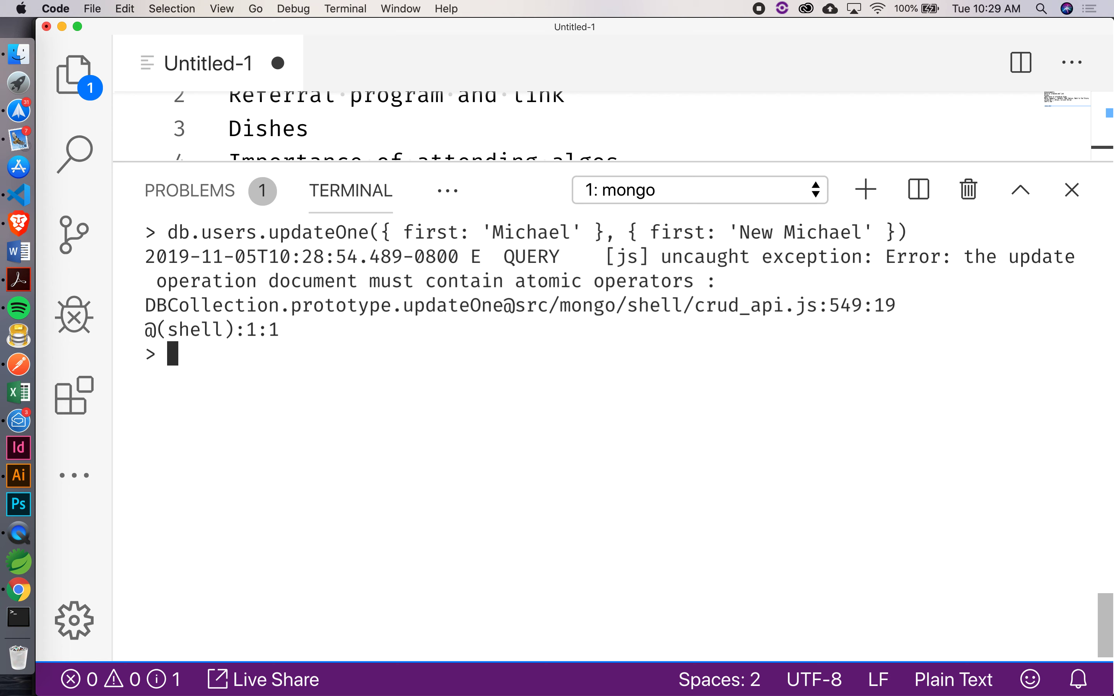
pyautogui.moveTo(217, 259)
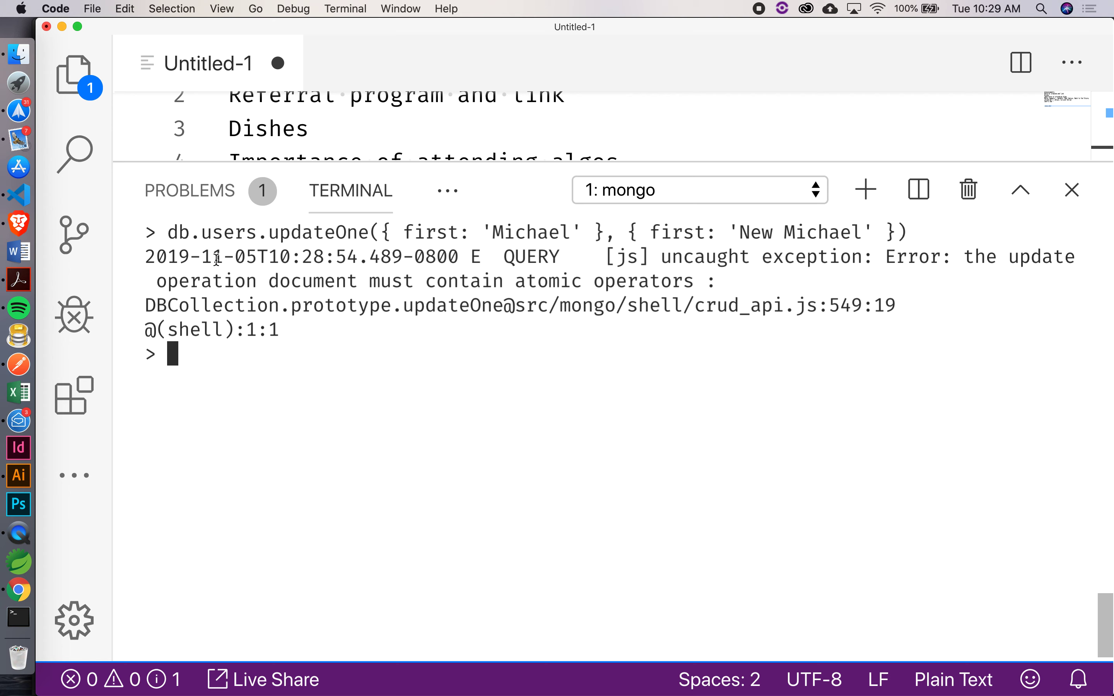
pyautogui.moveTo(74, 620)
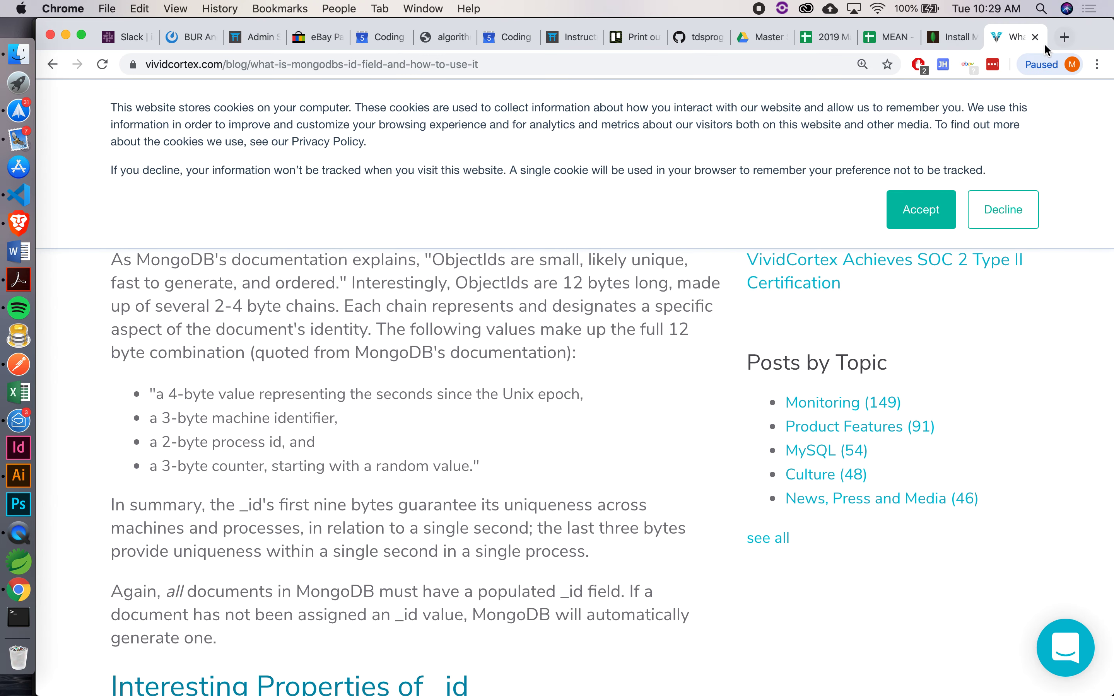
# - Search 'must contain atomic operators' in a new tab and scroll to the Stack Overflow $set answer
pyautogui.click(1064, 36)
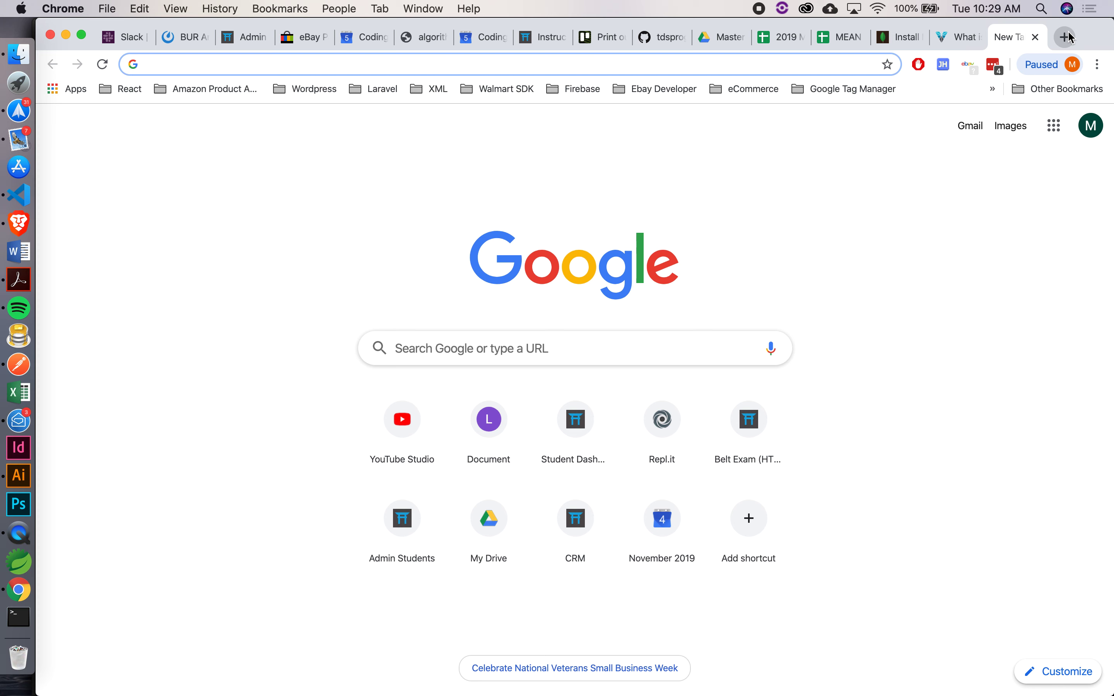
pyautogui.write('must con')
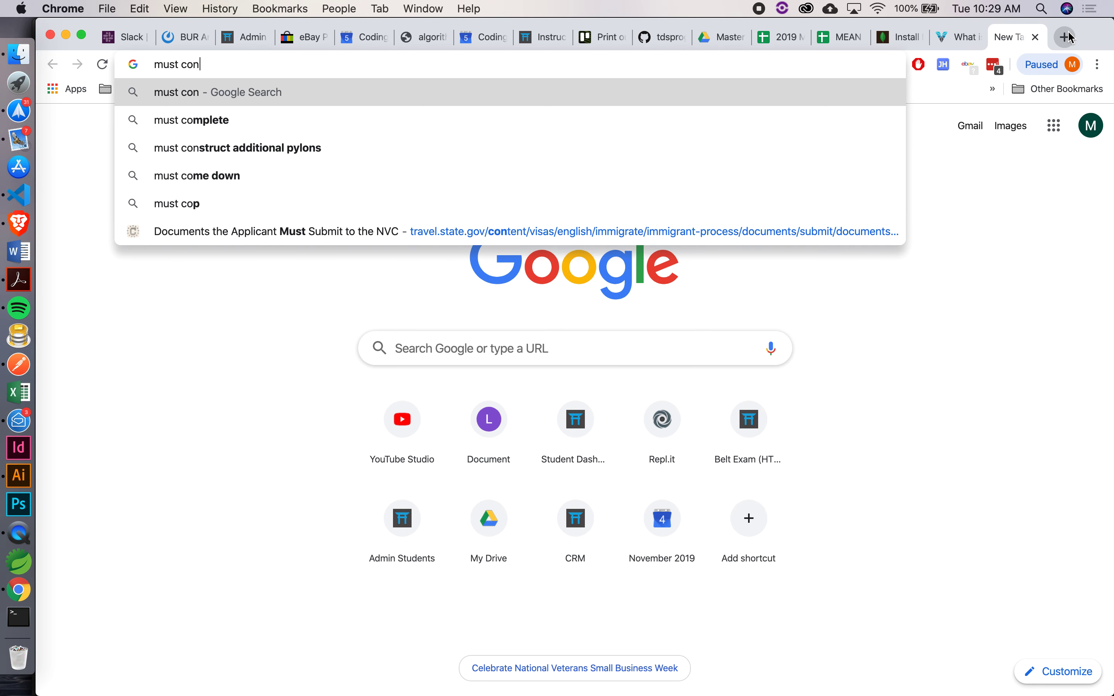
pyautogui.write('tain atomic operators')
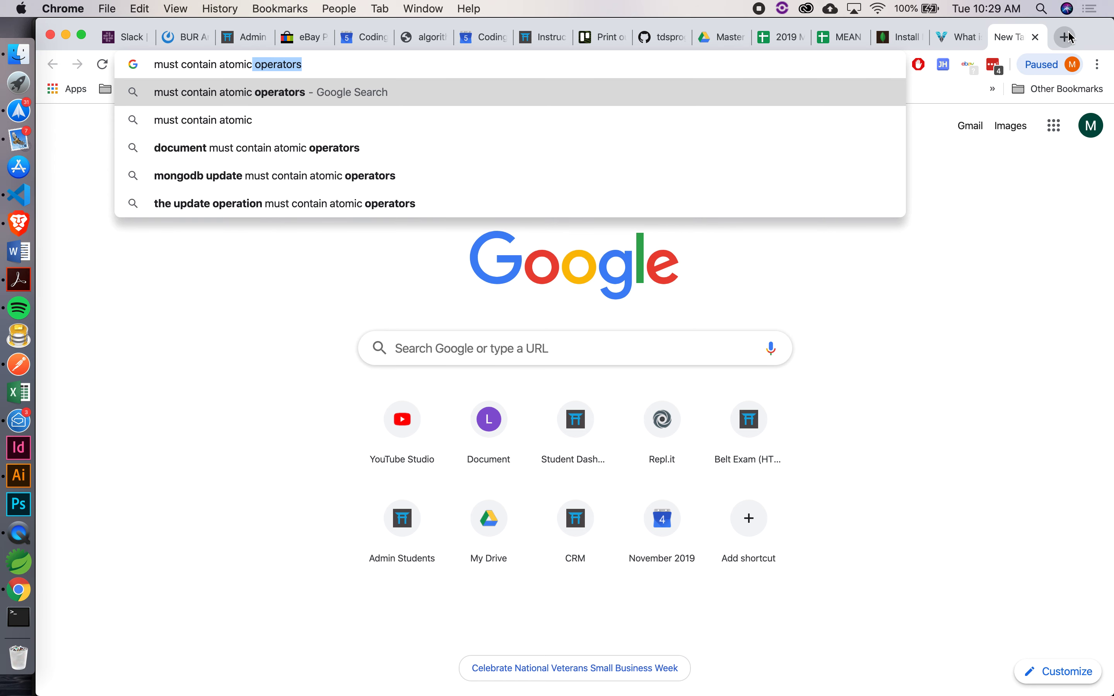
pyautogui.write('m')
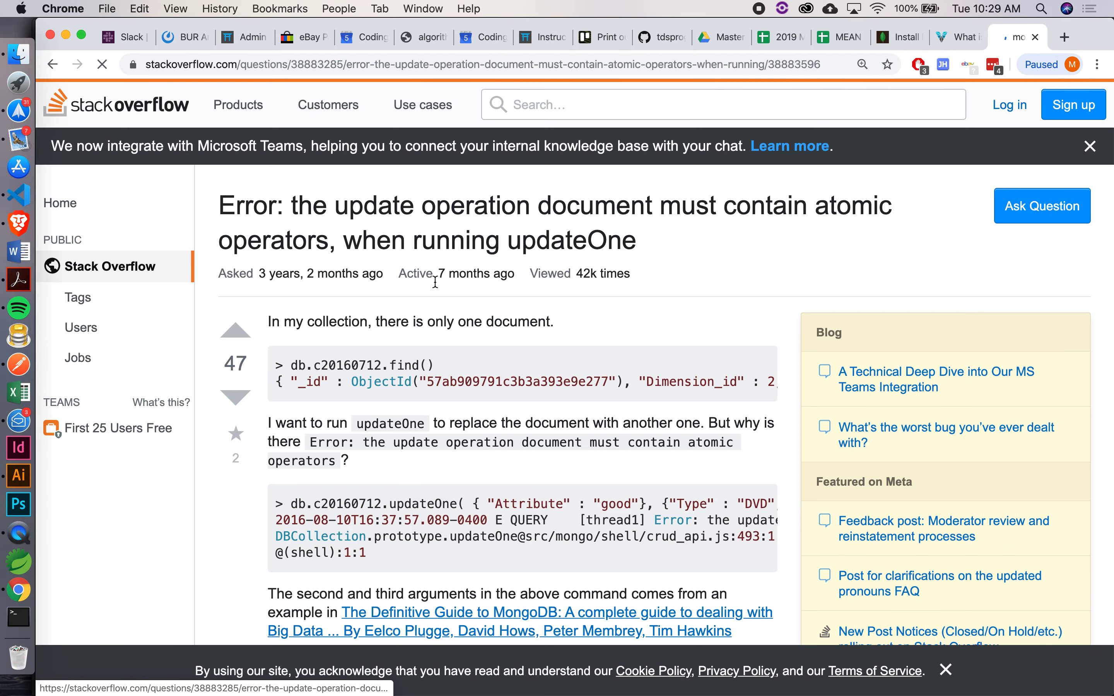
pyautogui.scroll(-3)
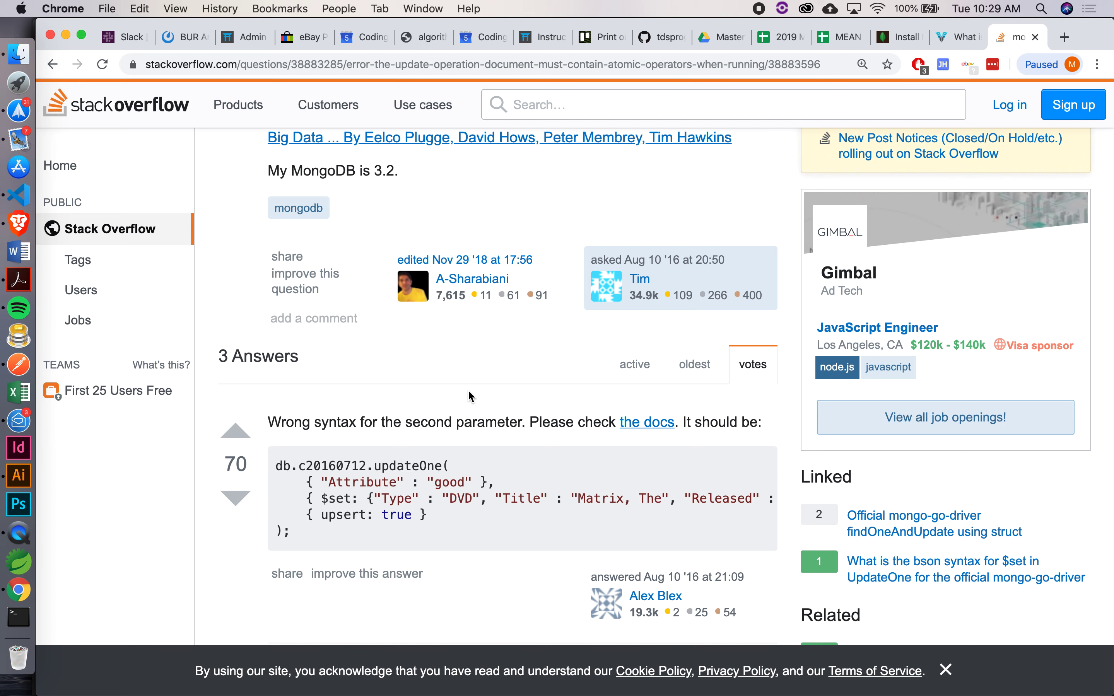
pyautogui.scroll(-3)
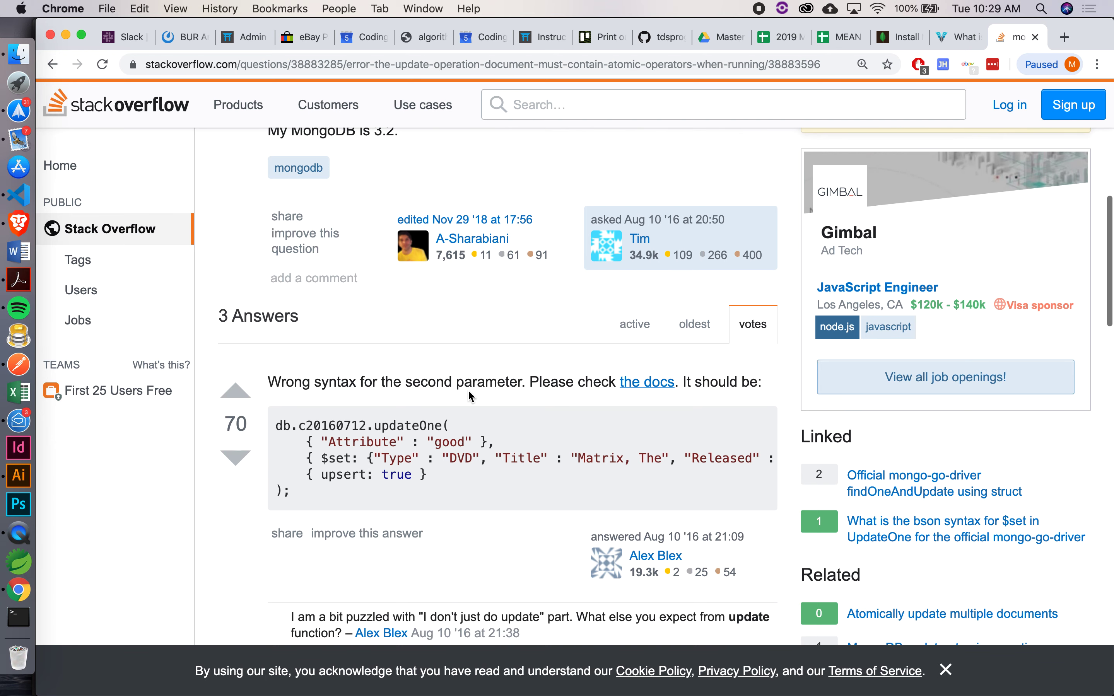
pyautogui.moveTo(391, 459)
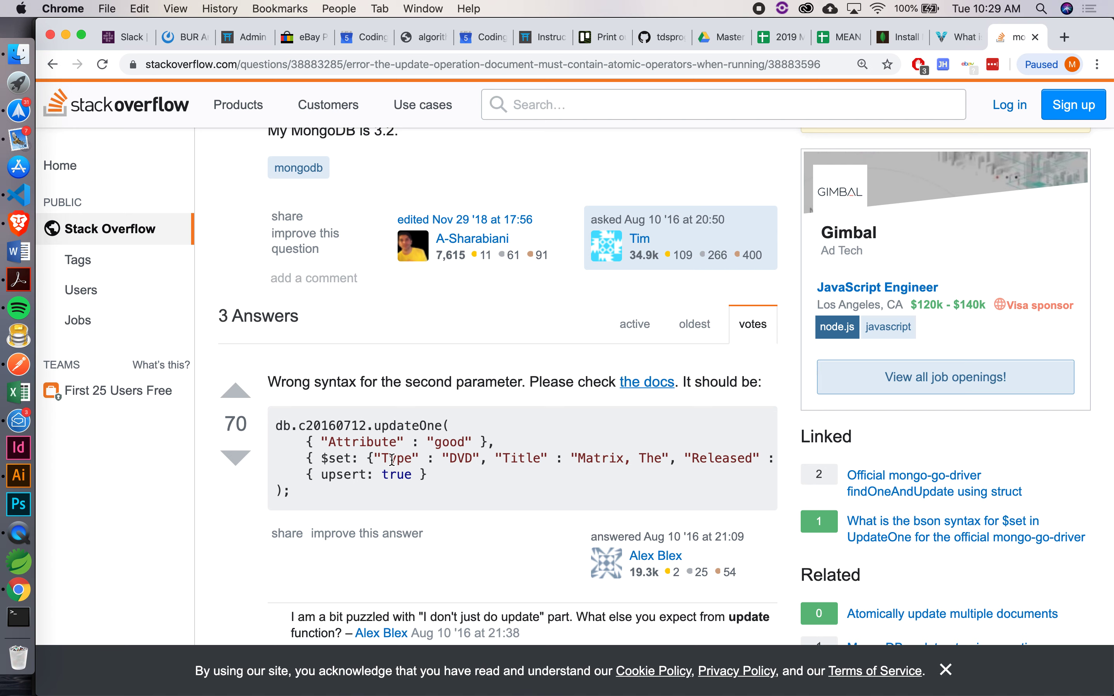
pyautogui.moveTo(71, 317)
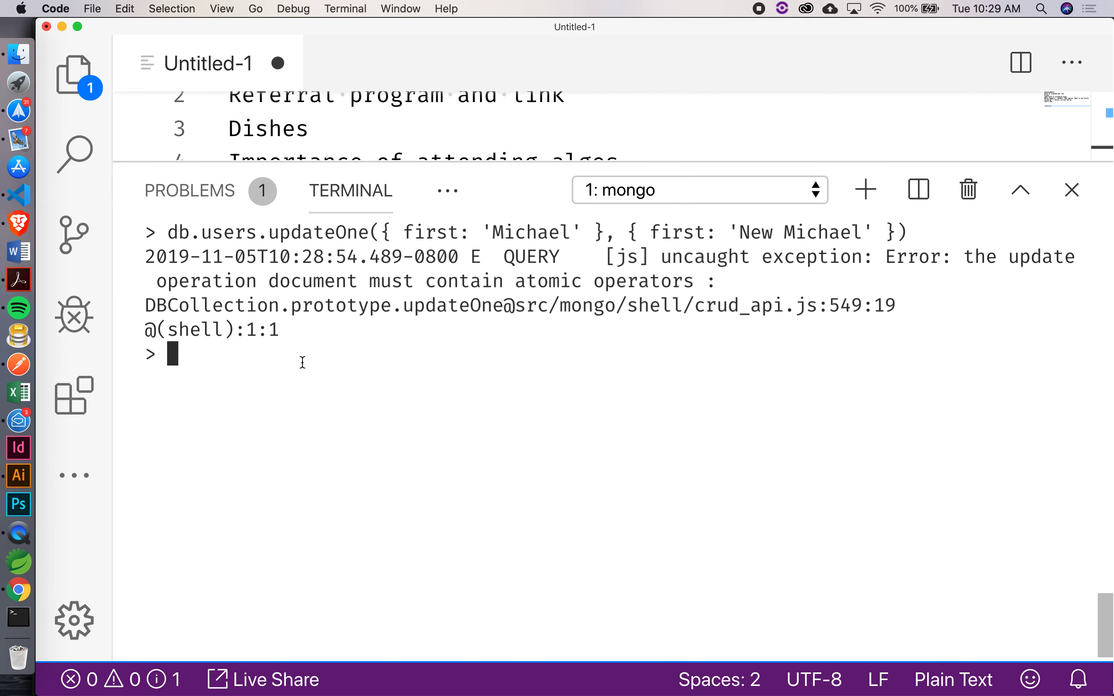
# - Rerun the updateOne with the update wrapped in $set so it succeeds
pyautogui.write('c')
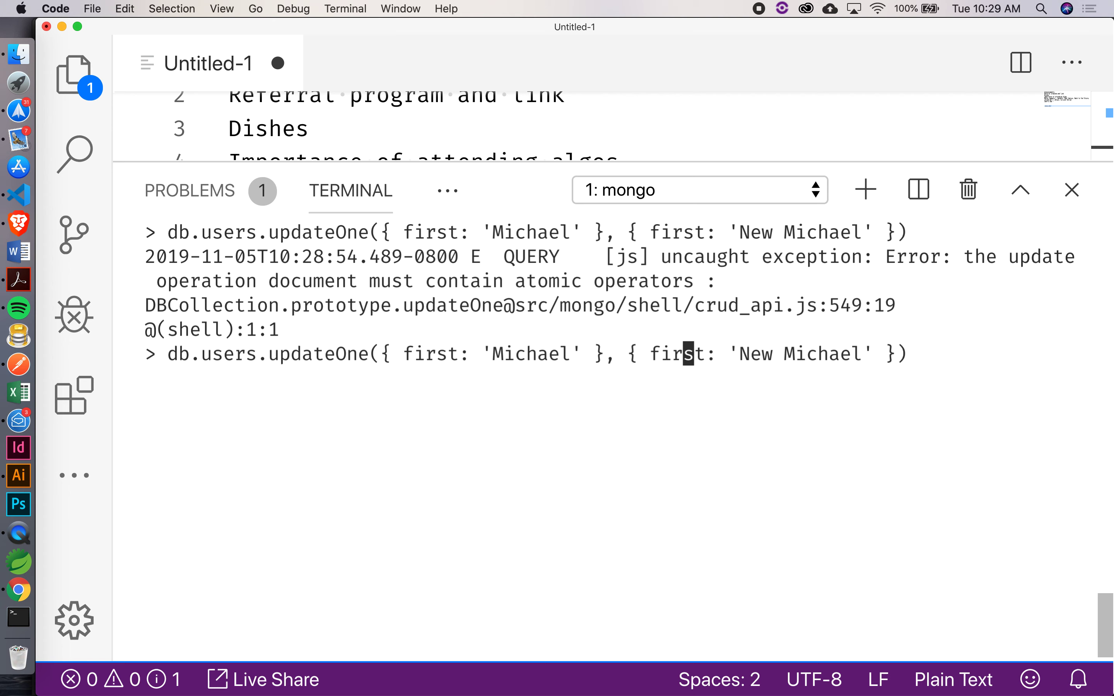
pyautogui.write('$set')
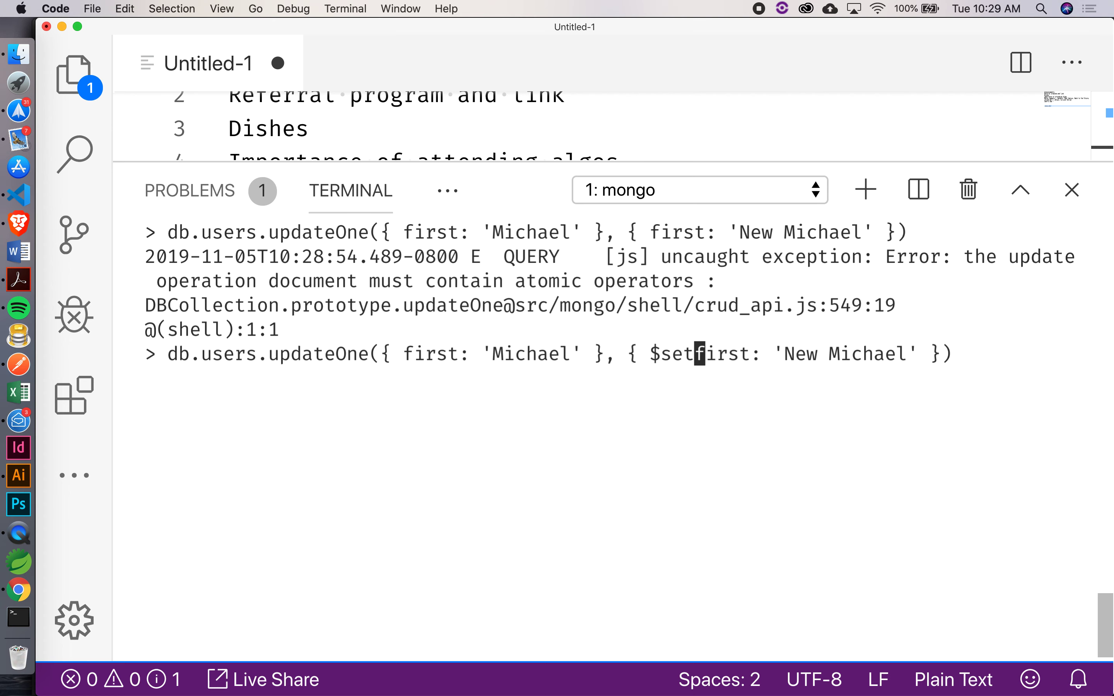
pyautogui.write(': {')
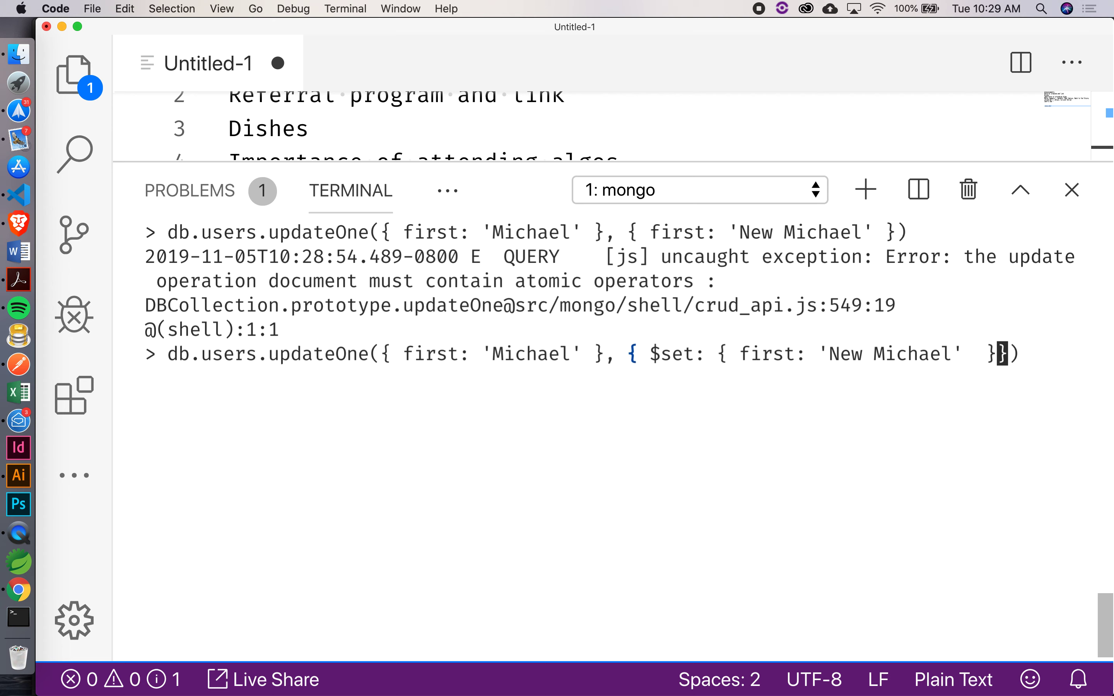
pyautogui.press('Return')
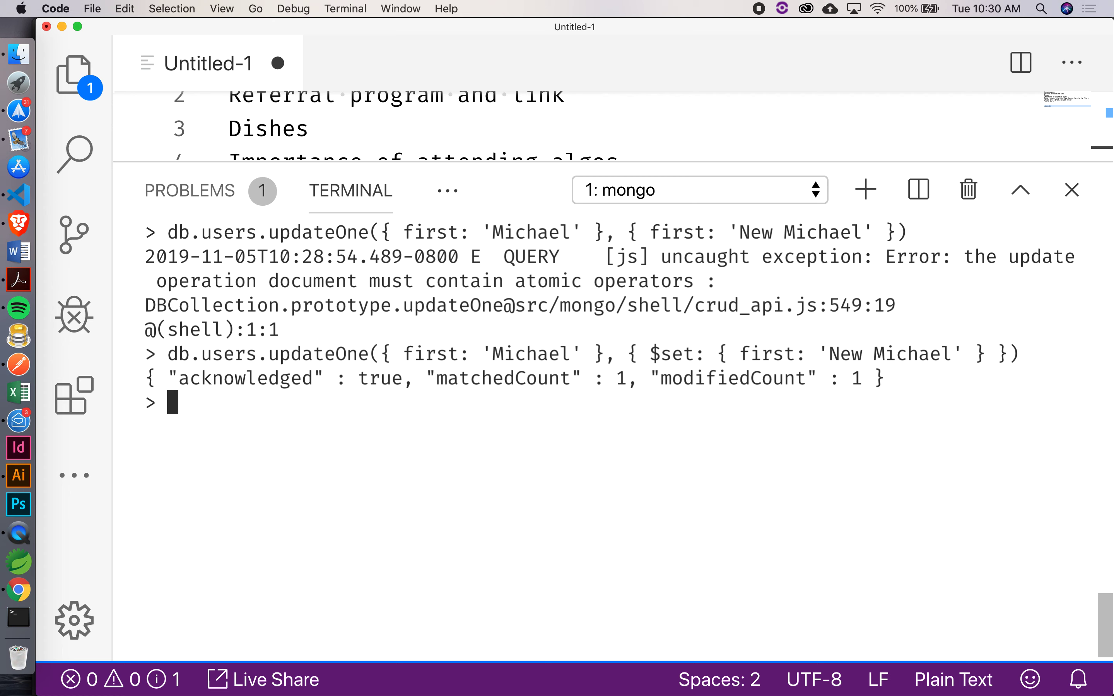
# - Run db.users.find().pretty() to confirm the first name is now New Michael
pyautogui.write('db.us')
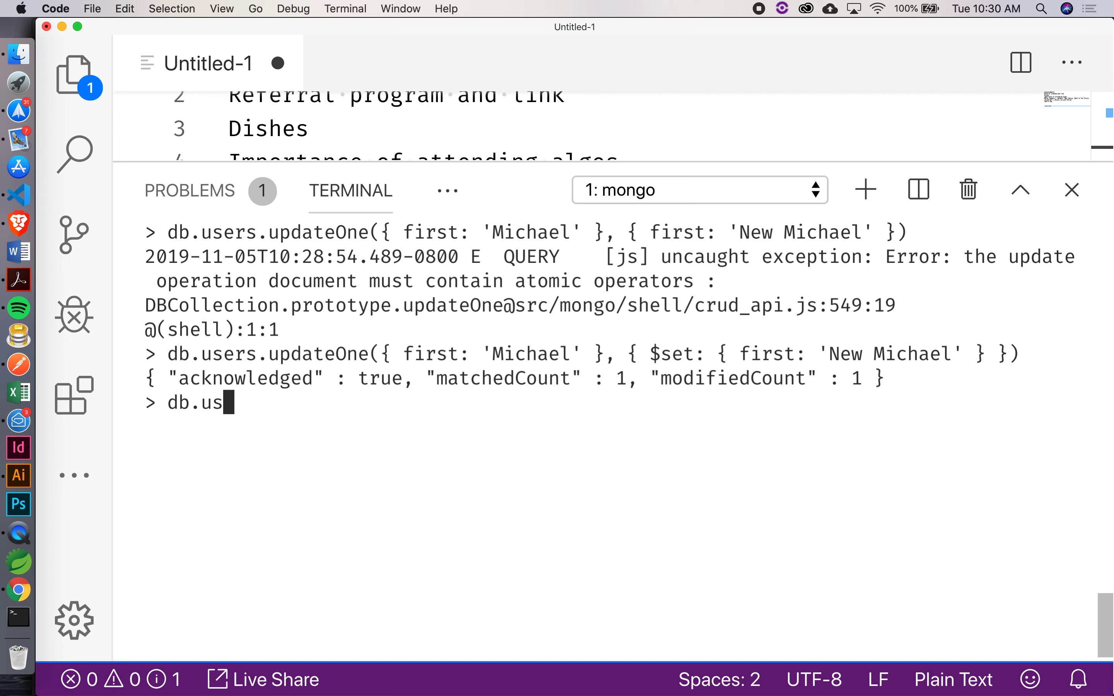
pyautogui.write('ers.find()')
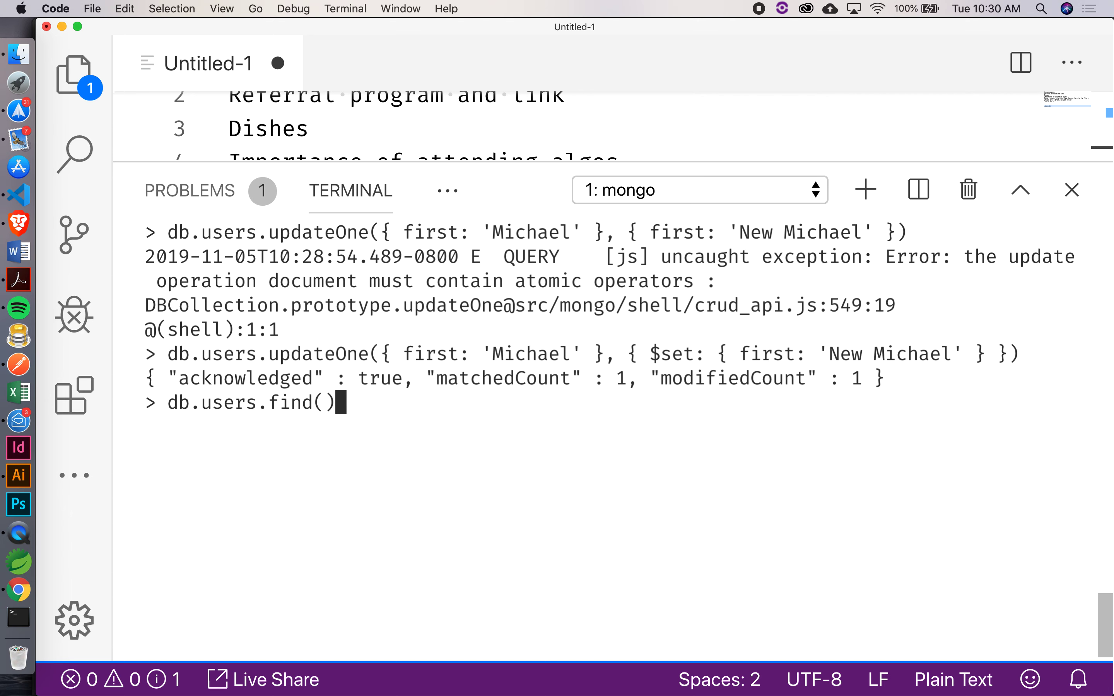
pyautogui.write('.pretty(')
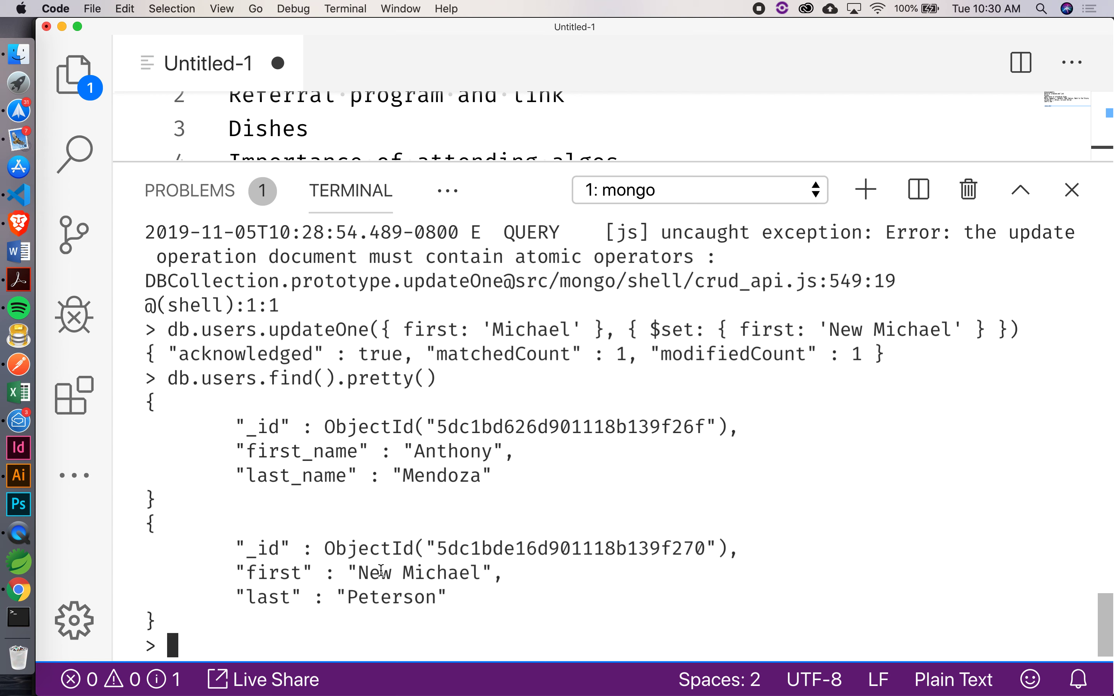
pyautogui.moveTo(146, 664)
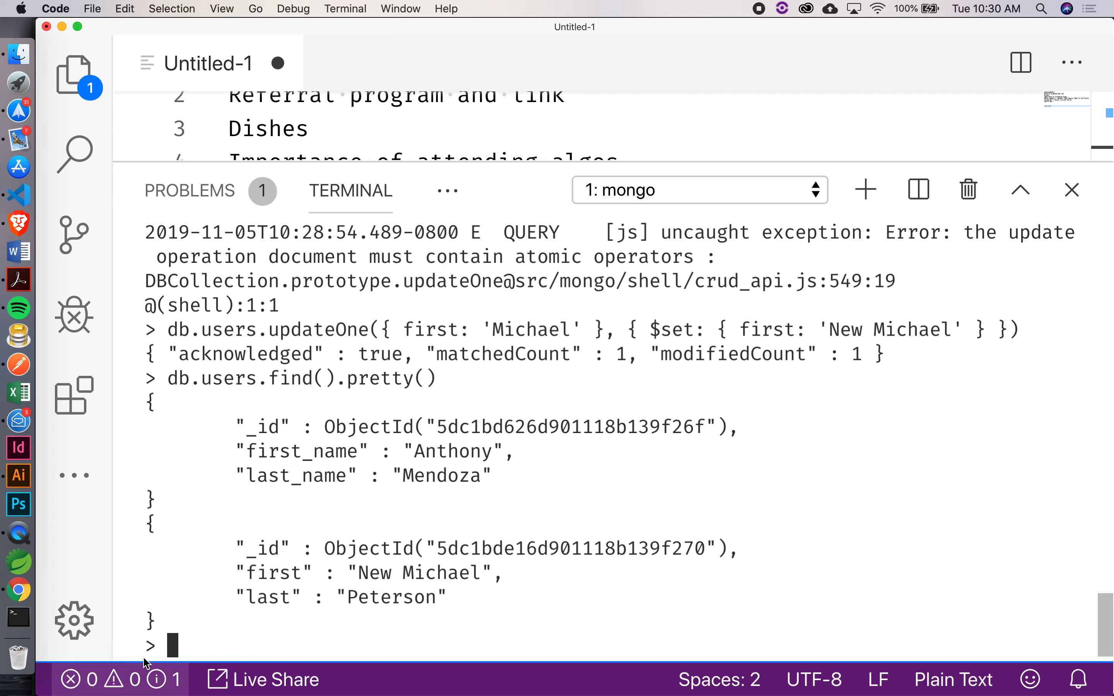
pyautogui.moveTo(204, 645)
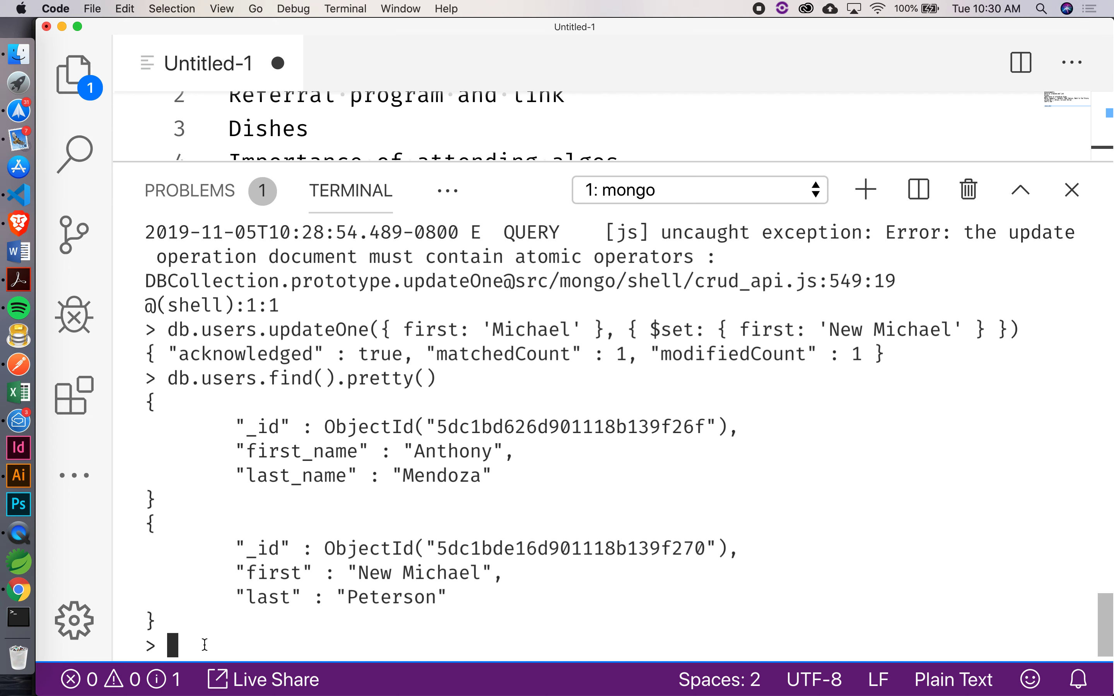
# - Run db.users.deleteOne({ first: 'New Michael' }), reporting deletedCount 1
pyautogui.write('db.')
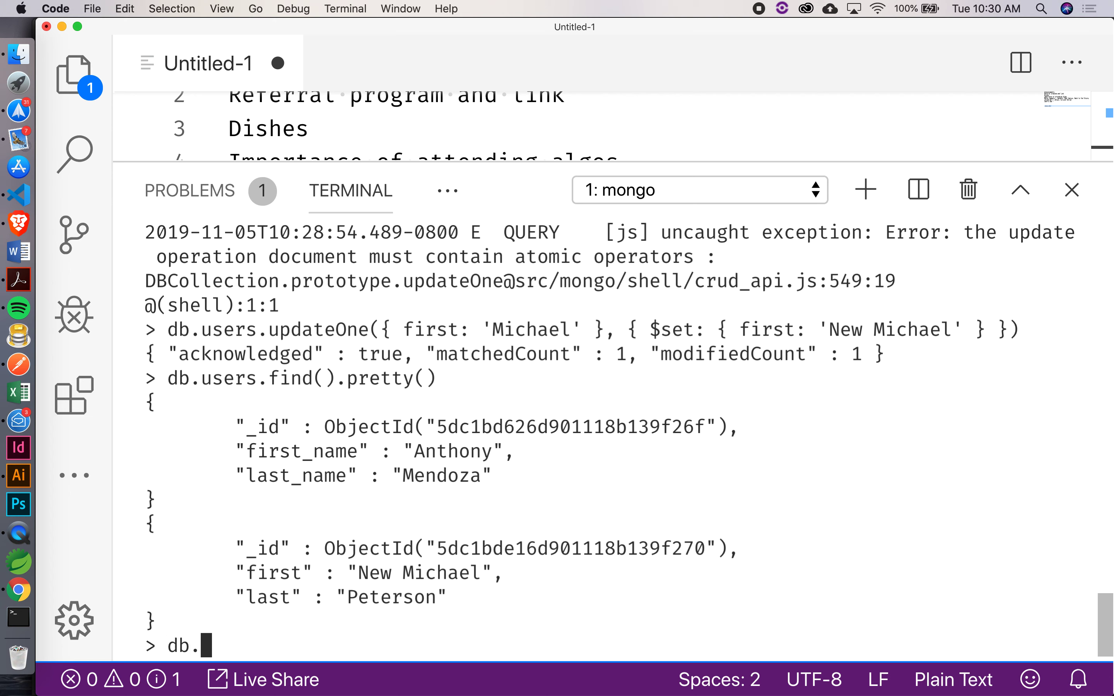
pyautogui.write('users.')
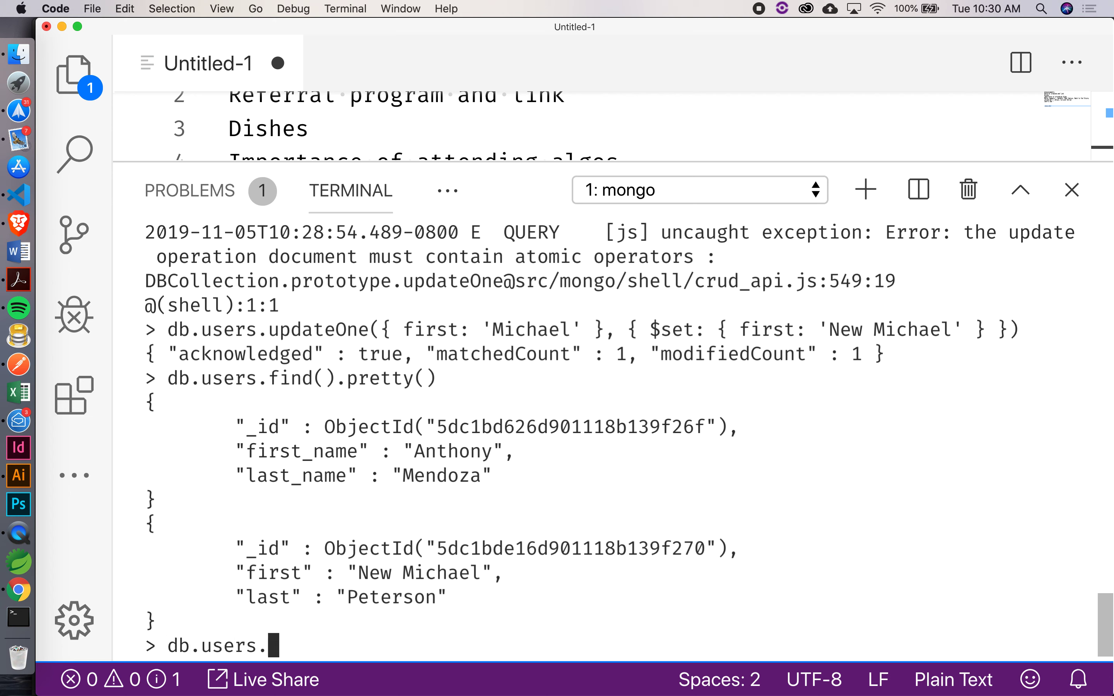
pyautogui.write('deleteOne')
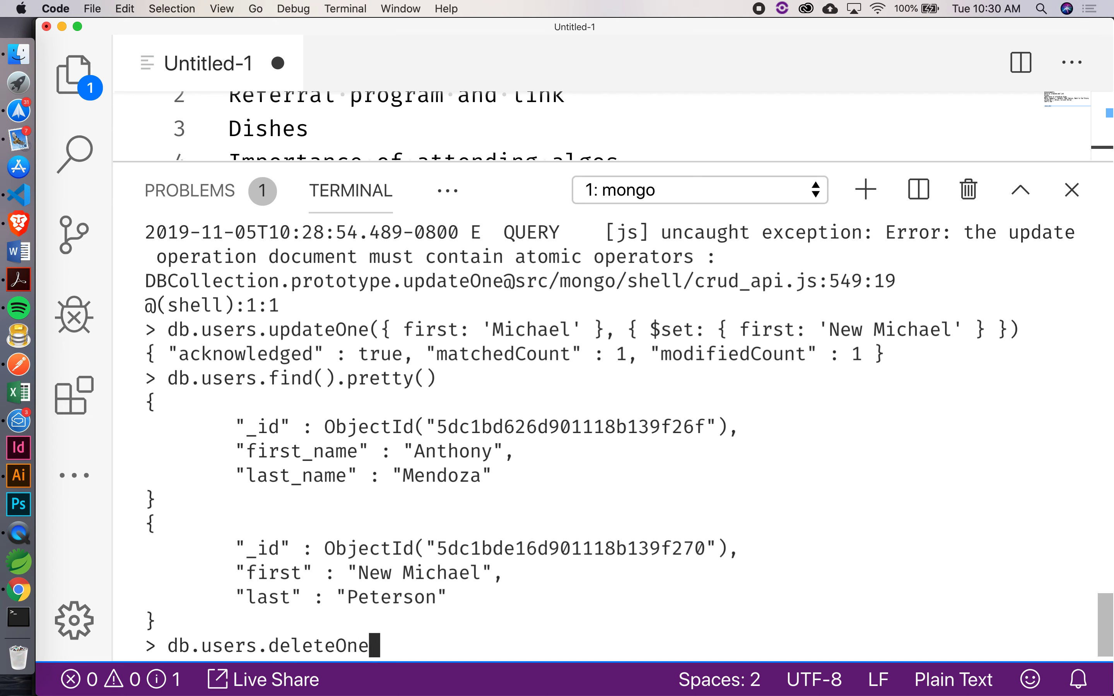
pyautogui.write('{')
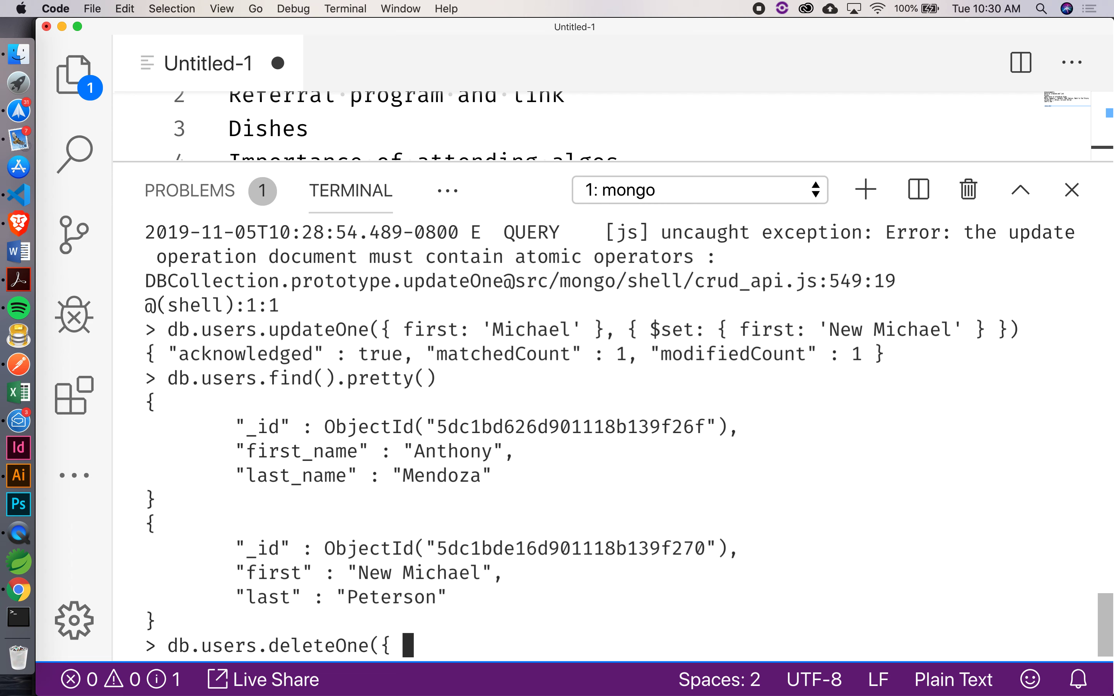
pyautogui.write('first')
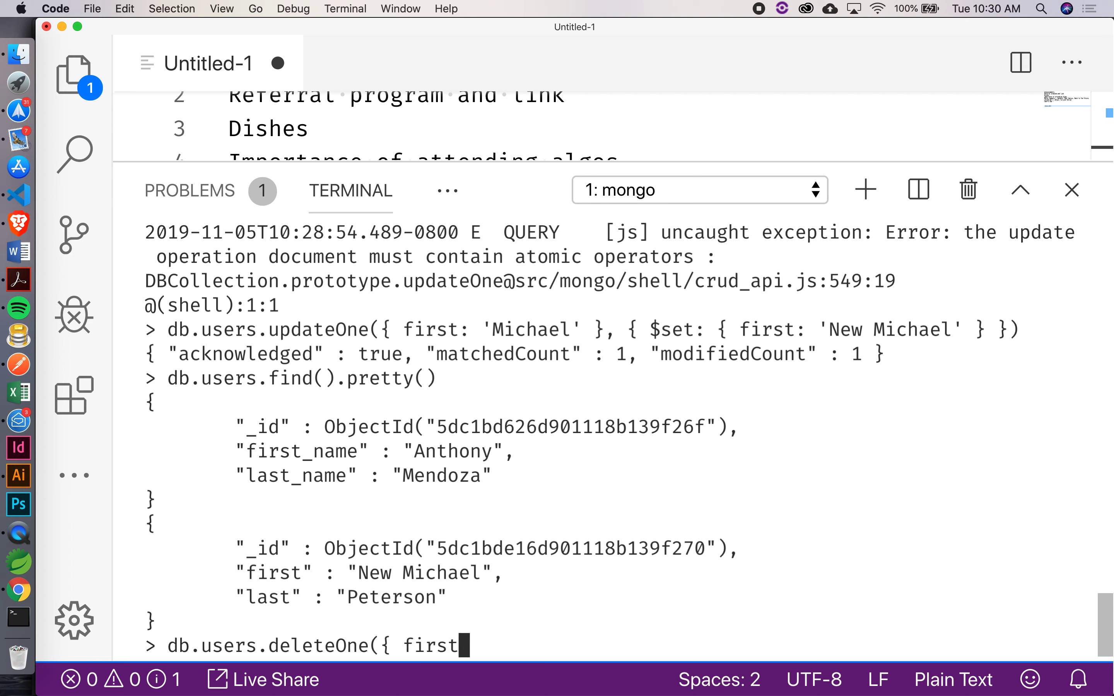
pyautogui.write(": 'N")
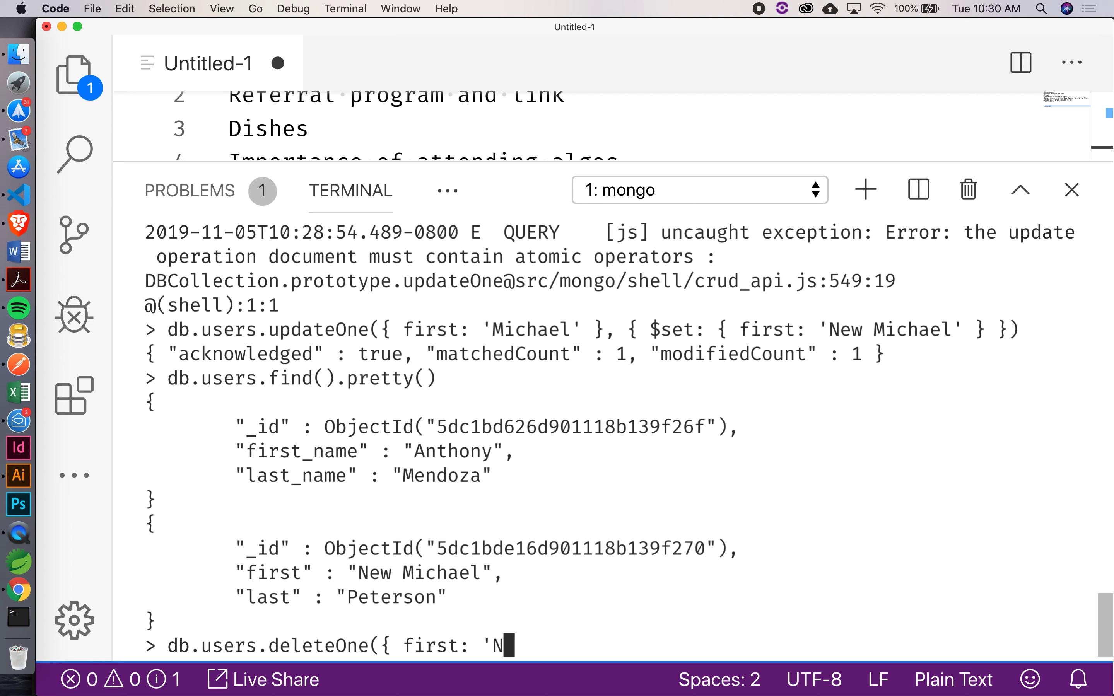
pyautogui.write("ew Michael' })")
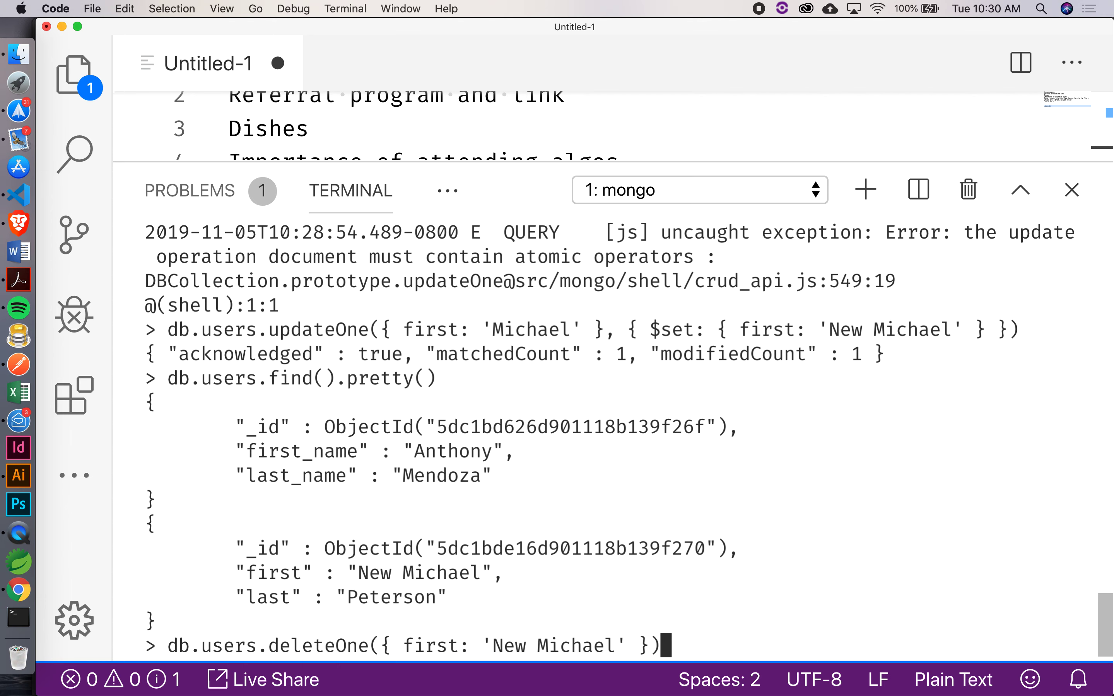
pyautogui.press('Return')
pyautogui.write('db.users.find().pretty()')
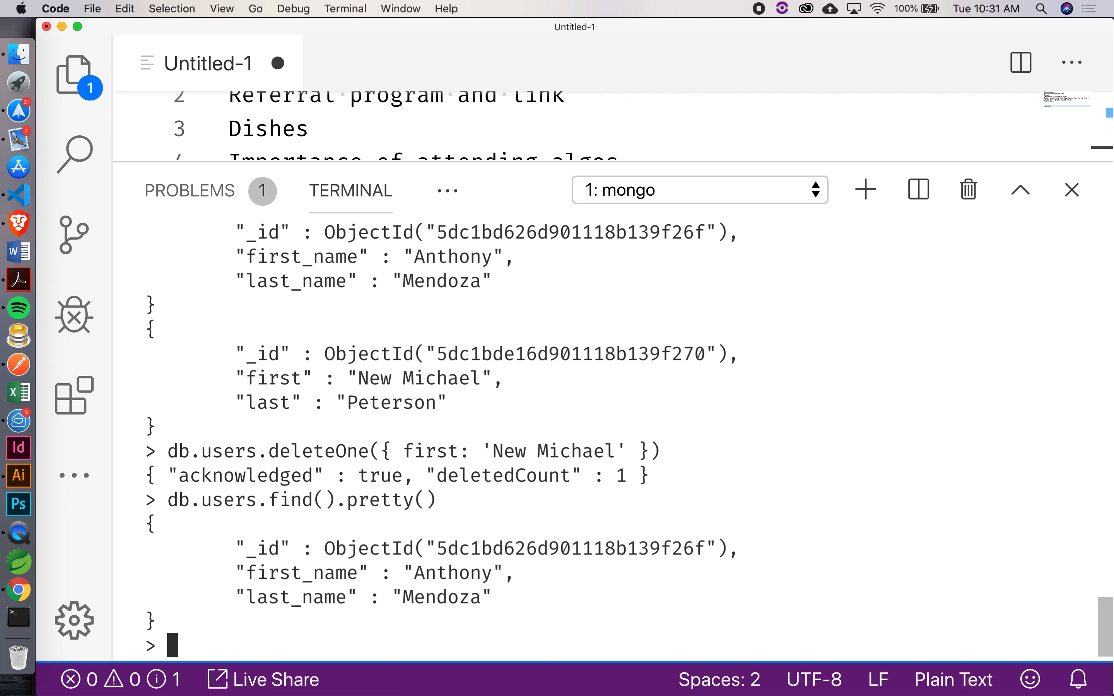
pyautogui.moveTo(182, 643)
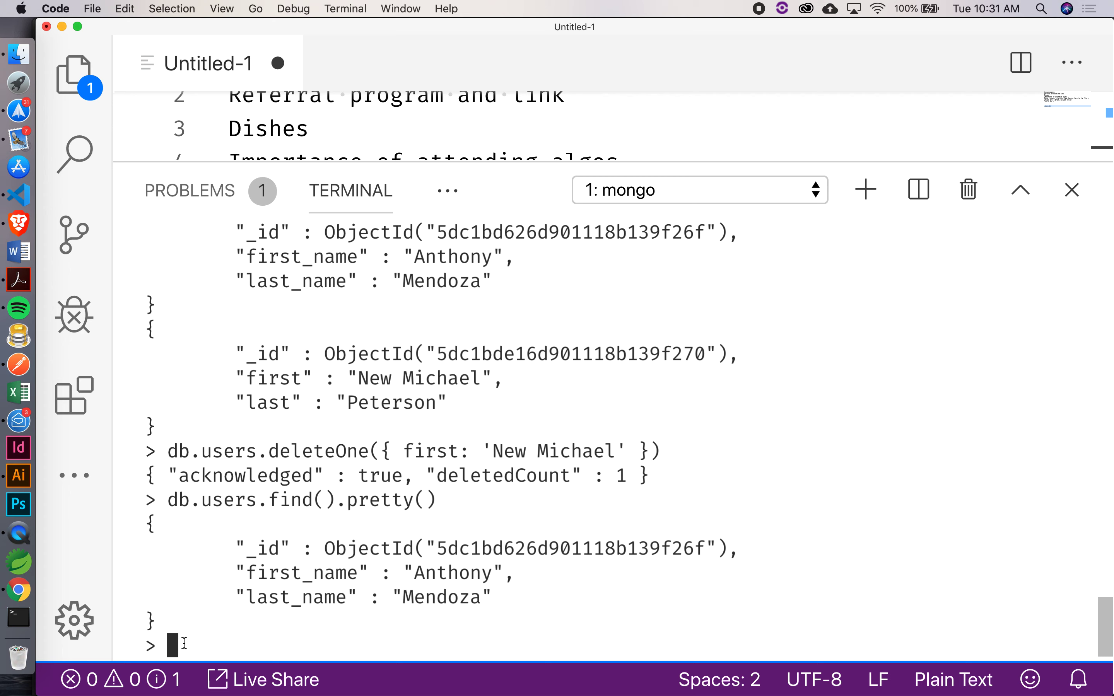
pyautogui.moveTo(531, 379)
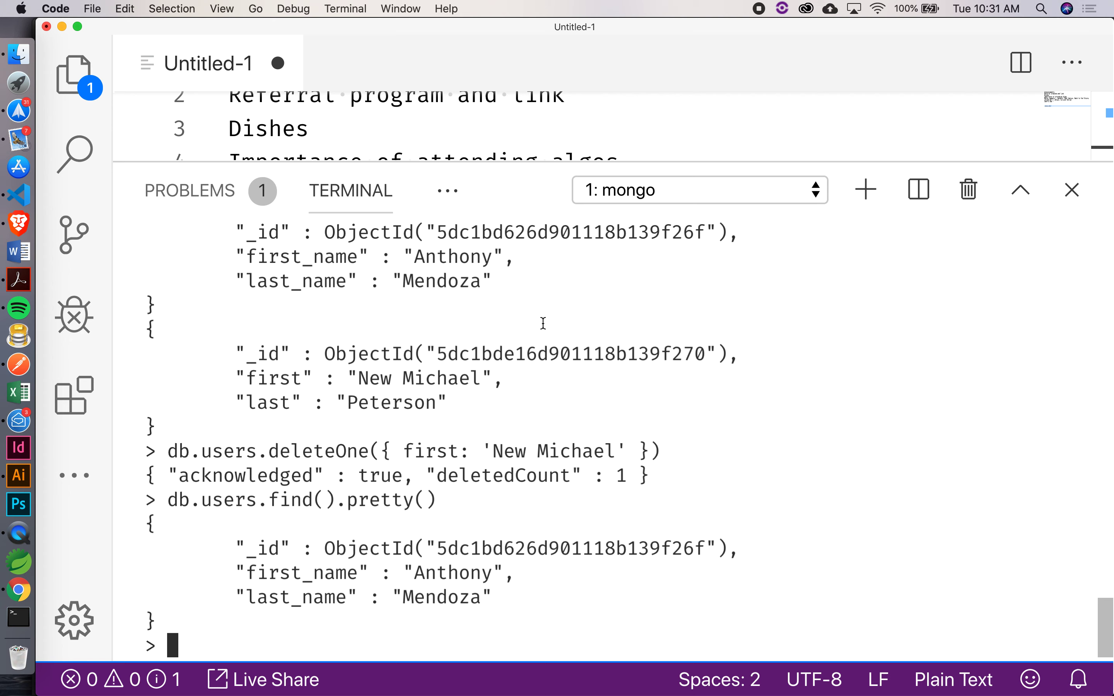
pyautogui.moveTo(346, 571)
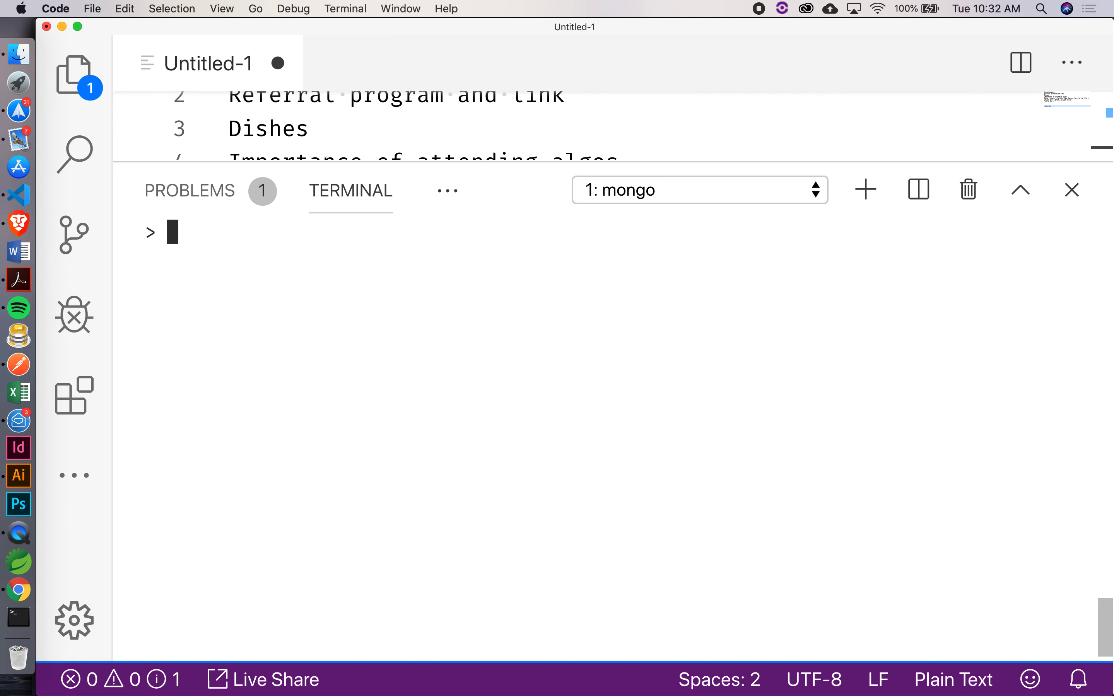
# - Run db.users.find by ObjectId('fdjkasljfd;saj') and get the invalid object id length error
pyautogui.write('db')
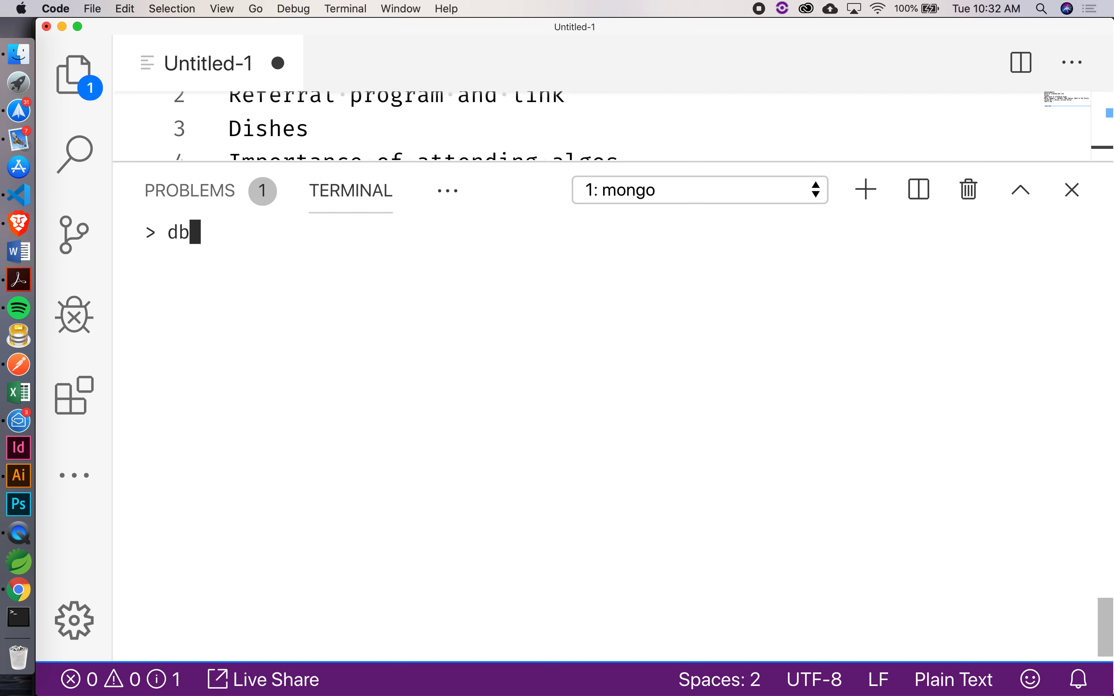
pyautogui.write('.users.fin')
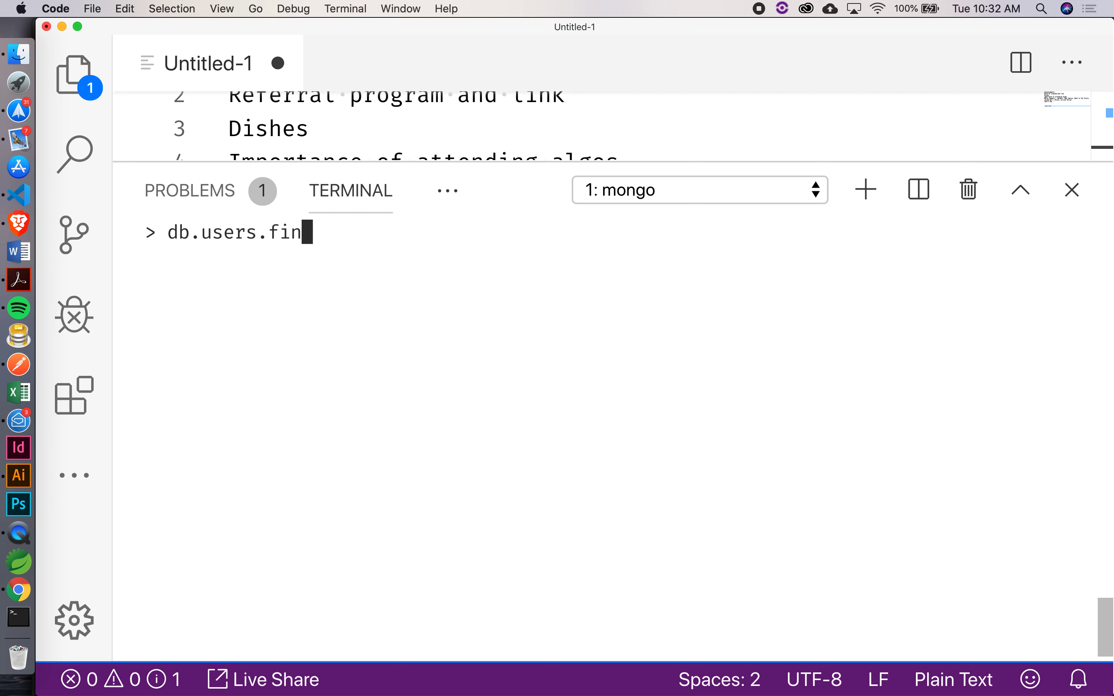
pyautogui.write('d')
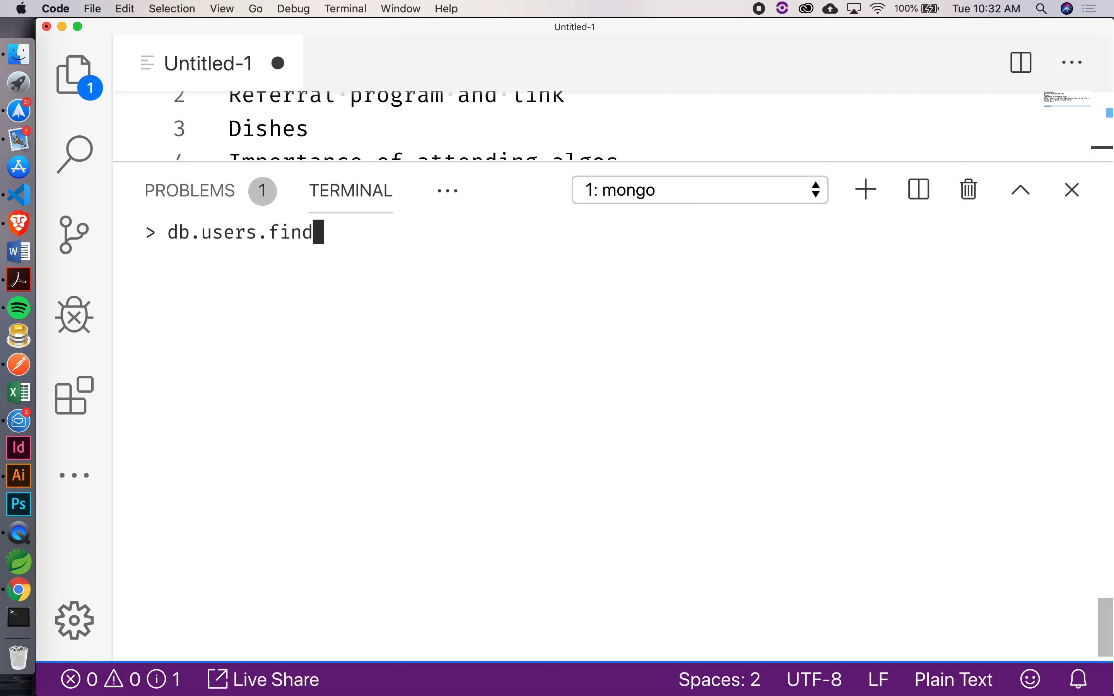
pyautogui.write('({')
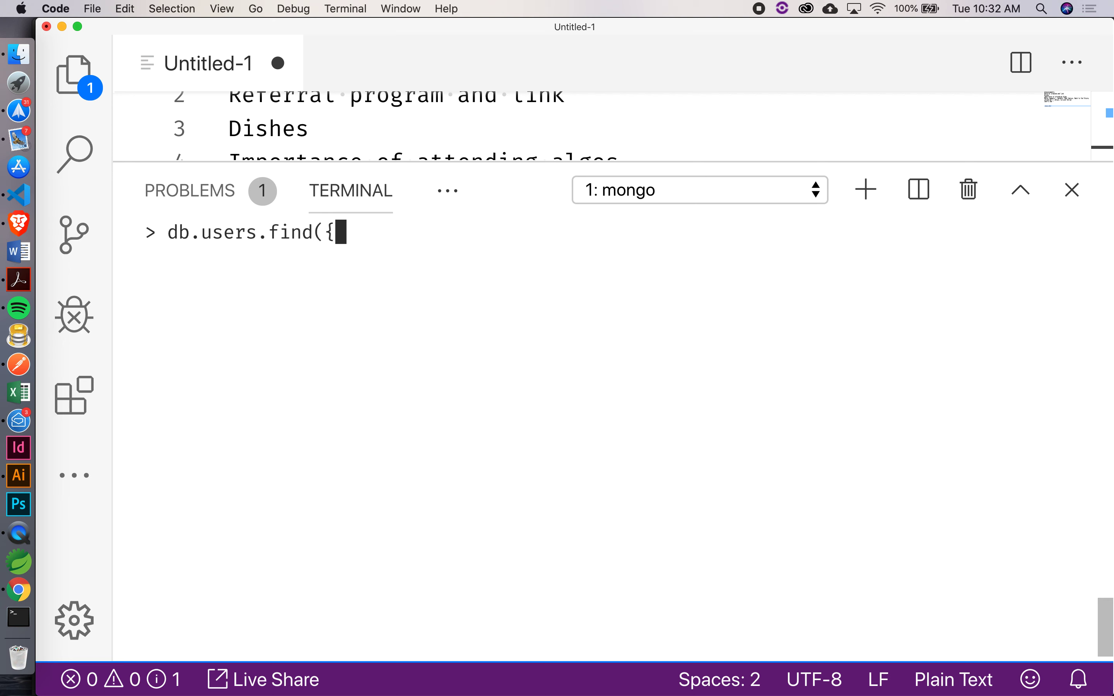
pyautogui.write('id')
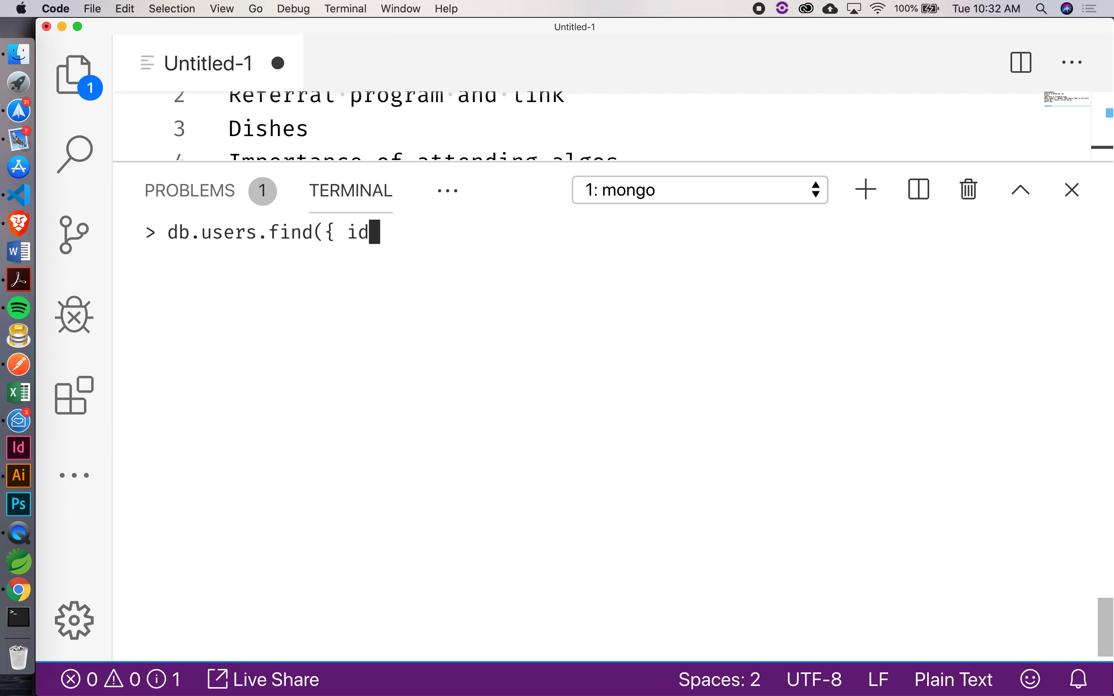
pyautogui.write('_id:')
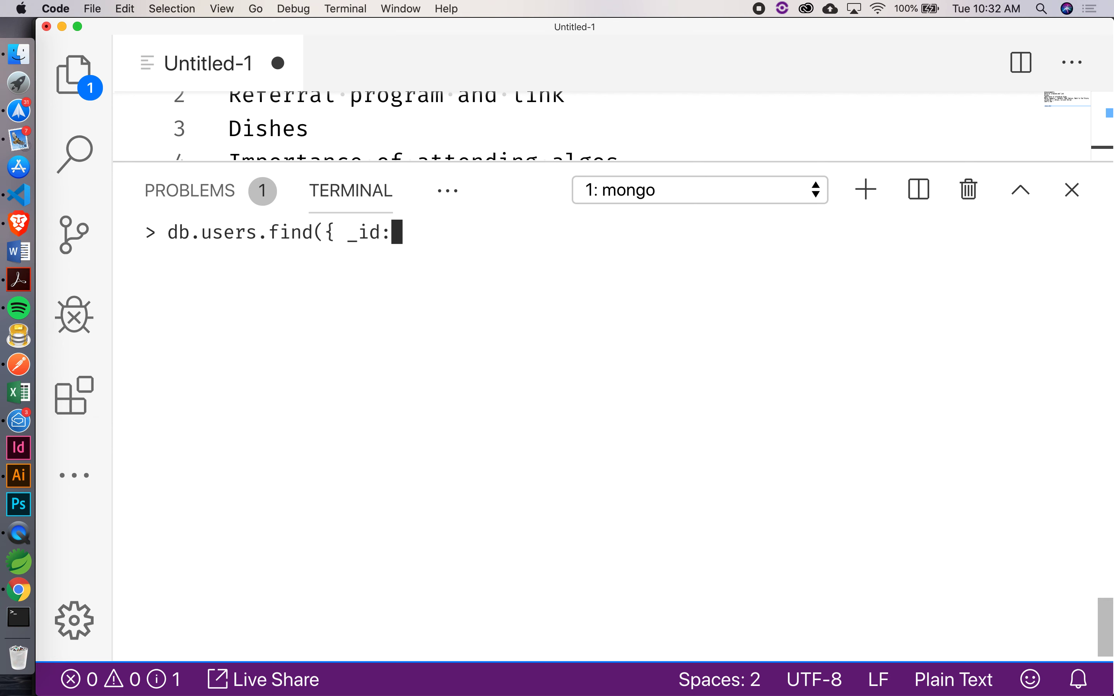
pyautogui.write('Object')
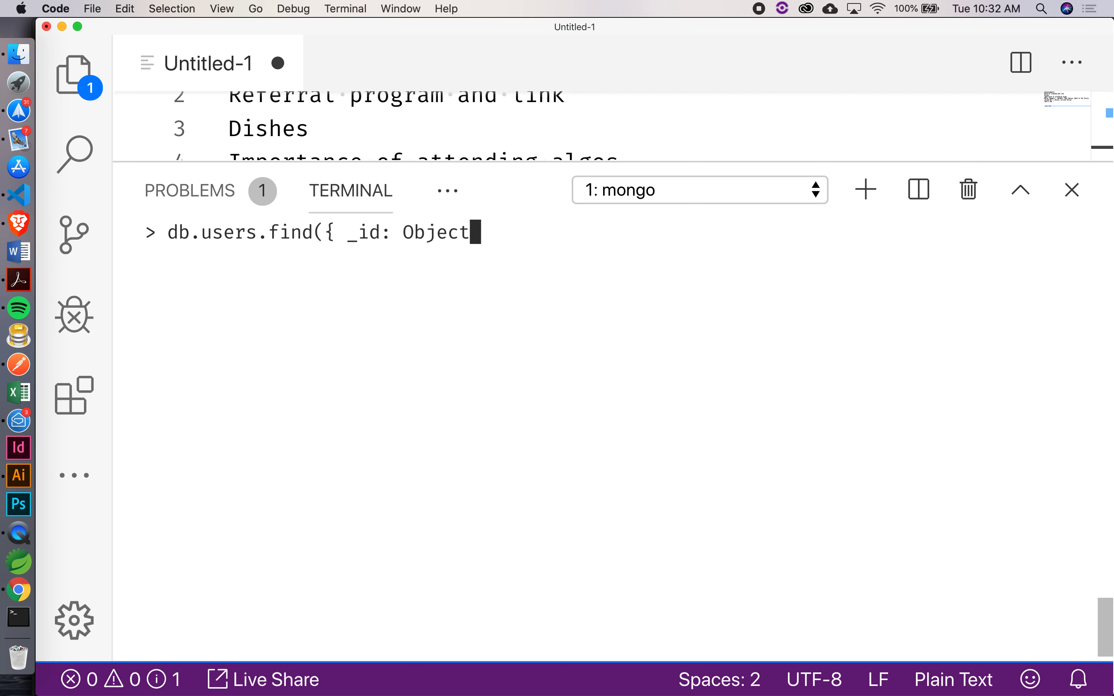
pyautogui.write('Id(')
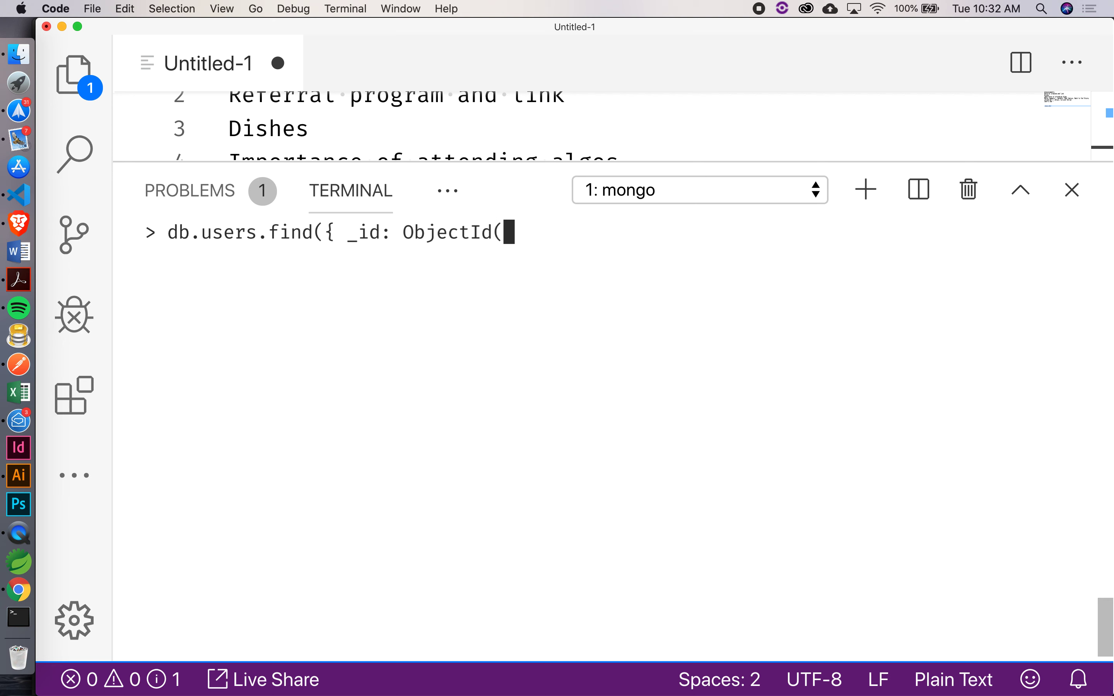
pyautogui.write("'")
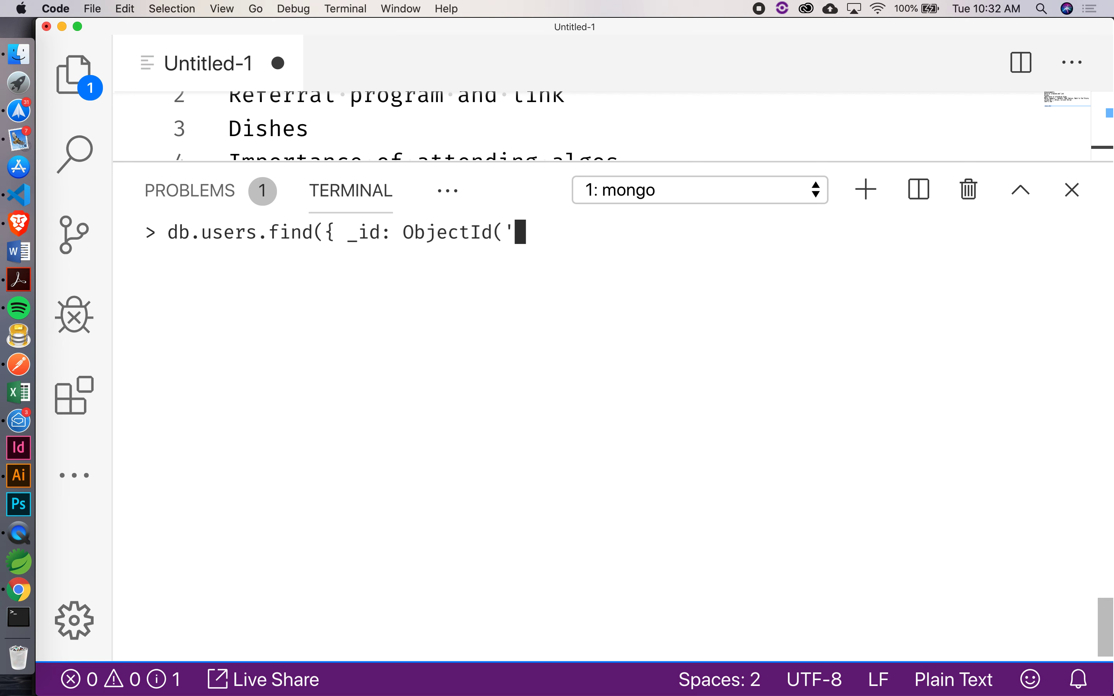
pyautogui.write('fdjkasljfd;saj')
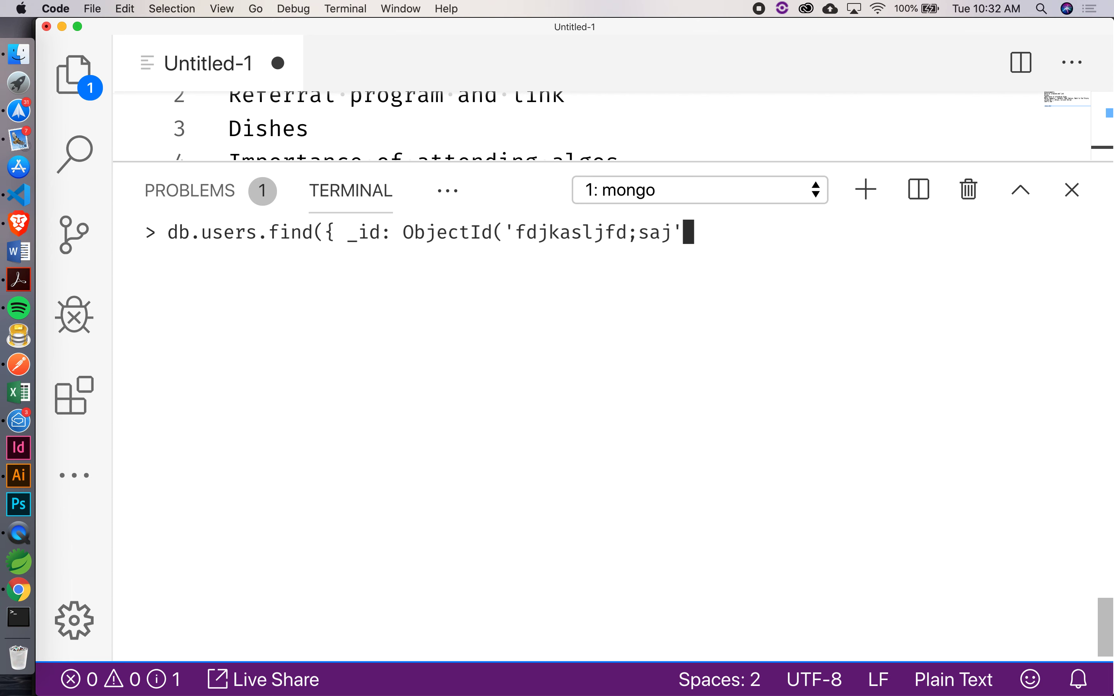
pyautogui.write(')')
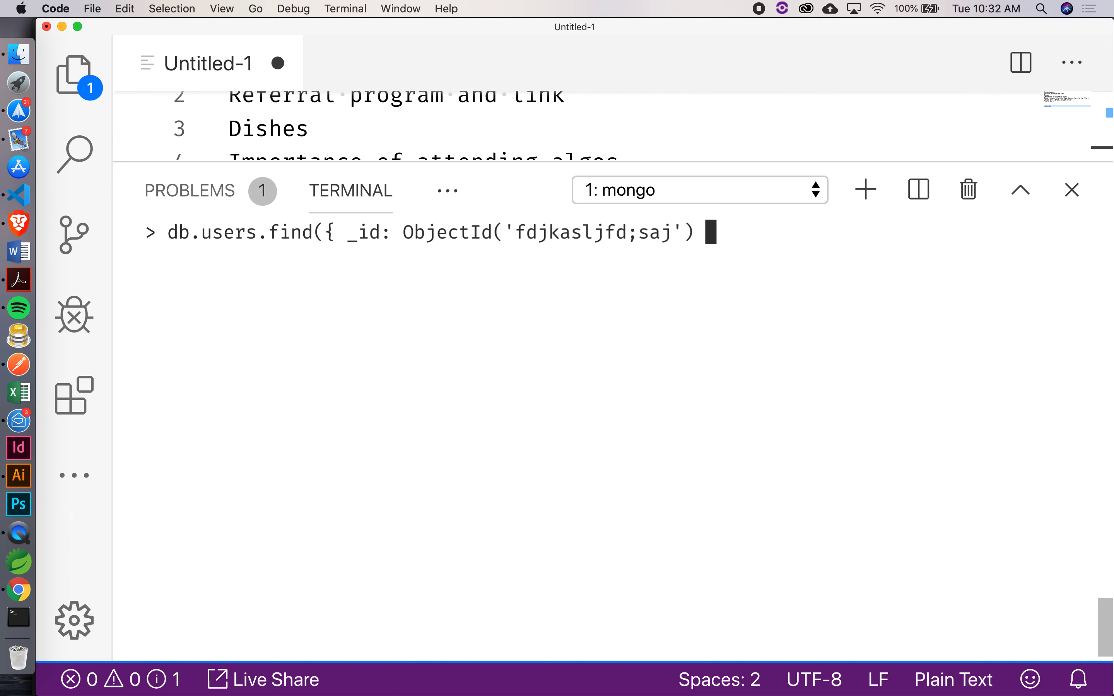
pyautogui.press('Return')
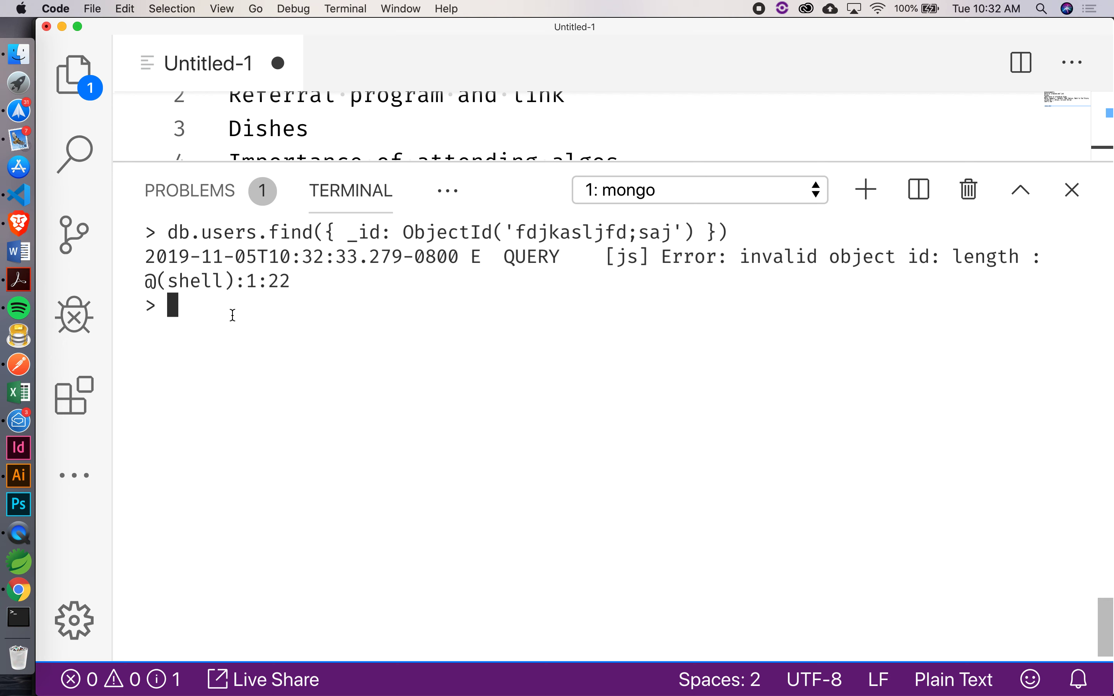
pyautogui.write('db.users.f')
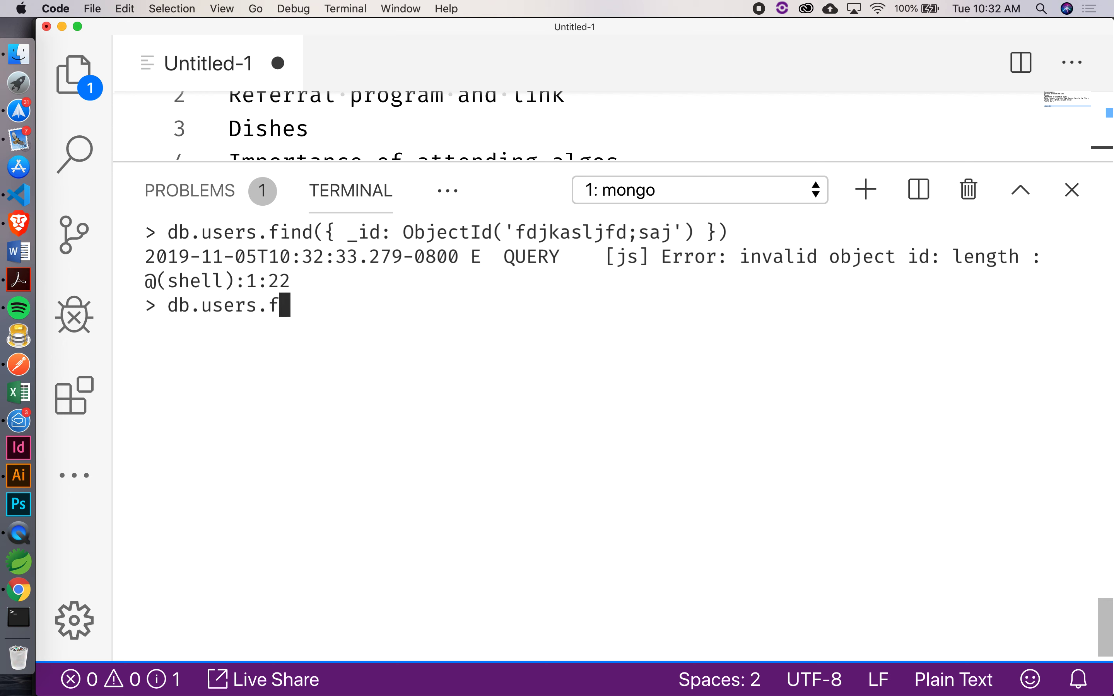
pyautogui.write('ind()')
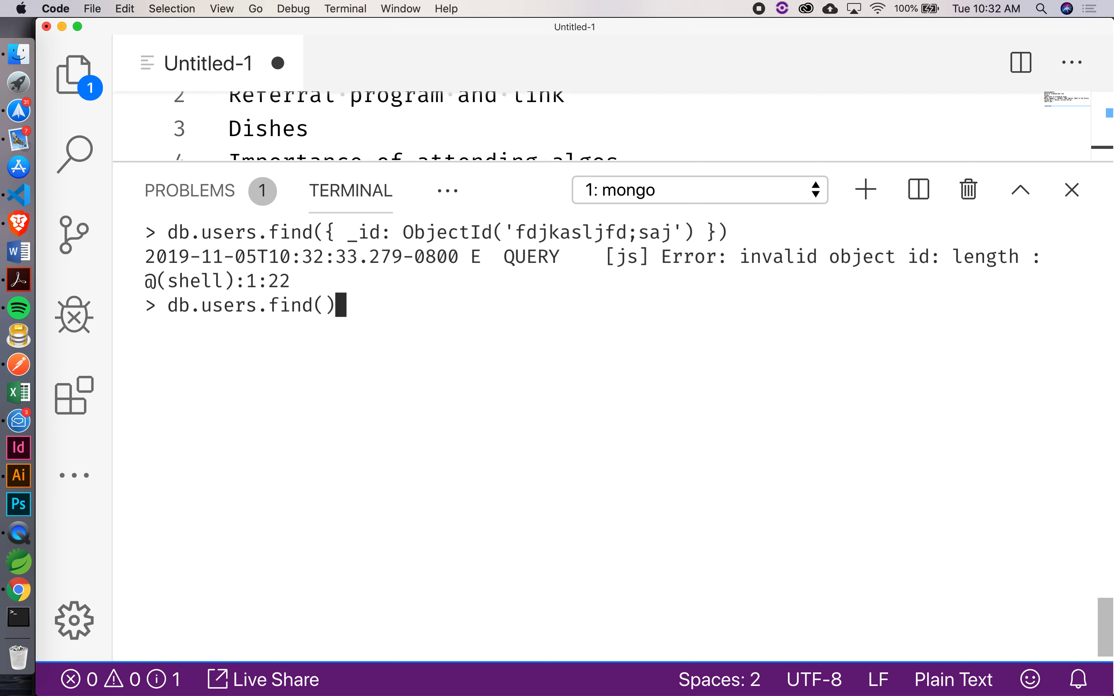
pyautogui.press('Return')
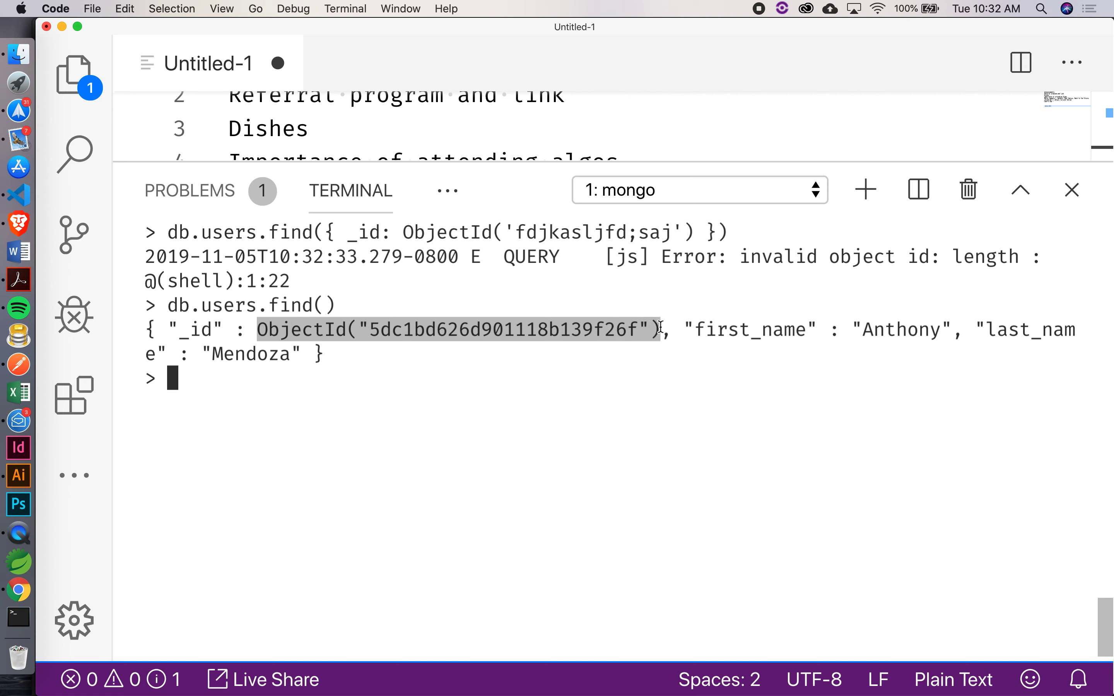
# - Query users by ObjectId("5dc1bd626d901118b139f26f") with .pretty() to get Anthony's formatted document
pyautogui.write('db.')
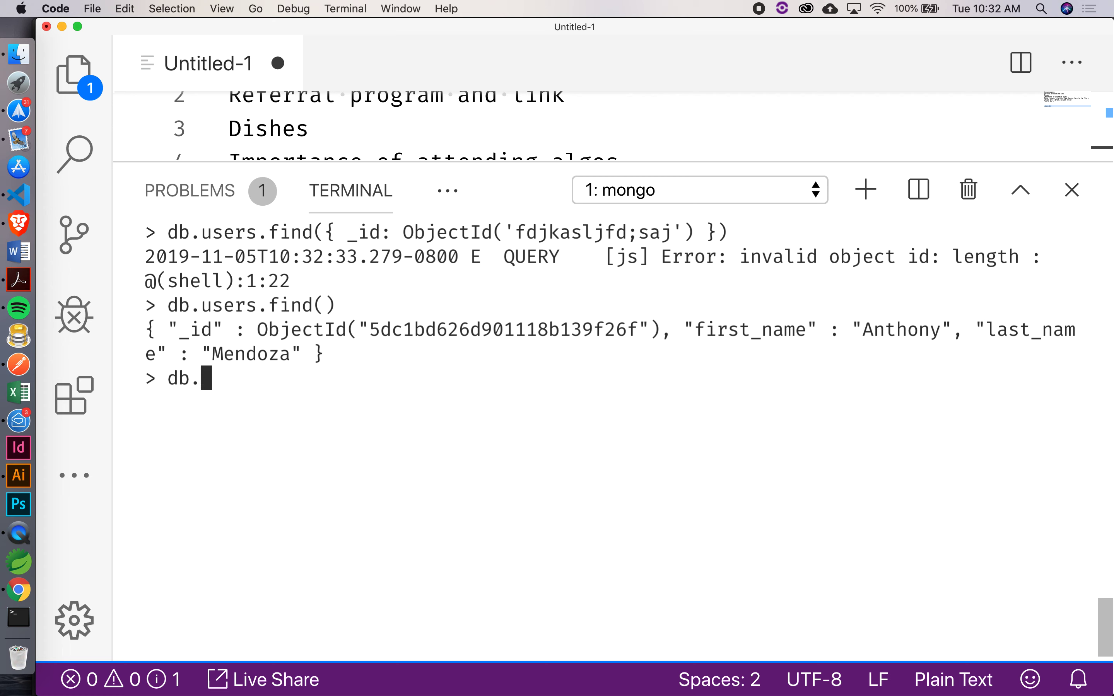
pyautogui.write('users.find')
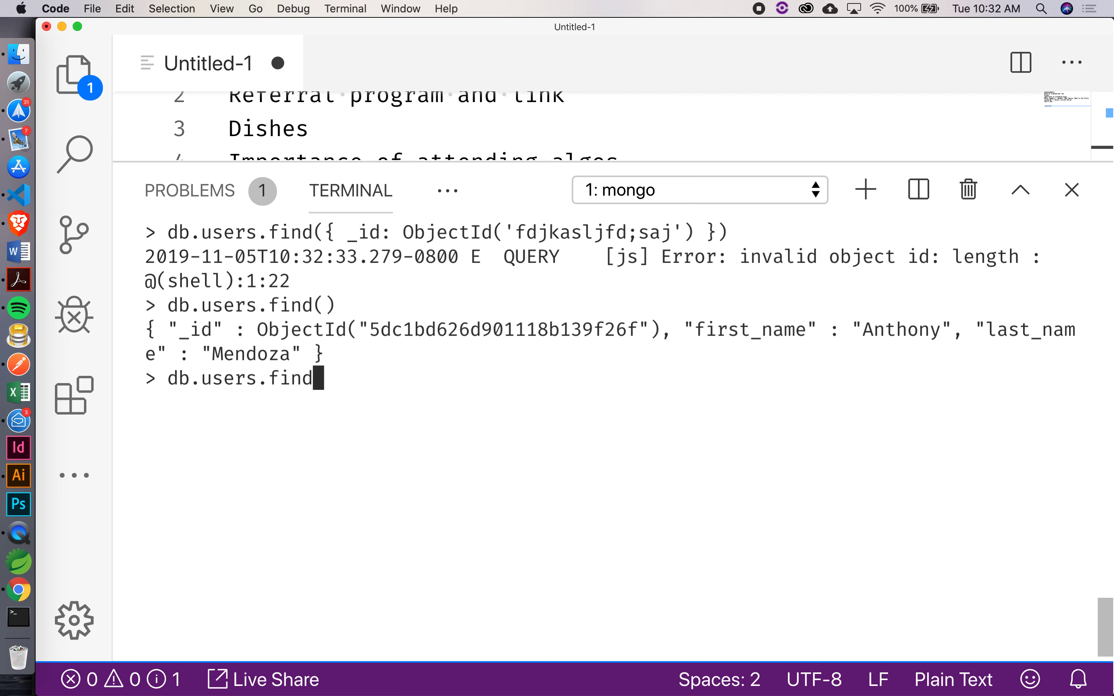
pyautogui.write('({ _id: ObjectId("5dc1bd626d901118b139f26f")')
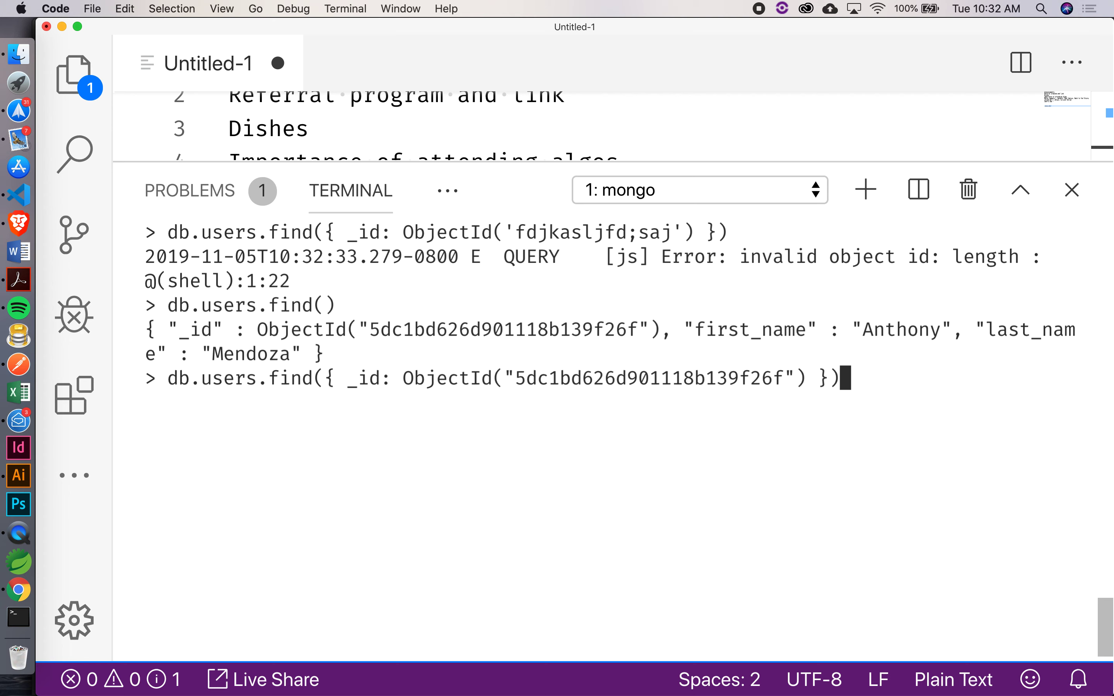
pyautogui.write('.pretty')
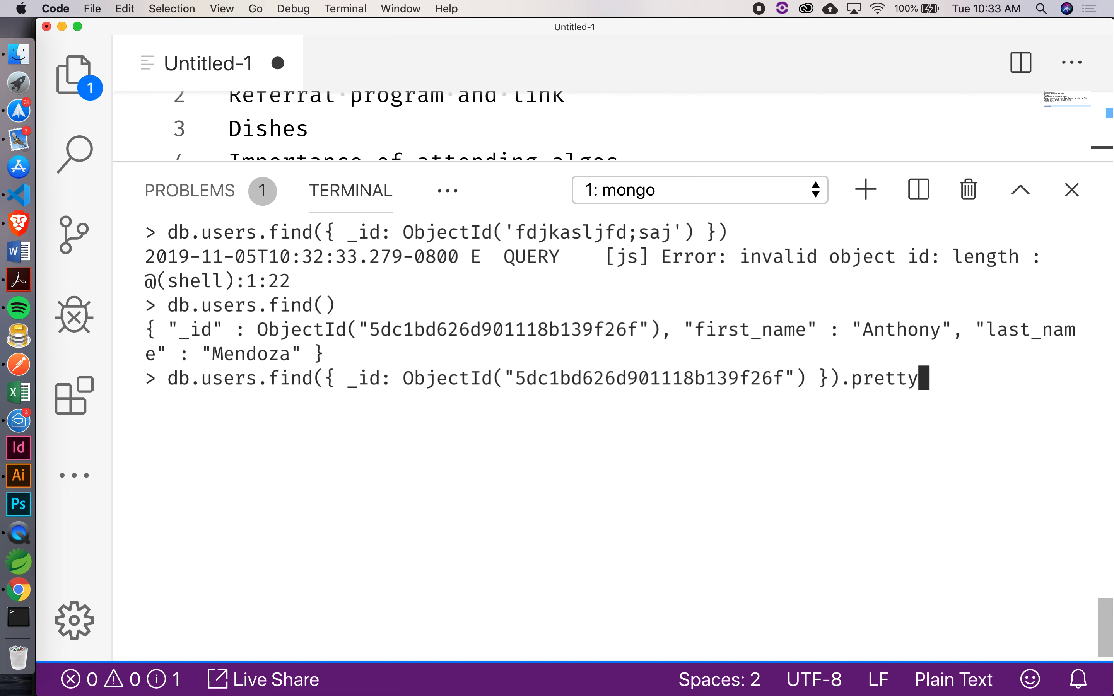
pyautogui.press('Return')
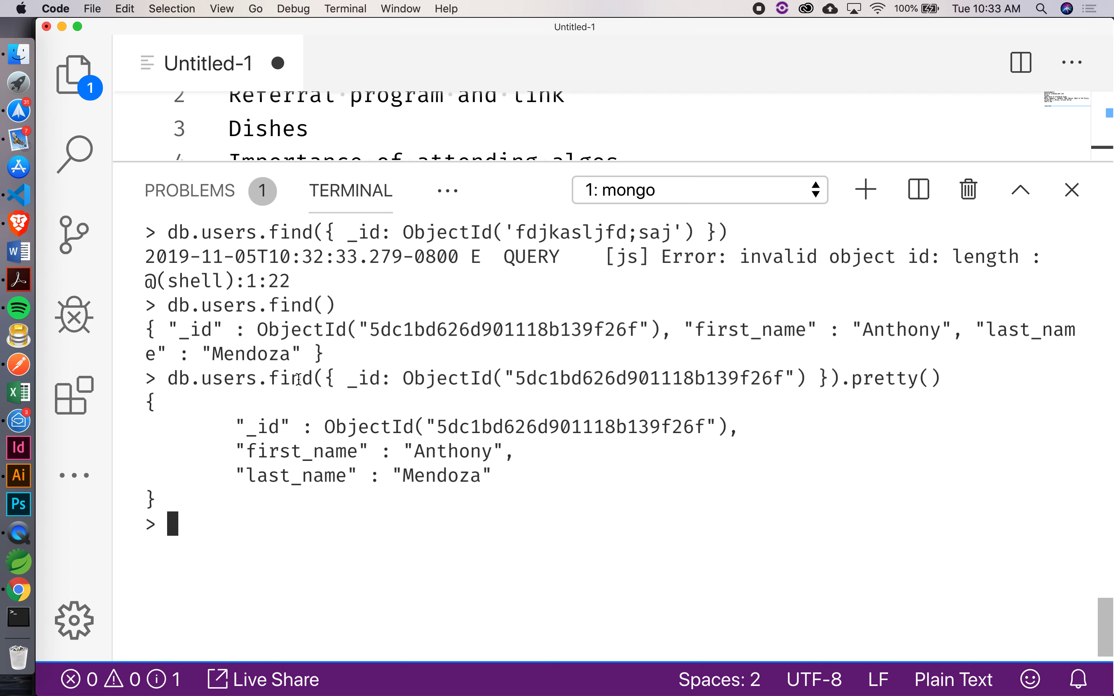
pyautogui.moveTo(100, 389)
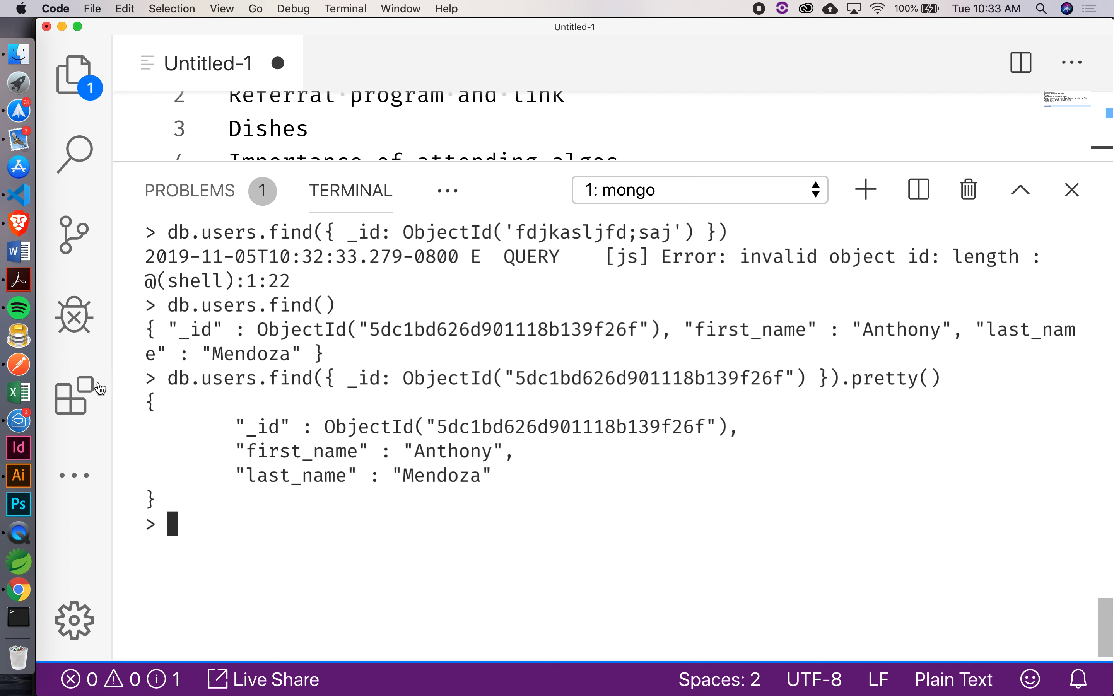
pyautogui.moveTo(174, 522)
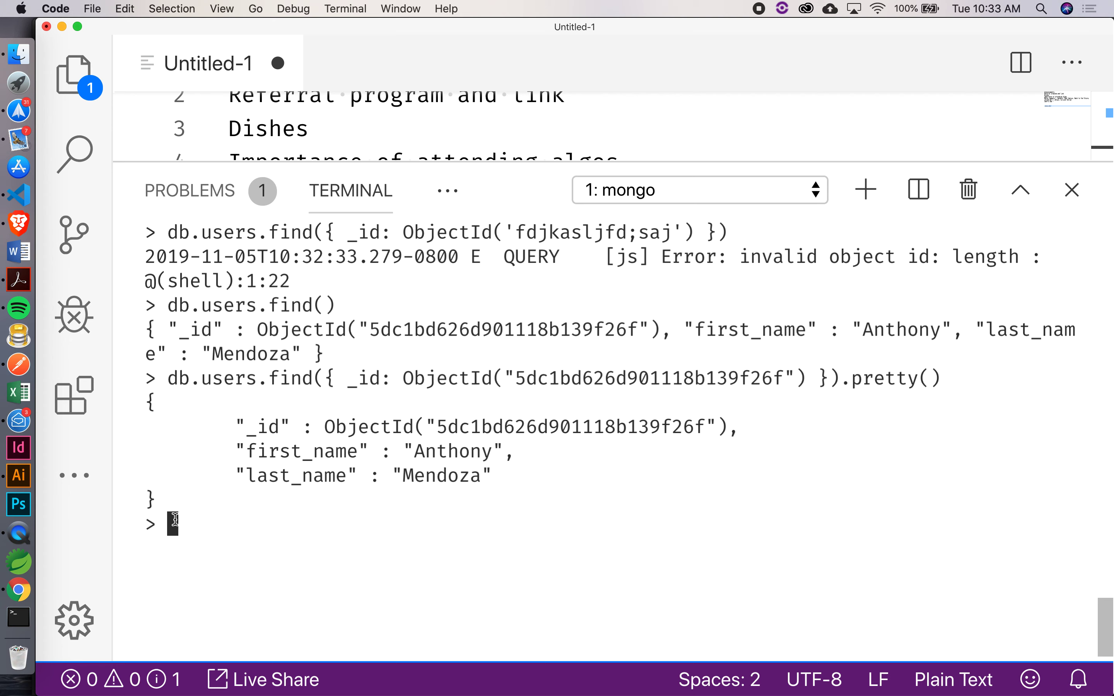
pyautogui.moveTo(263, 480)
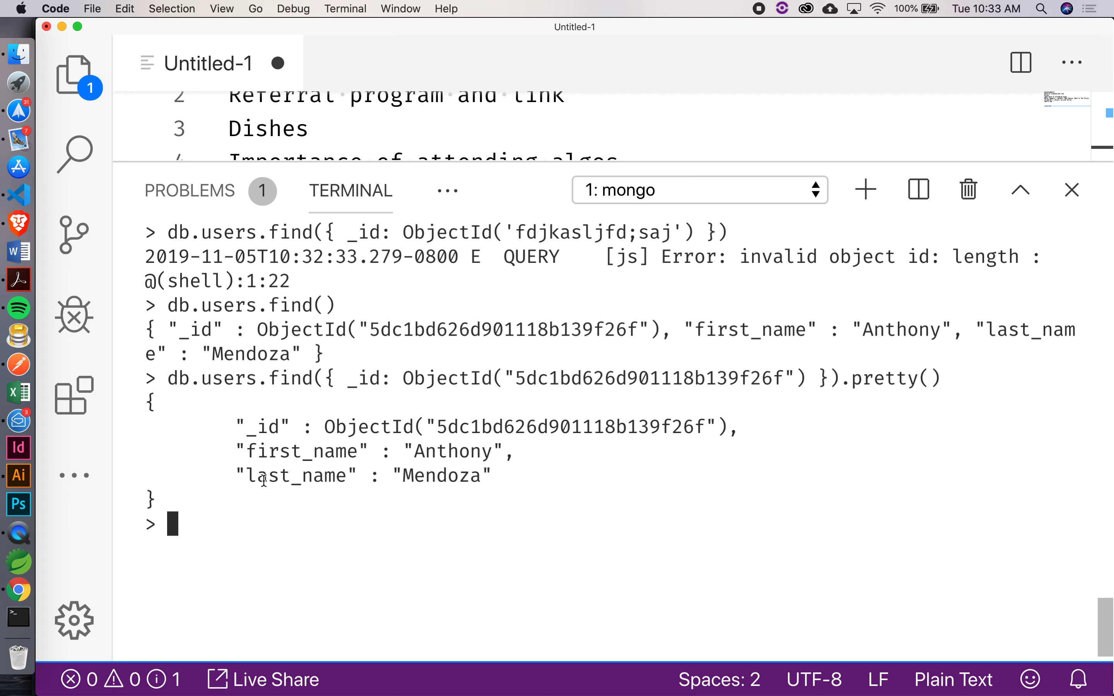
pyautogui.moveTo(254, 480)
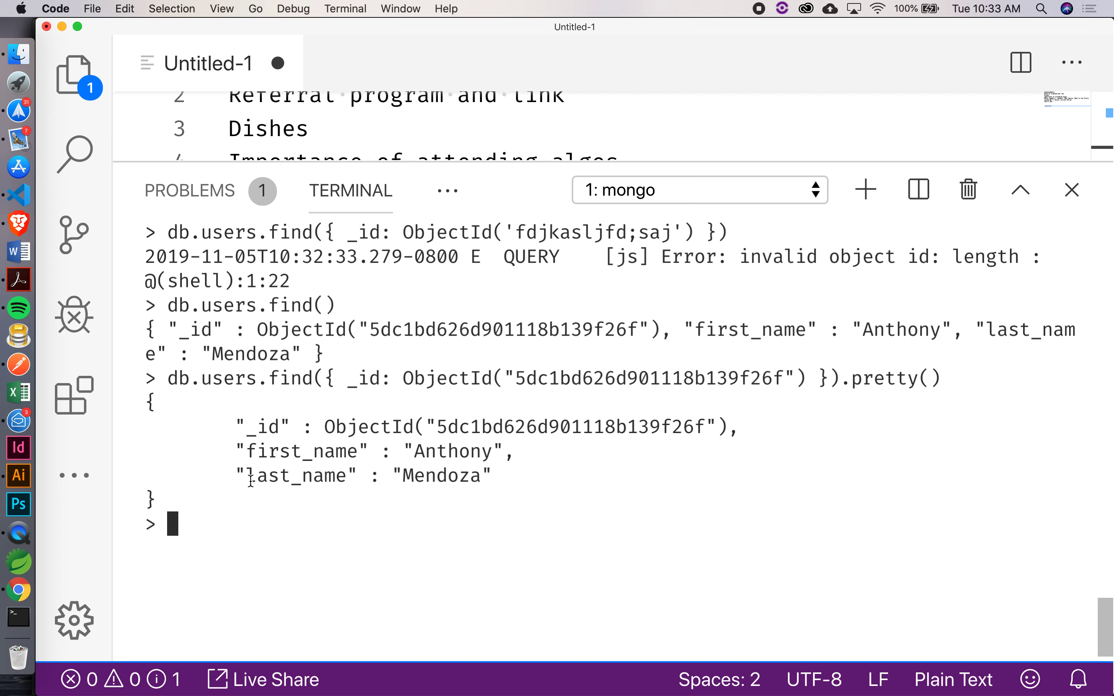
pyautogui.moveTo(13, 210)
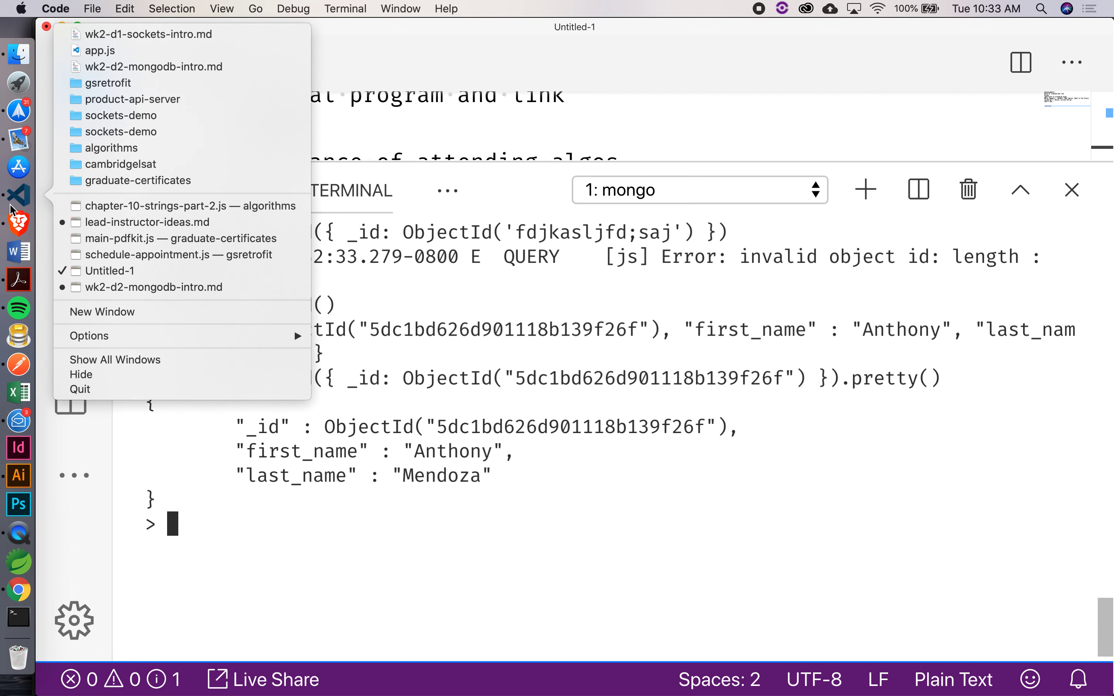
pyautogui.moveTo(152, 287)
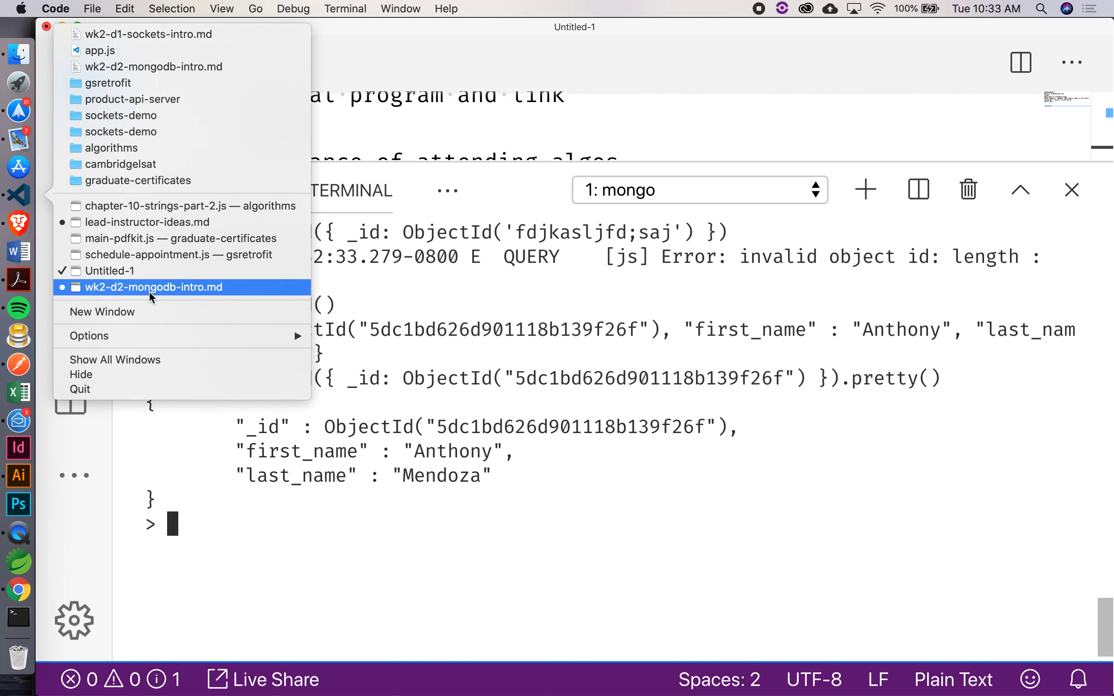
# - Switch to the wk2-d2-mongodb-intro.md notes, hide the terminal and scroll up through the Notes list
pyautogui.click(152, 287)
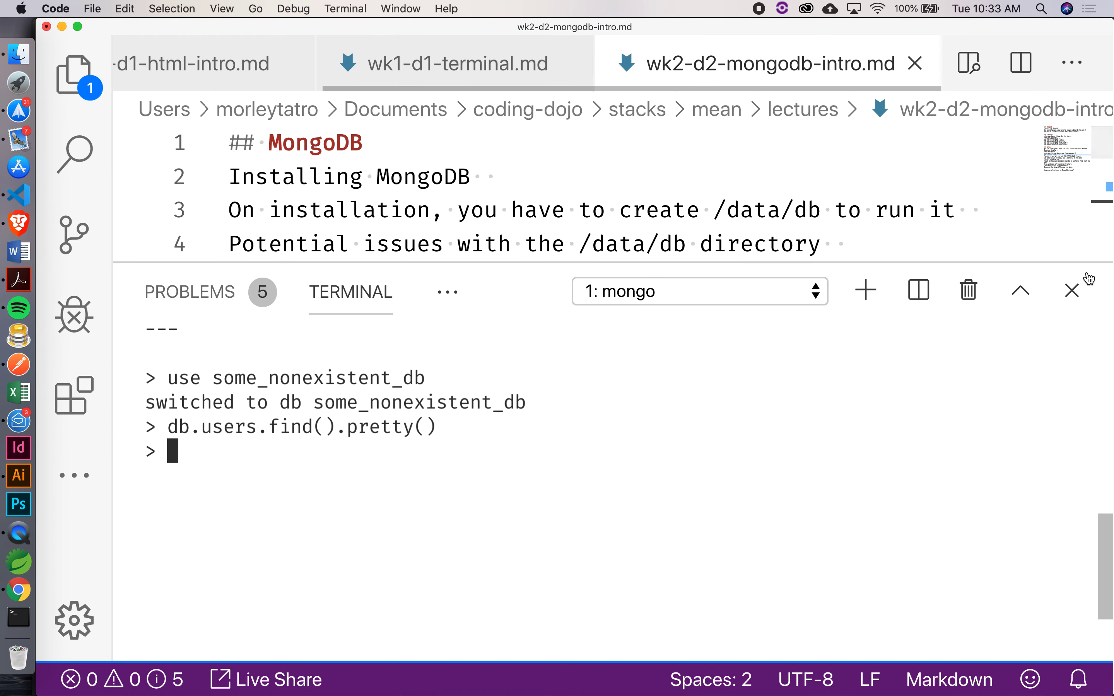
pyautogui.click(1073, 291)
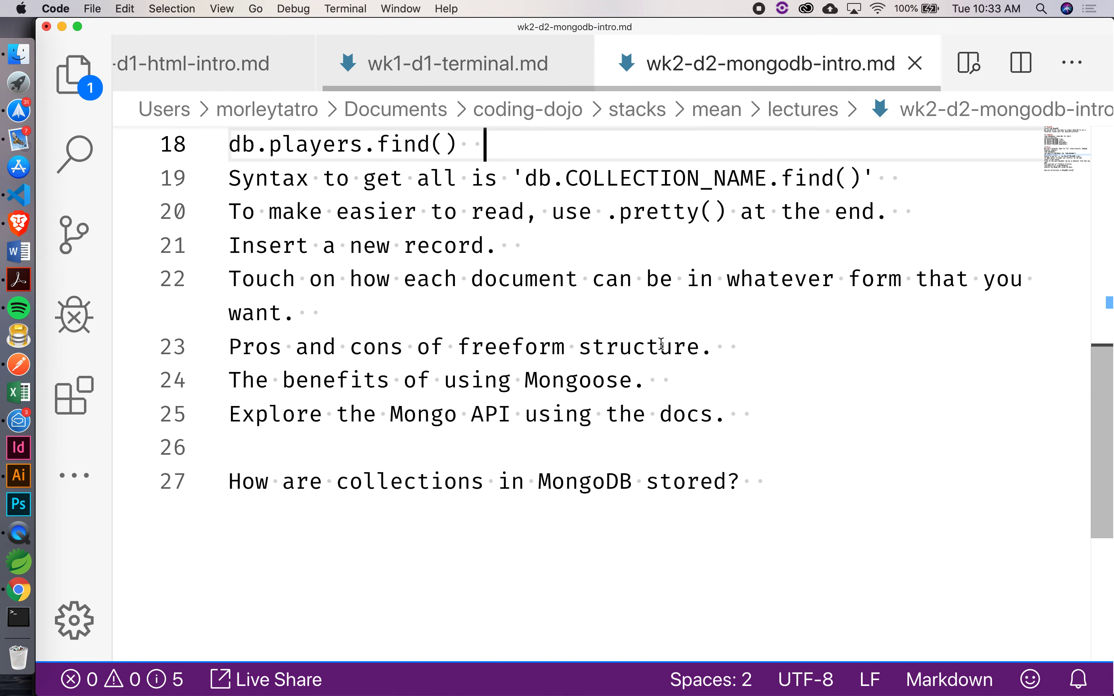
pyautogui.scroll(3)
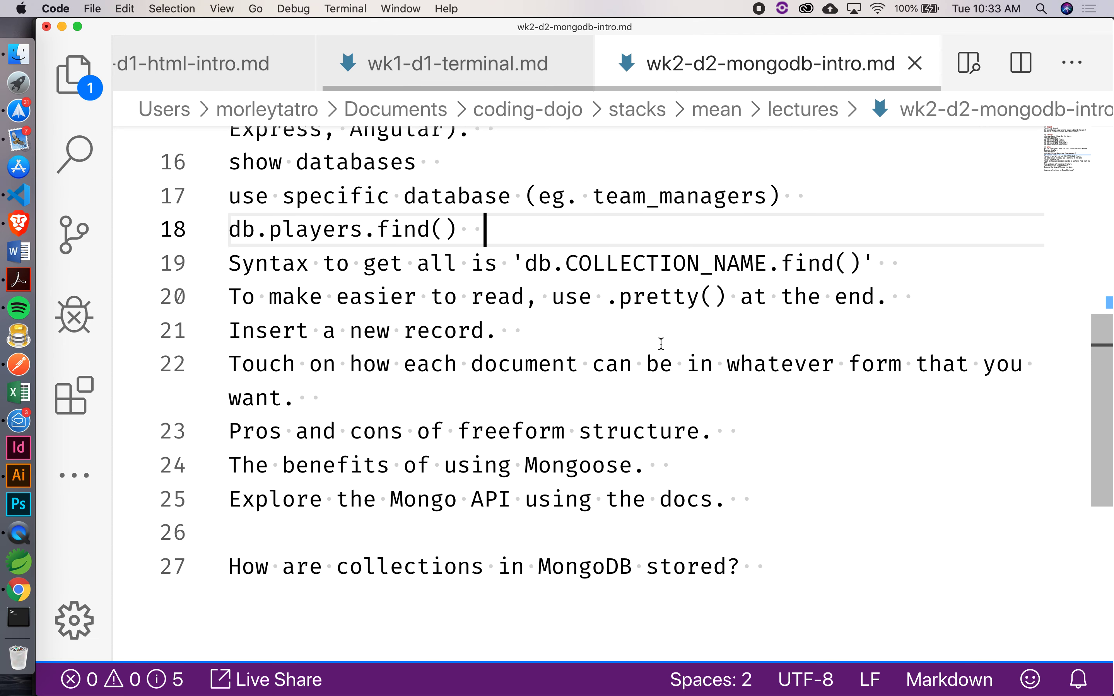
pyautogui.scroll(3)
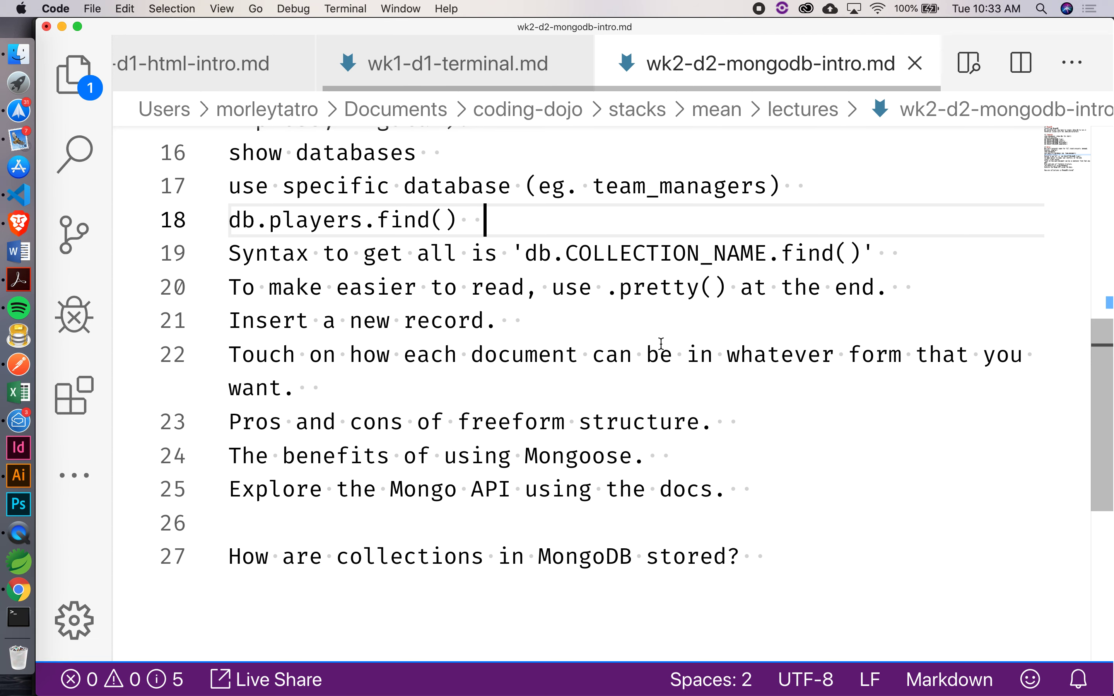
pyautogui.scroll(3)
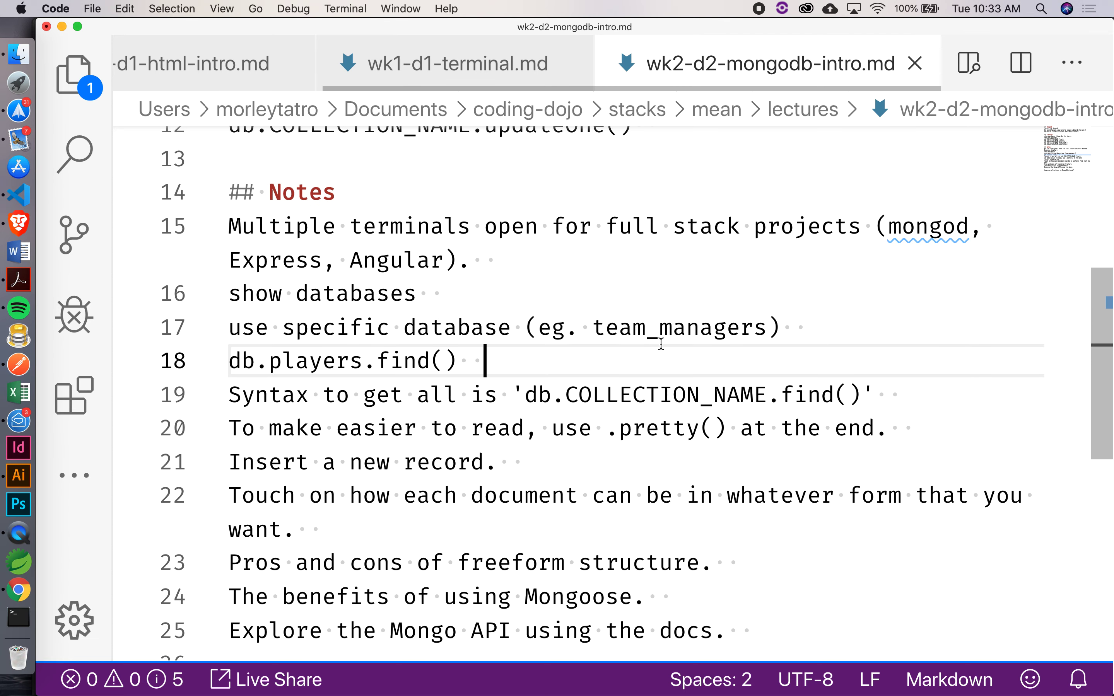
pyautogui.scroll(3)
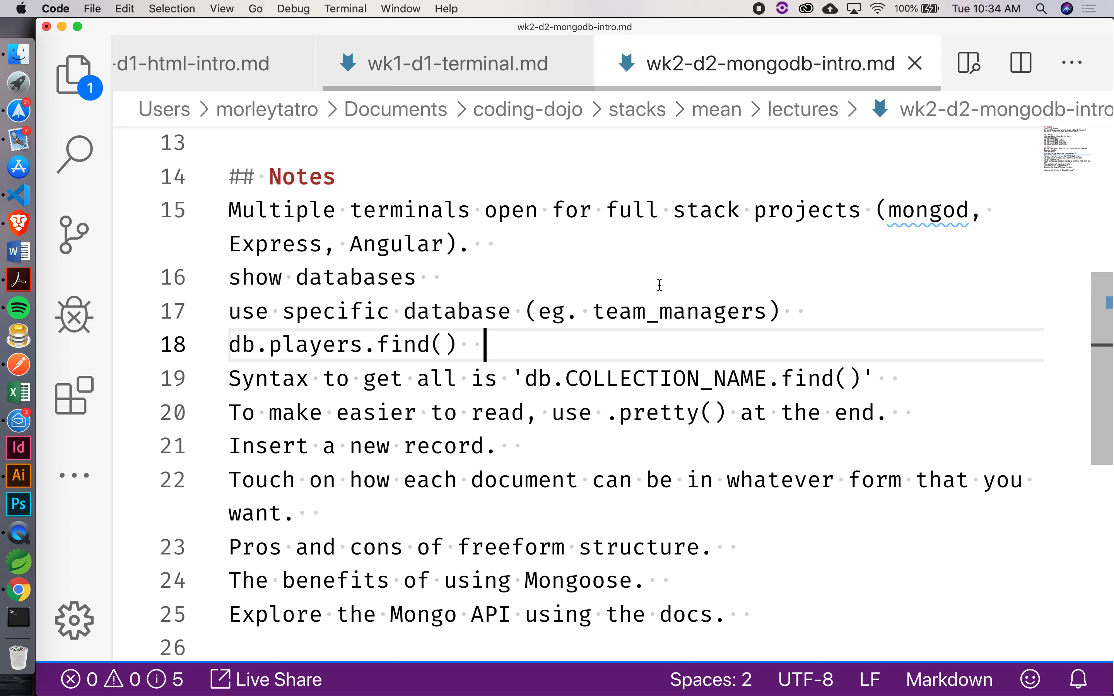
pyautogui.moveTo(523, 340)
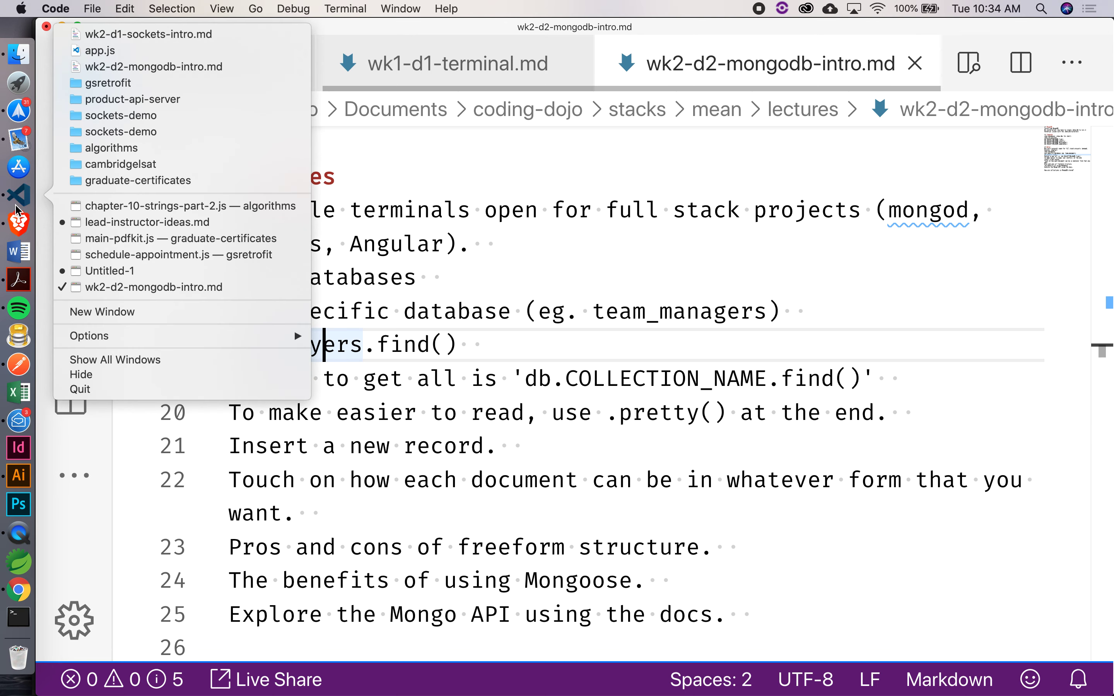
pyautogui.moveTo(108, 270)
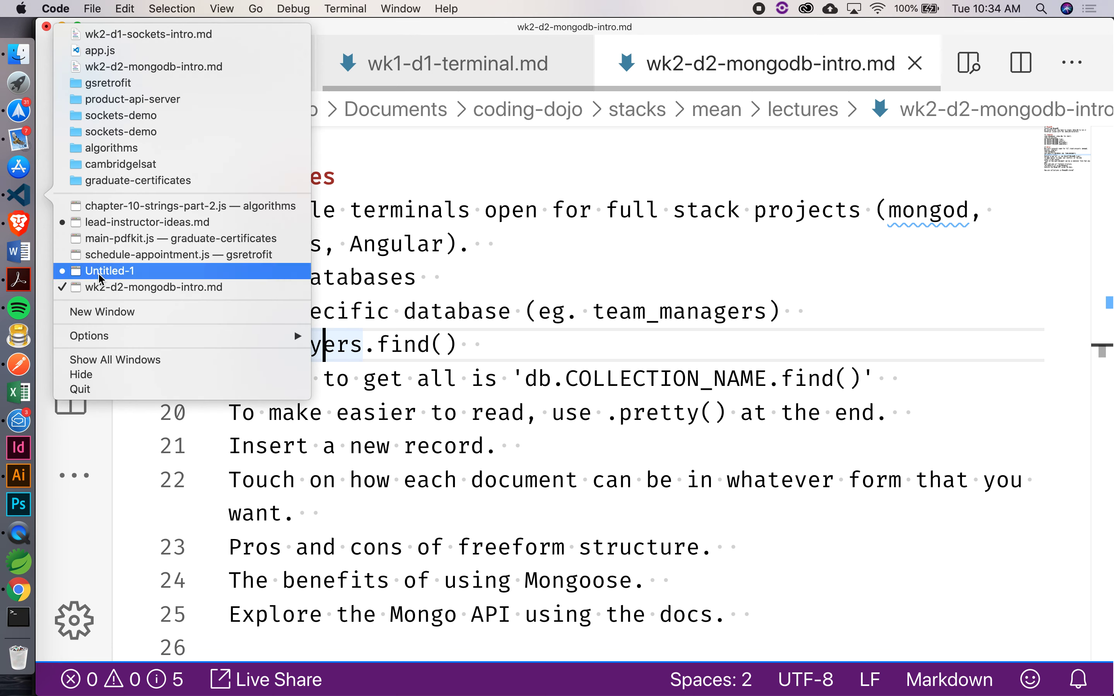
pyautogui.click(108, 271)
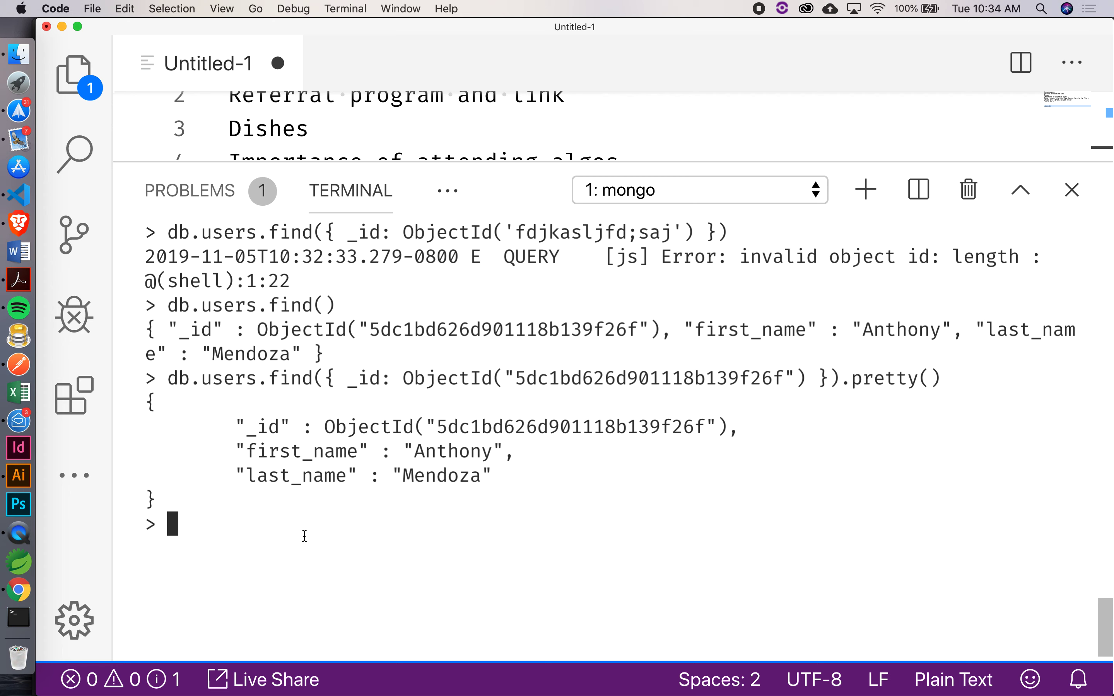
pyautogui.write('d')
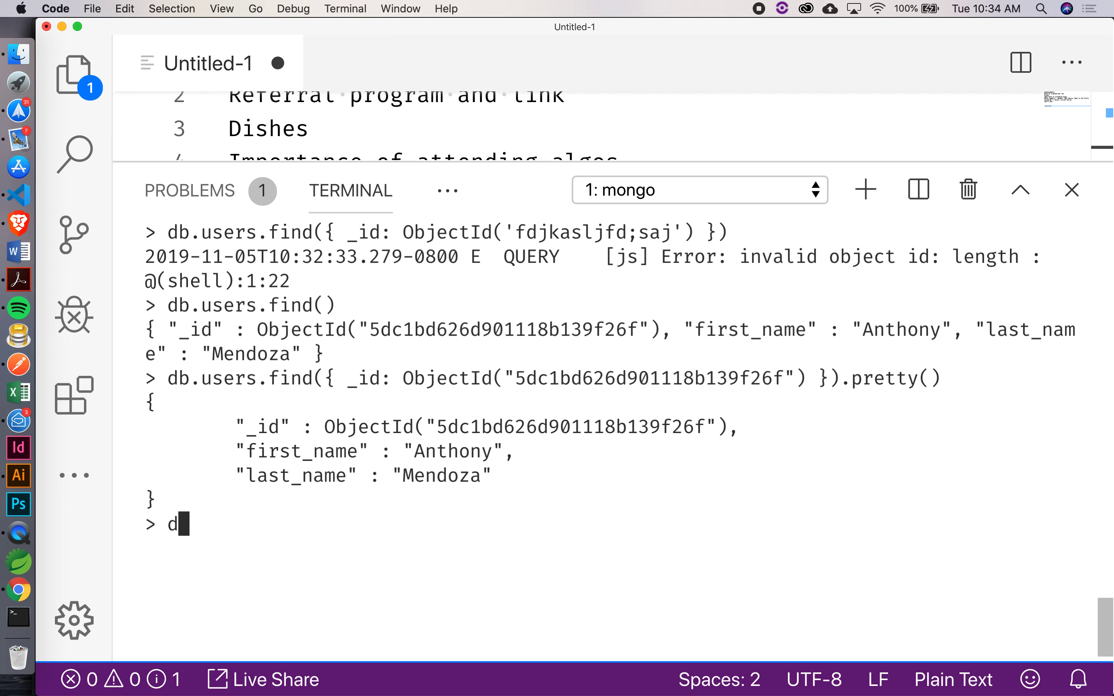
pyautogui.write('b.users.')
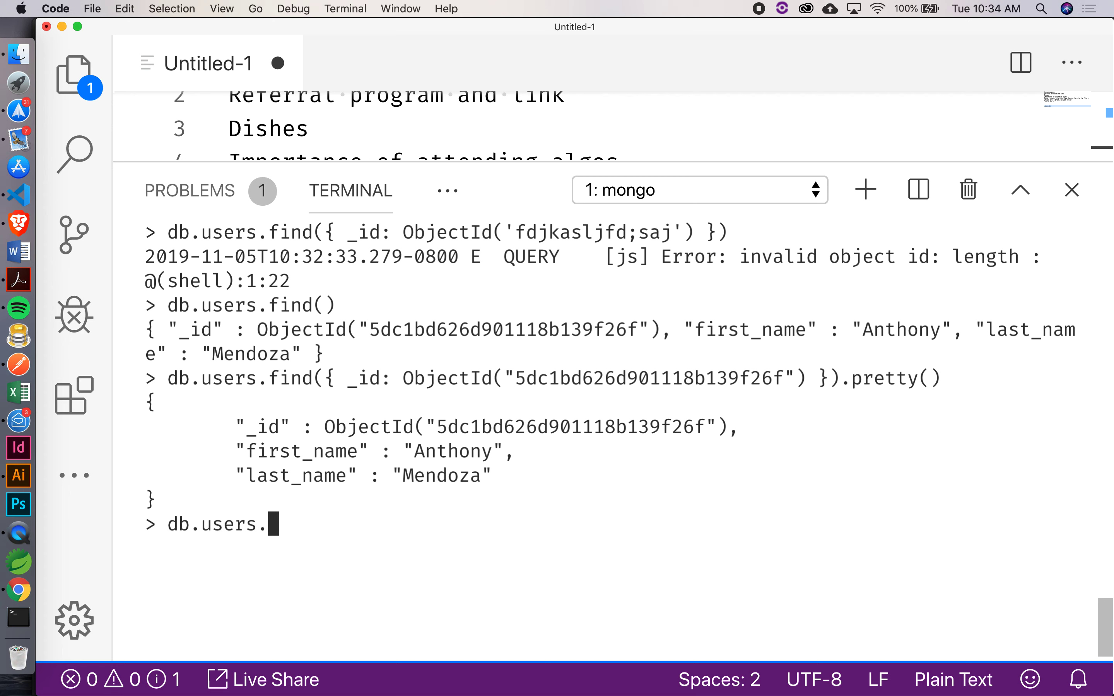
pyautogui.write('insert')
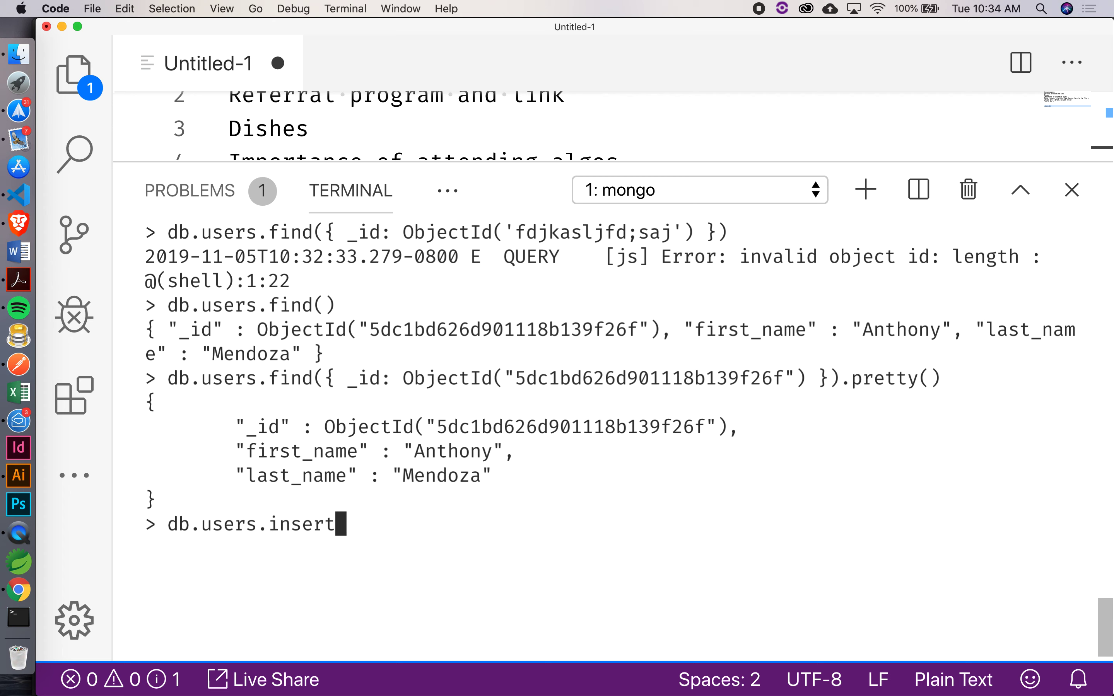
pyautogui.write('({')
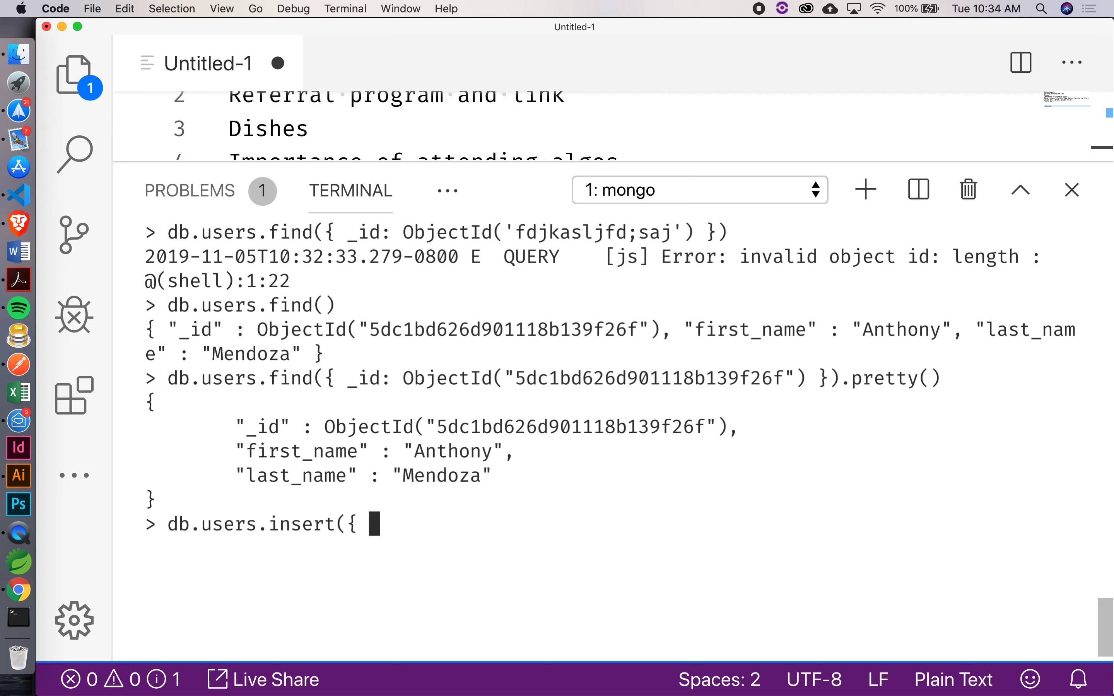
pyautogui.write('first:')
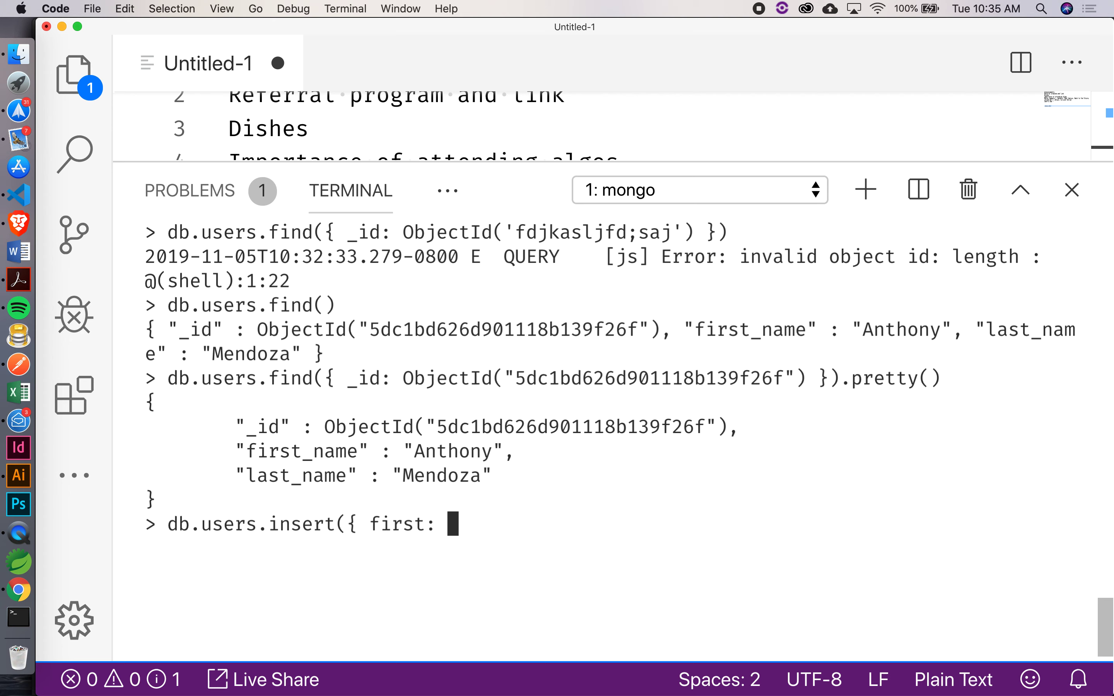
pyautogui.write("'Lance',")
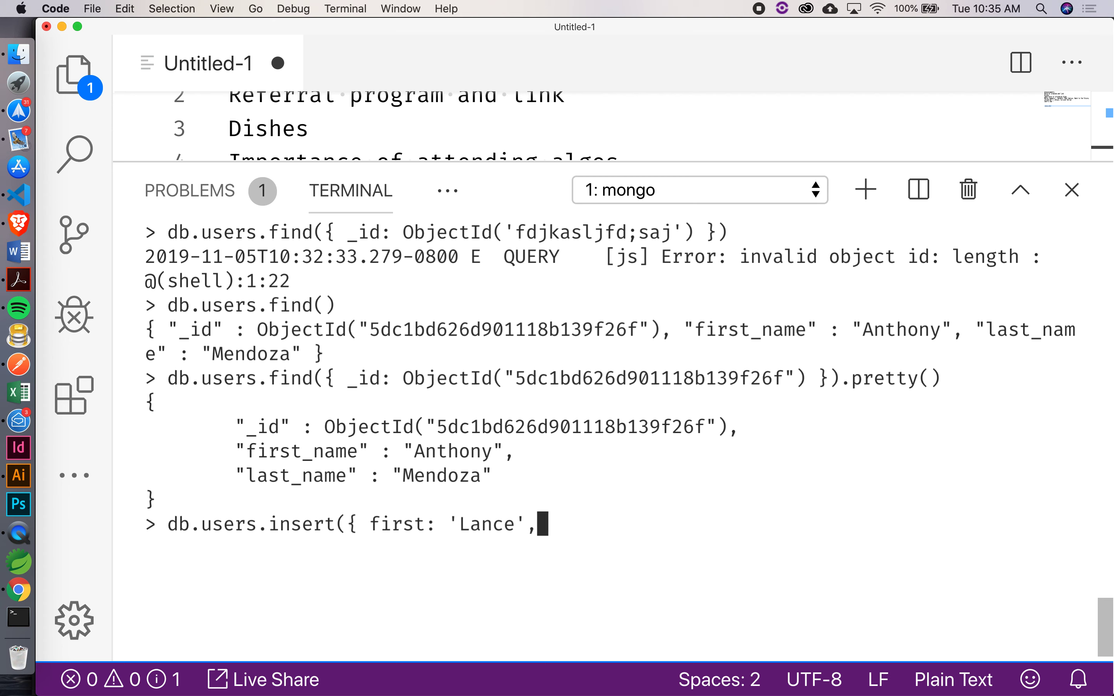
pyautogui.write("last: '")
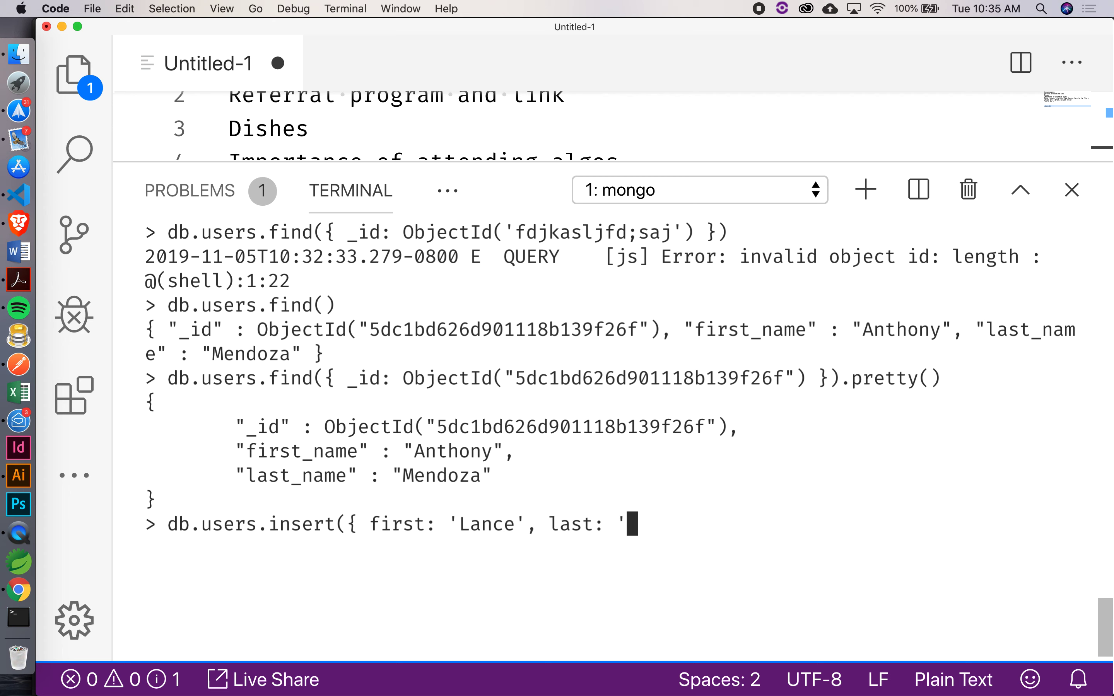
pyautogui.write("Wade',")
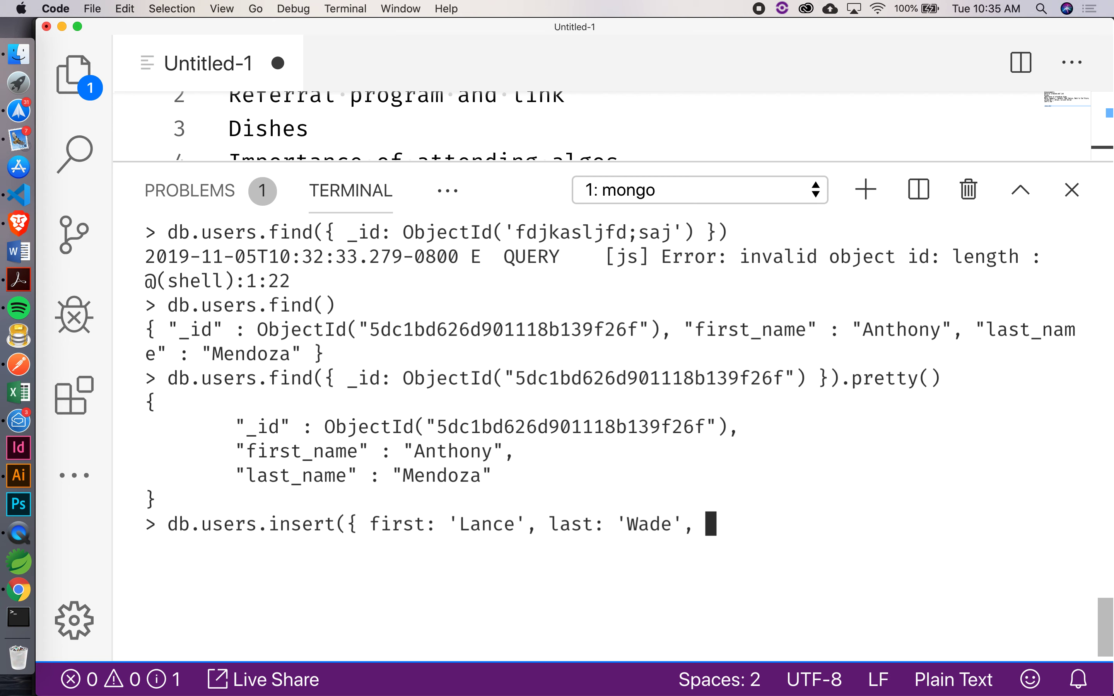
# - Give the document an interests array of 'coding', 'running', 'guitar' and close the insert call
pyautogui.write('interes')
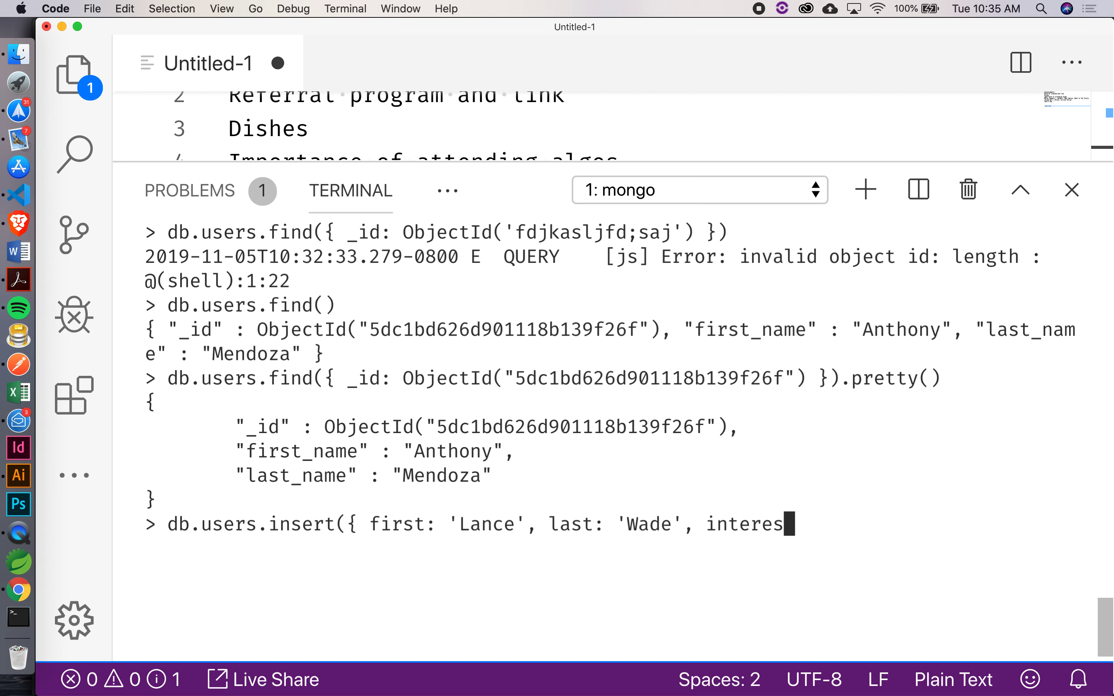
pyautogui.write('ts: [')
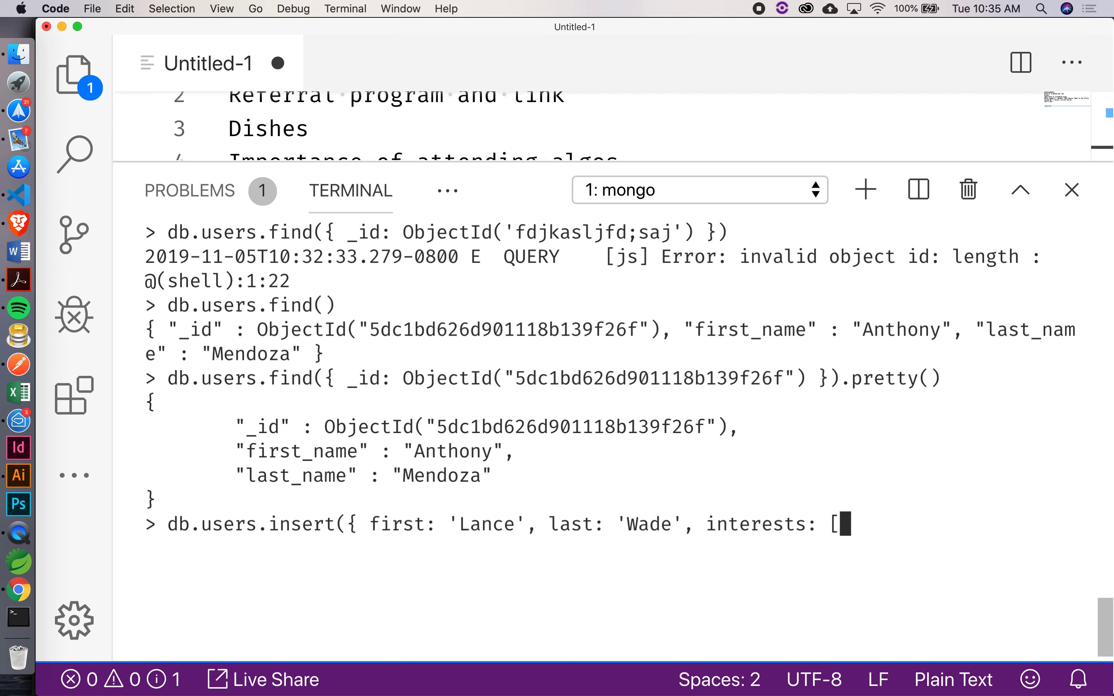
pyautogui.write("'")
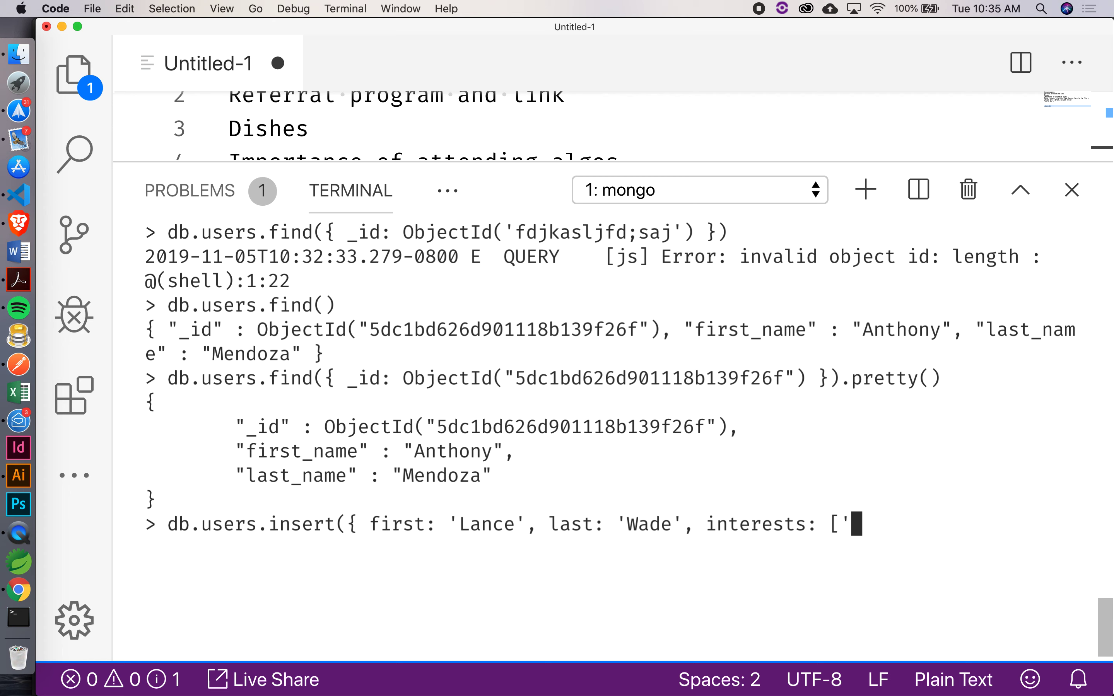
pyautogui.write('codi')
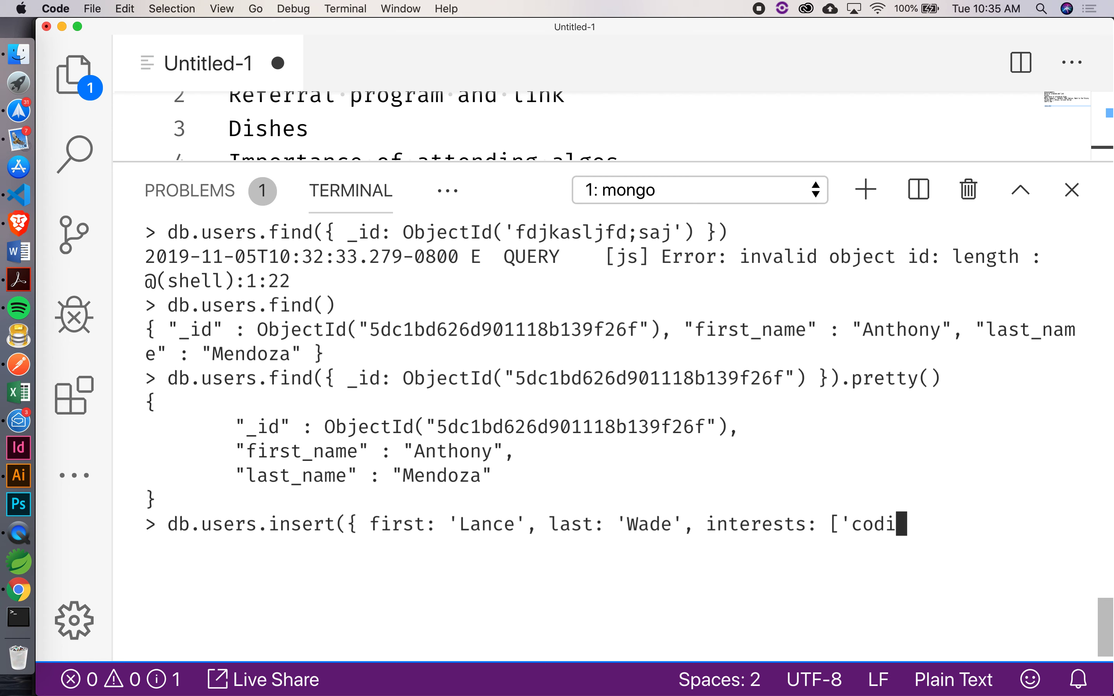
pyautogui.write("ng', 'r")
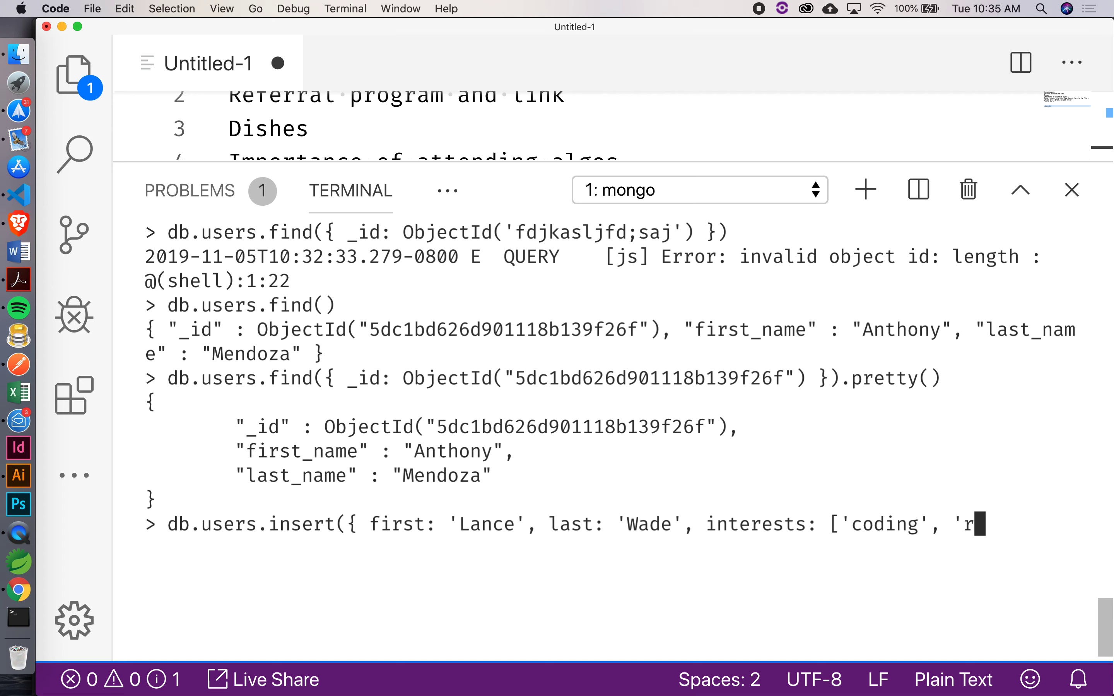
pyautogui.write("unning'")
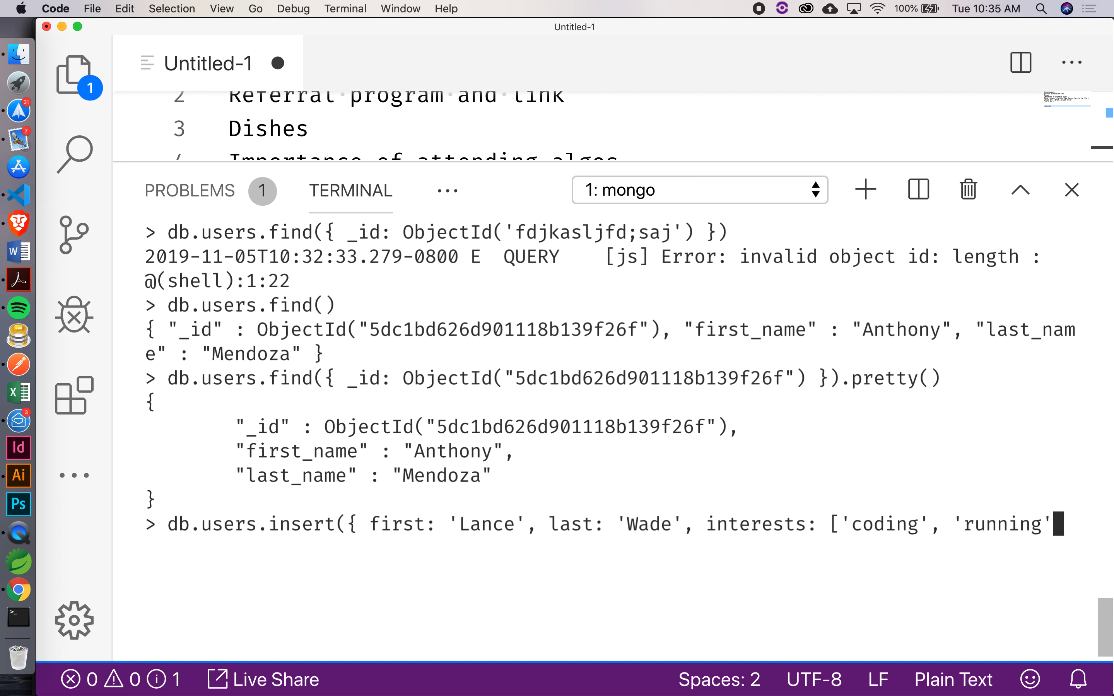
pyautogui.write(',')
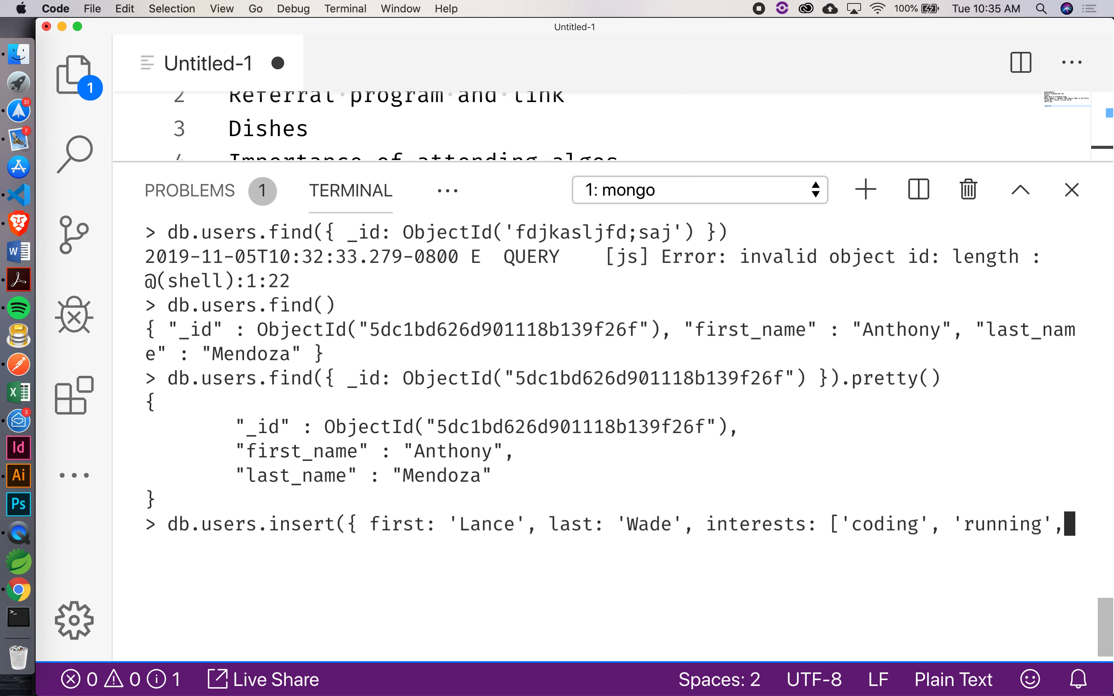
pyautogui.write("'")
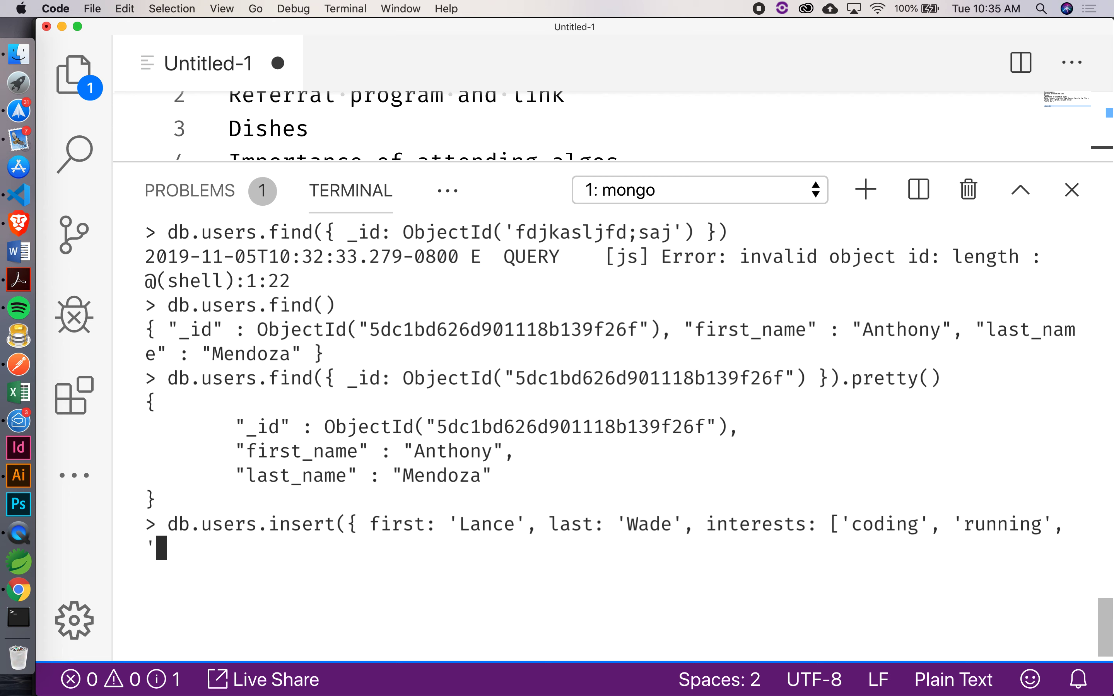
pyautogui.write('guitar')
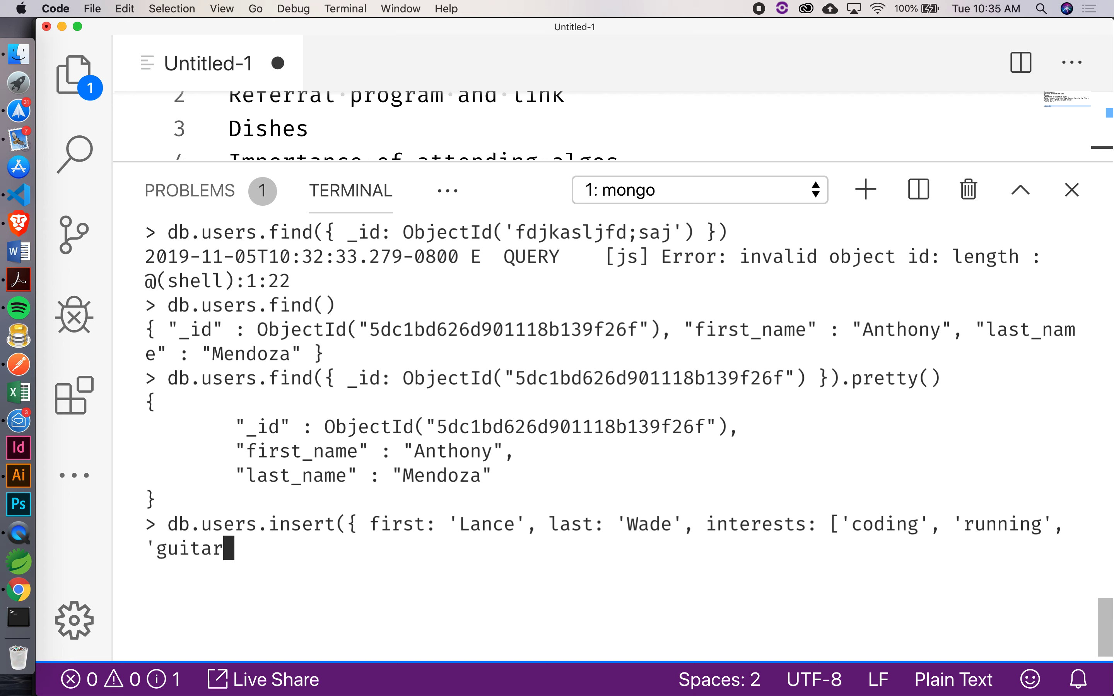
pyautogui.write("'")
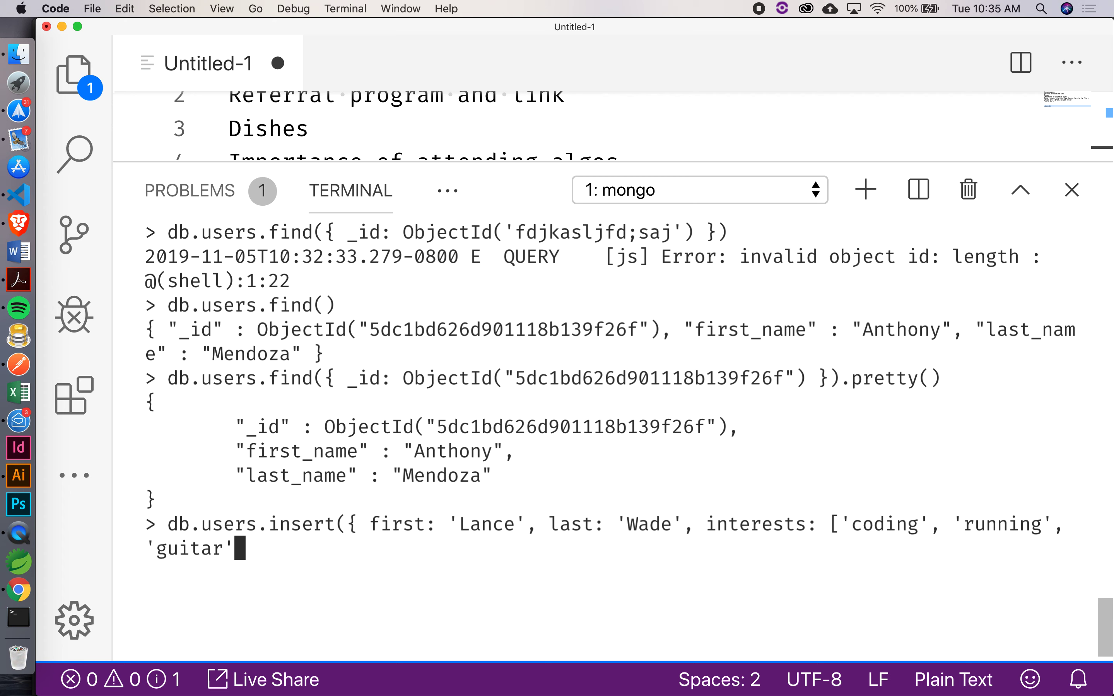
pyautogui.write(']')
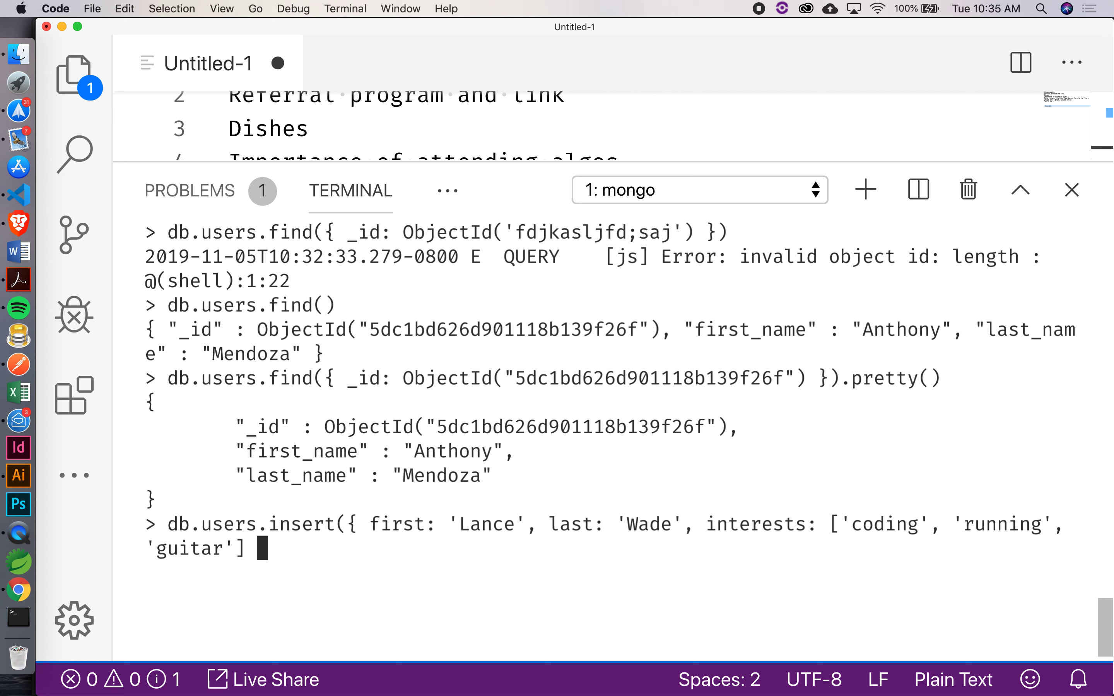
pyautogui.write('}')
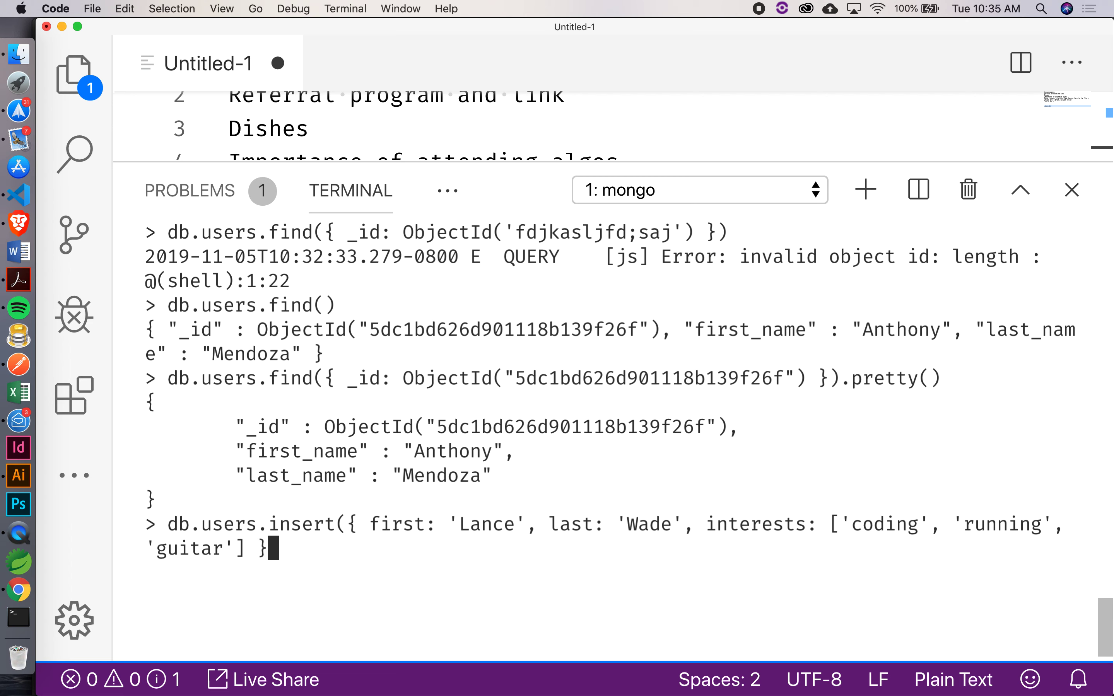
pyautogui.write(')')
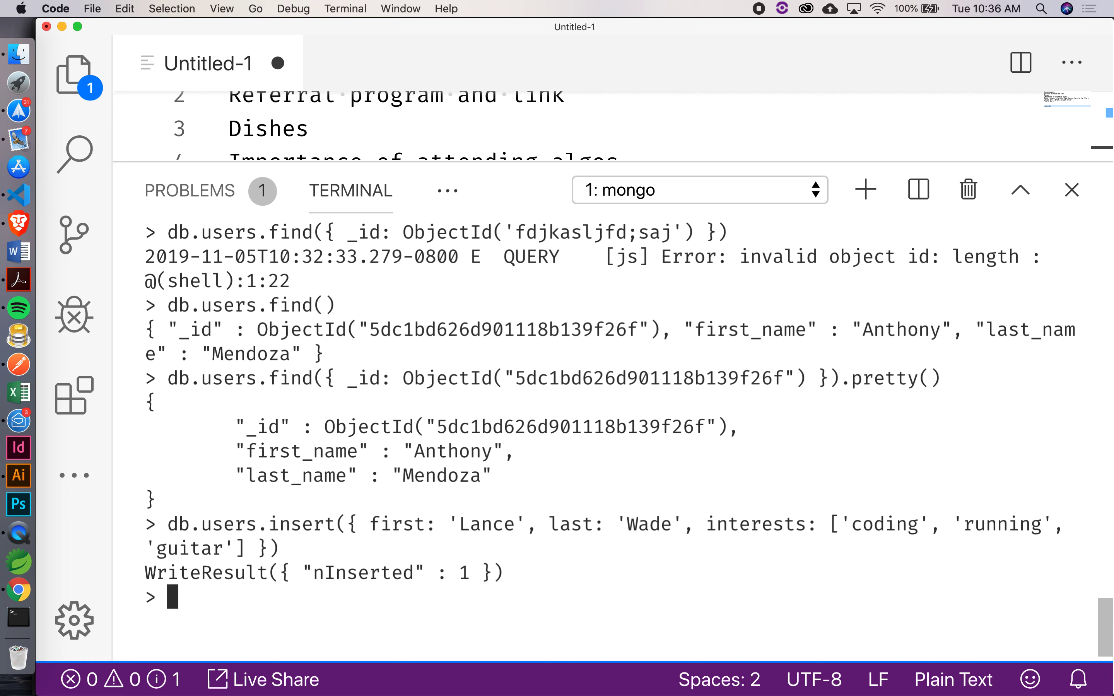
pyautogui.write('db.users.')
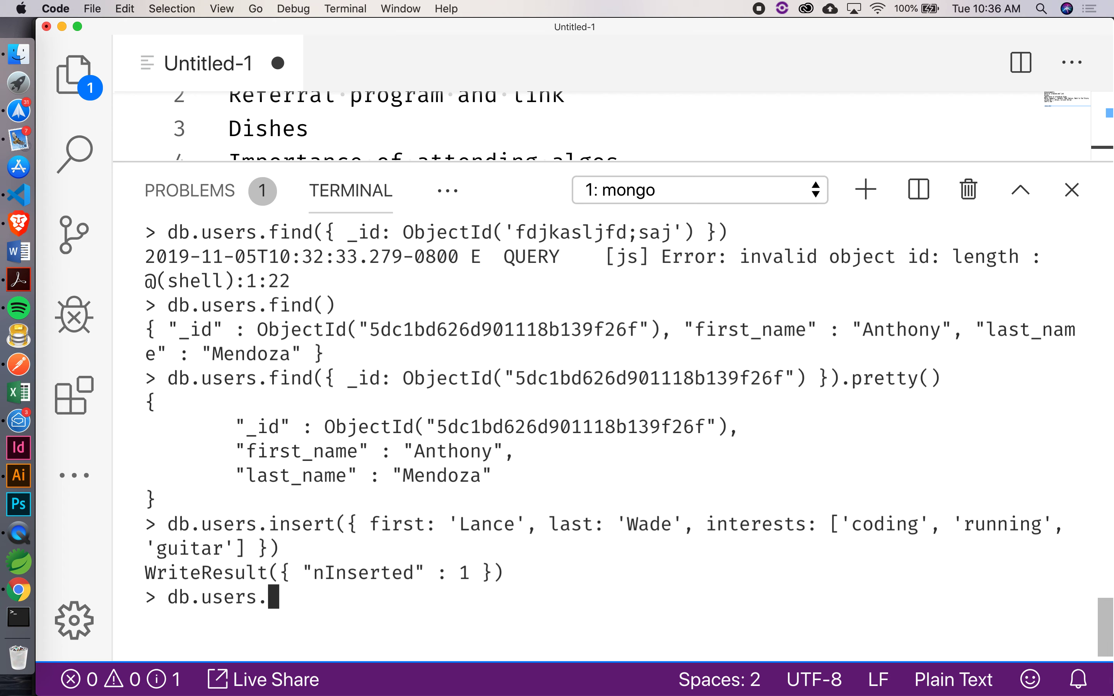
pyautogui.write('find().pretty')
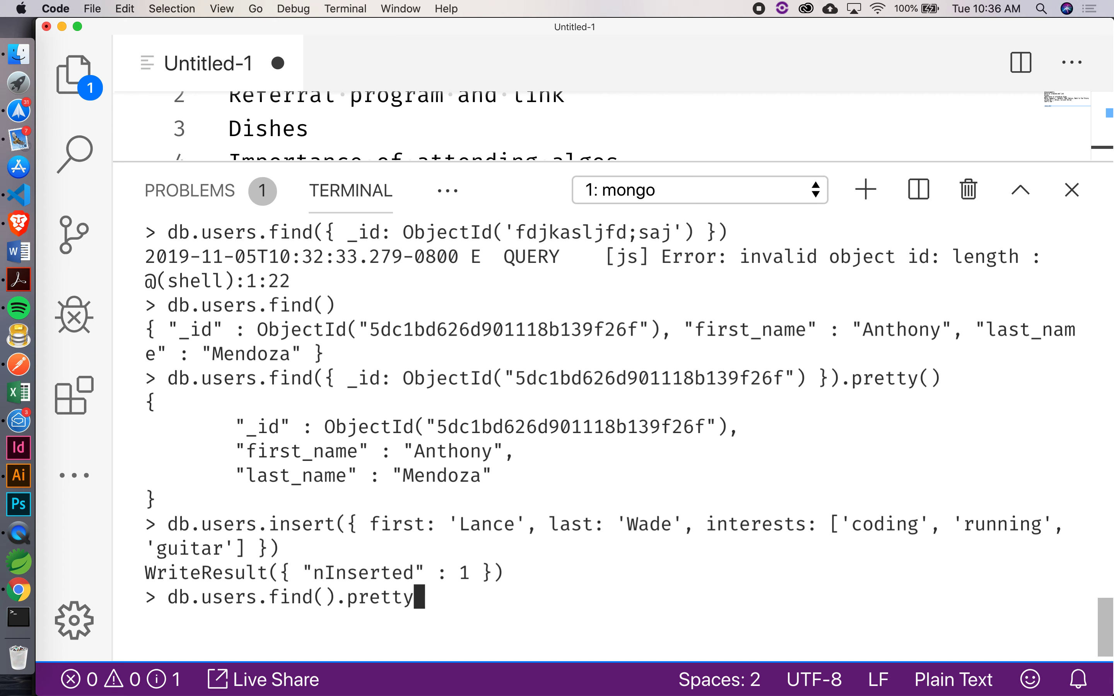
pyautogui.press('Return')
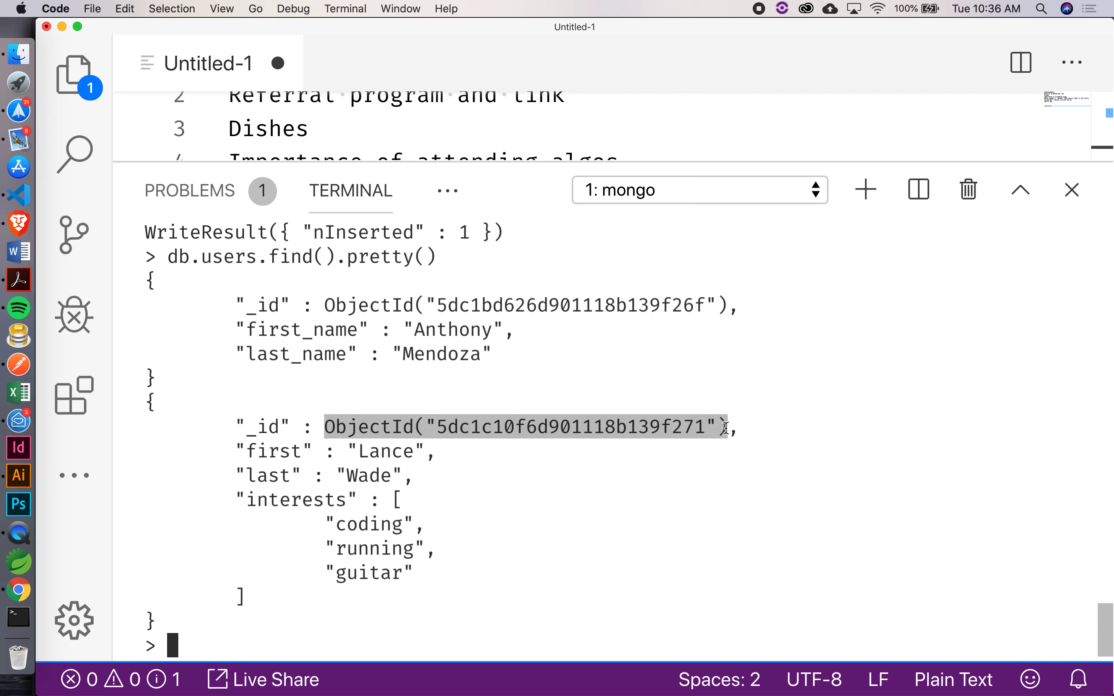
# - Begin a db.users.updateOne filtered on ObjectId("5dc1c10f6d901118b139f271"), Lance's id
pyautogui.write('db')
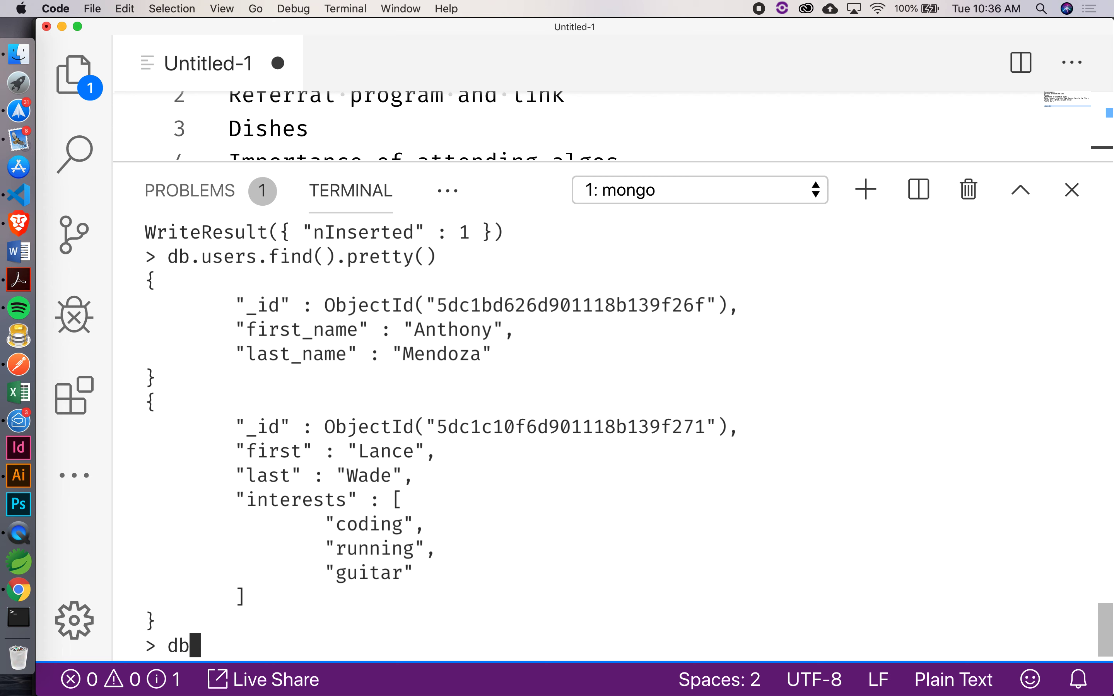
pyautogui.write('.users.')
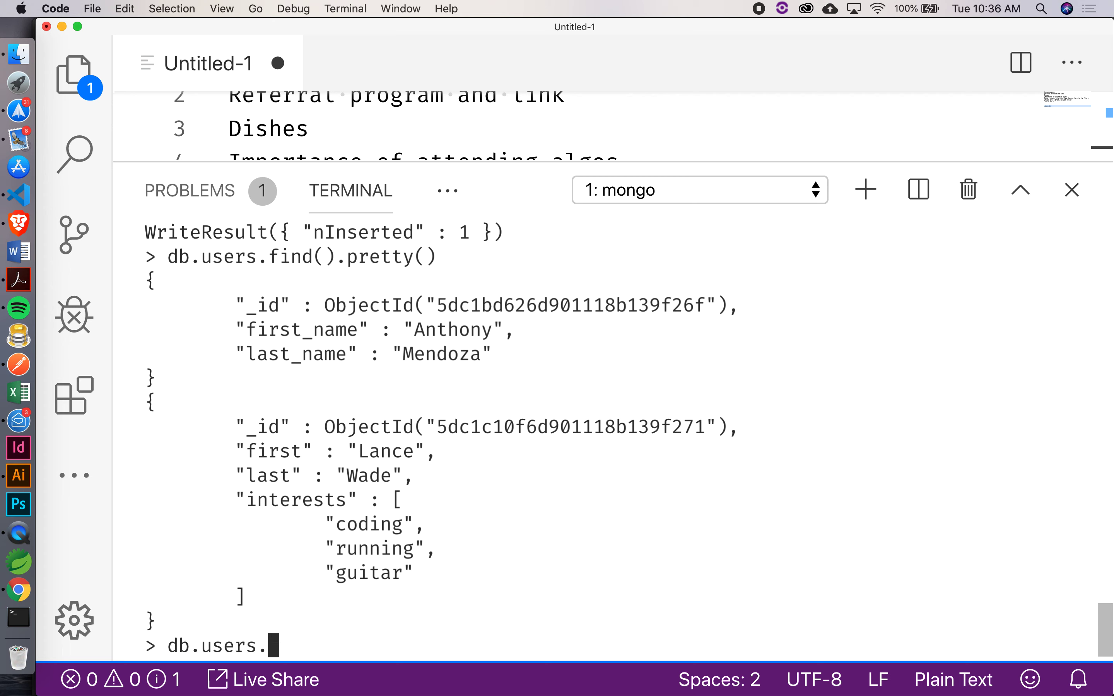
pyautogui.write('updateOne')
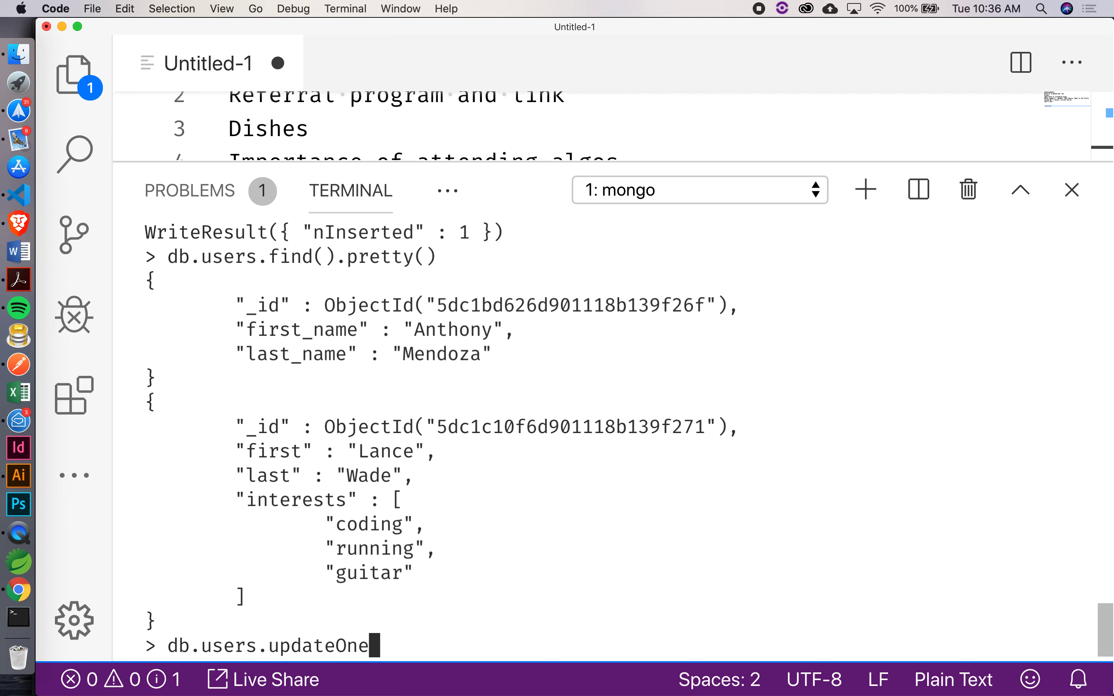
pyautogui.write('({ _')
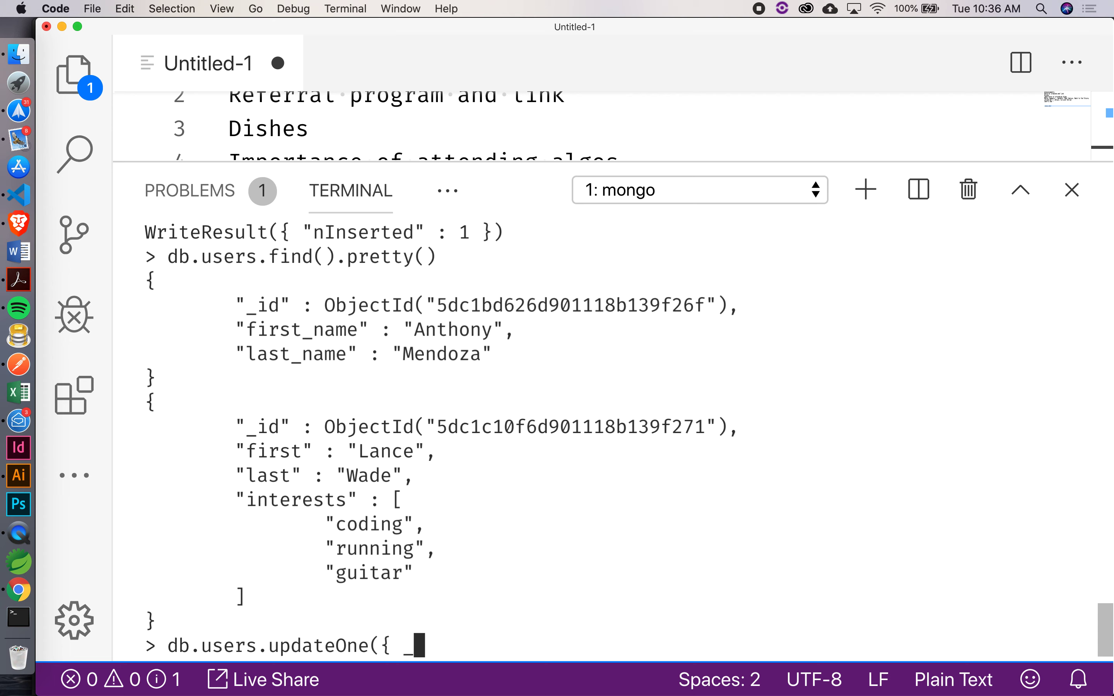
pyautogui.write('id:')
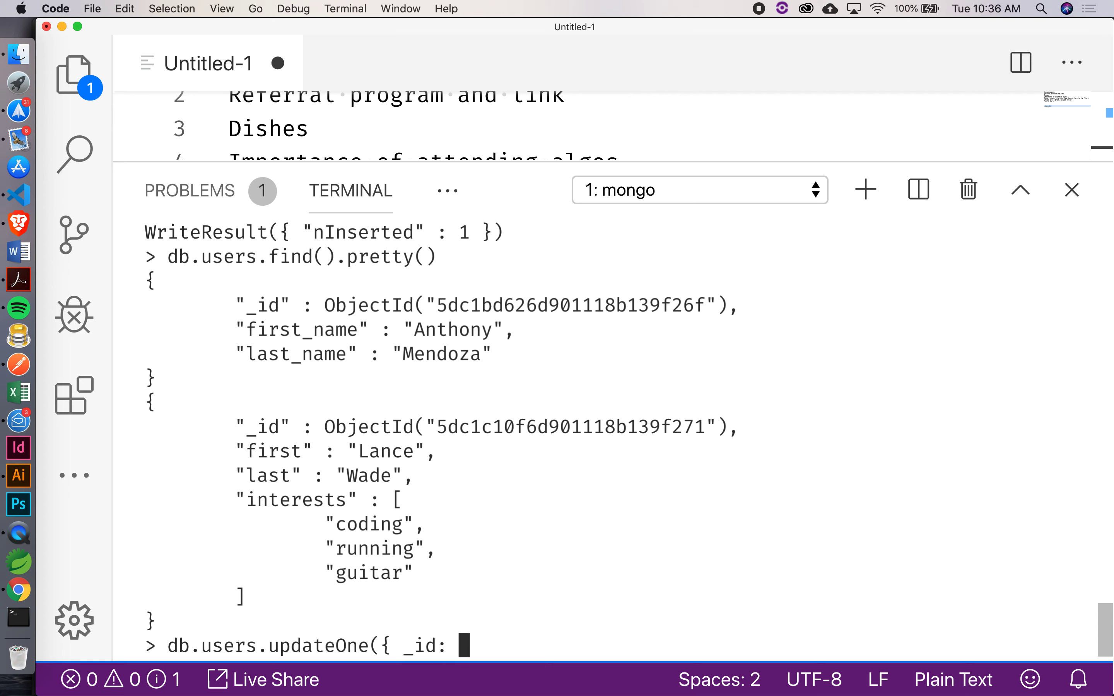
pyautogui.write('ObjectId("5dc1c10f6d901118b139f271") },')
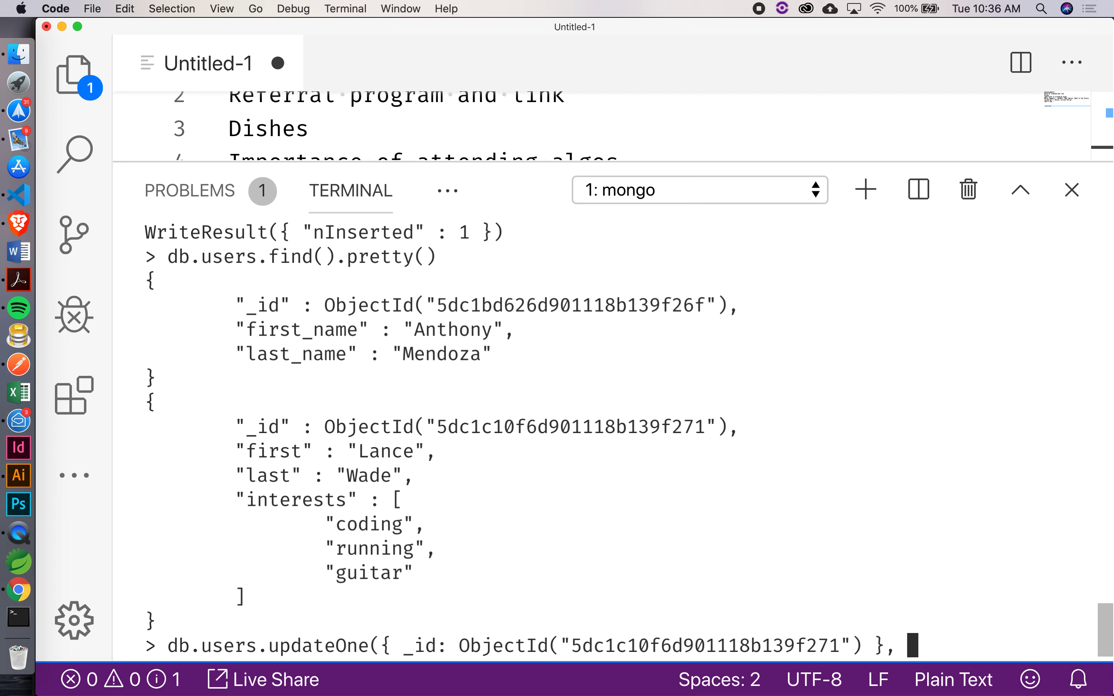
pyautogui.write('{')
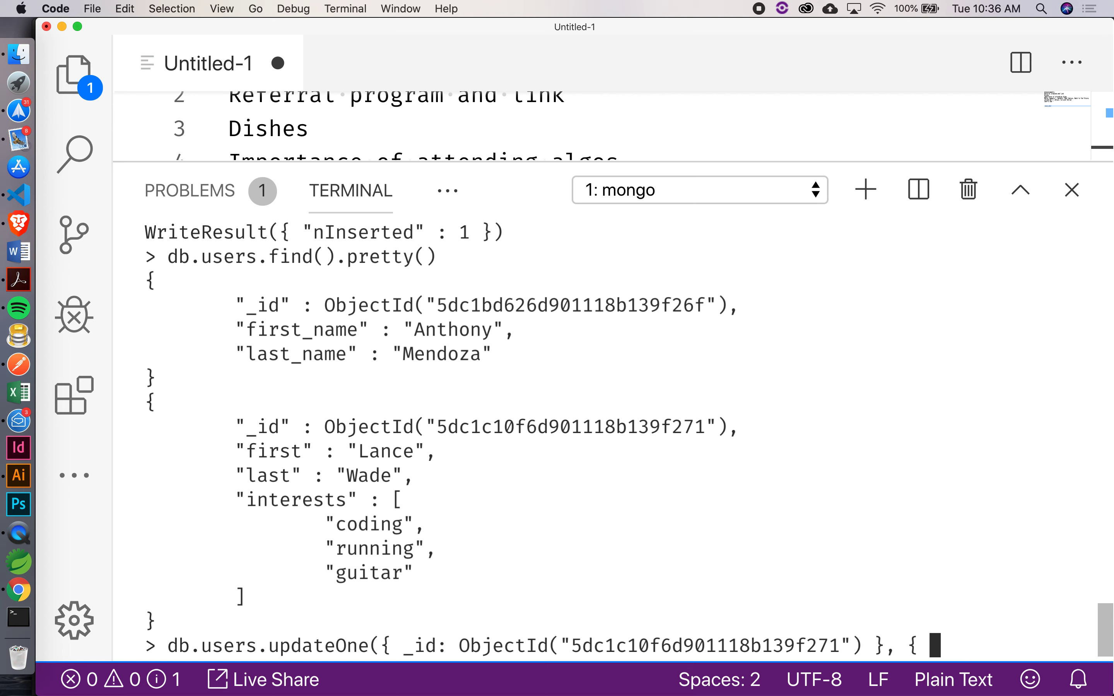
# - Complete the update with $push: { interests: 'skiing' } to add skiing to Lance's interests
pyautogui.write('$push:')
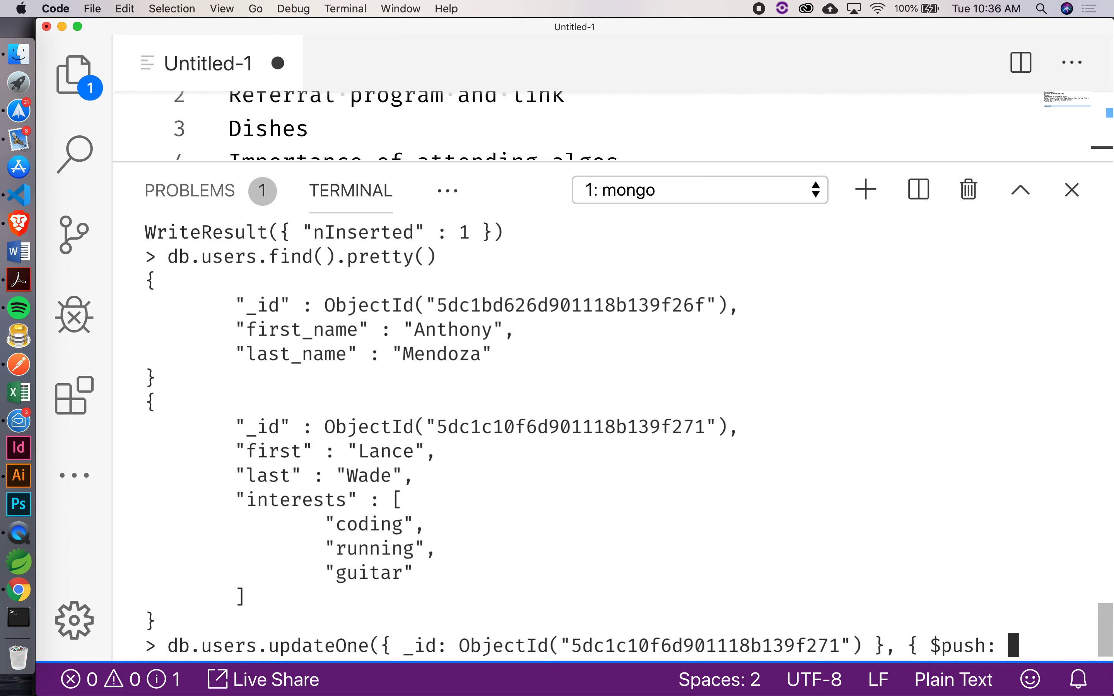
pyautogui.write('{ inte')
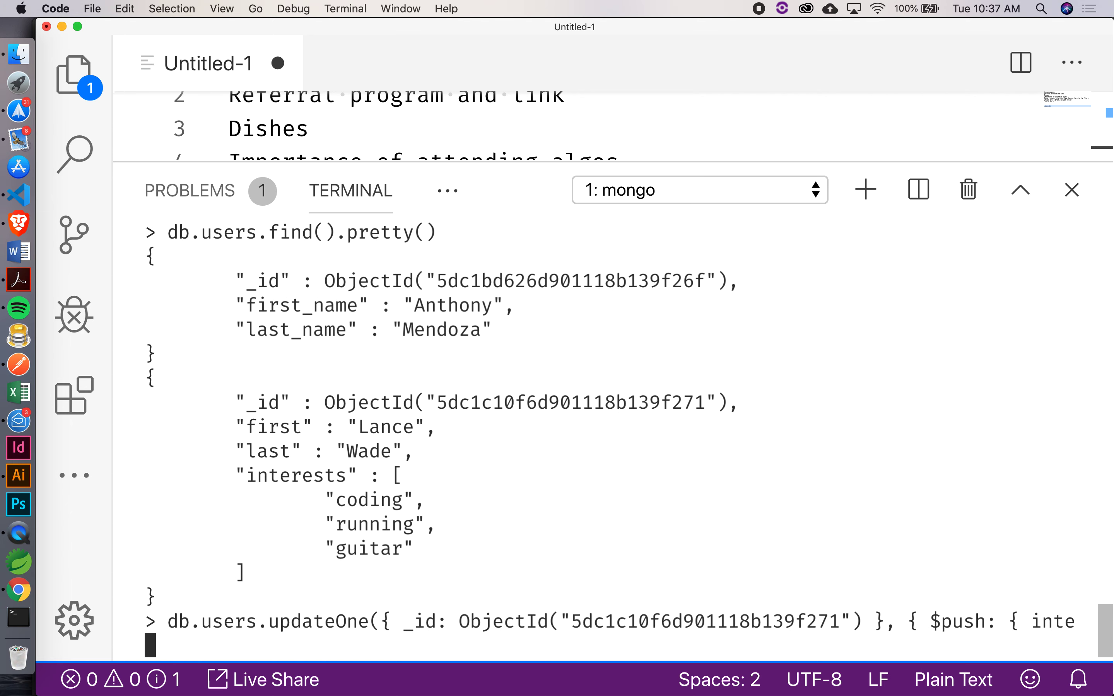
pyautogui.write('rests')
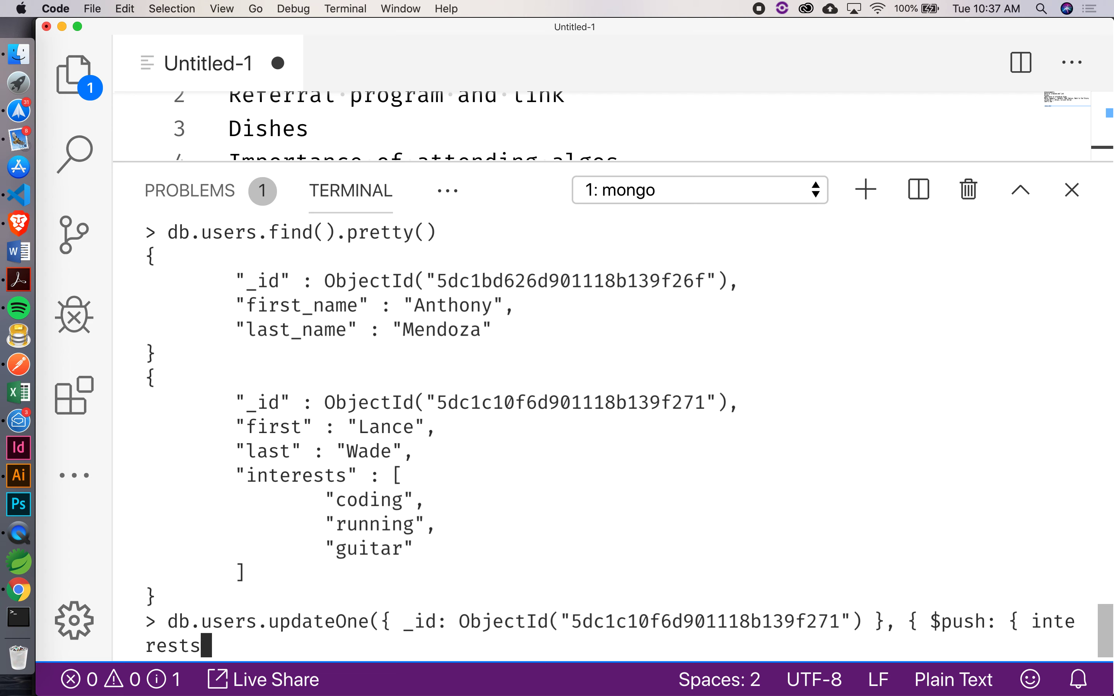
pyautogui.write(':')
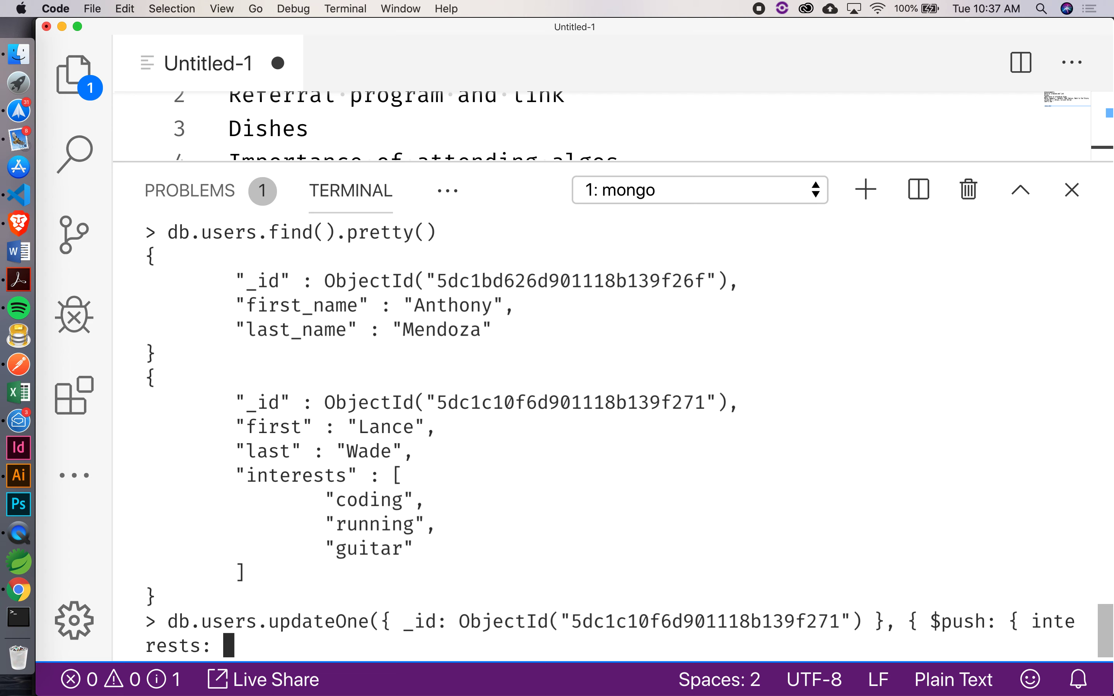
pyautogui.write("'")
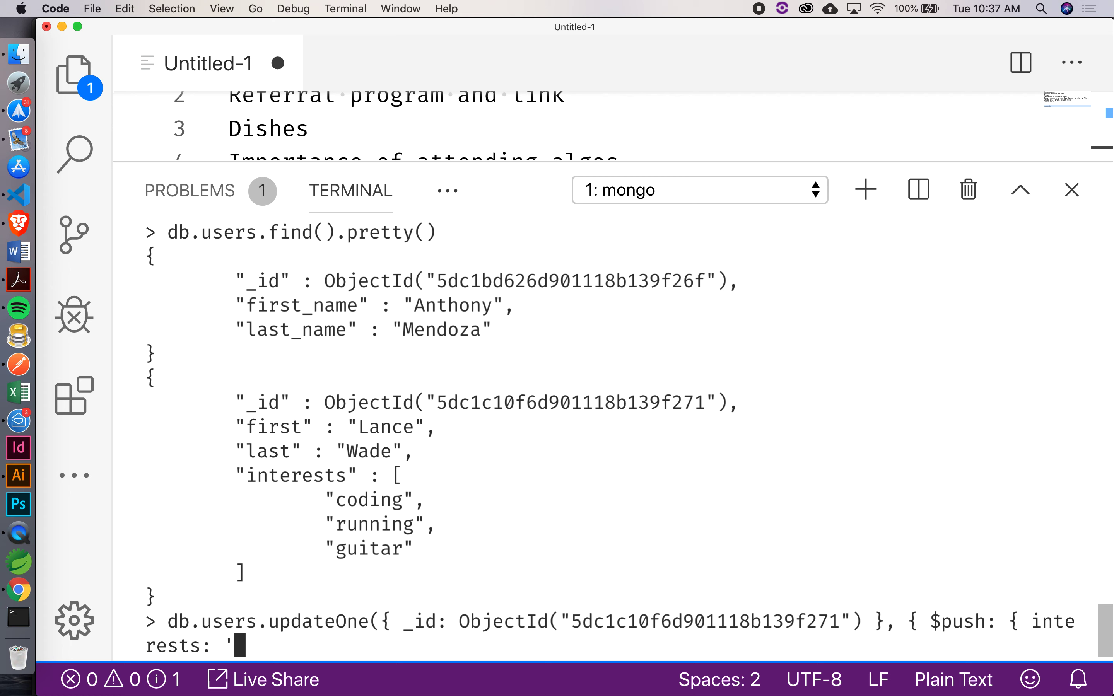
pyautogui.write('skiin')
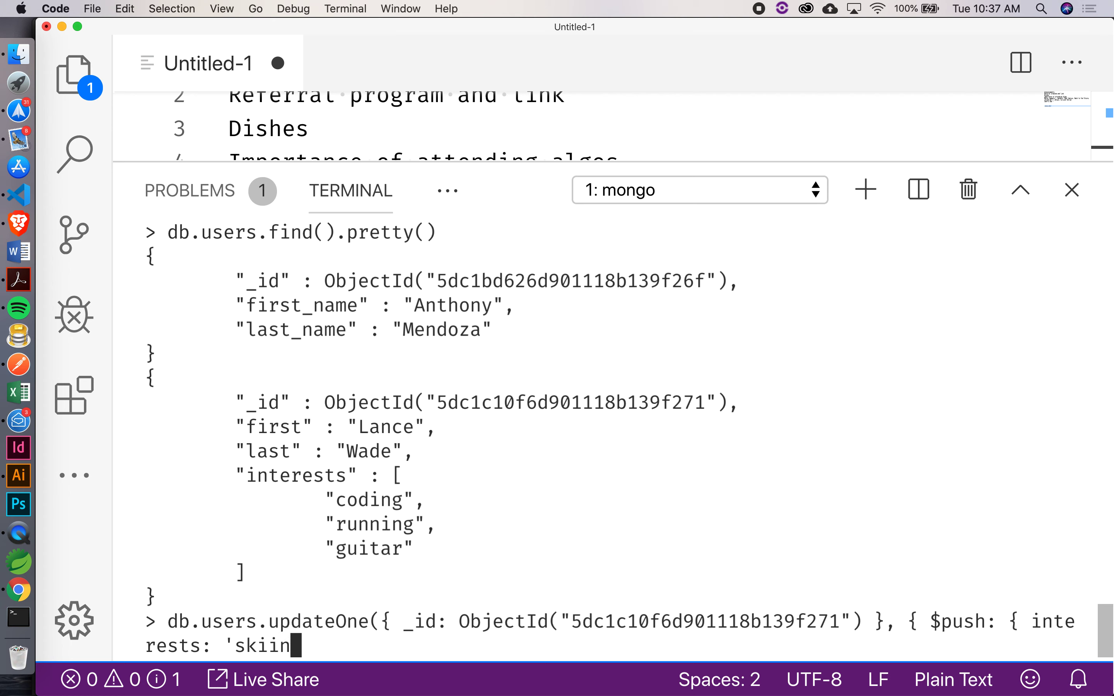
pyautogui.write("g'")
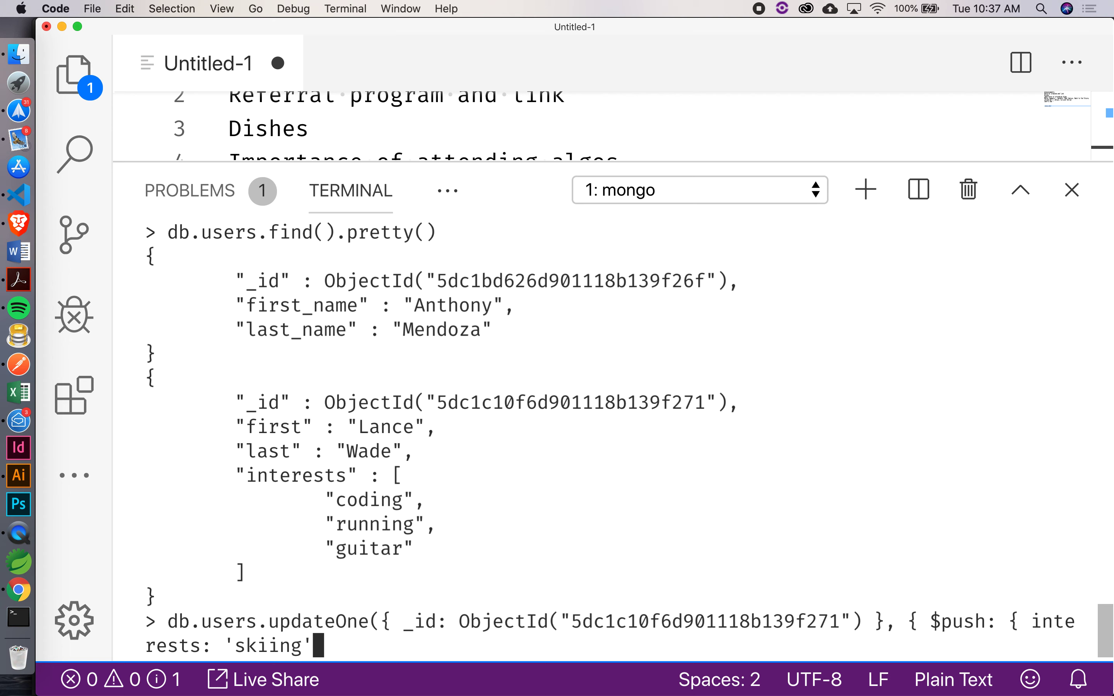
pyautogui.write('} }')
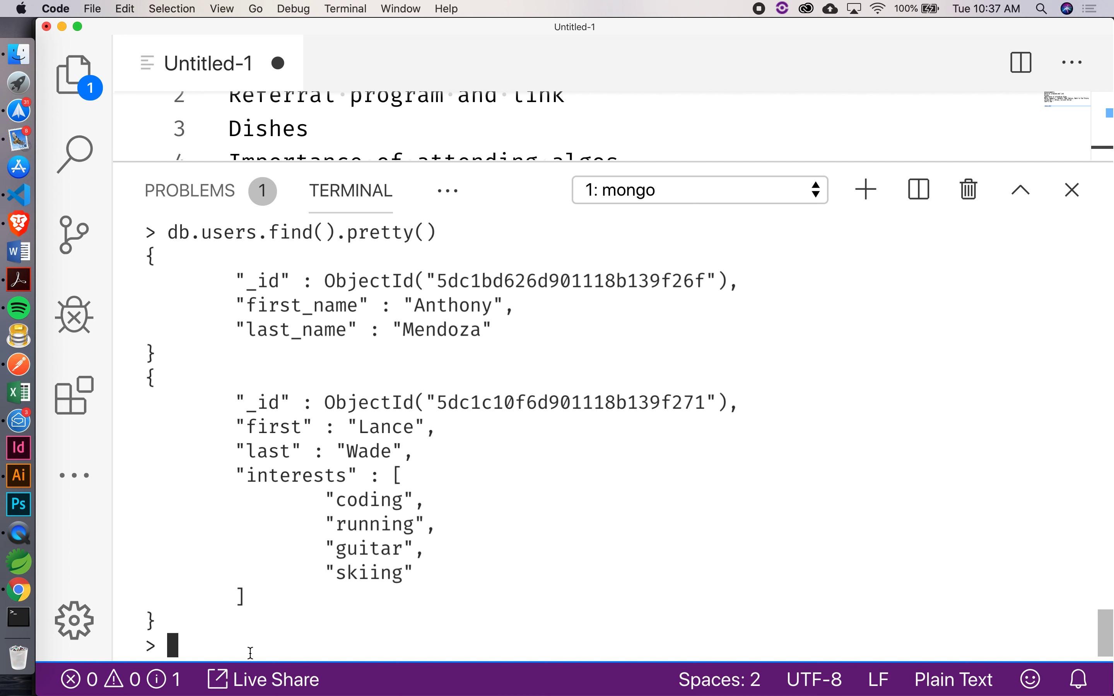
pyautogui.moveTo(396, 566)
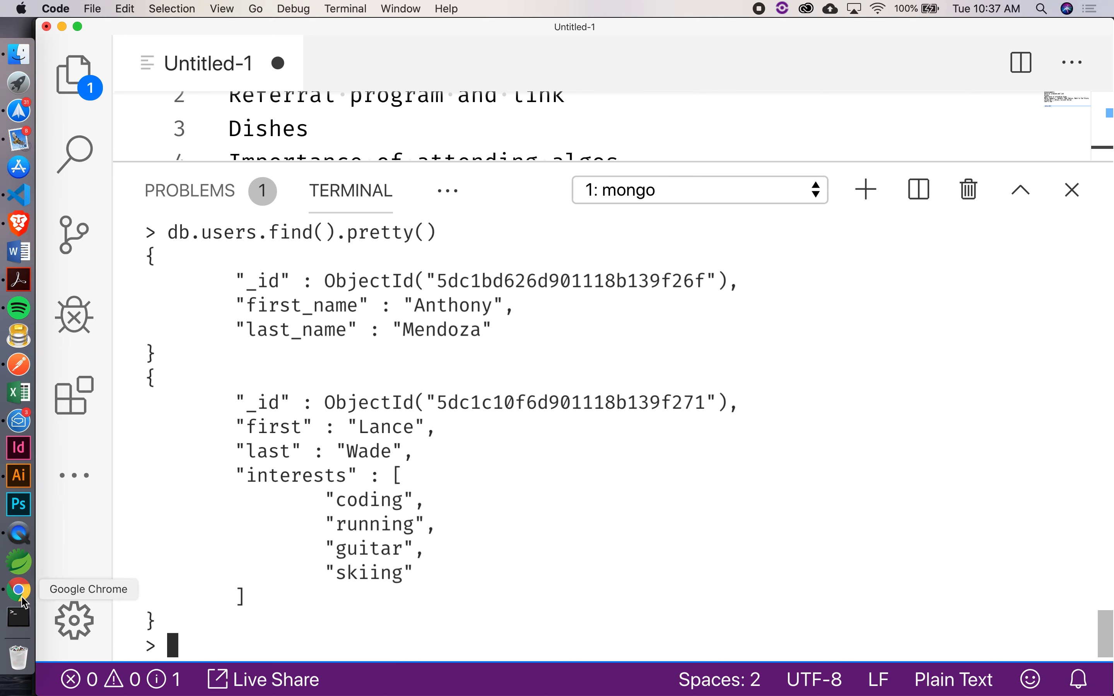
# - Switch to Chrome and start a search by entering 'bson' in the address bar
pyautogui.click(18, 590)
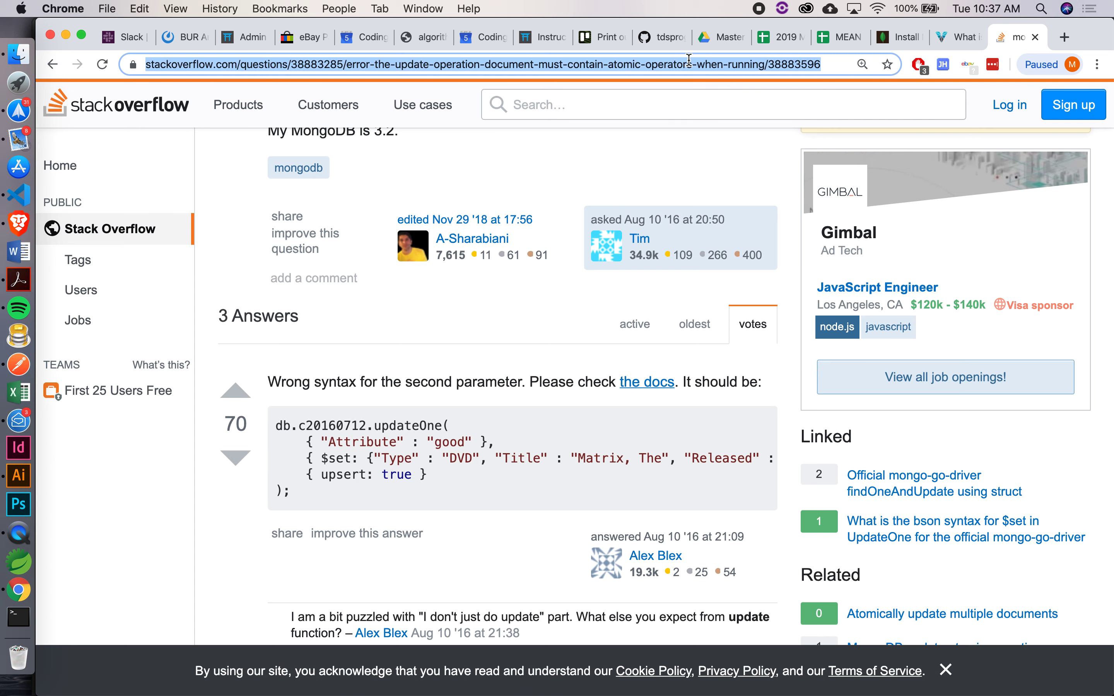
pyautogui.write('bson')
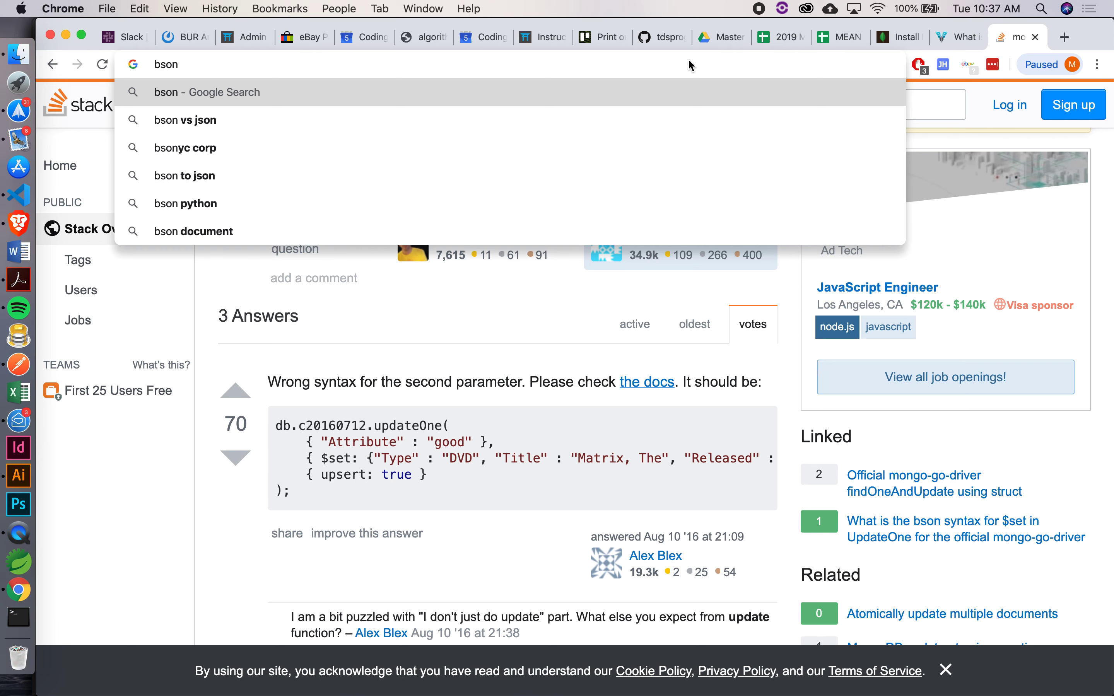
# - Search for 'bson mongodb' and open the JSON and BSON | MongoDB result
pyautogui.write('mongodb')
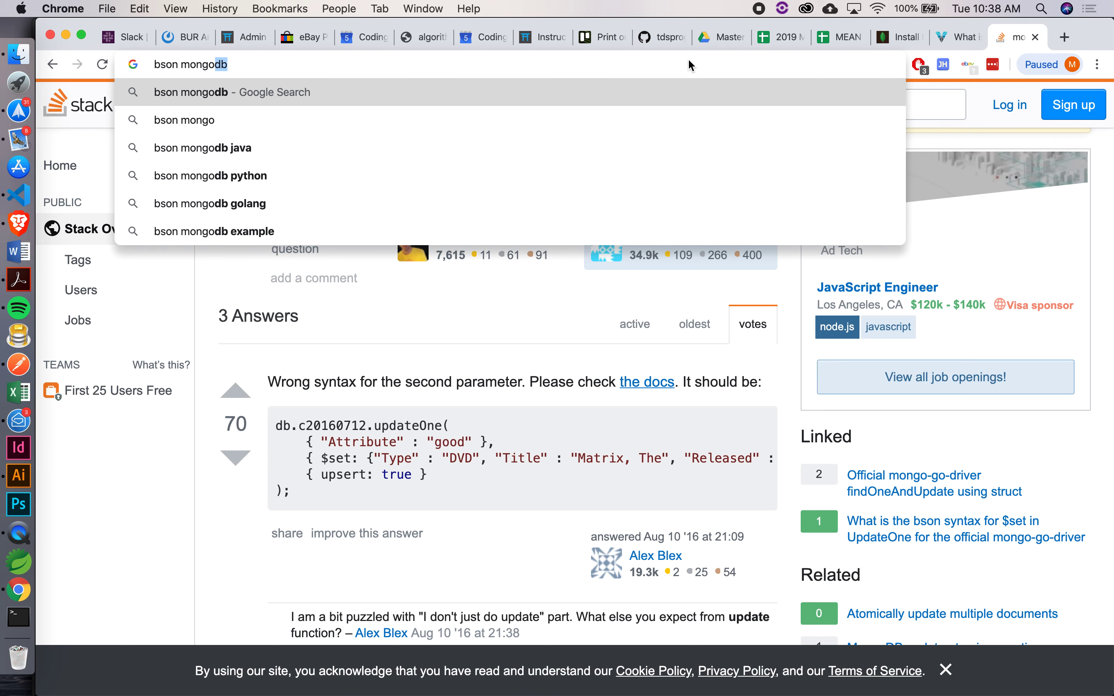
pyautogui.click(231, 92)
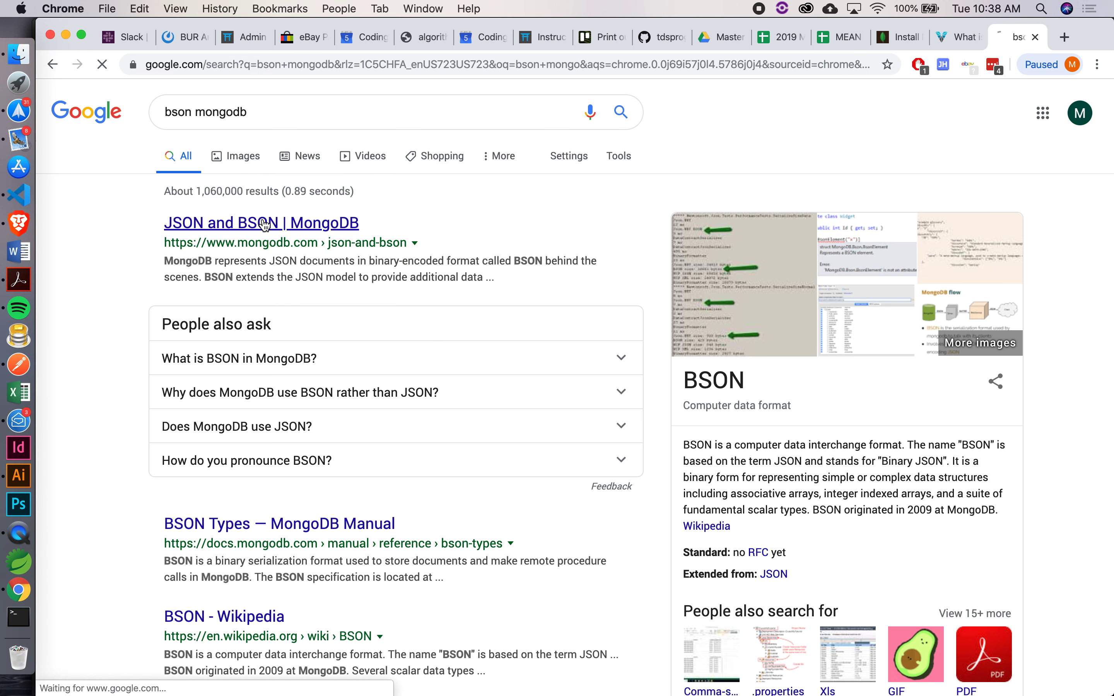
pyautogui.click(261, 222)
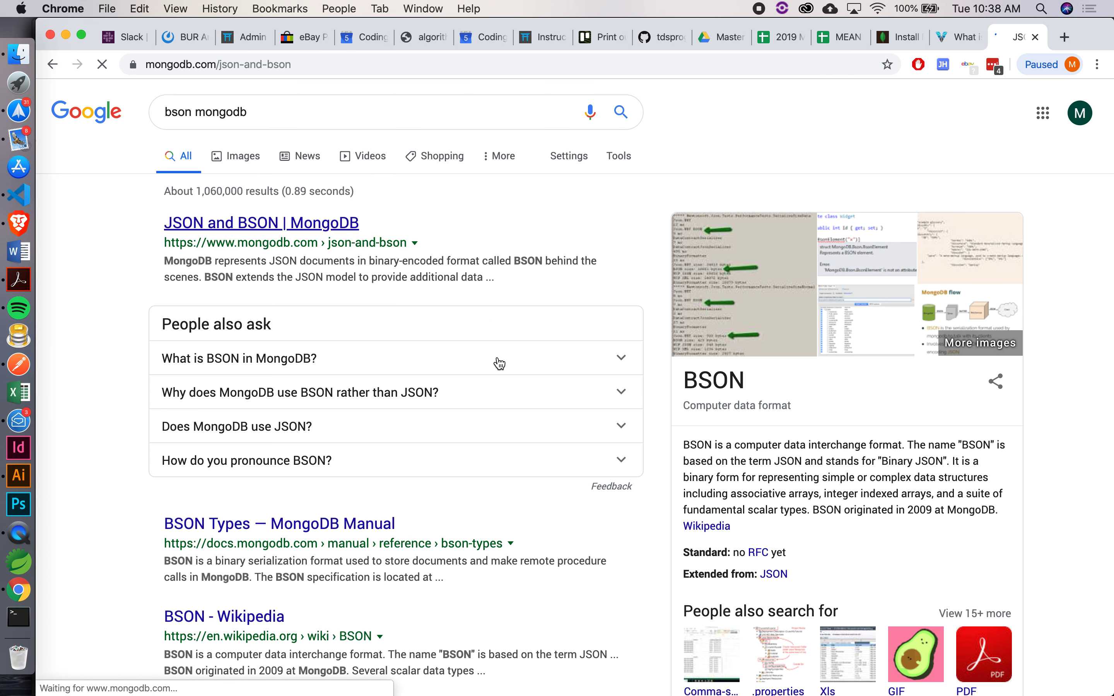
pyautogui.click(261, 222)
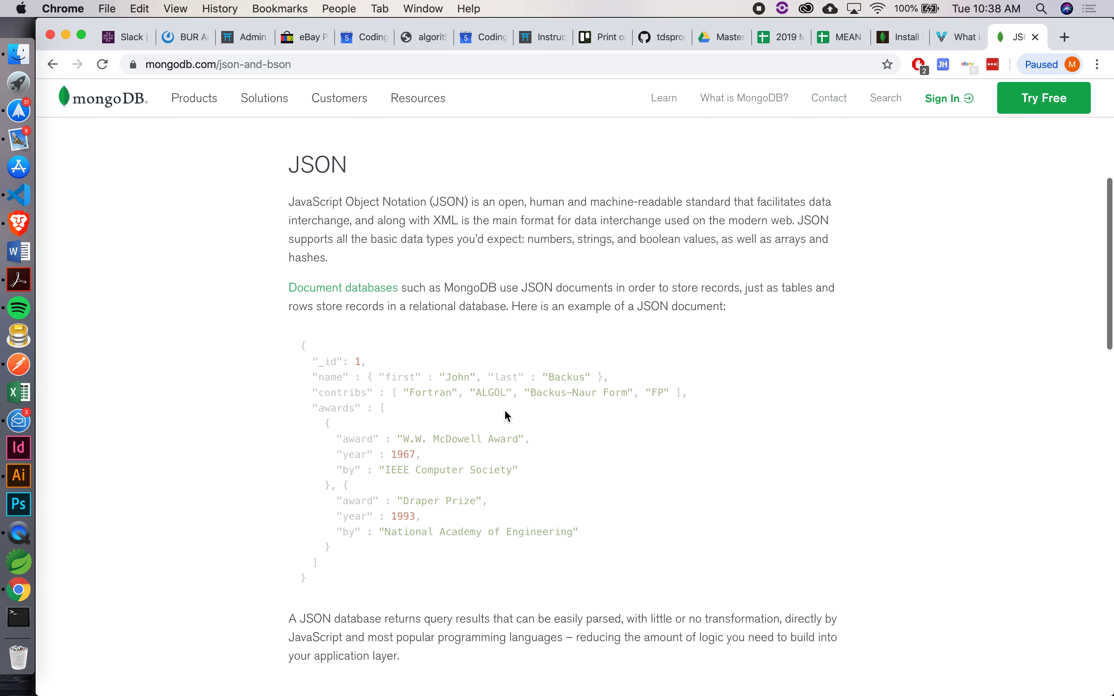
# - Scroll down the page to the Binary JSON (BSON) section
pyautogui.scroll(-3)
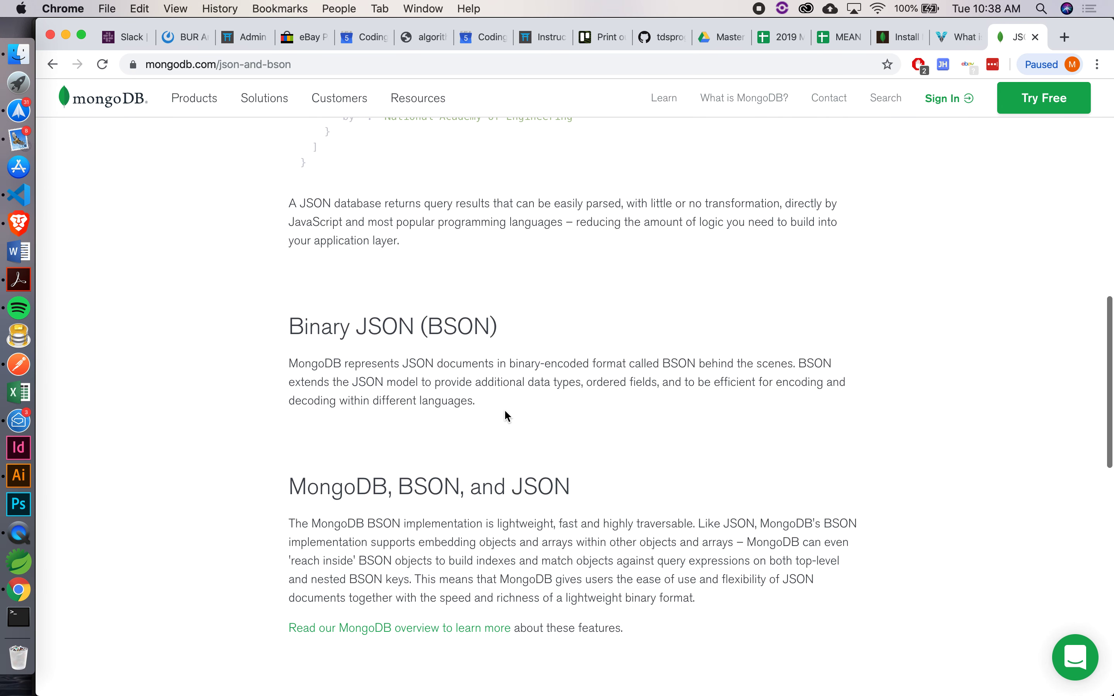
pyautogui.scroll(-3)
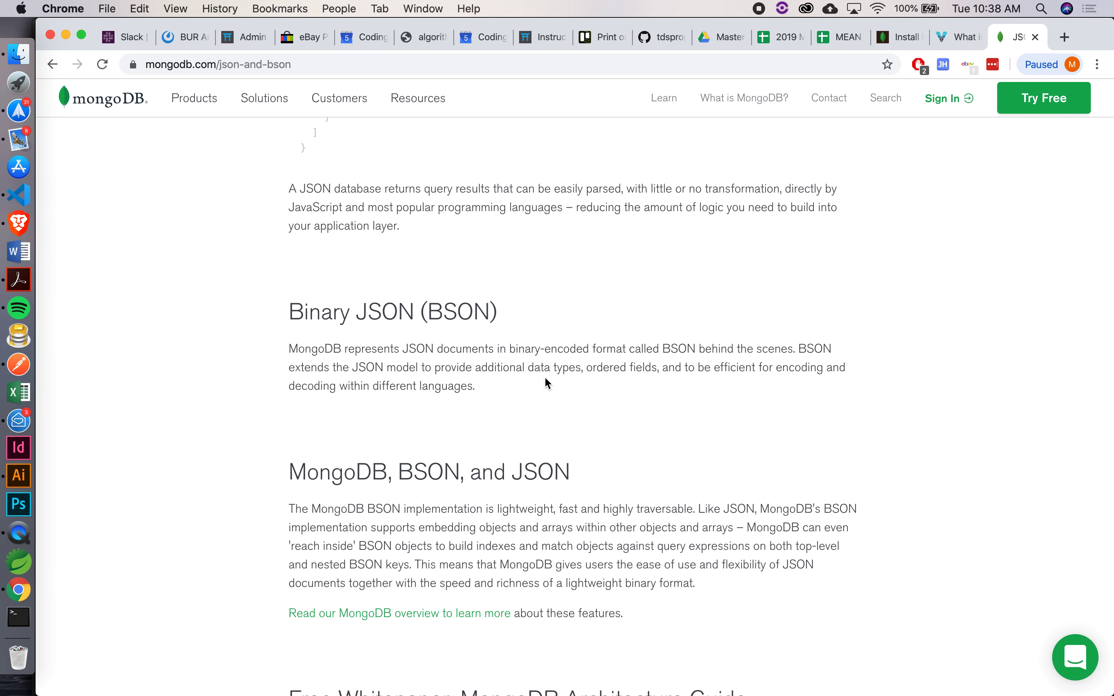
pyautogui.moveTo(622, 372)
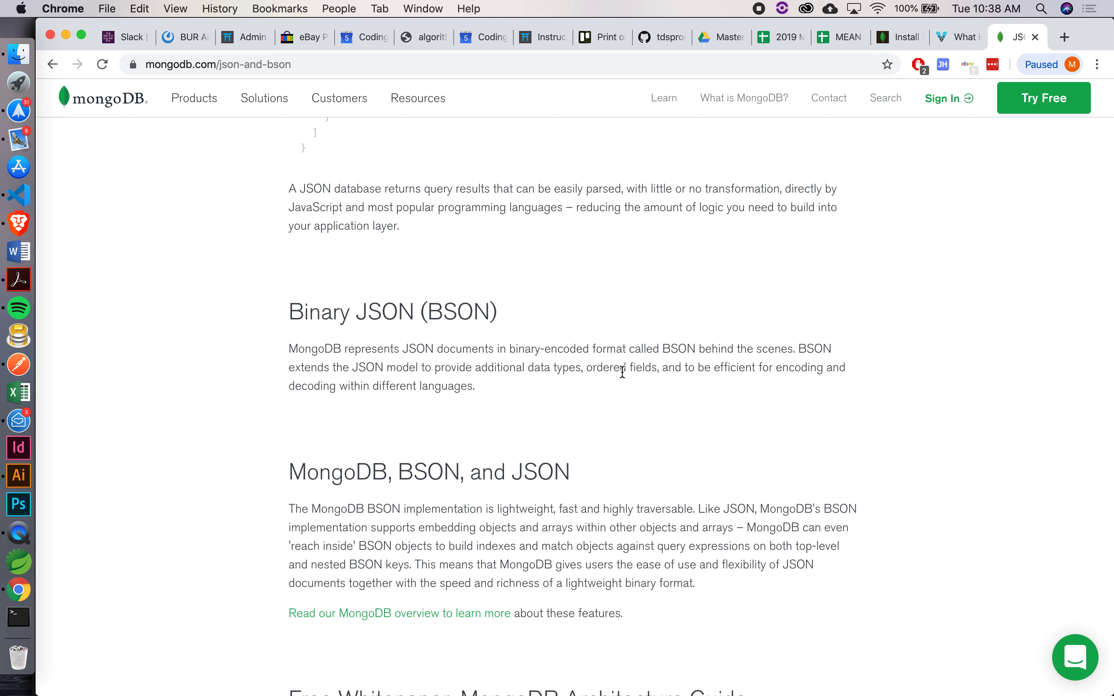
pyautogui.moveTo(674, 362)
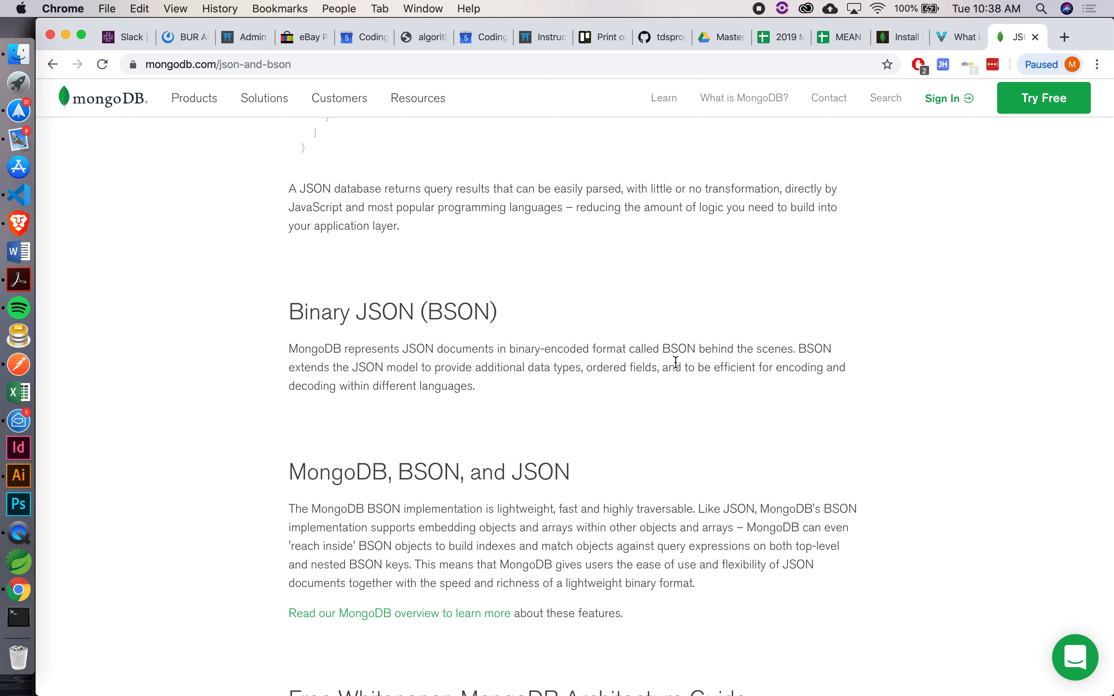
pyautogui.moveTo(613, 405)
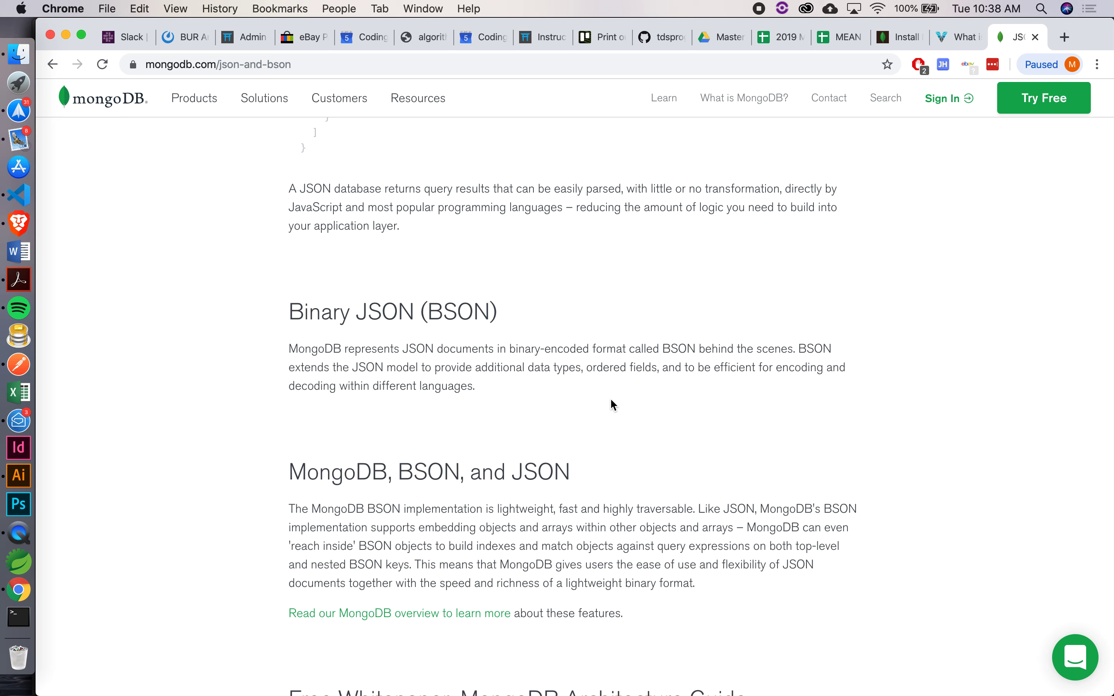
pyautogui.scroll(-3)
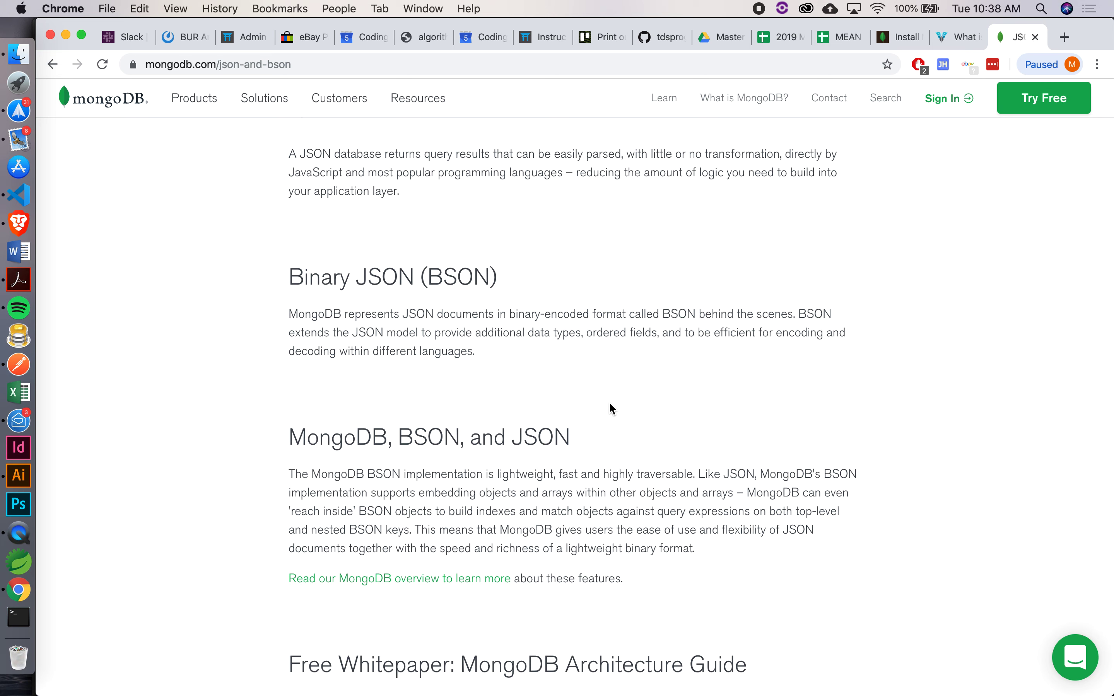
pyautogui.moveTo(457, 409)
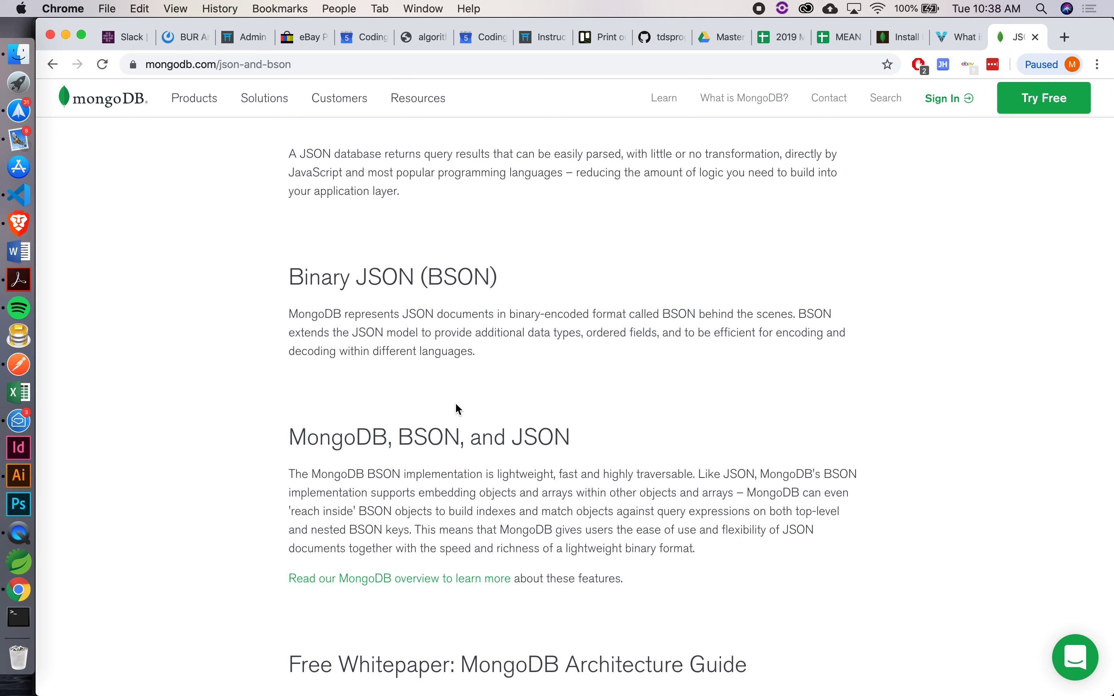
pyautogui.moveTo(34, 201)
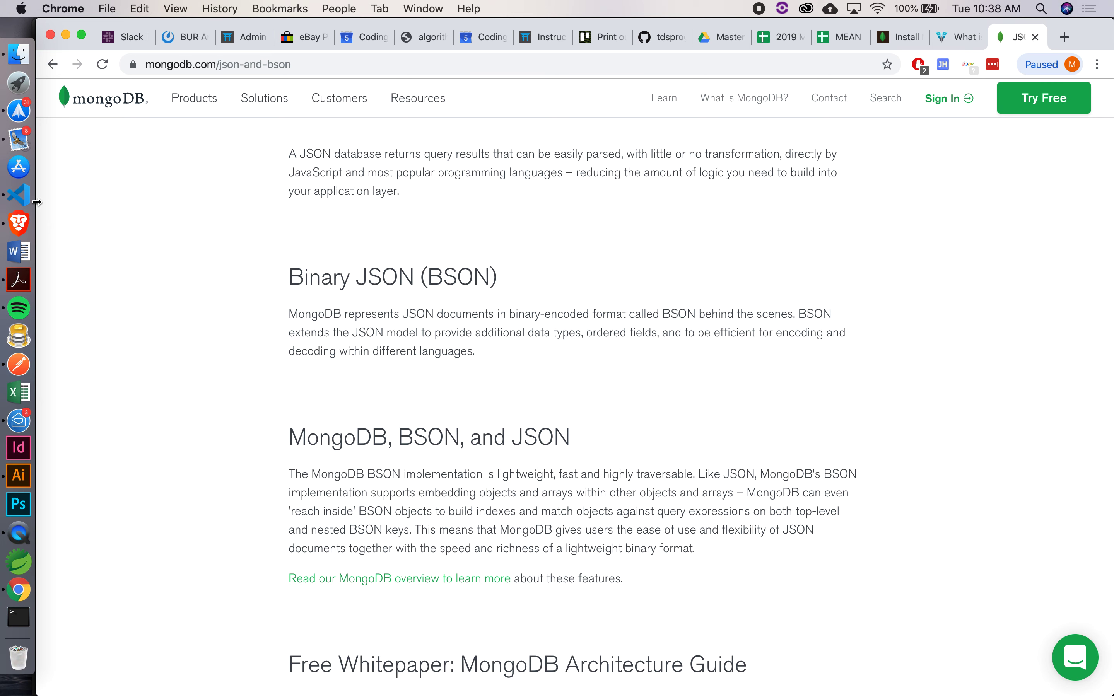
# - Back in the VS Code mongo terminal, enter an updateOne on Lance's ObjectId setting id: 1
pyautogui.click(17, 195)
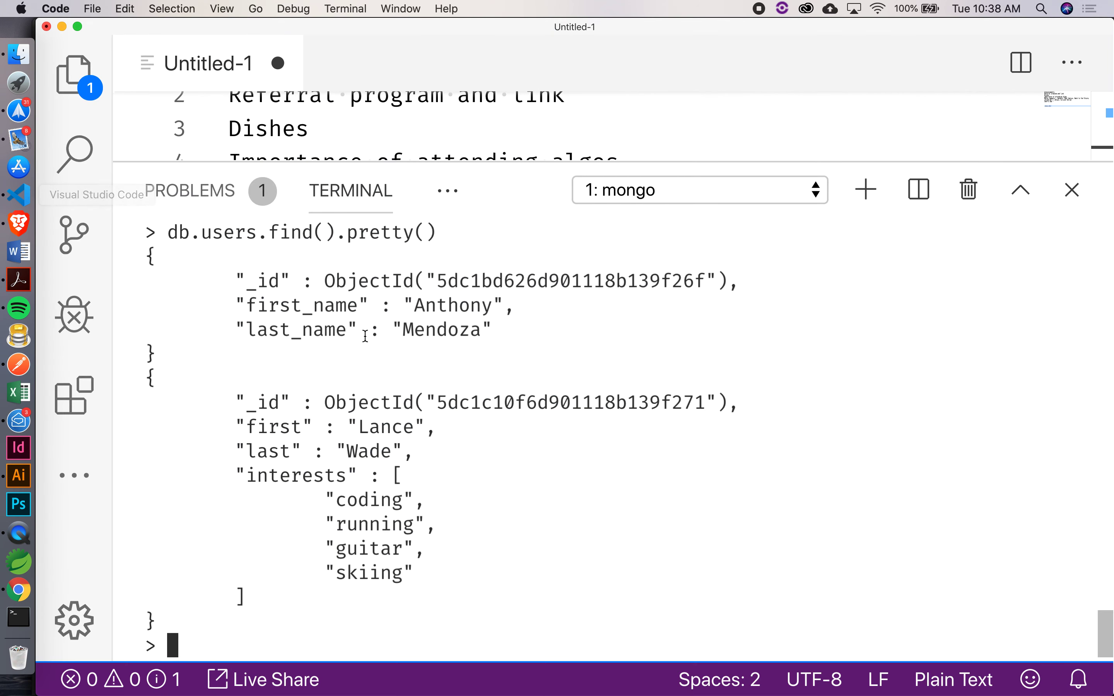
pyautogui.moveTo(429, 440)
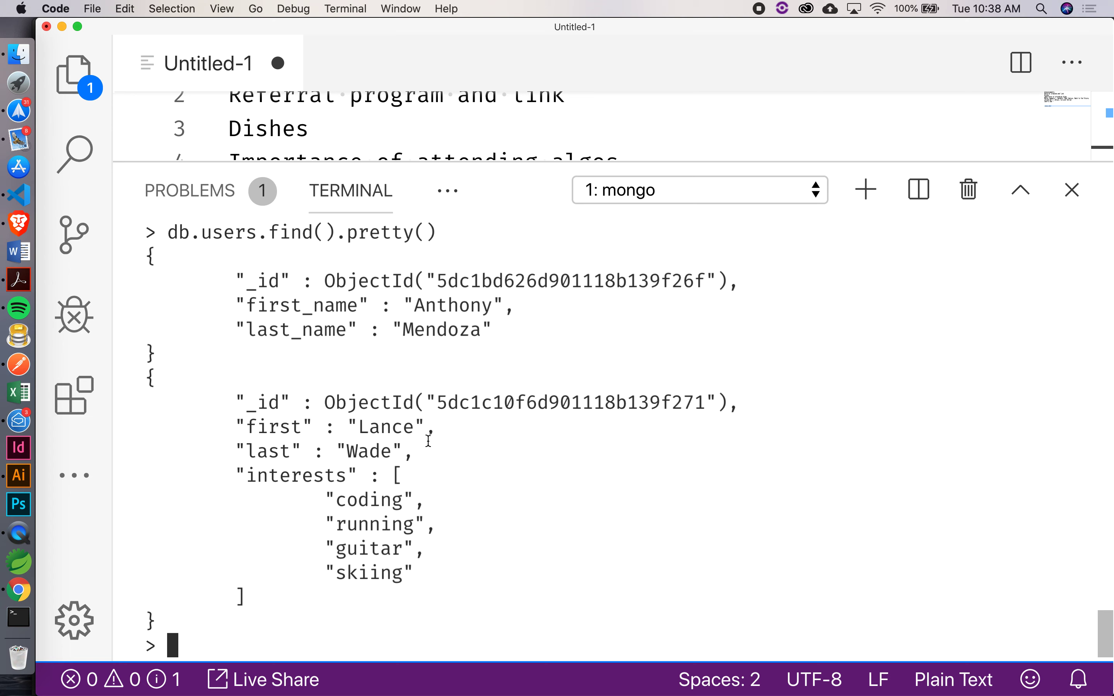
pyautogui.moveTo(375, 500)
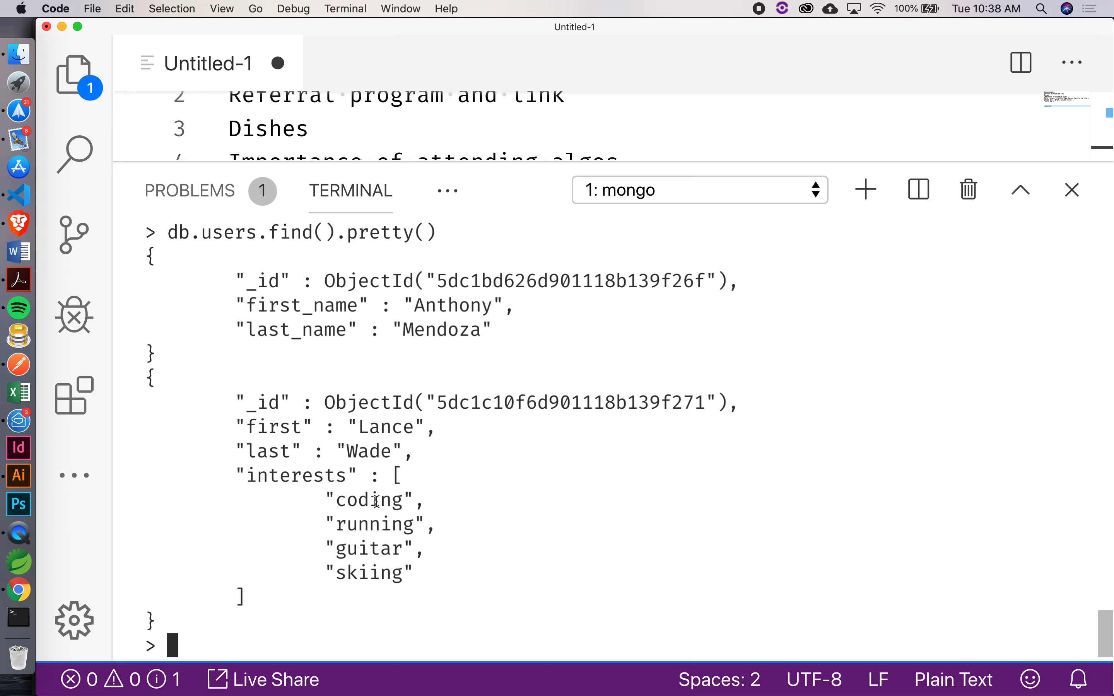
pyautogui.moveTo(206, 645)
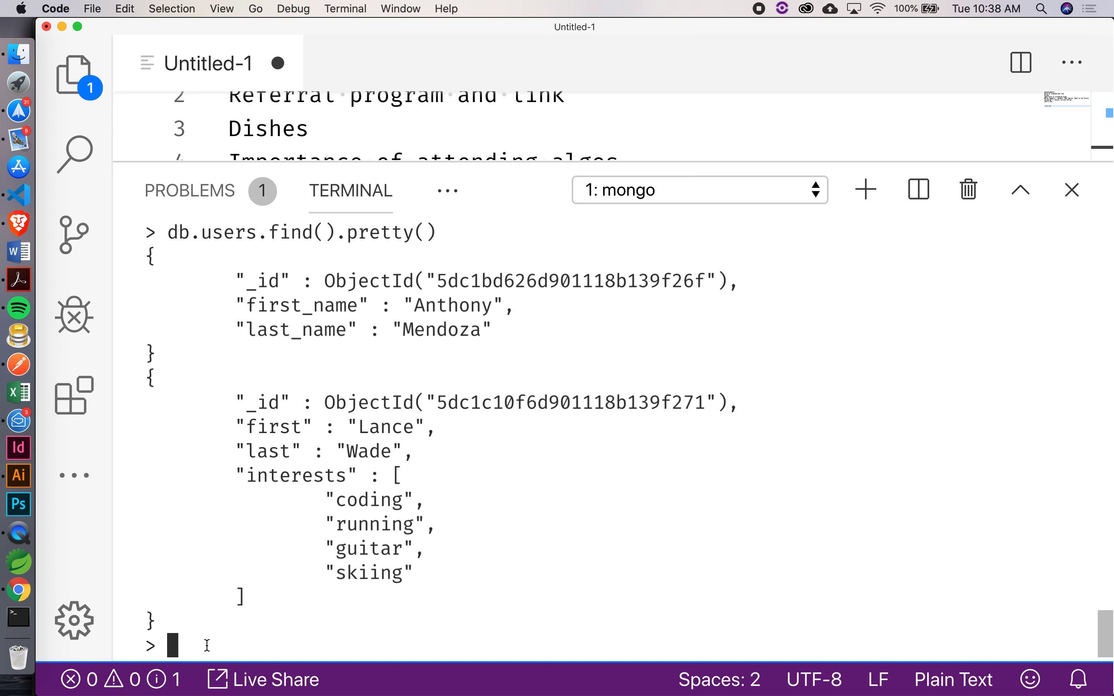
pyautogui.write('db.users.updateOne({ _id: ObjectId("5dc1c10f6d901118b139f271") }, { $push: { interests: \'skiing\' } })')
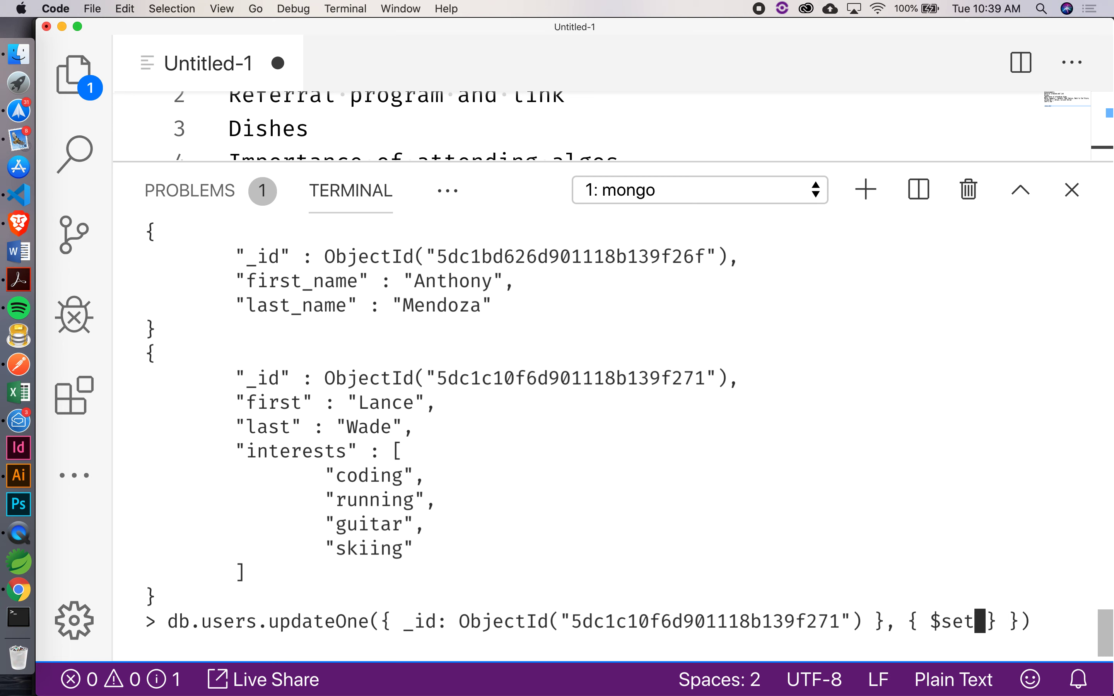
pyautogui.write(':')
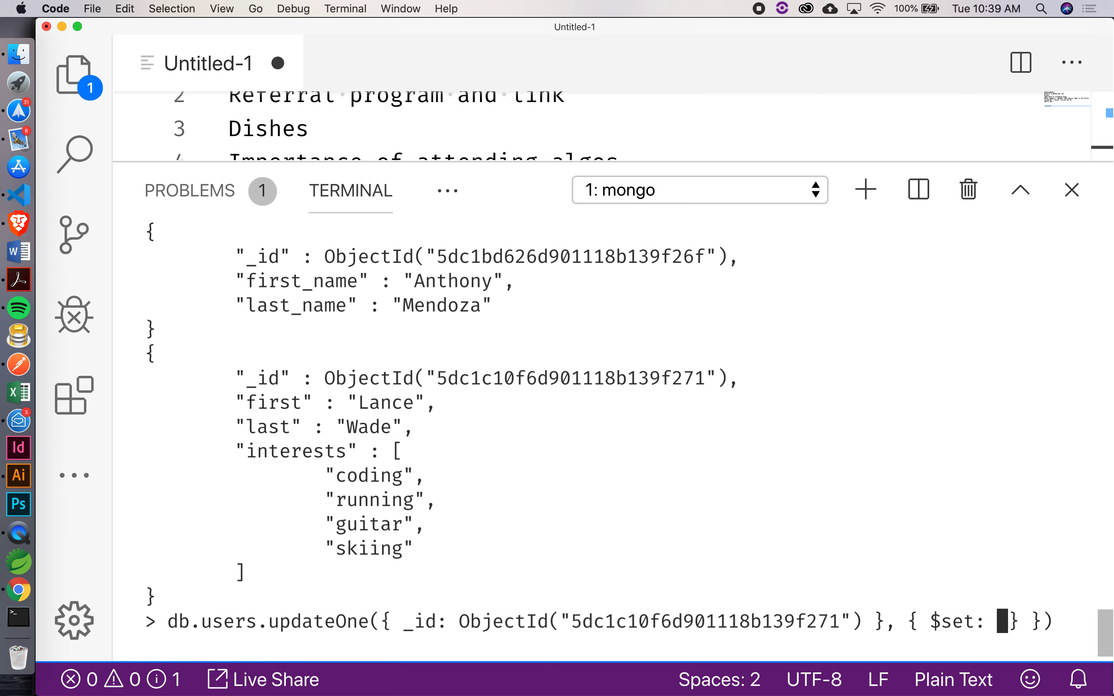
pyautogui.write('{')
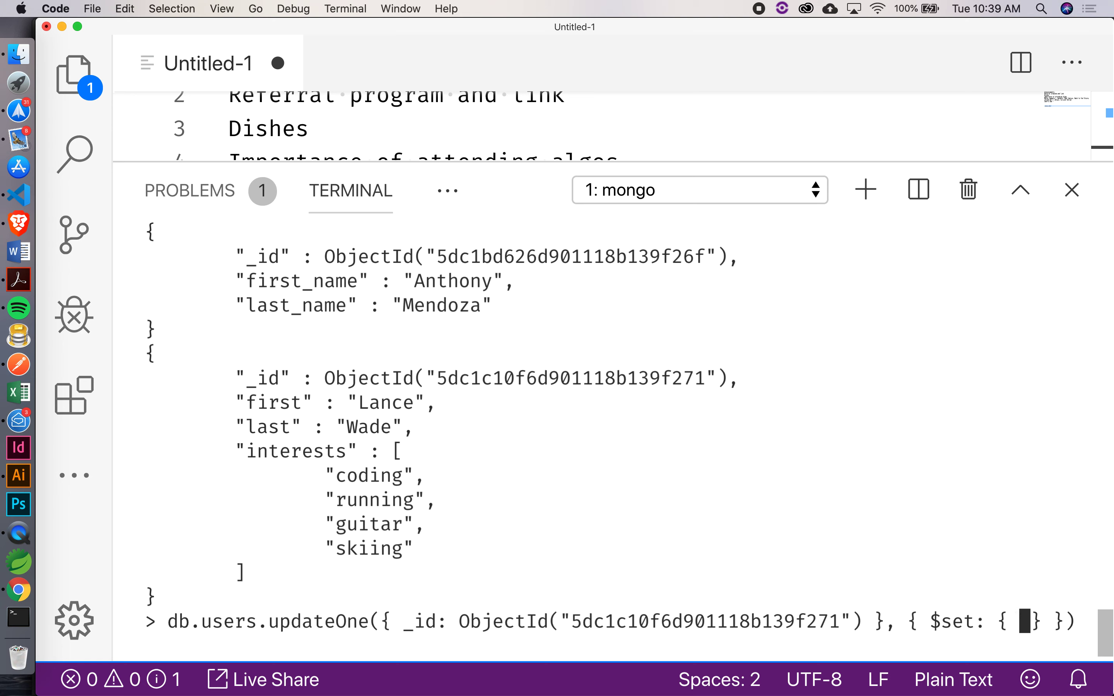
pyautogui.write('id:')
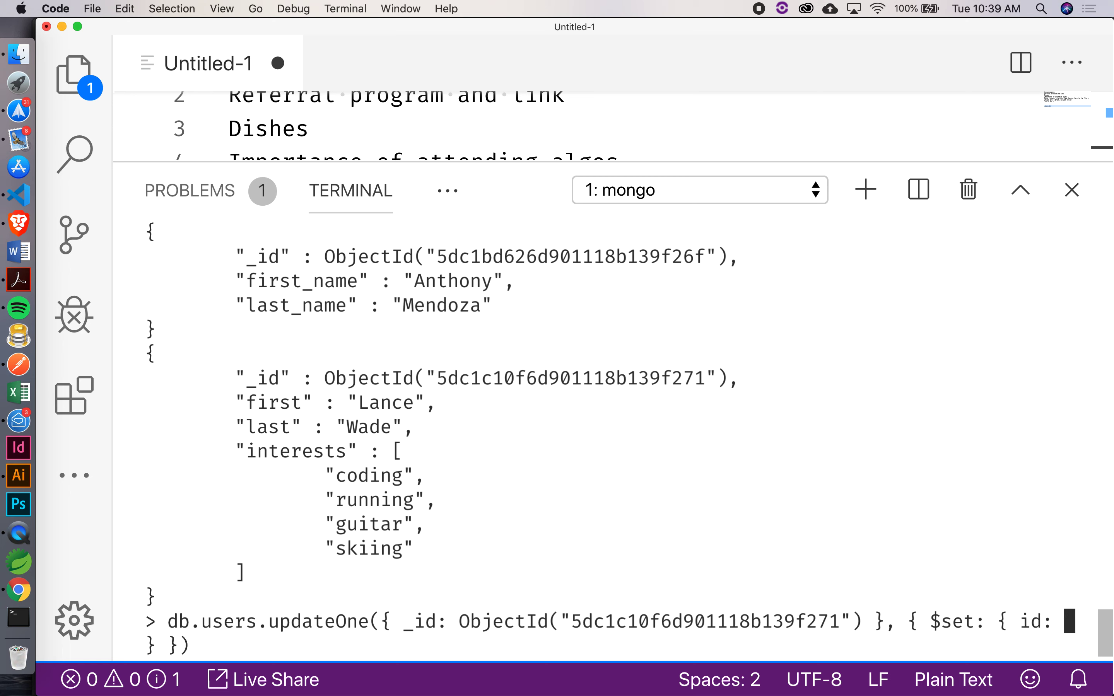
pyautogui.write('1')
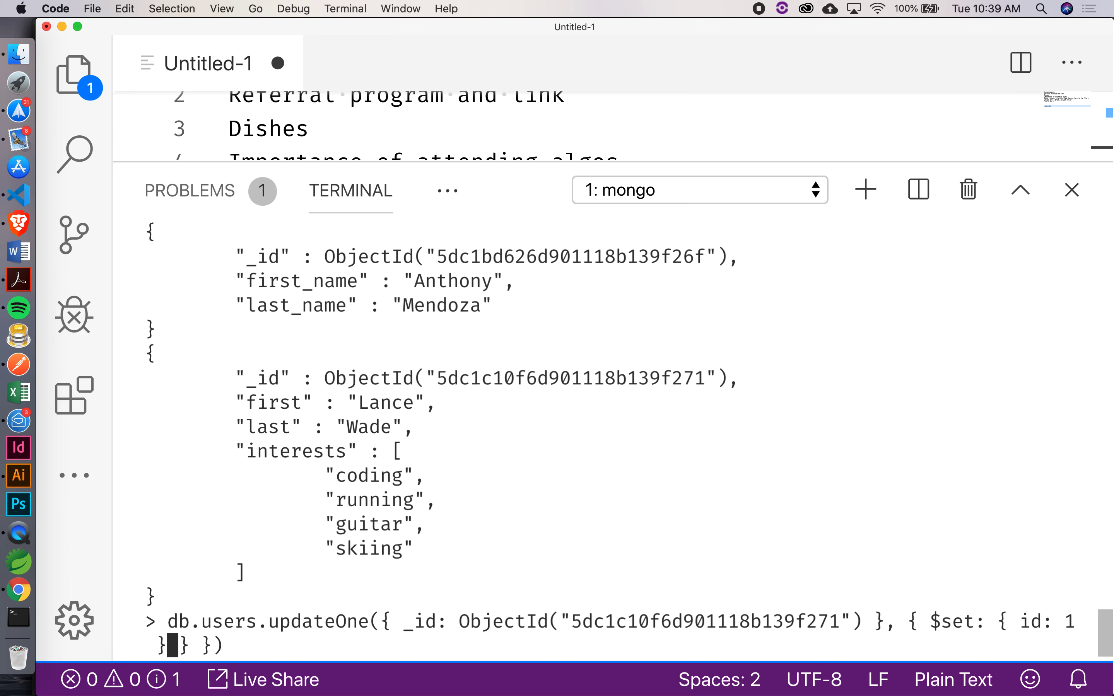
pyautogui.press('Return')
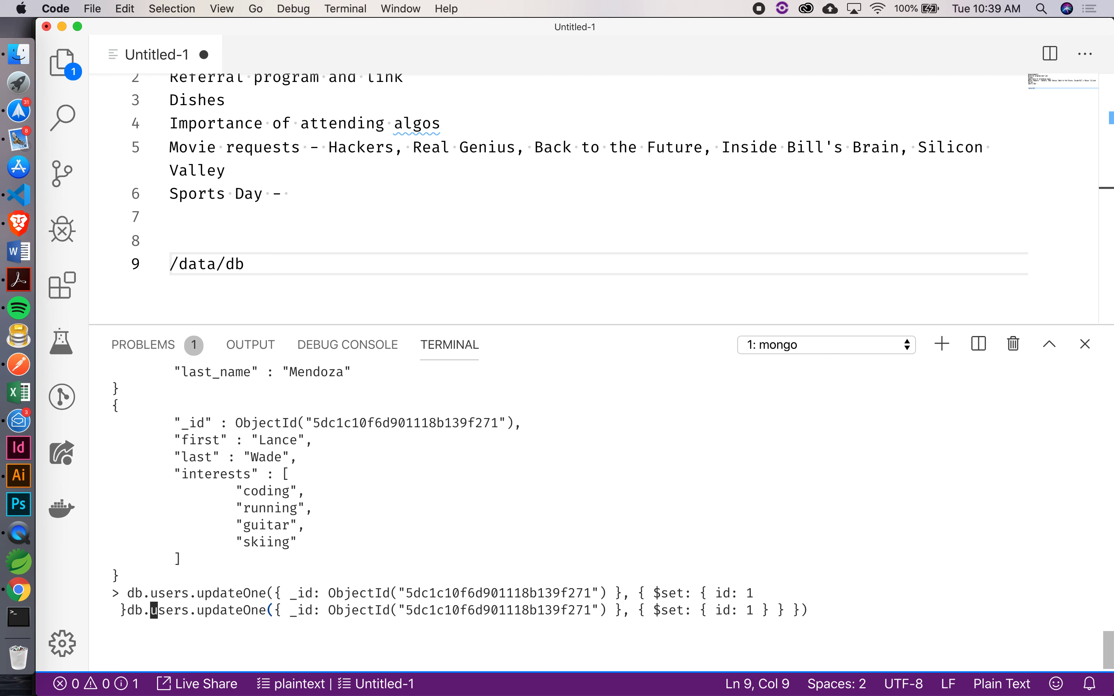
# - Restart the mongo shell and switch to the nonexistent_db database
pyautogui.press('Return')
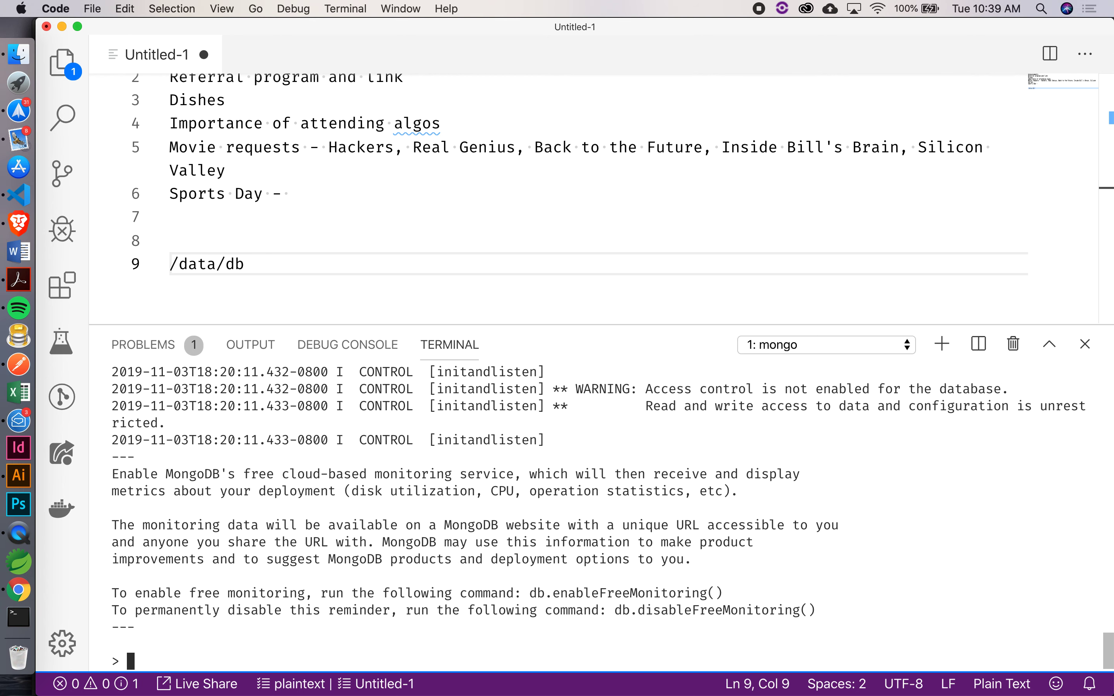
pyautogui.write('use n')
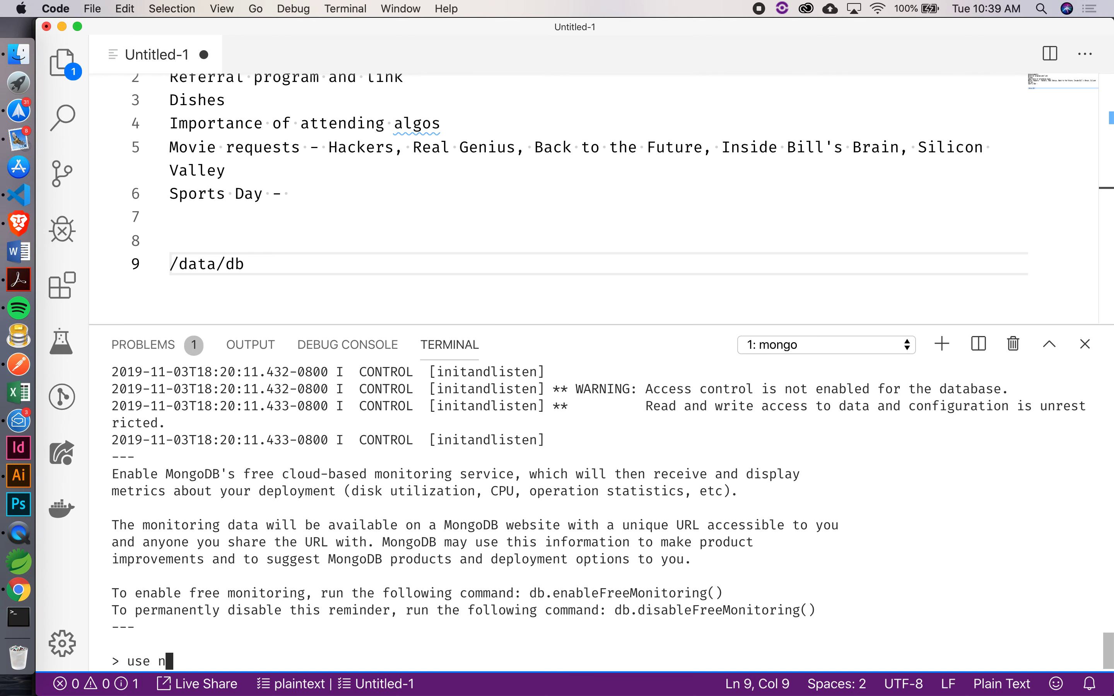
pyautogui.write('onexisten')
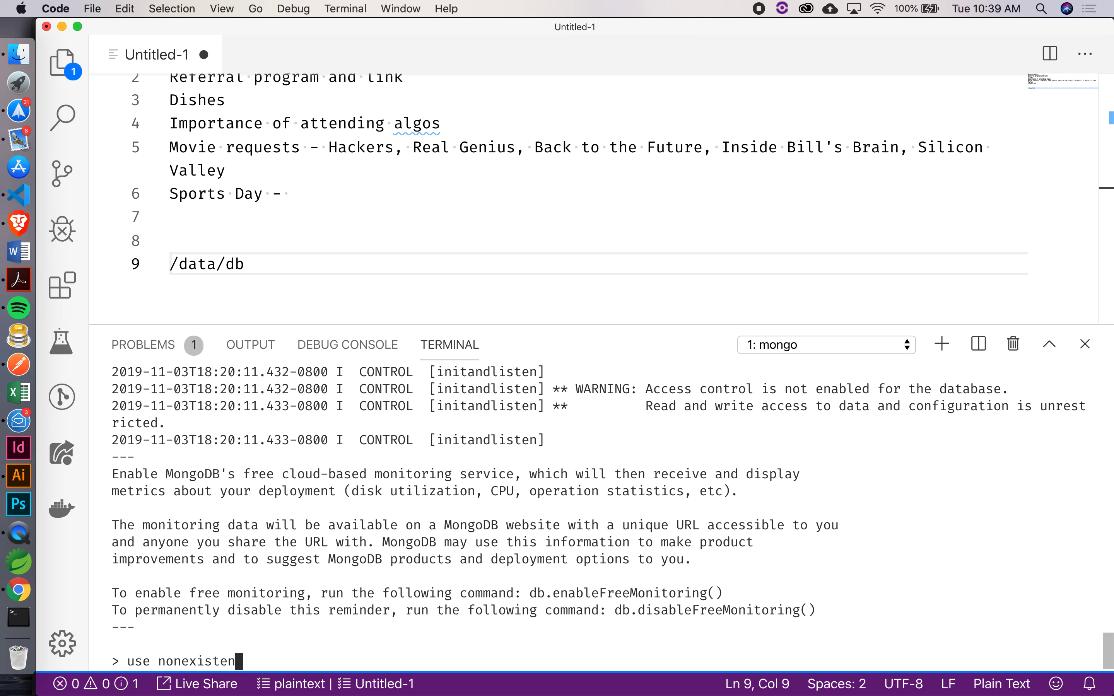
pyautogui.press('Return')
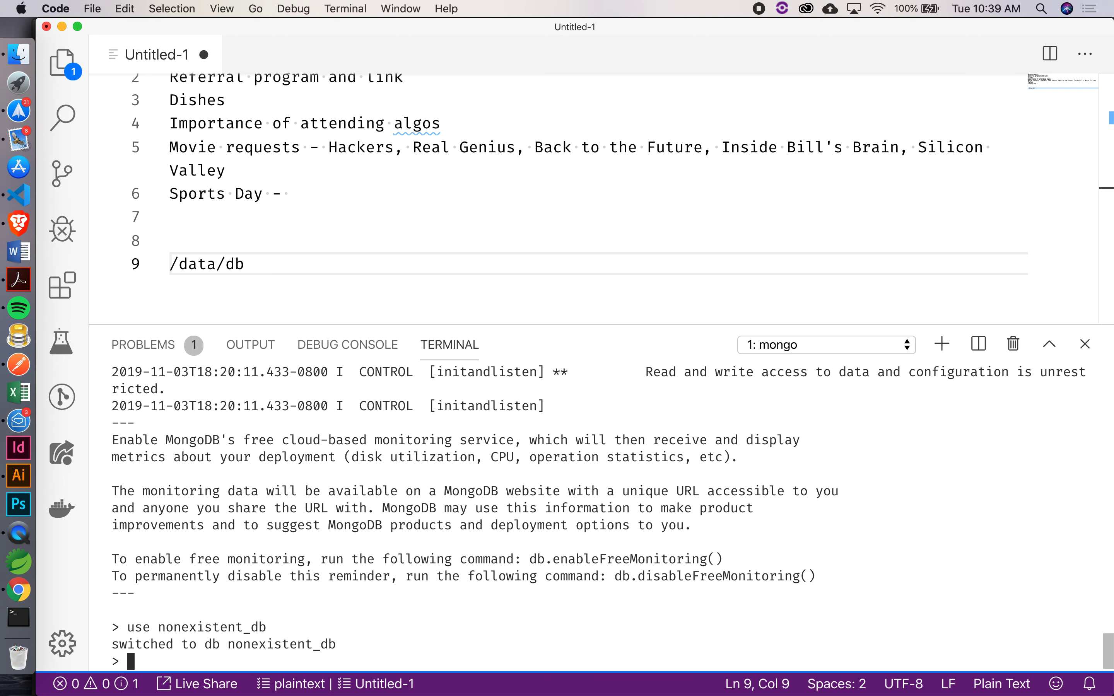
# - Run db.users.updateOne({ first: 'Lance' }, { $set: { id: 1 }}) and get modifiedCount 1
pyautogui.write('db.users')
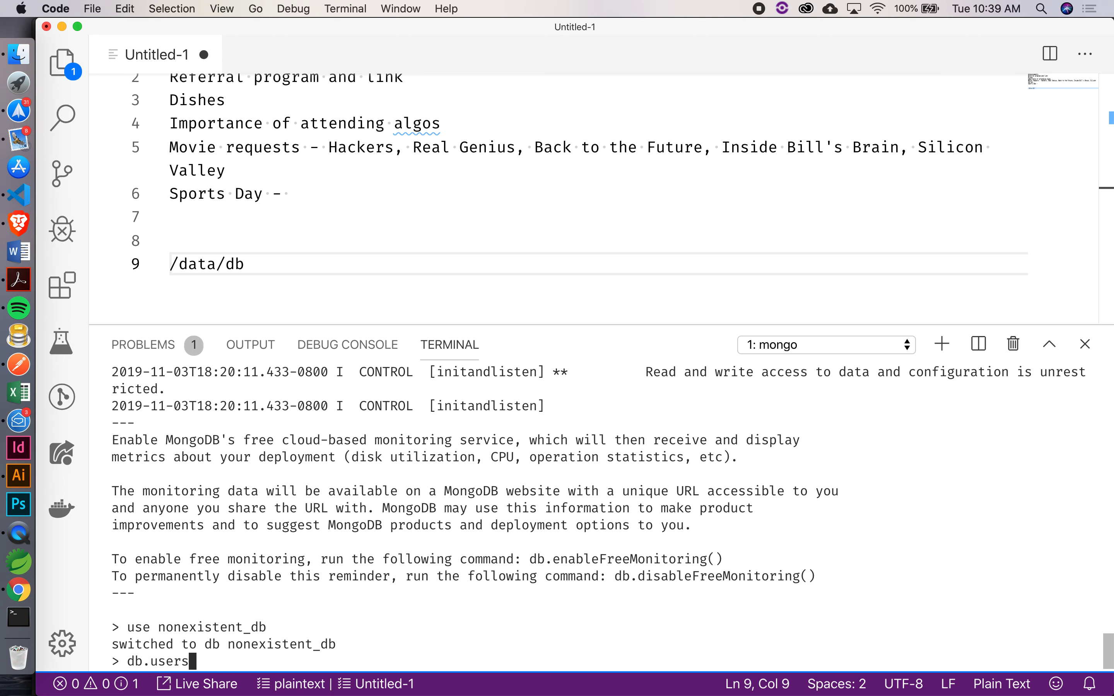
pyautogui.write('.find')
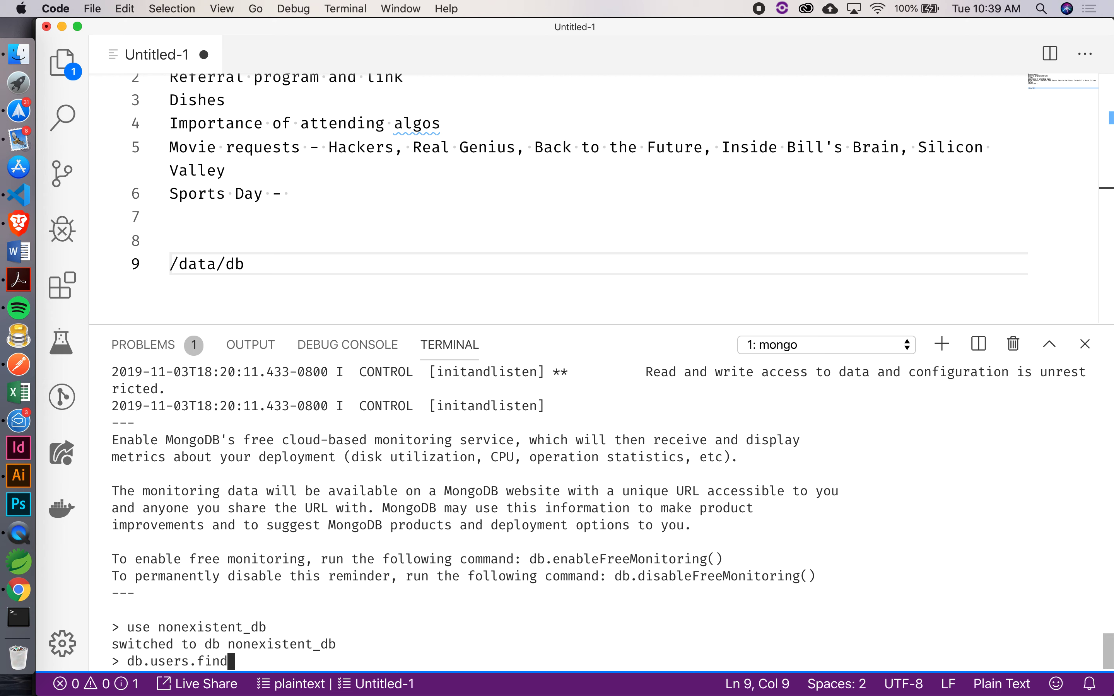
pyautogui.write('({')
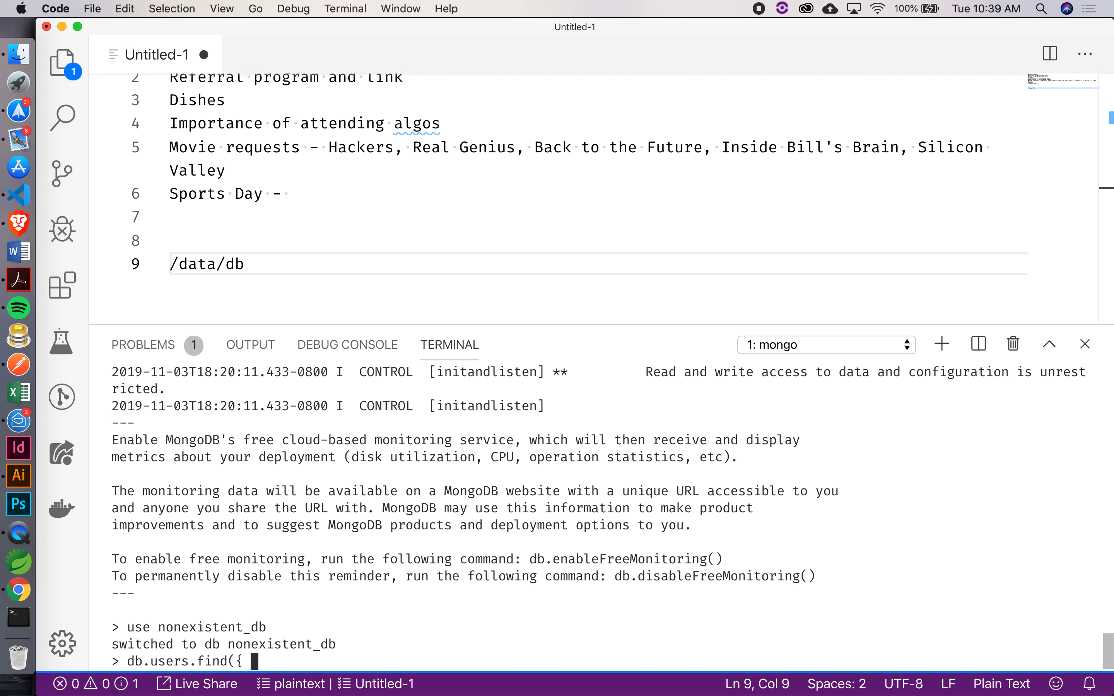
pyautogui.write("first: '")
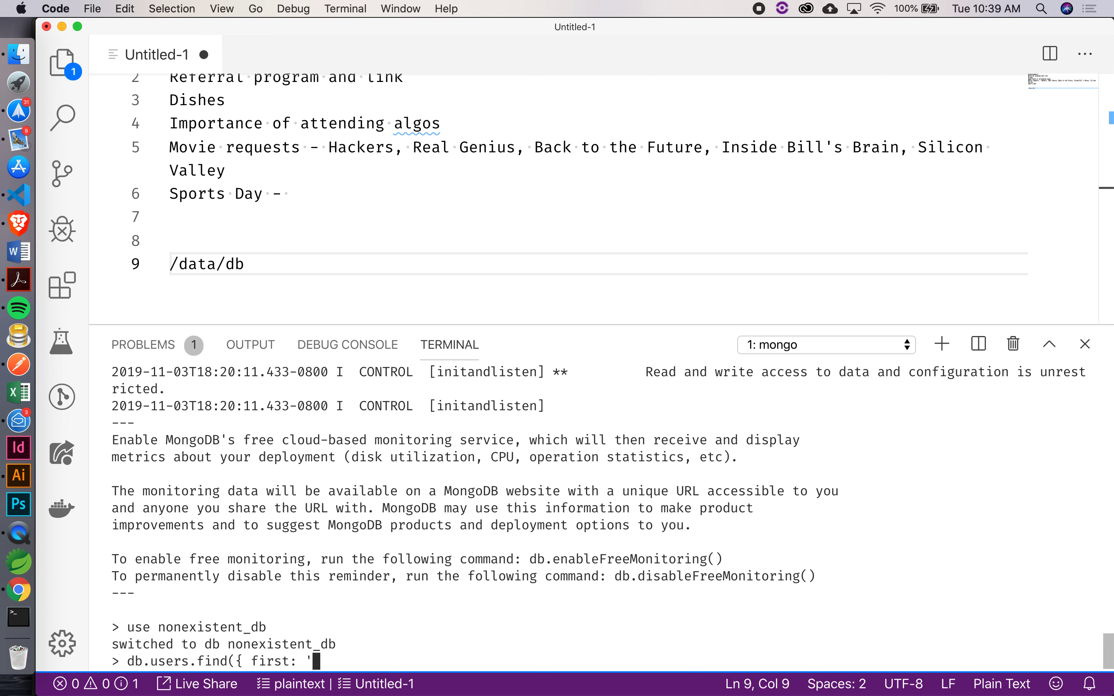
pyautogui.write("Lance'")
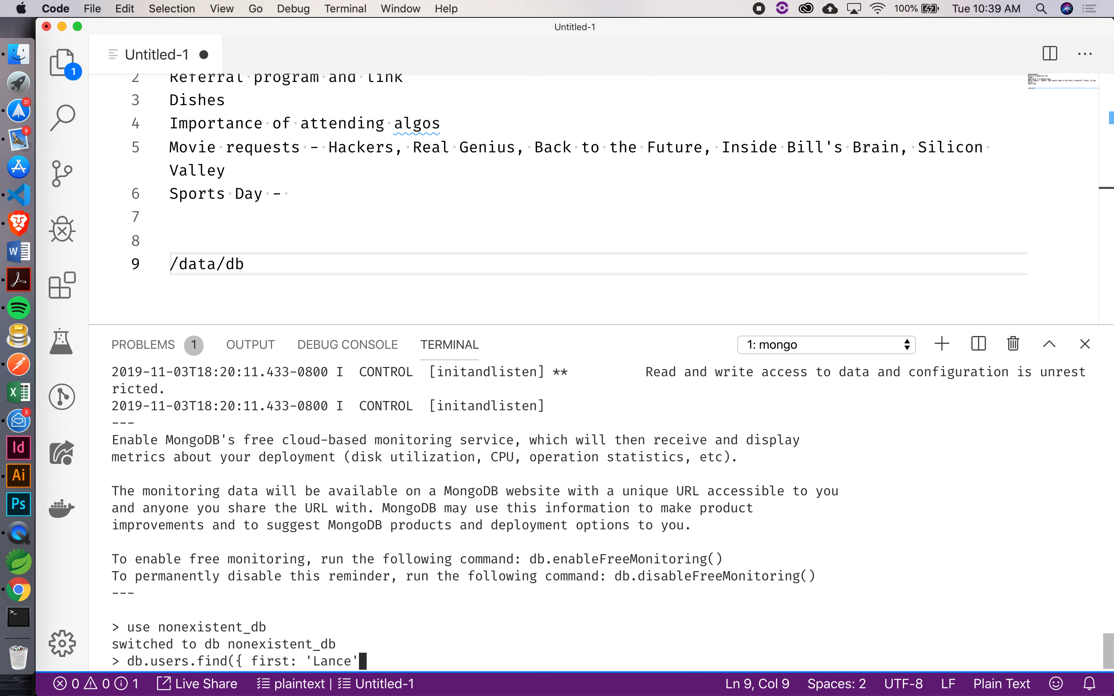
pyautogui.write('}')
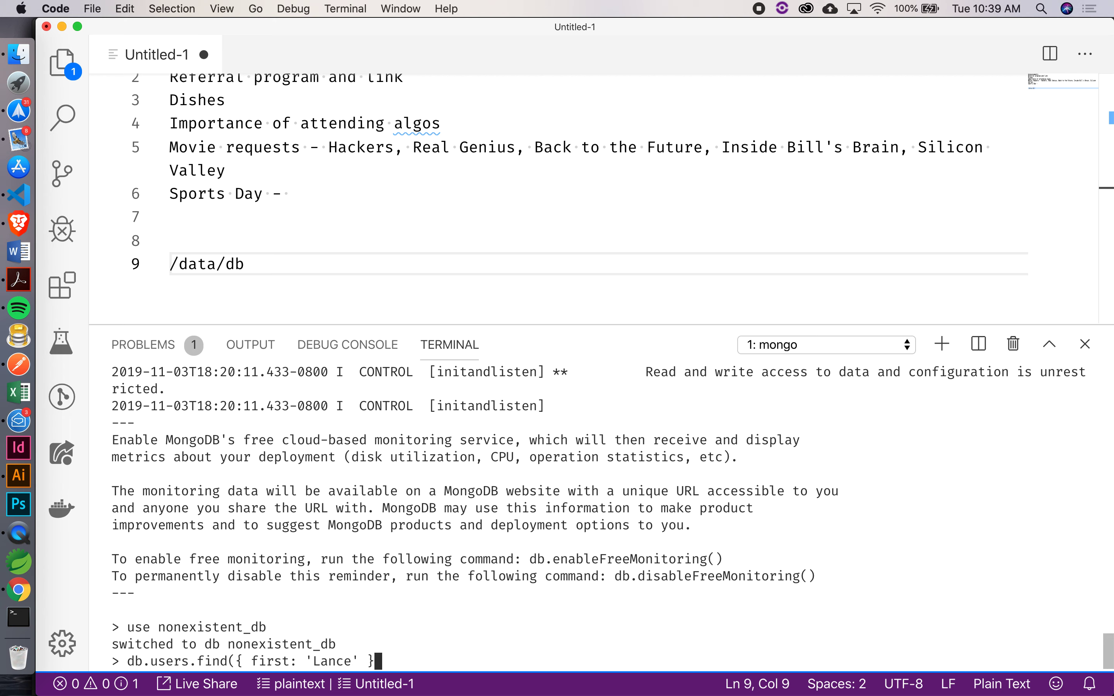
pyautogui.write(', {')
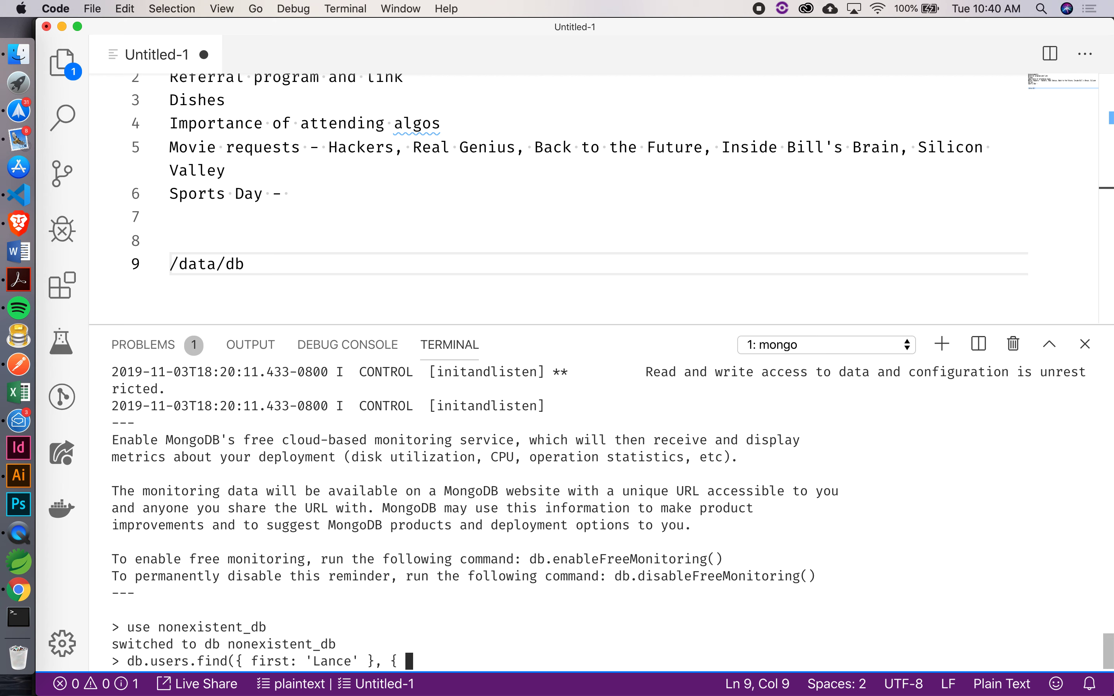
pyautogui.write('$set:')
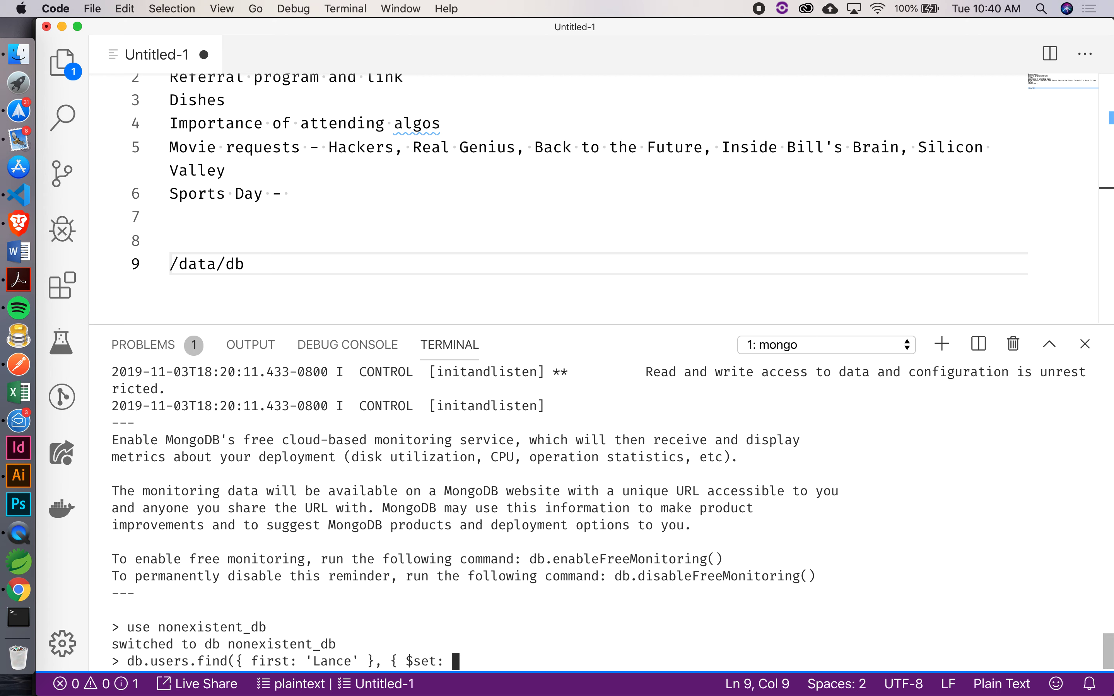
pyautogui.write('{ id: 1')
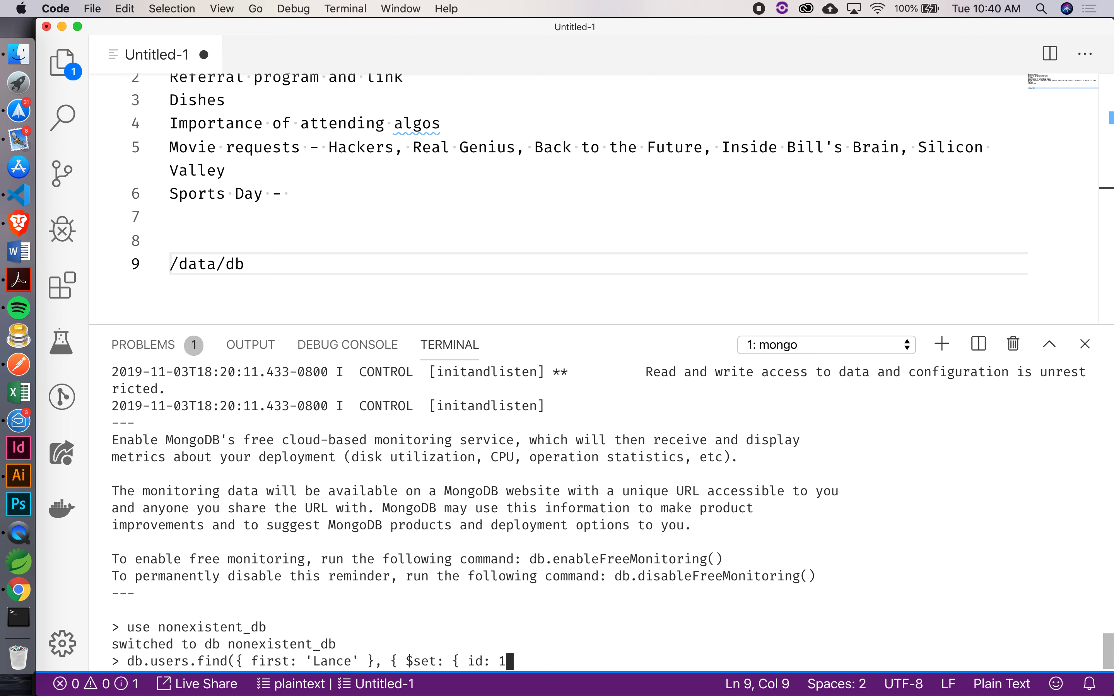
pyautogui.write('}')
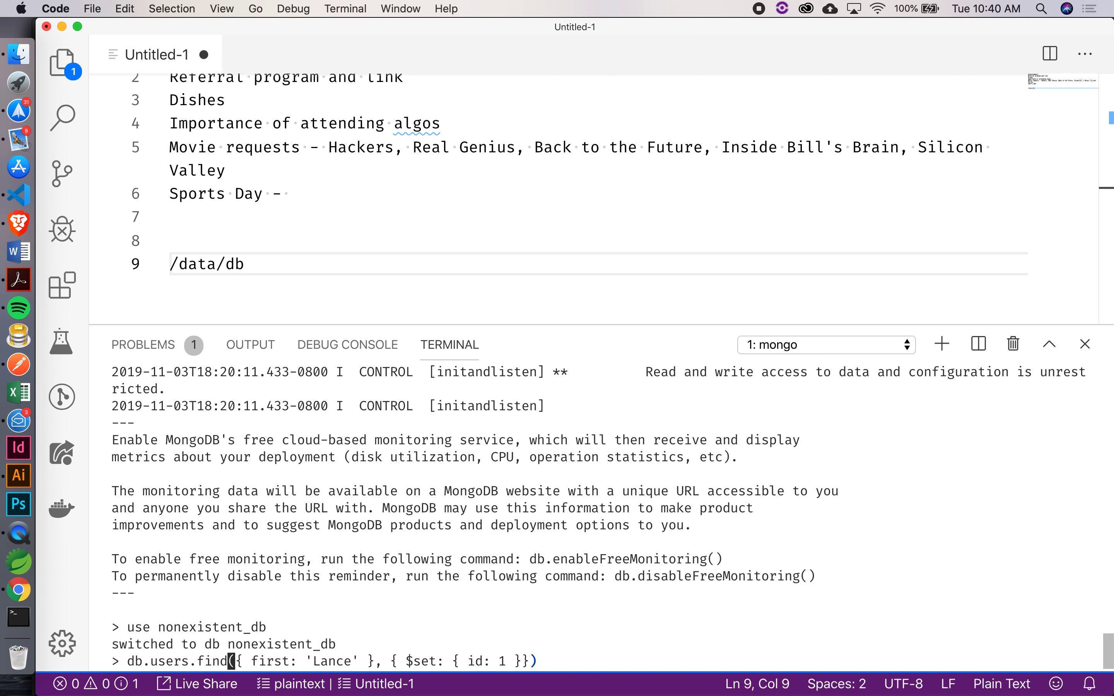
pyautogui.write('updateOne')
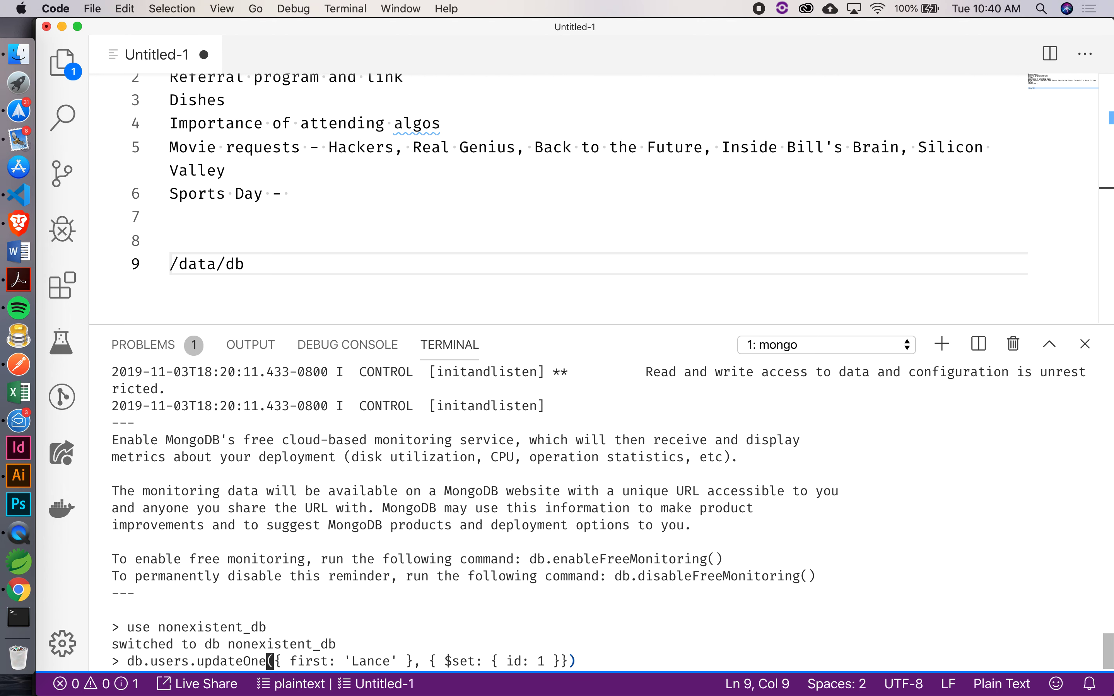
pyautogui.press('Return')
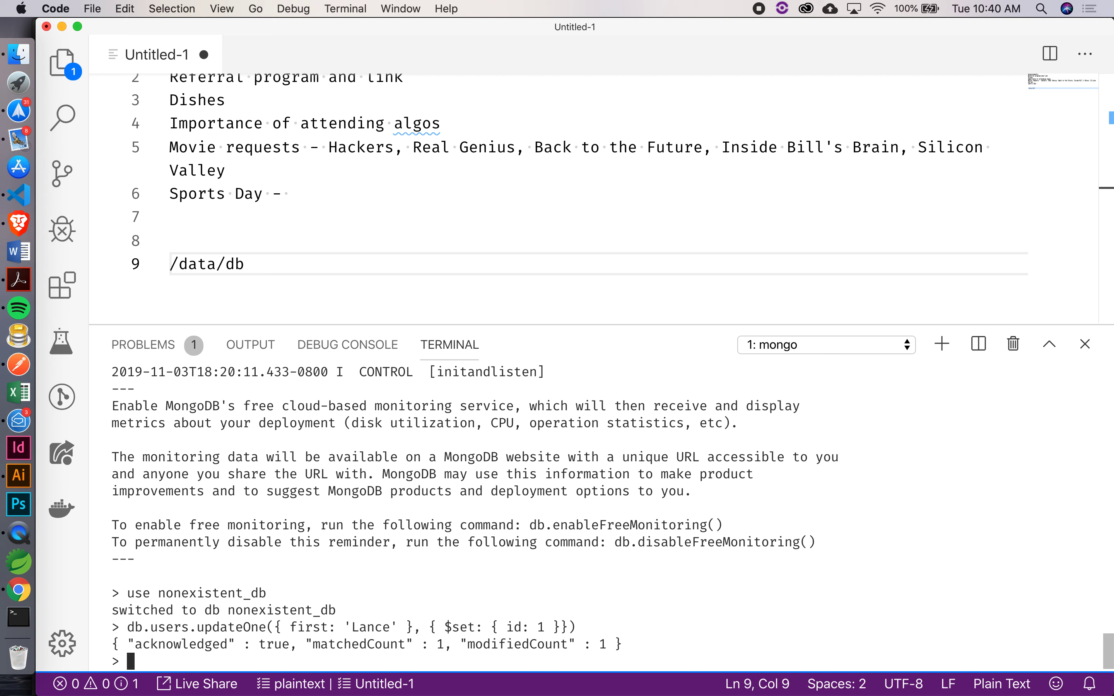
pyautogui.write('db.users.')
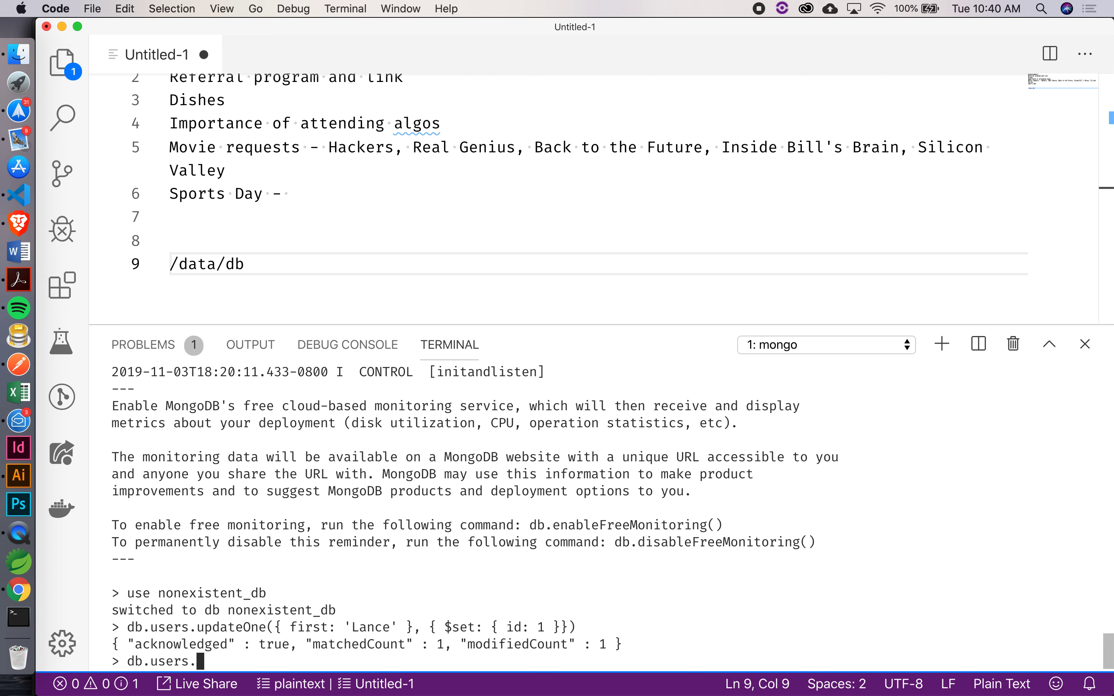
pyautogui.write('find().p')
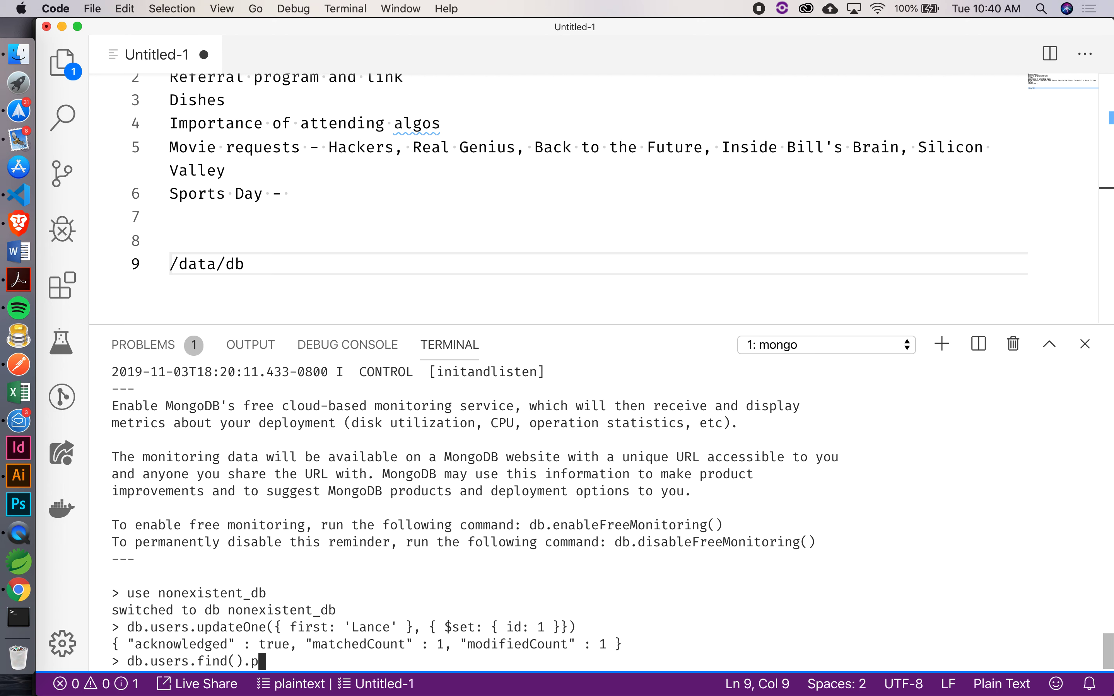
pyautogui.write('retty()')
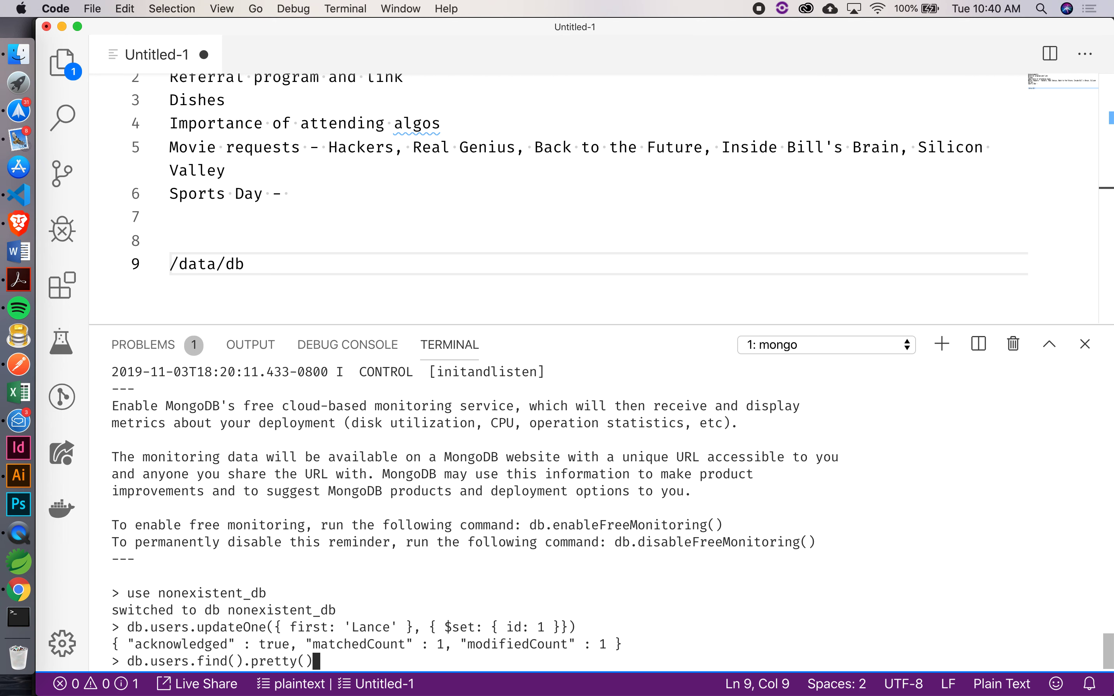
pyautogui.press('Return')
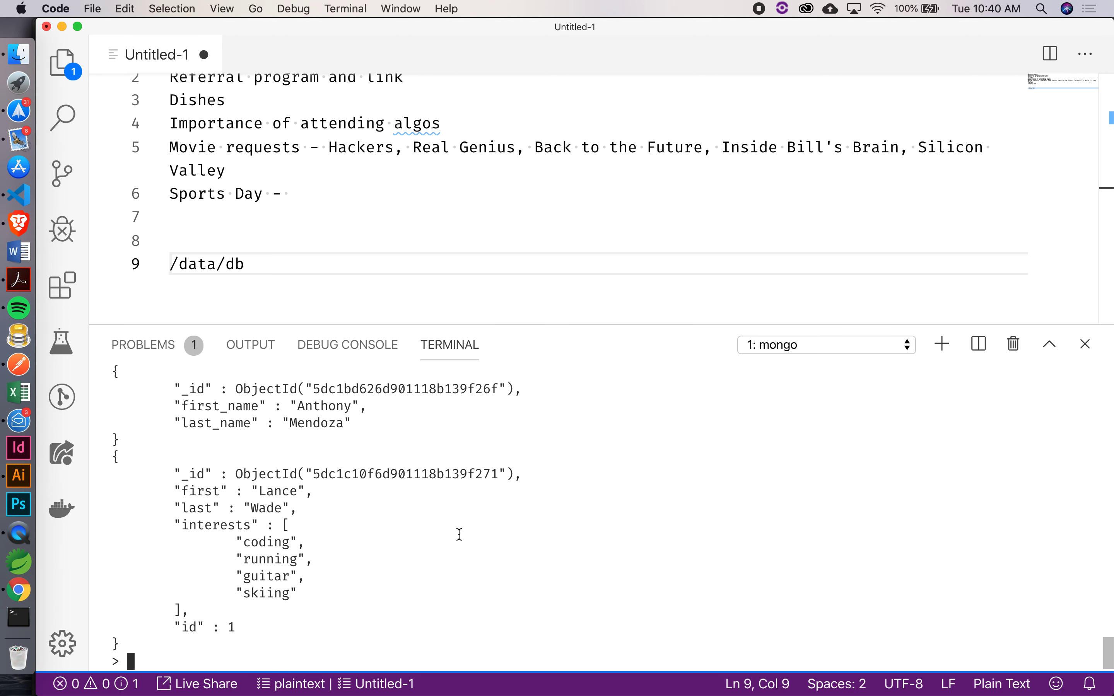
pyautogui.moveTo(415, 518)
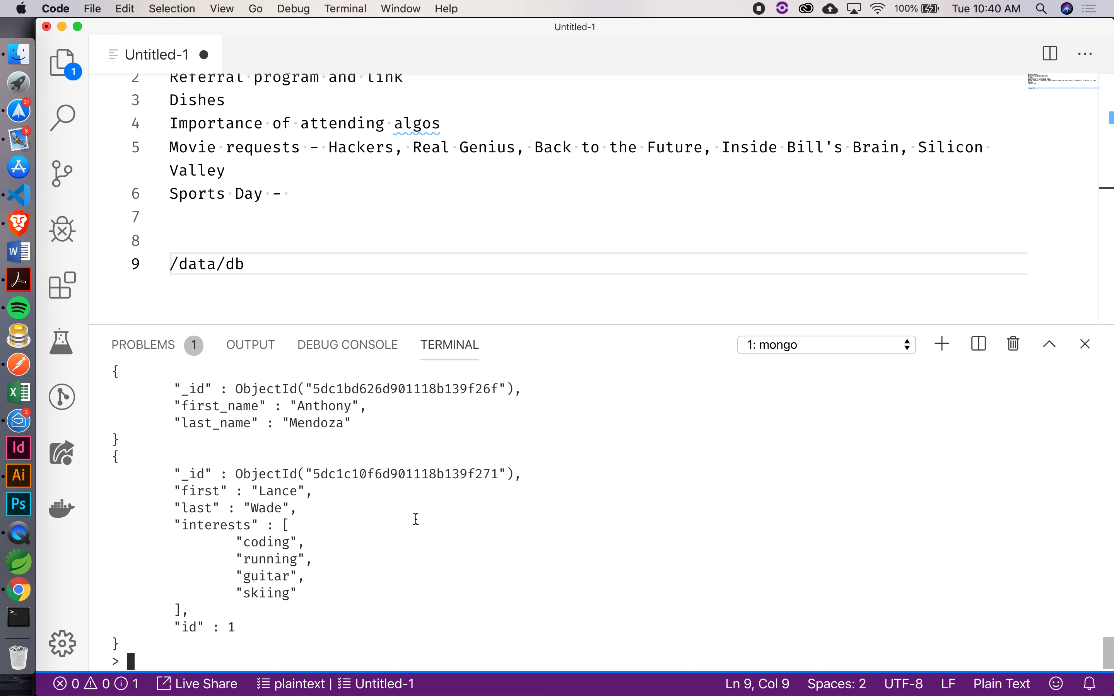
pyautogui.moveTo(605, 633)
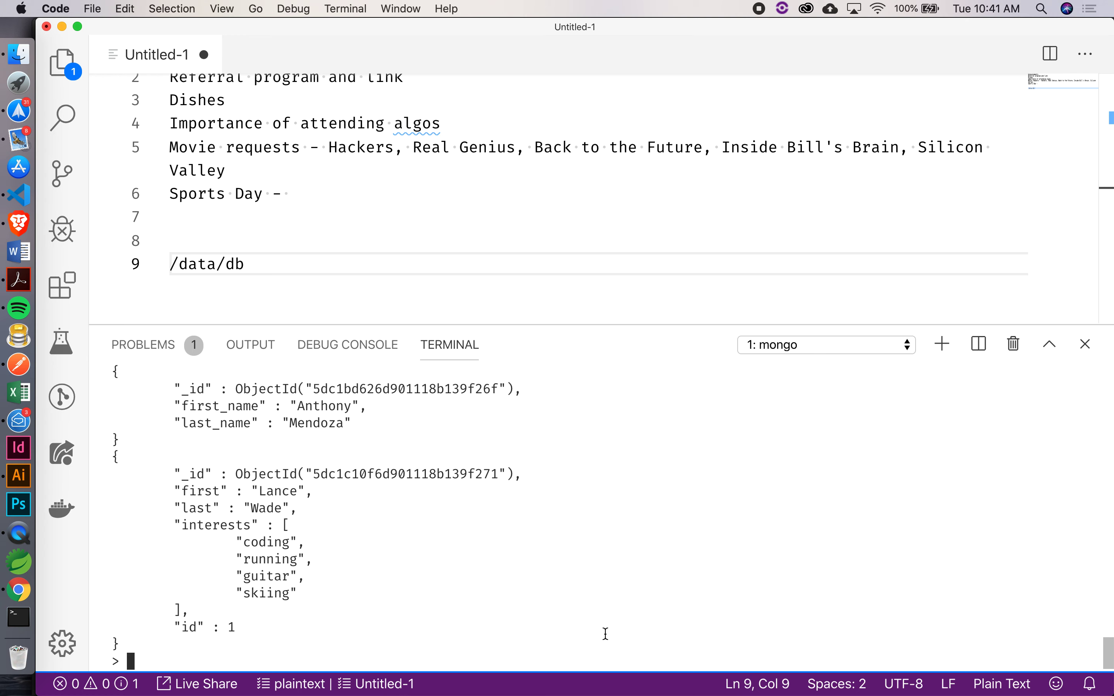
pyautogui.moveTo(470, 520)
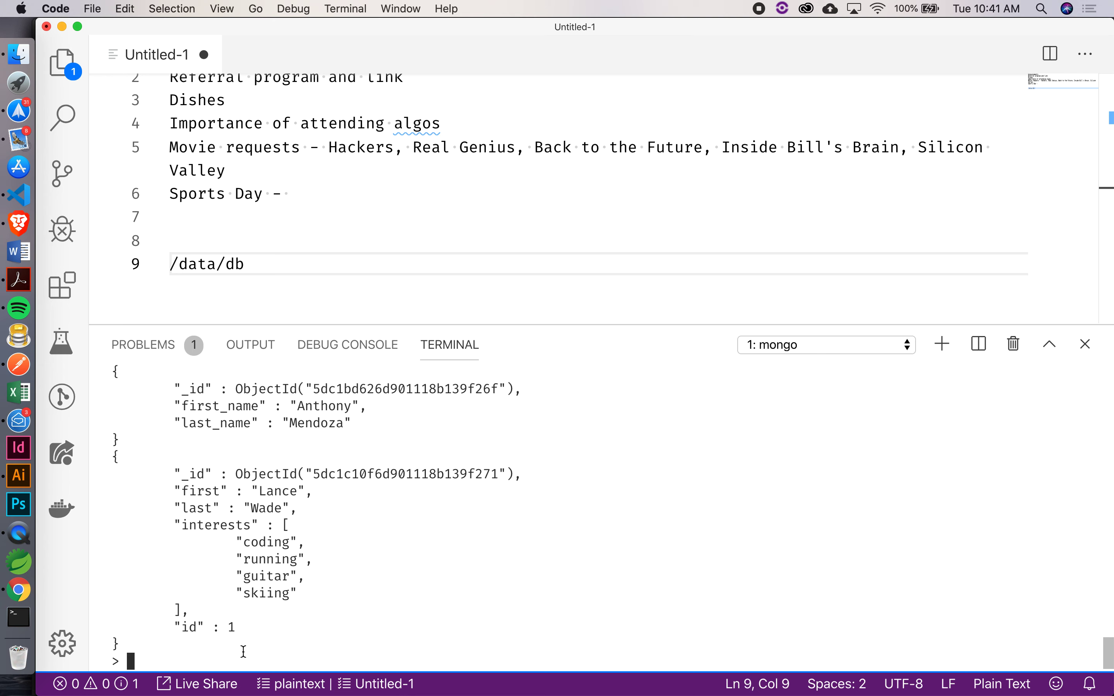
pyautogui.moveTo(168, 659)
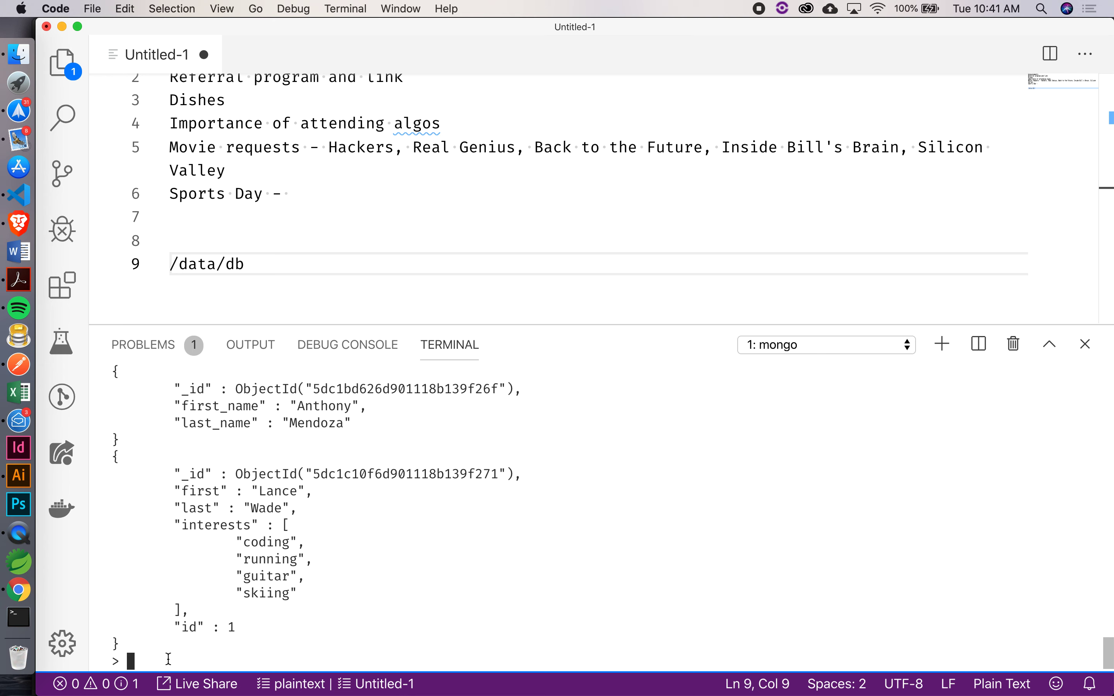
# - Assign db.users.find({ first: 'Lance' }) to users and enter users to see Lance Wade's document
pyautogui.write('users')
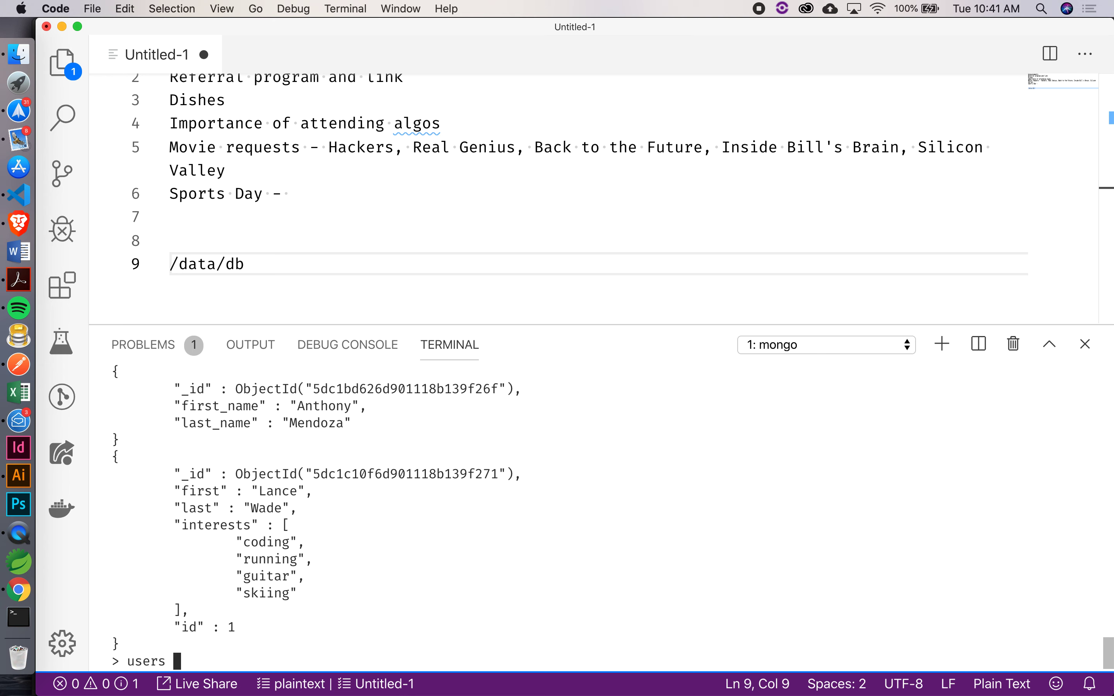
pyautogui.write('= users')
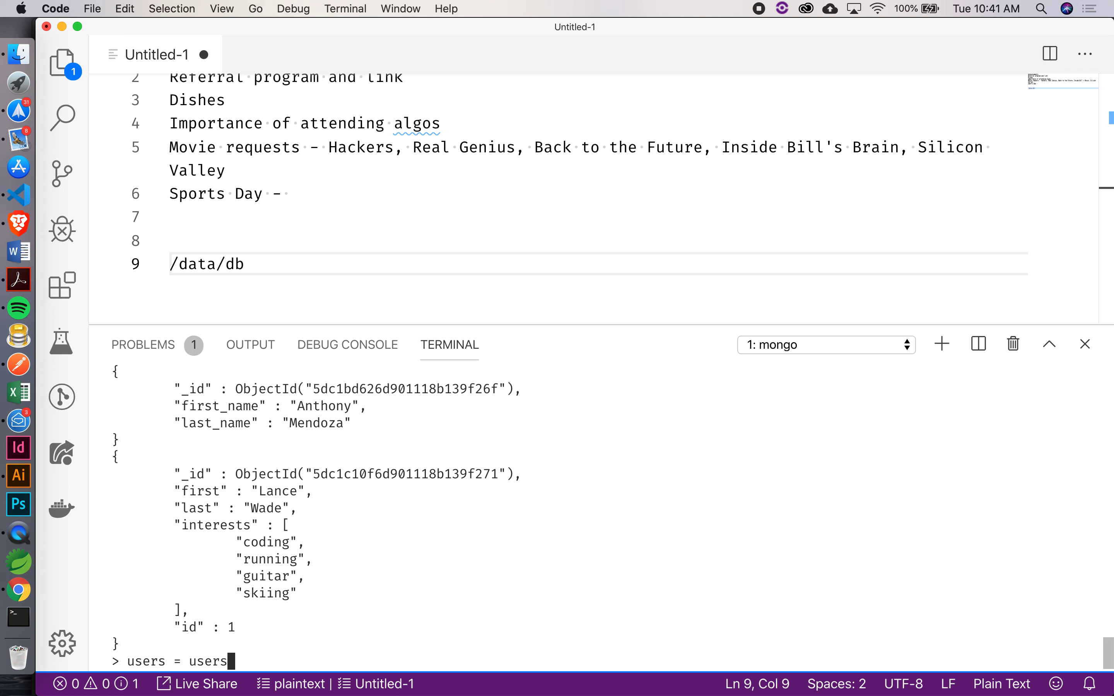
pyautogui.write('db.')
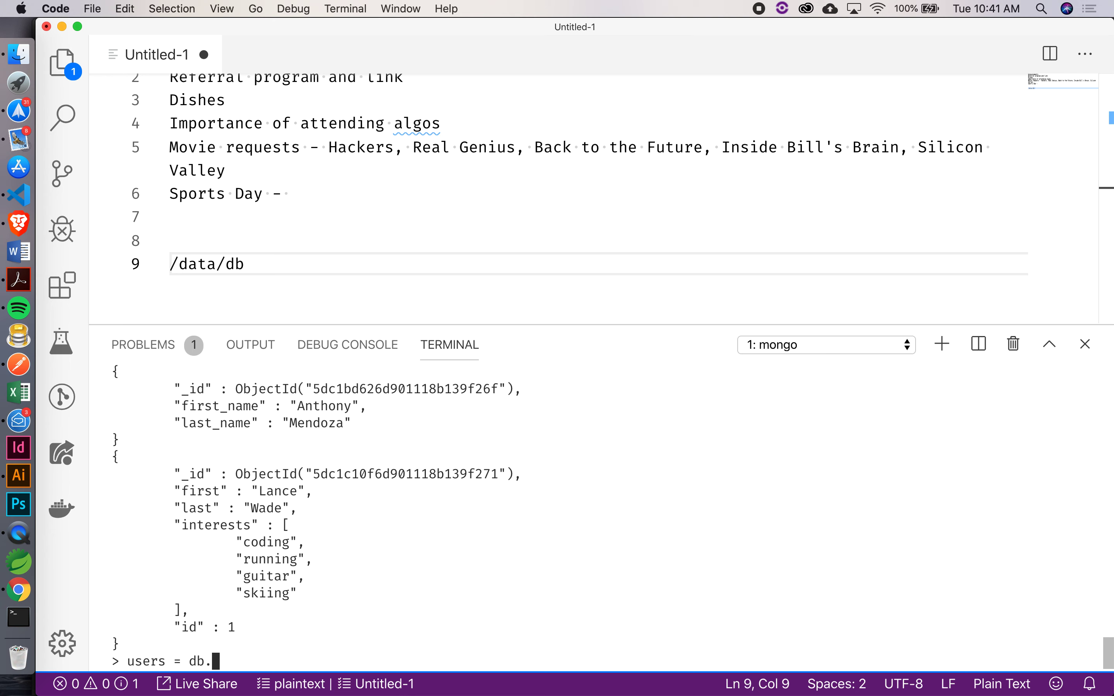
pyautogui.write('users.')
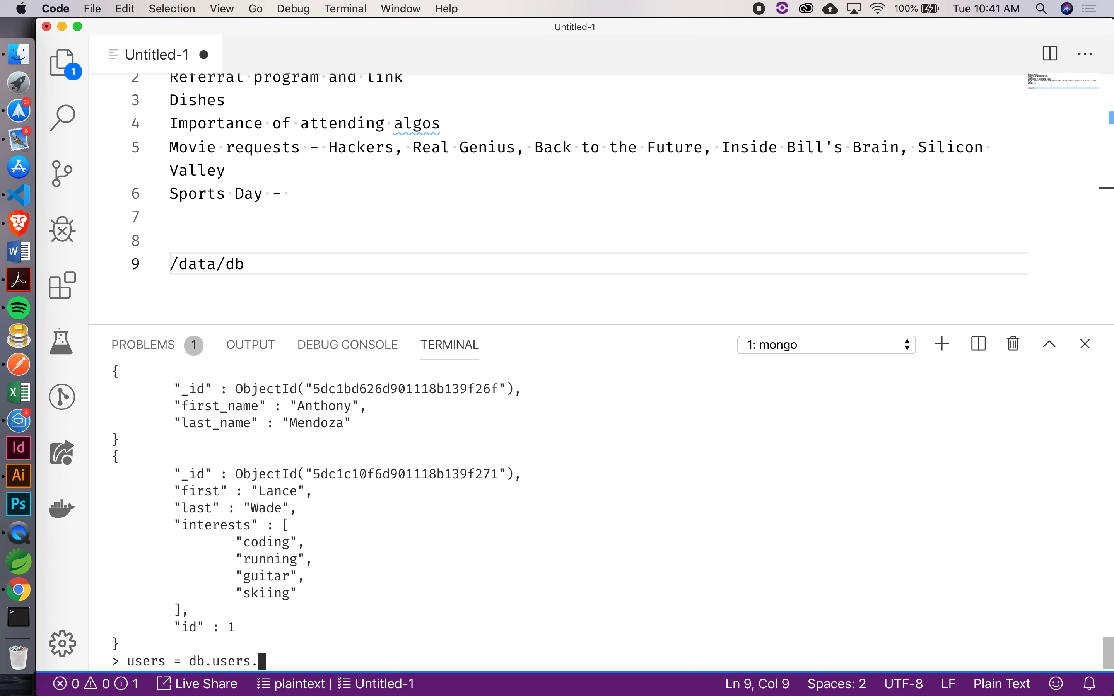
pyautogui.write('find({')
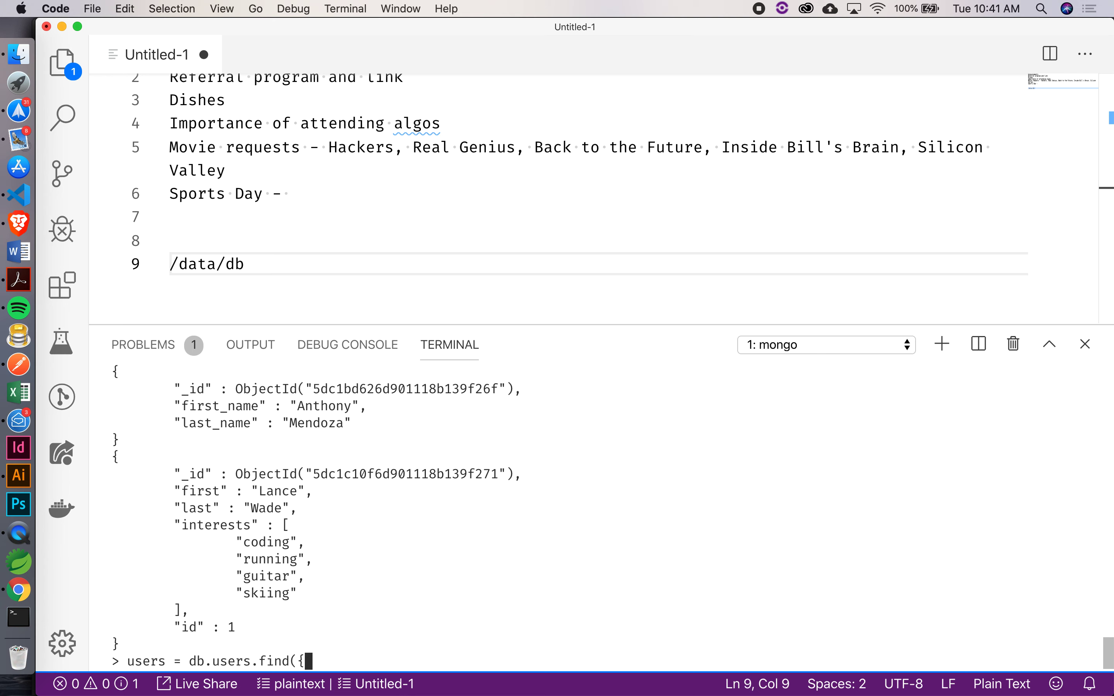
pyautogui.write('first:')
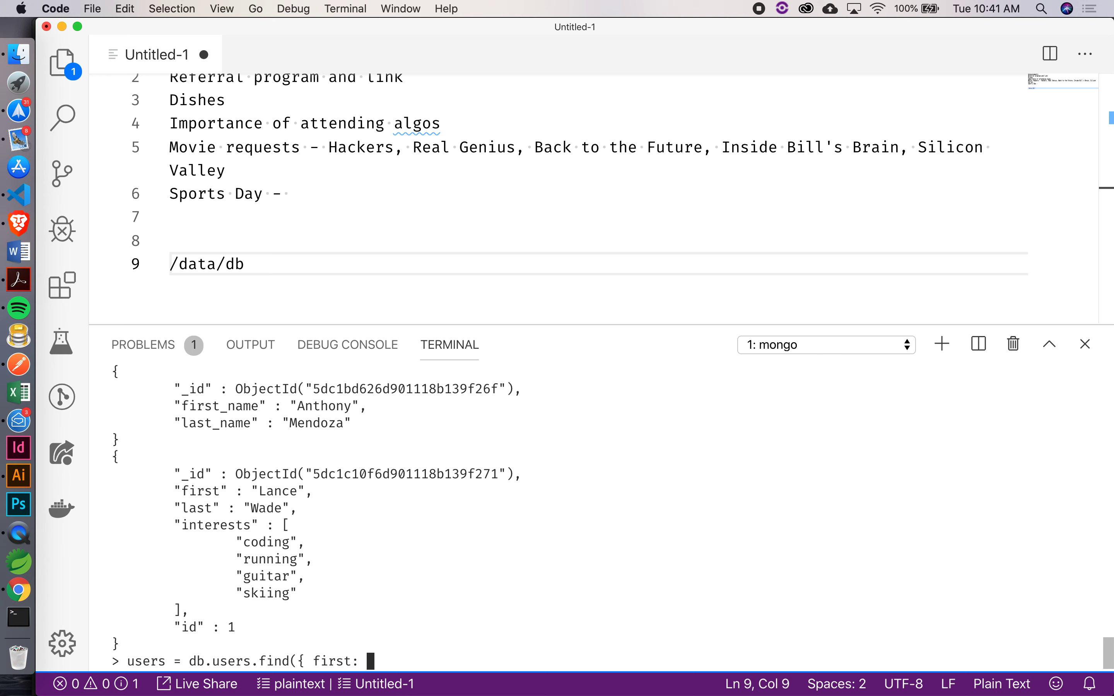
pyautogui.write("'Lance'")
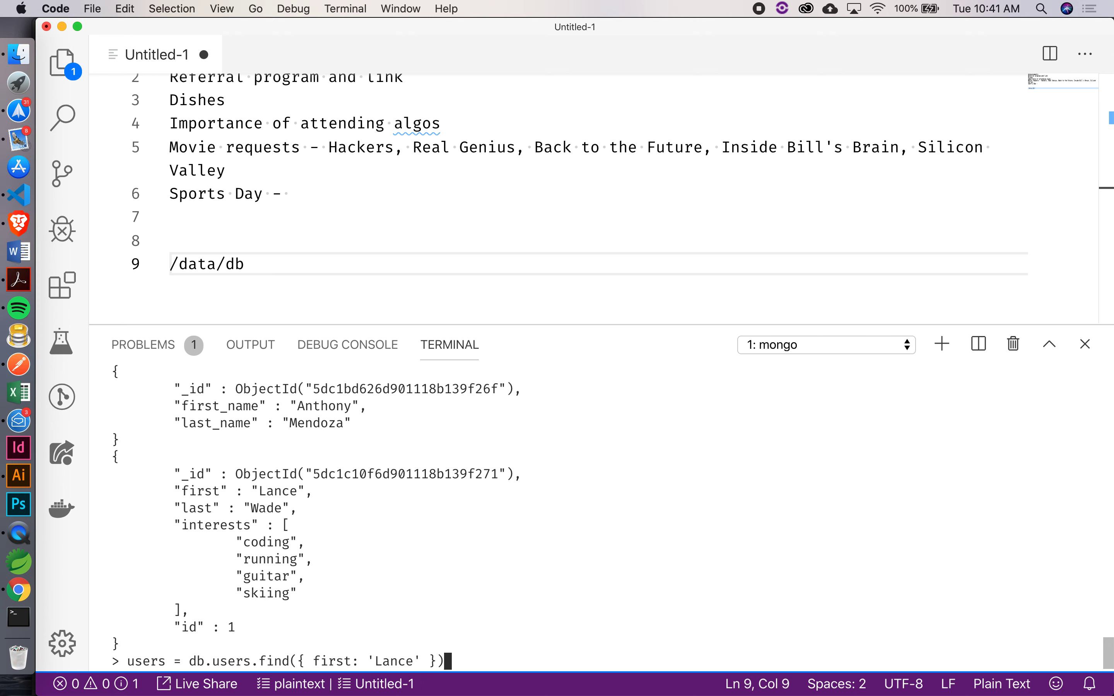
pyautogui.press('Return')
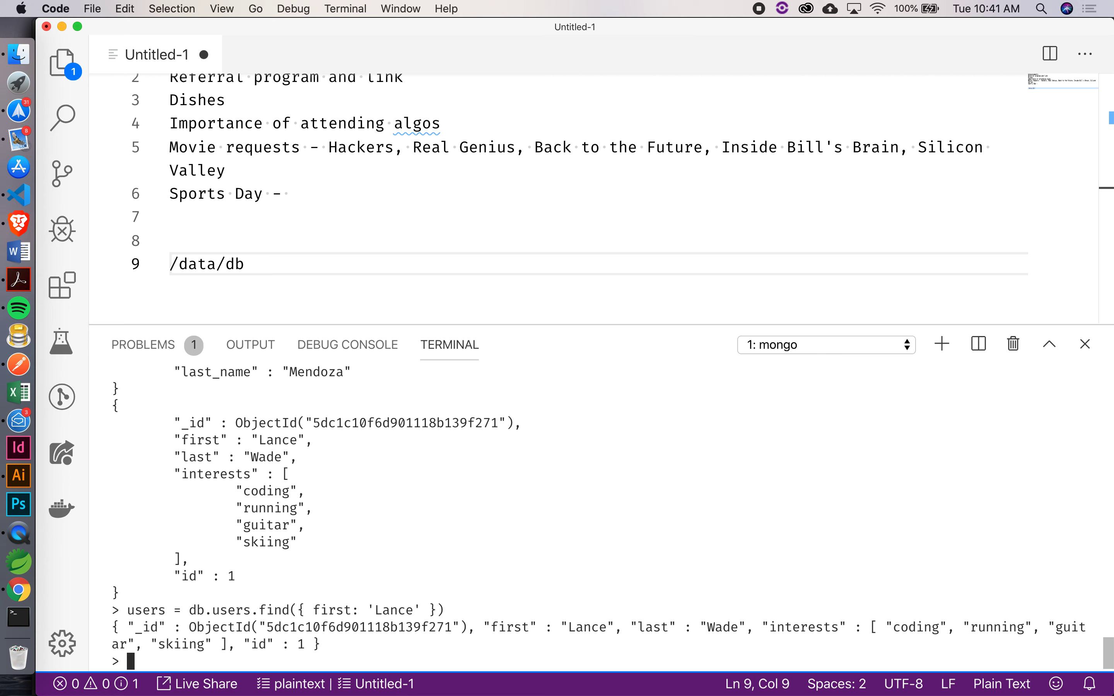
pyautogui.write('users')
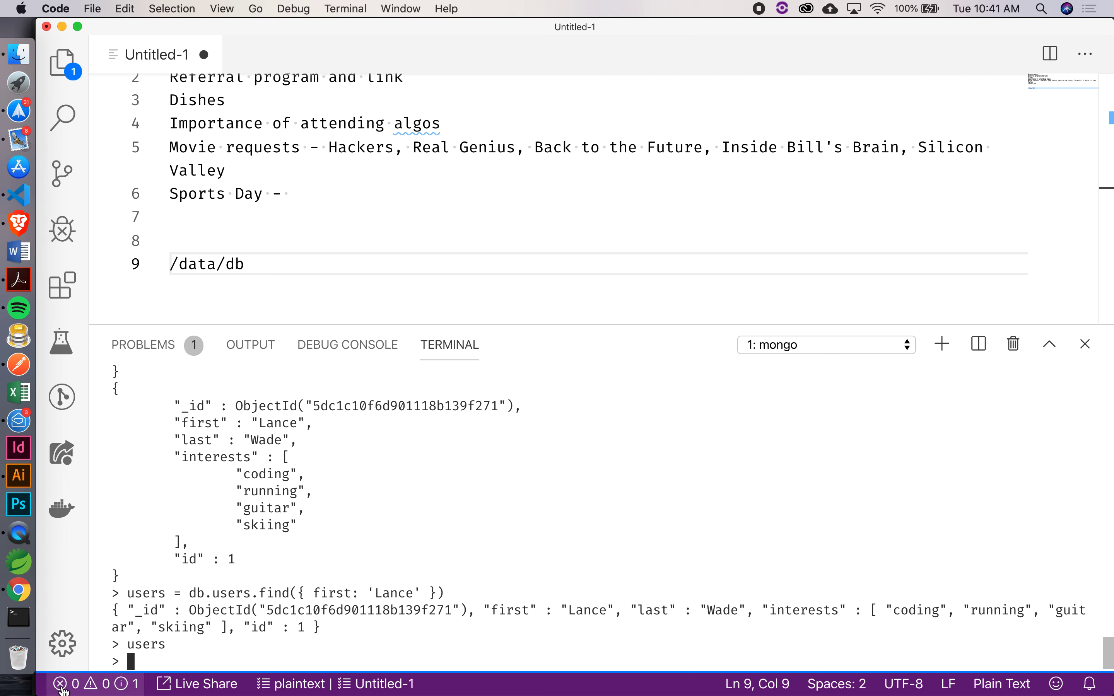
pyautogui.moveTo(155, 659)
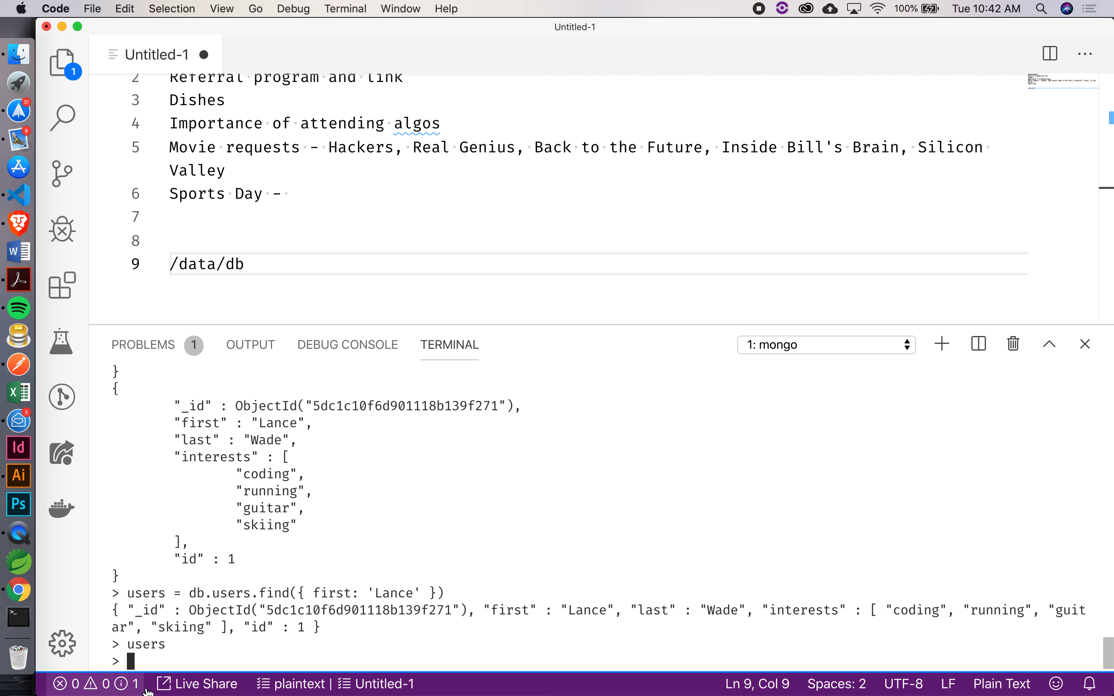
# - Run print(users), revealing a DBQuery on nonexistent_db.users filtered by first Lance
pyautogui.write('print(')
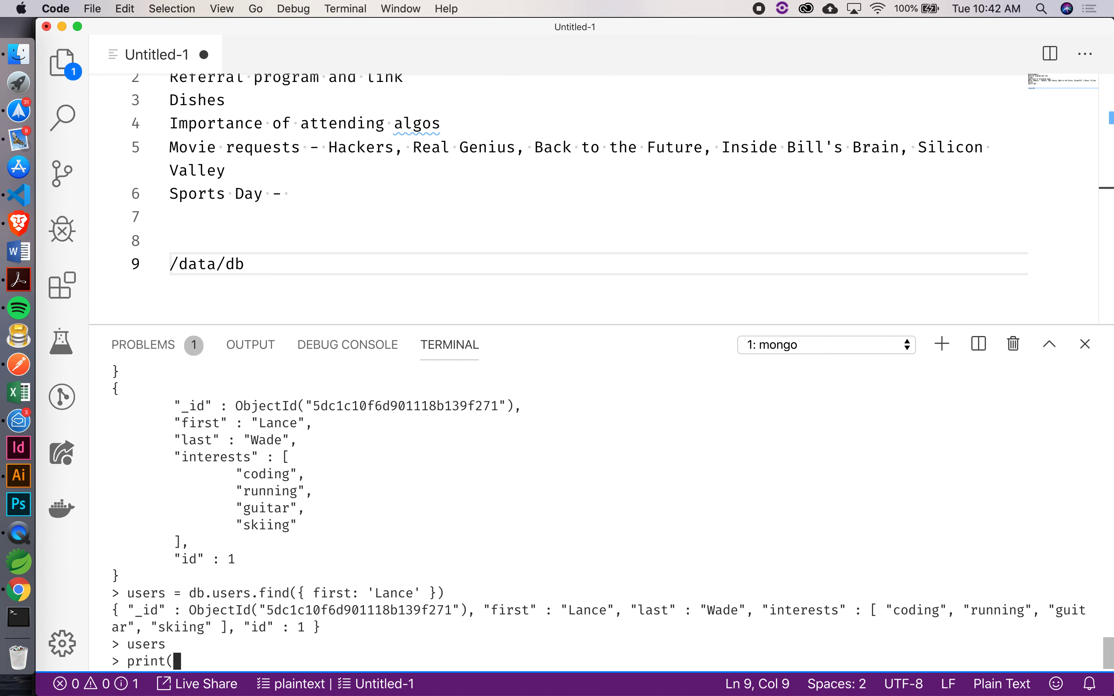
pyautogui.press('Return')
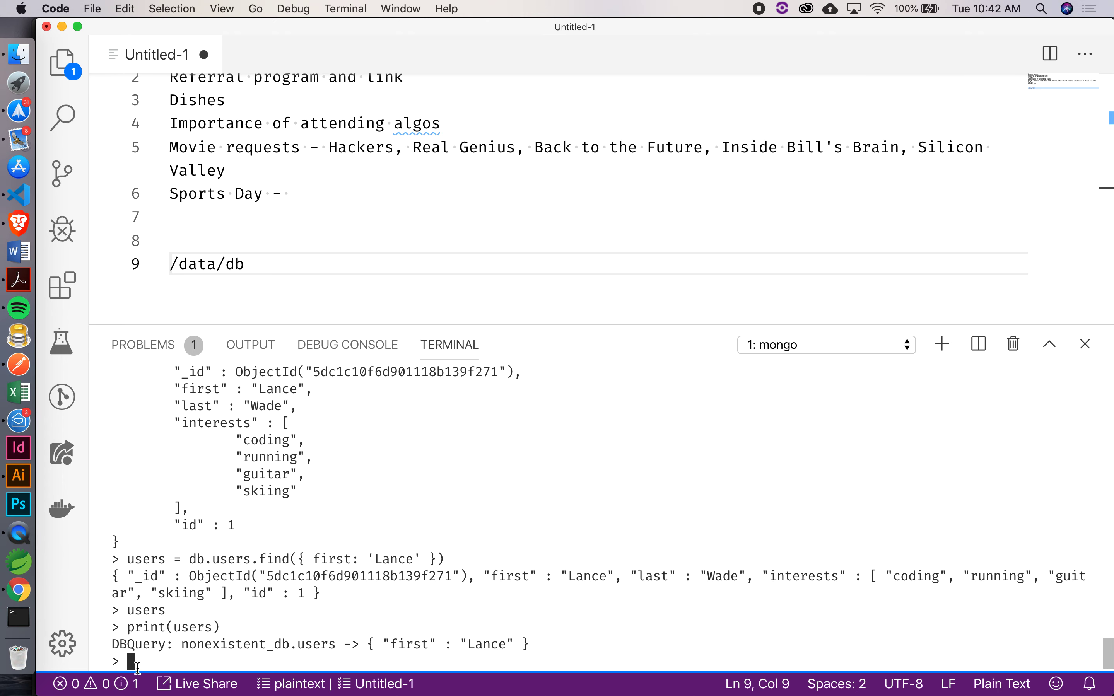
pyautogui.moveTo(17, 591)
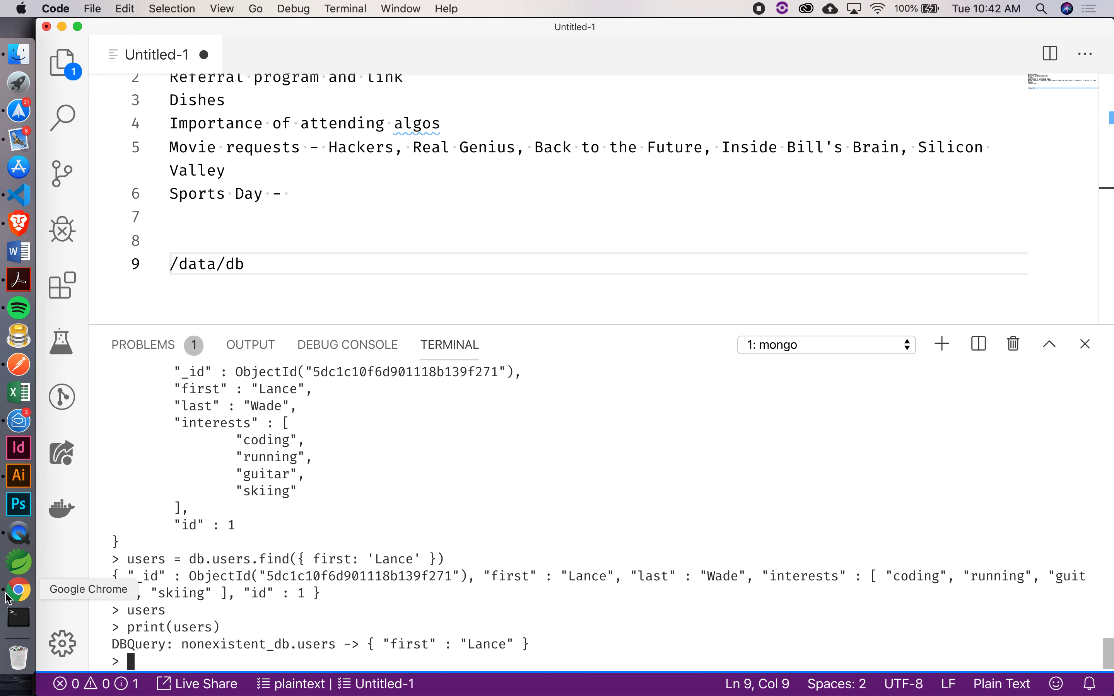
# - Search Google in Chrome for 'assign variable mongodb shell'
pyautogui.click(17, 590)
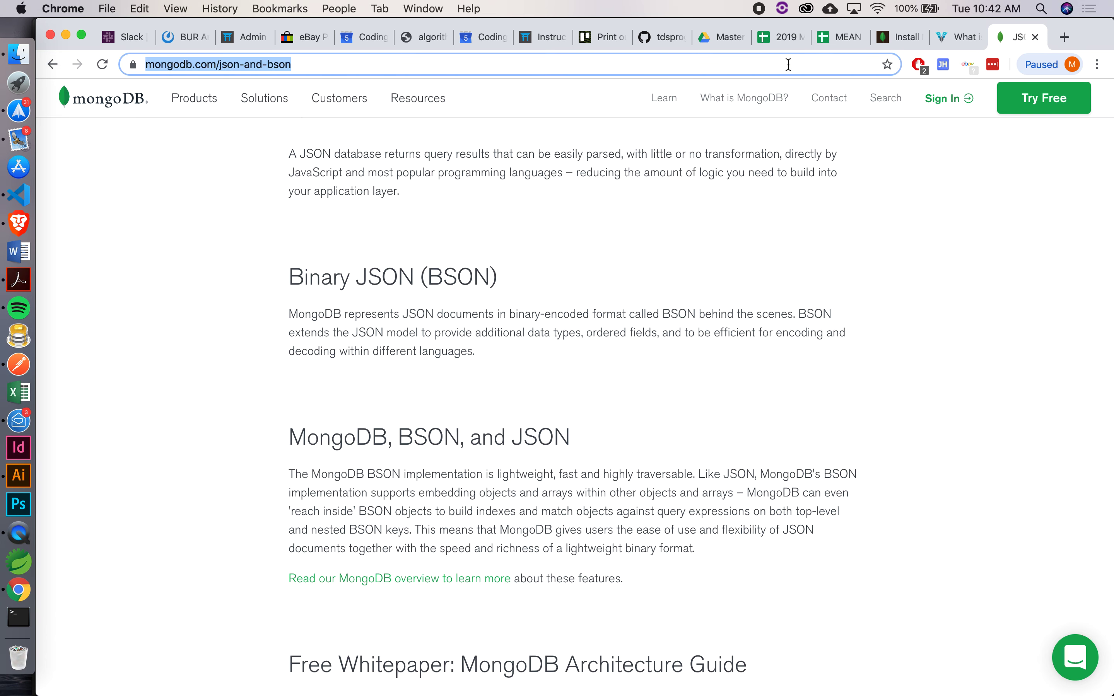
pyautogui.write('assign')
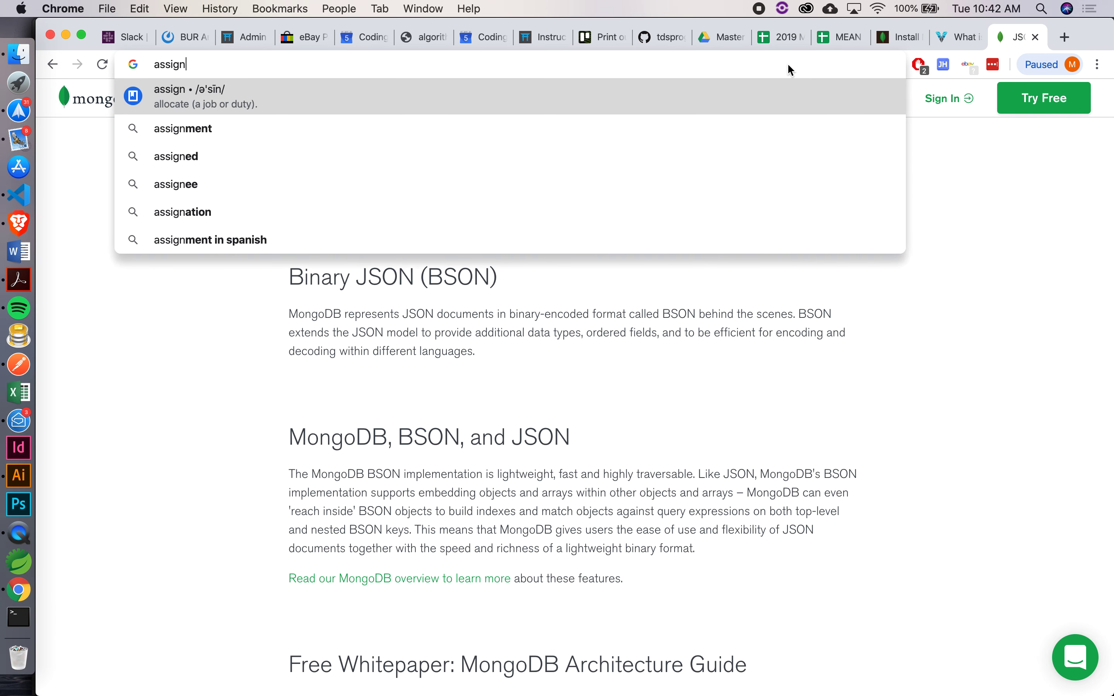
pyautogui.write('variable mongo')
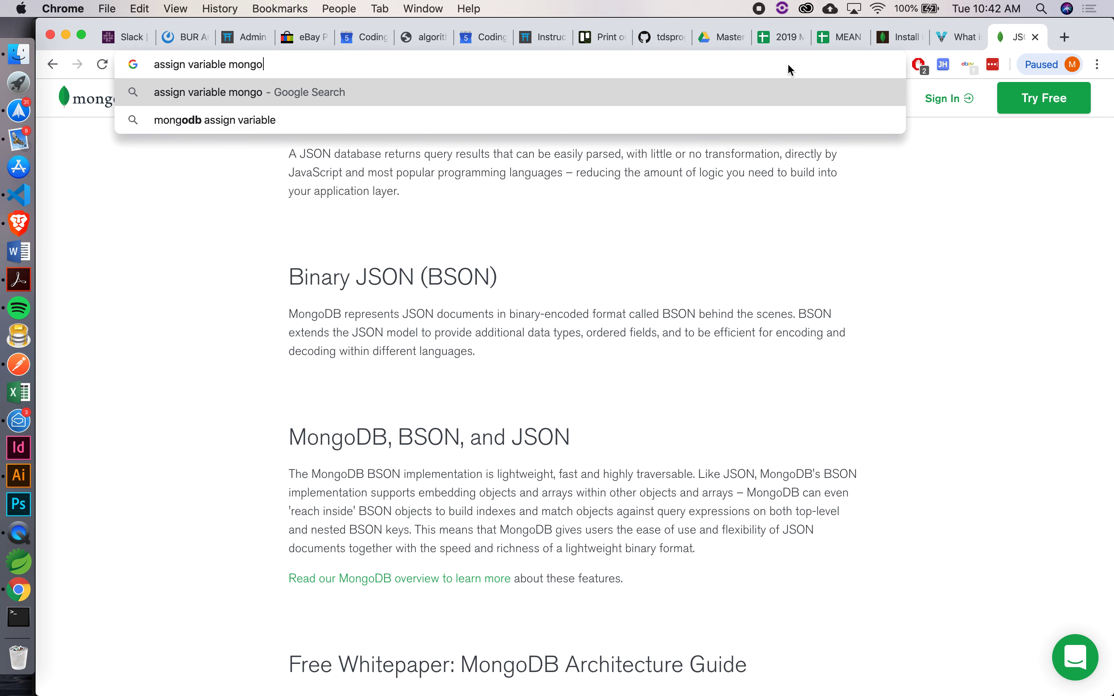
pyautogui.write('db shell')
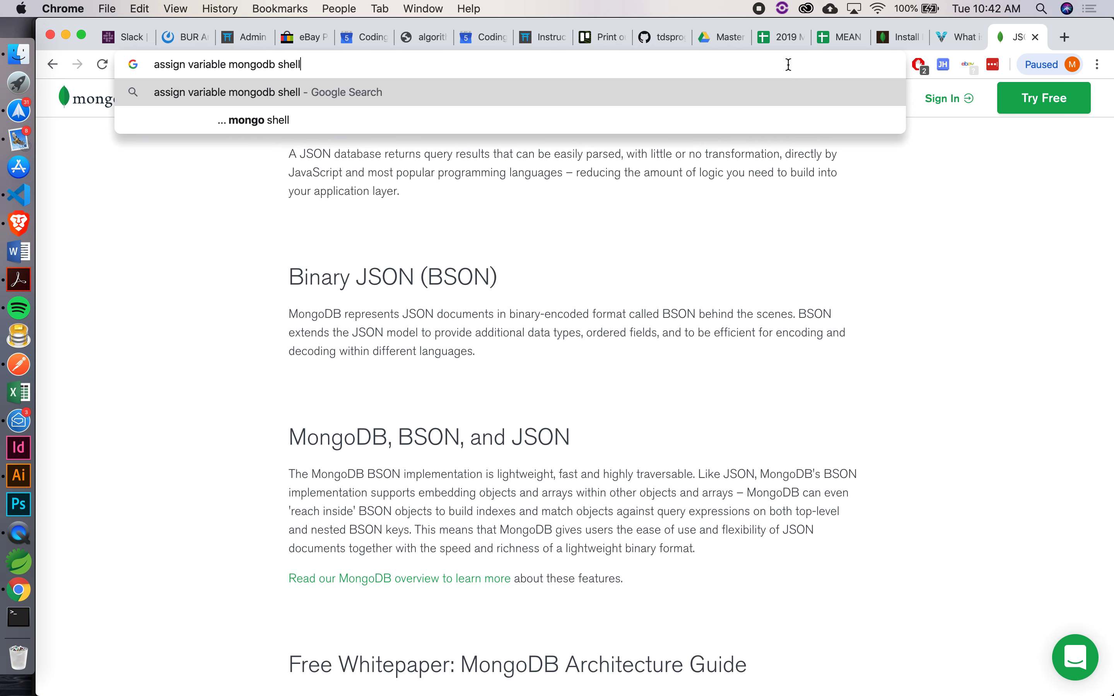
pyautogui.press('Return')
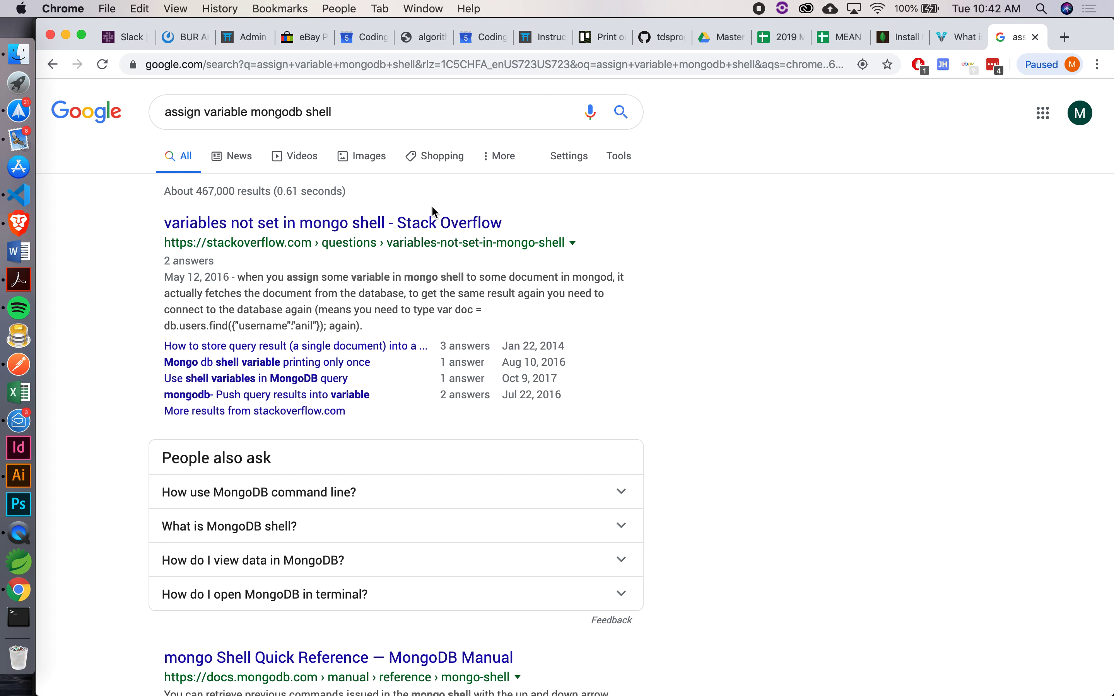
pyautogui.moveTo(342, 281)
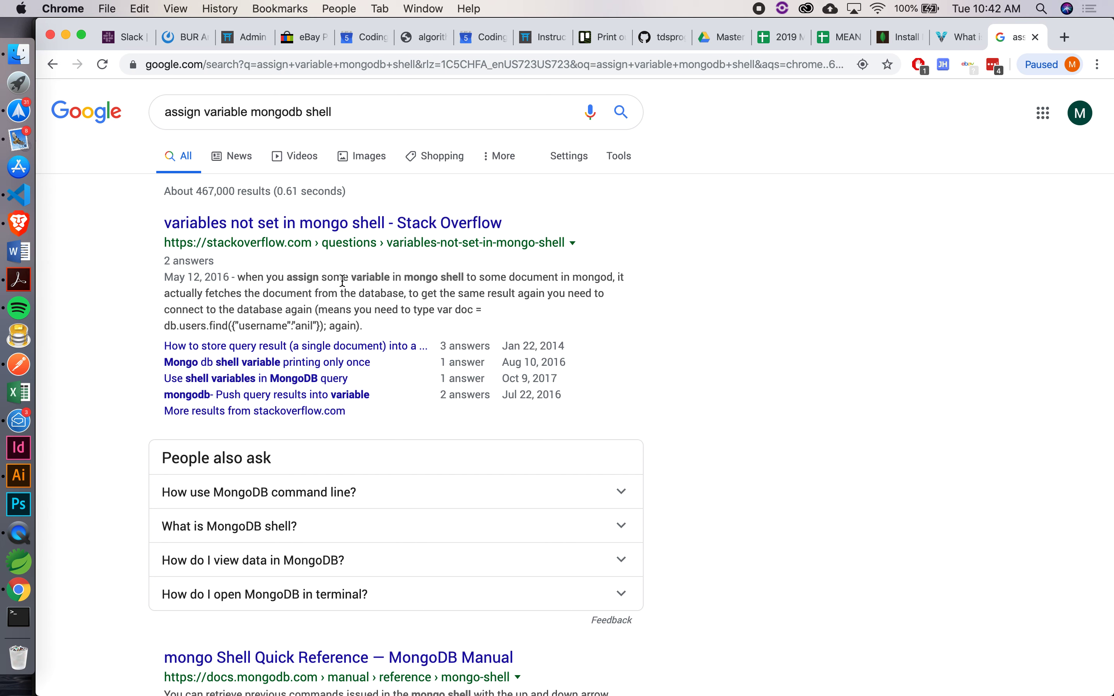
# - Go to the Stack Overflow question on storing a query result and read the answers about var and cursors
pyautogui.scroll(-3)
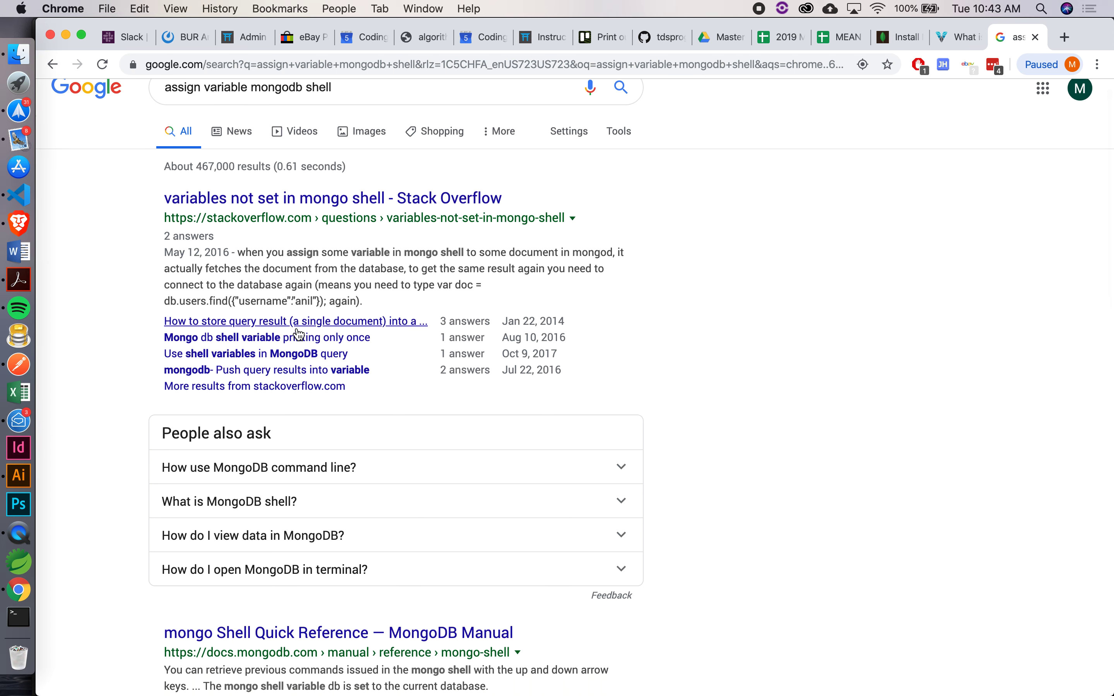
pyautogui.click(295, 321)
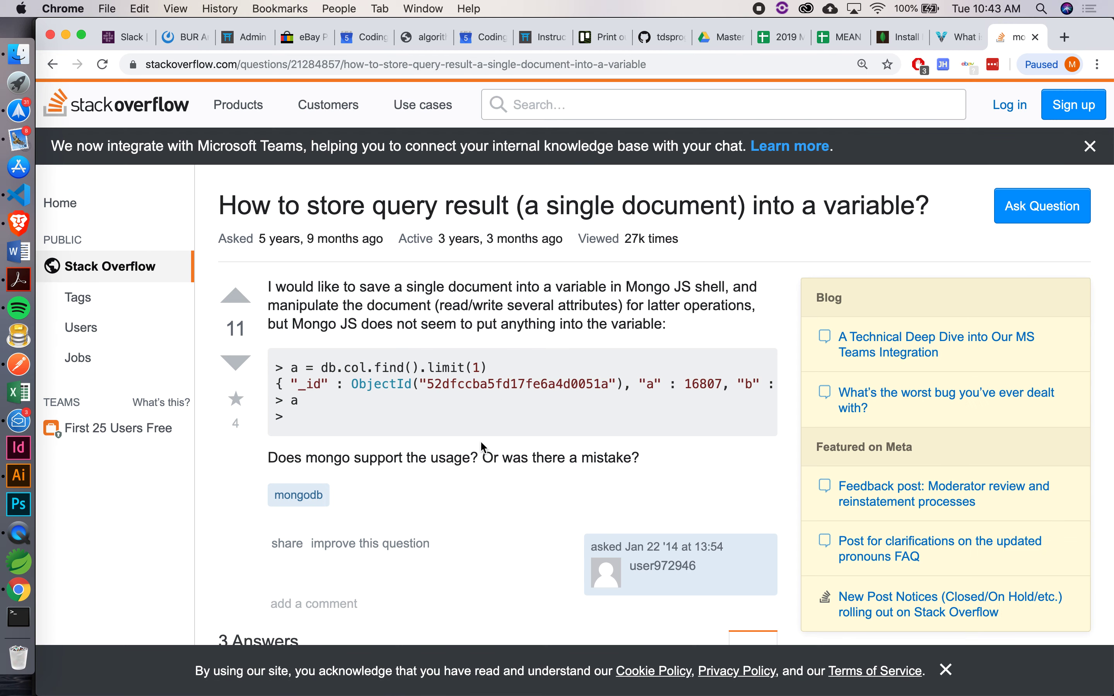
pyautogui.scroll(-3)
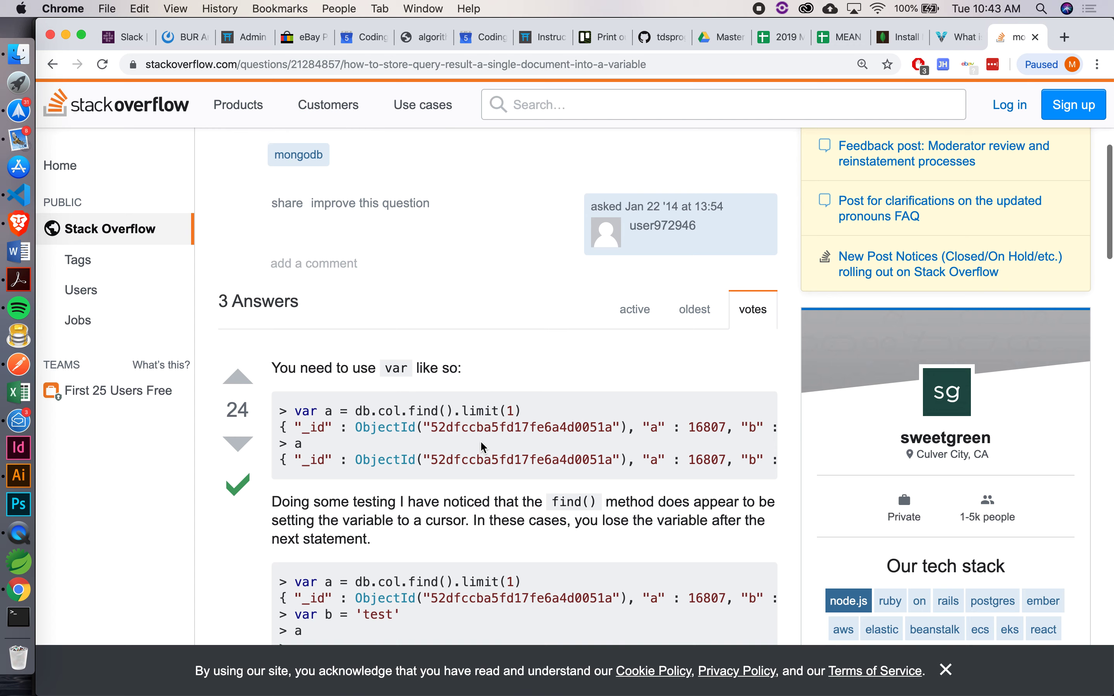
pyautogui.scroll(-3)
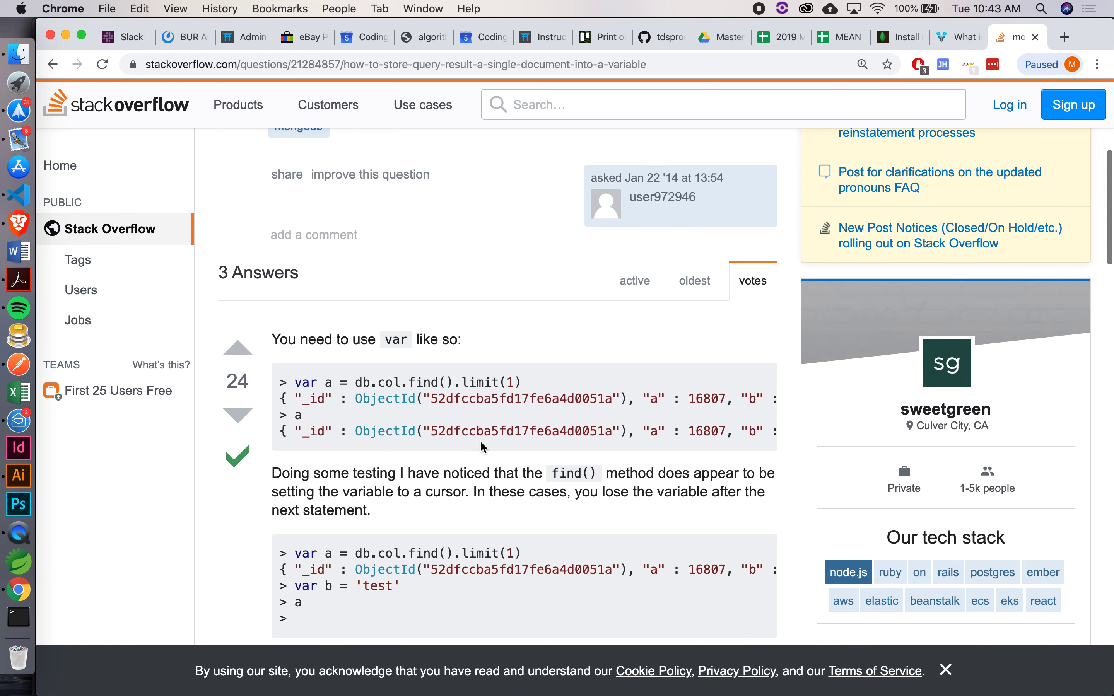
pyautogui.moveTo(18, 194)
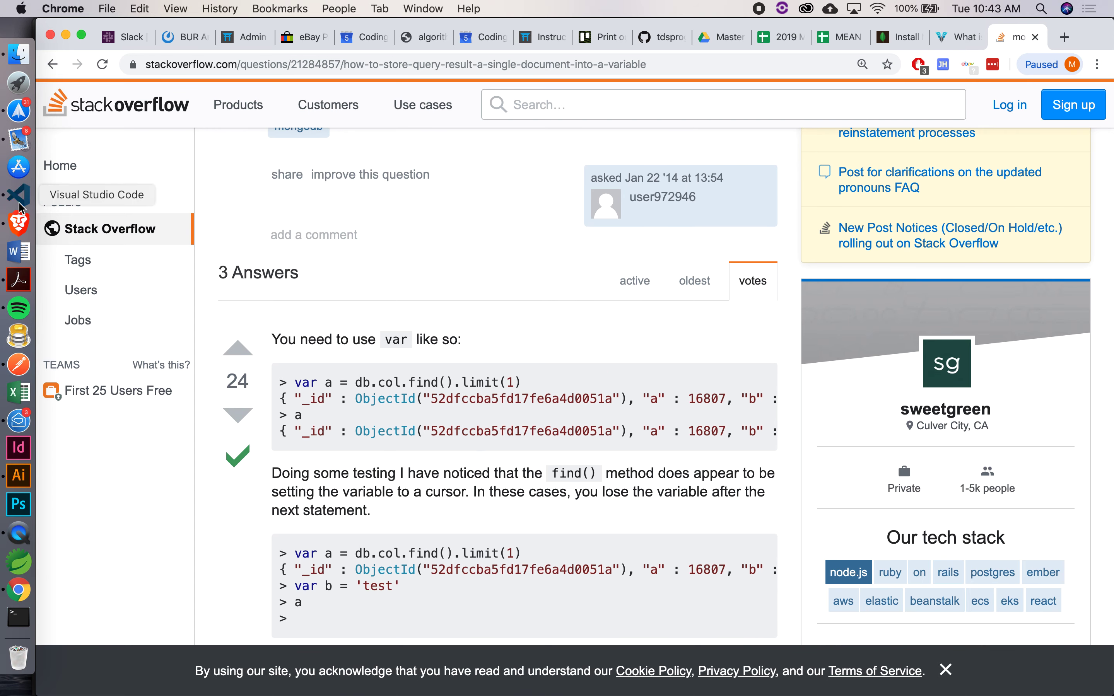
# - Back in the mongo shell, enter var lance = db.users.find({ first: 'Lance' }) to store Lance's query
pyautogui.click(17, 195)
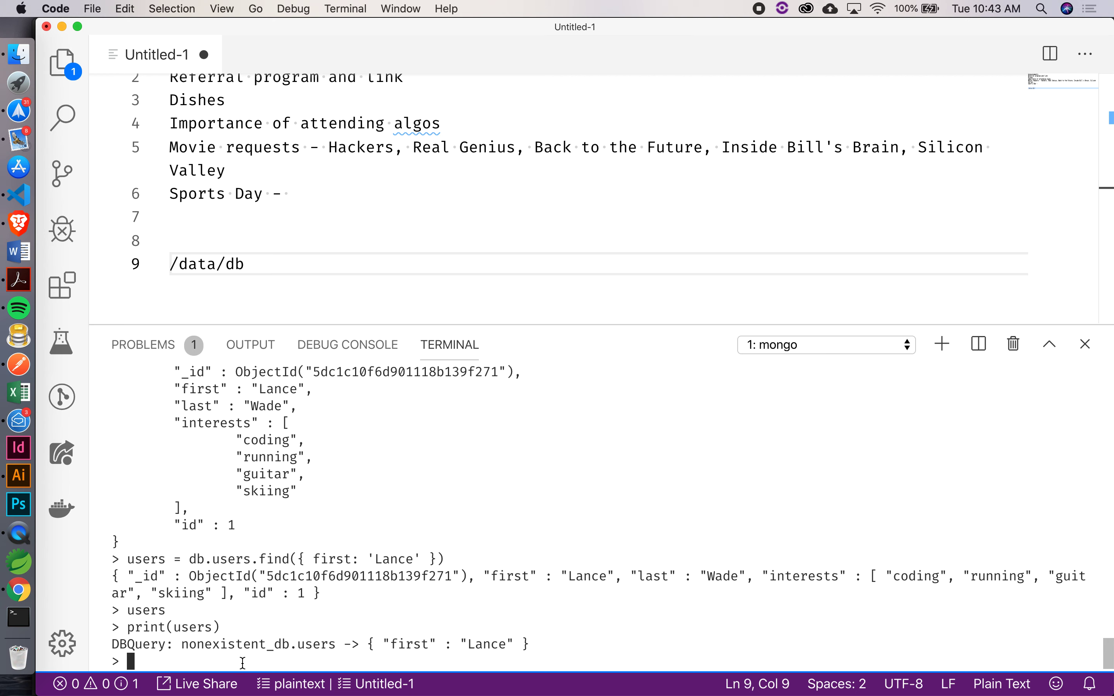
pyautogui.write('var la')
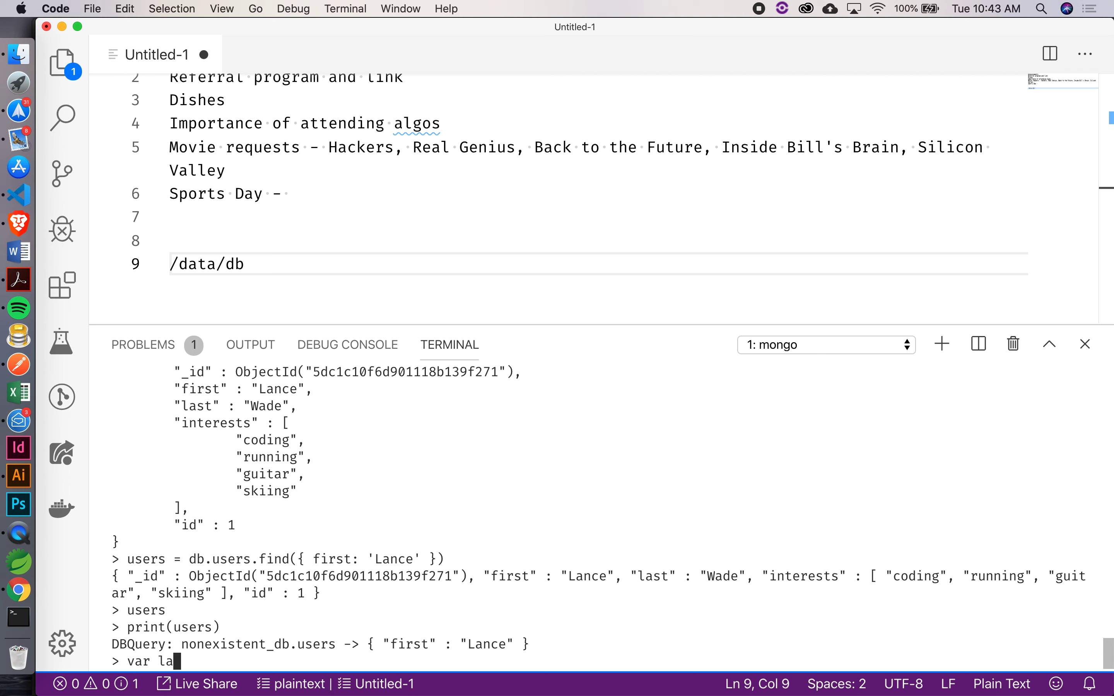
pyautogui.write('nce = db.')
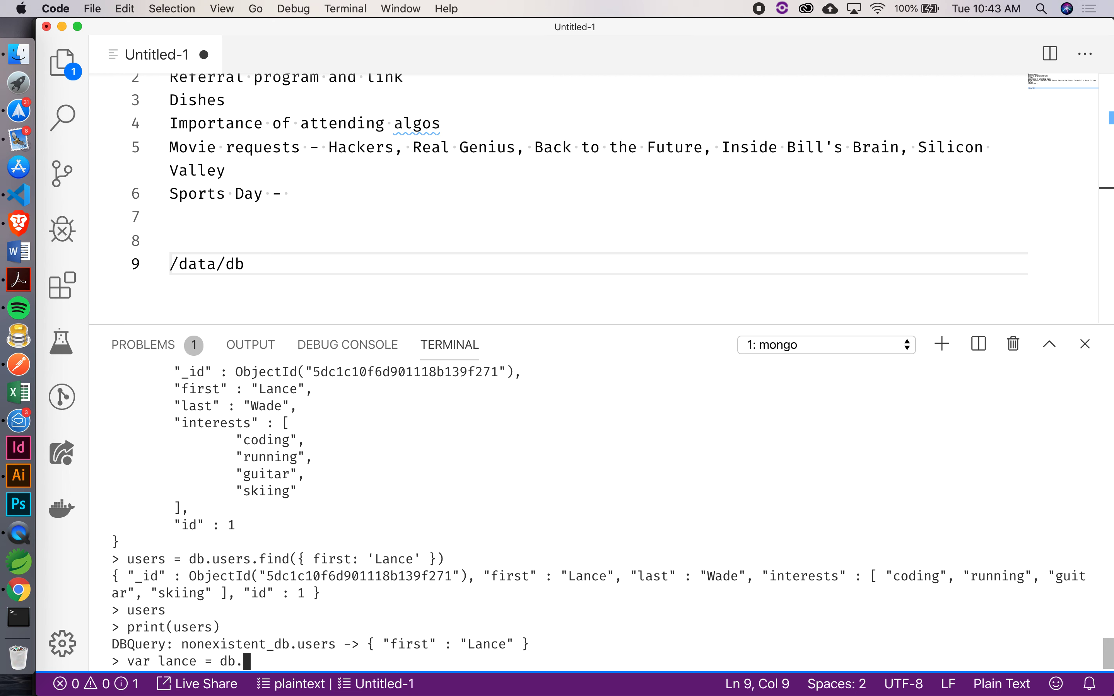
pyautogui.write('users.fin')
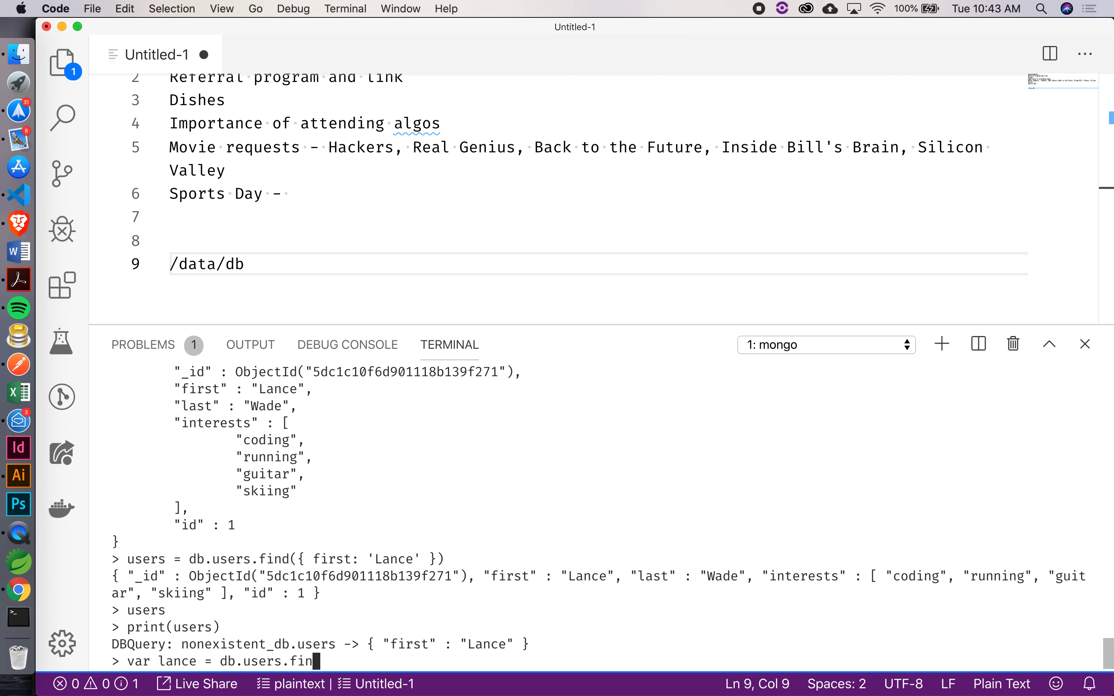
pyautogui.write('({ firs')
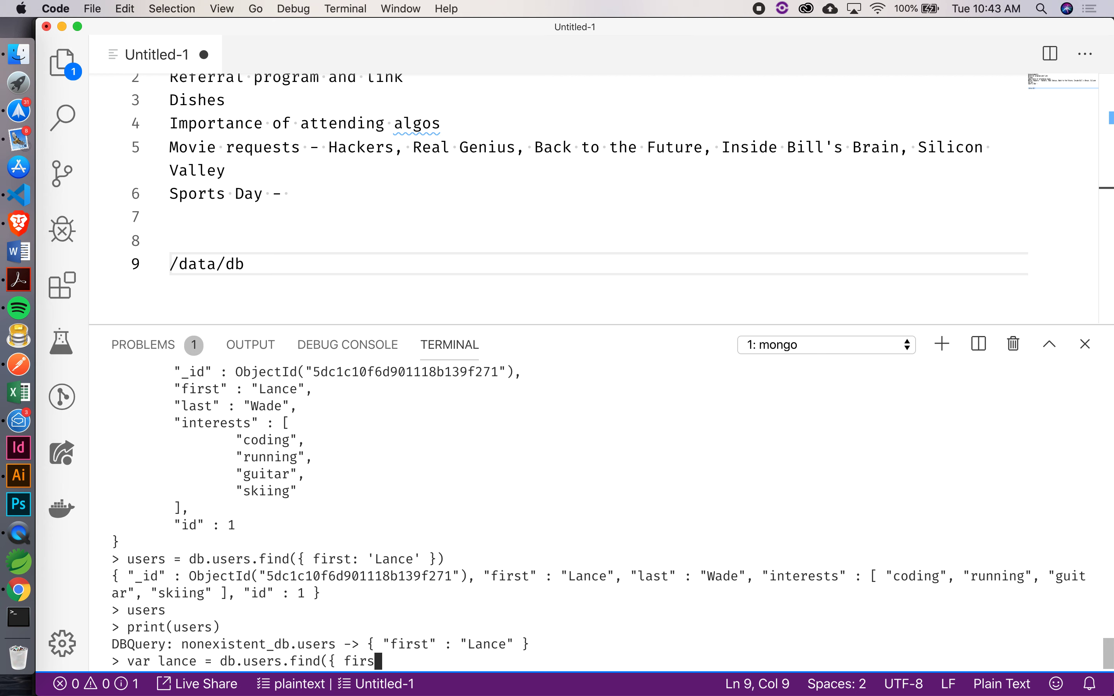
pyautogui.write("t: 'Lance'")
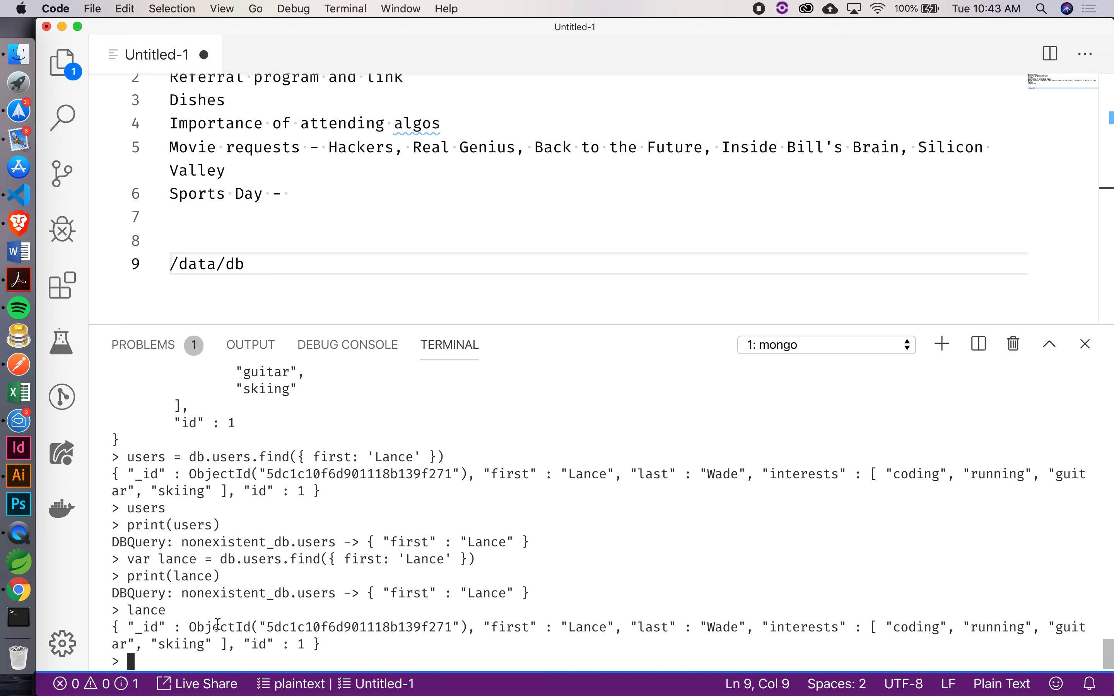
pyautogui.moveTo(275, 579)
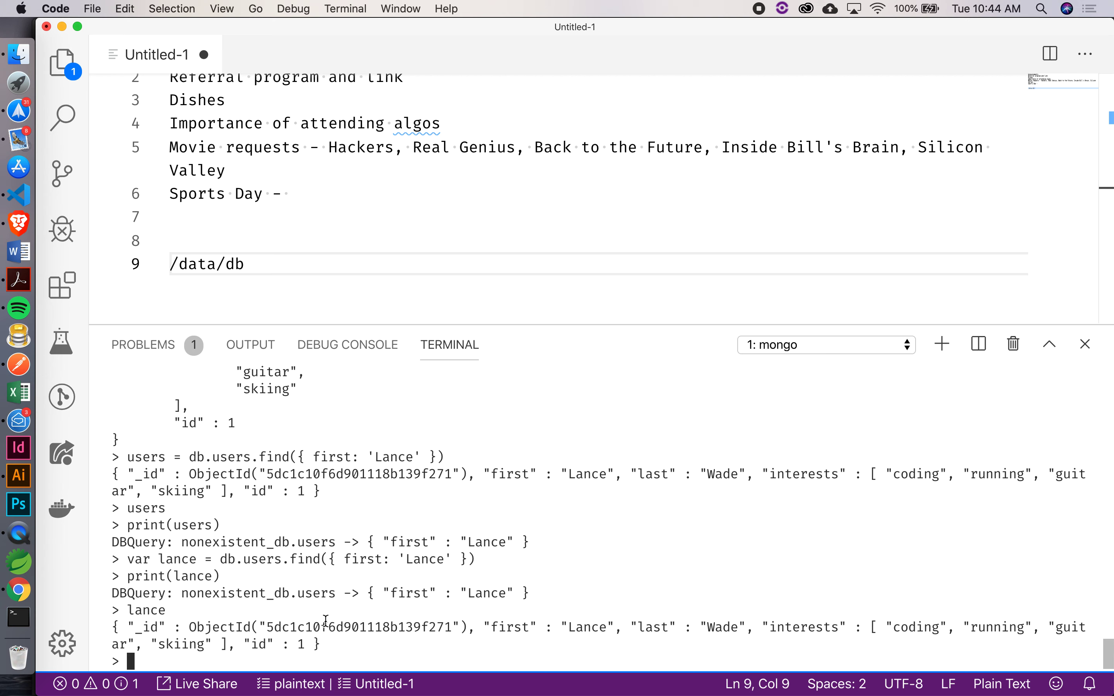
pyautogui.write('db')
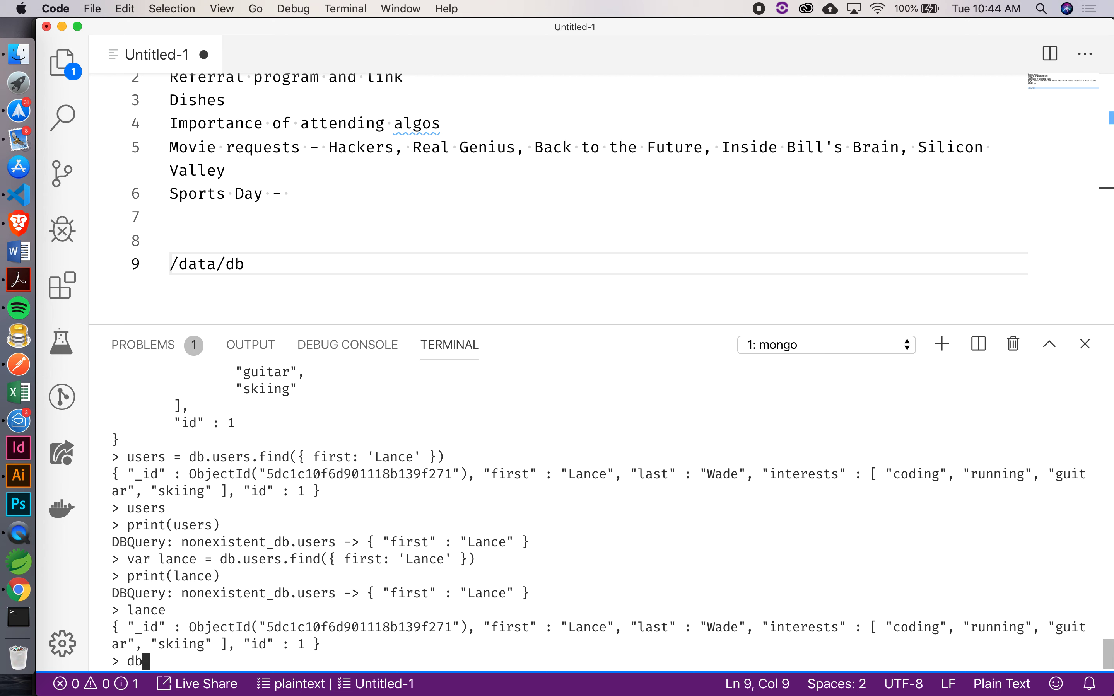
pyautogui.write('.users.fin')
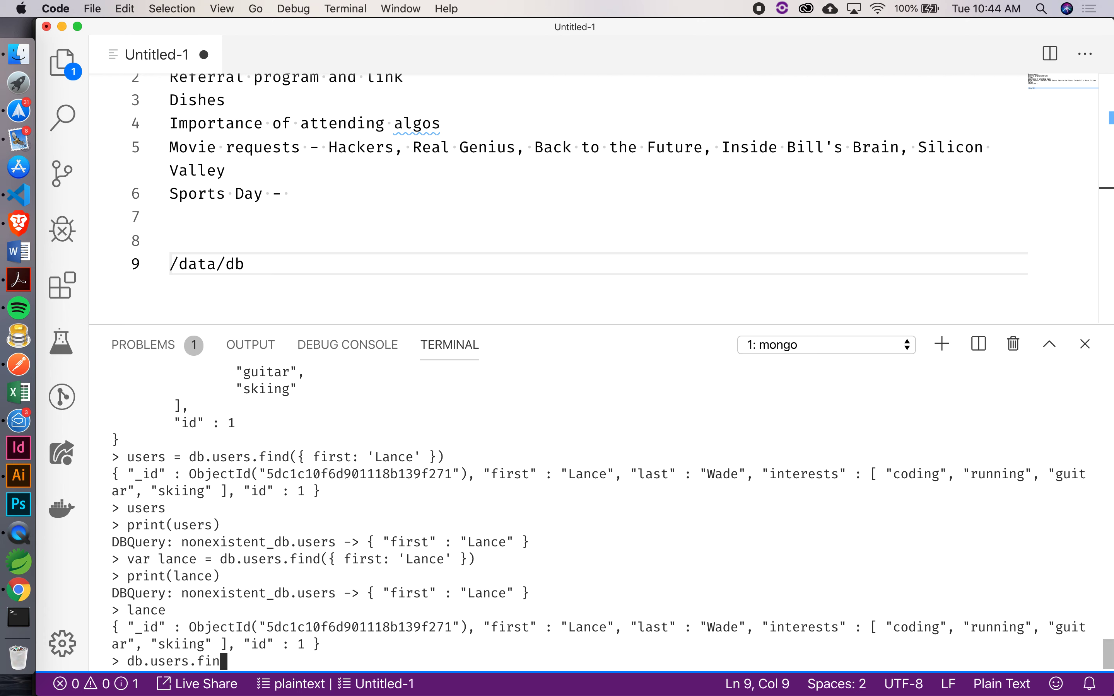
pyautogui.write('d().pretty(')
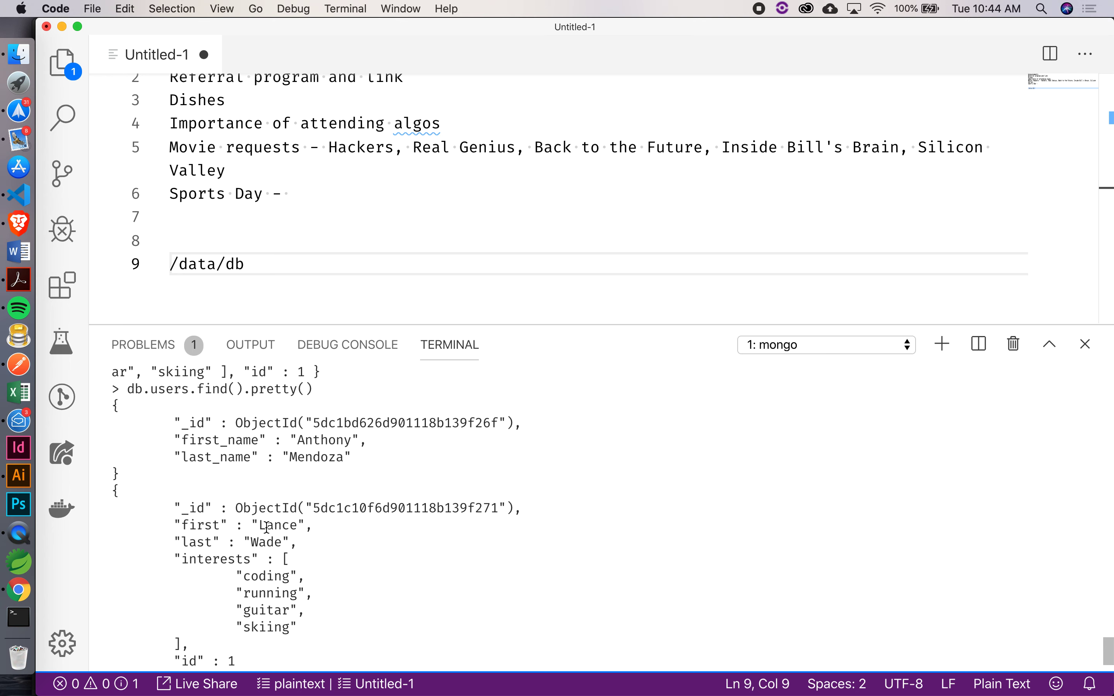
pyautogui.moveTo(273, 456)
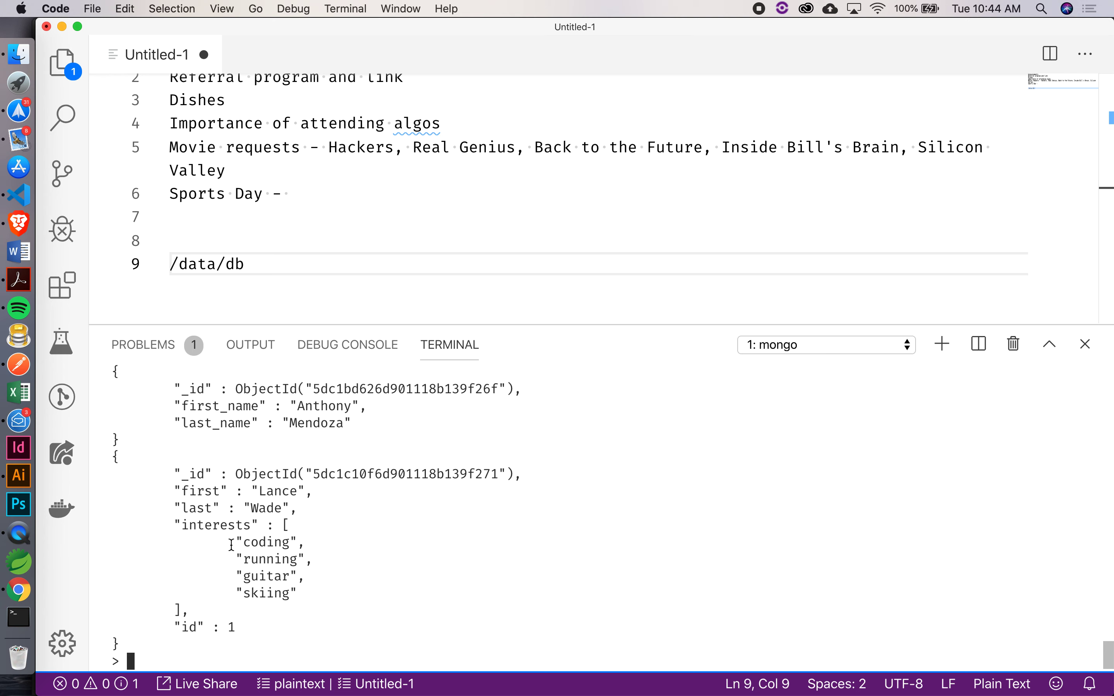
pyautogui.moveTo(231, 515)
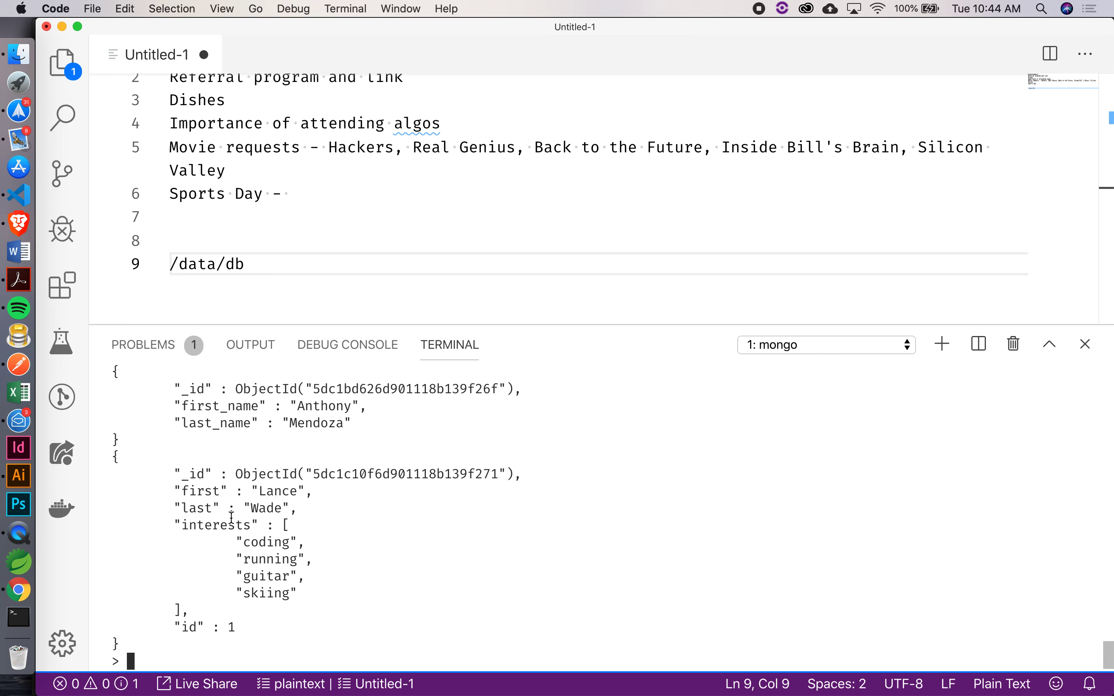
pyautogui.moveTo(761, 21)
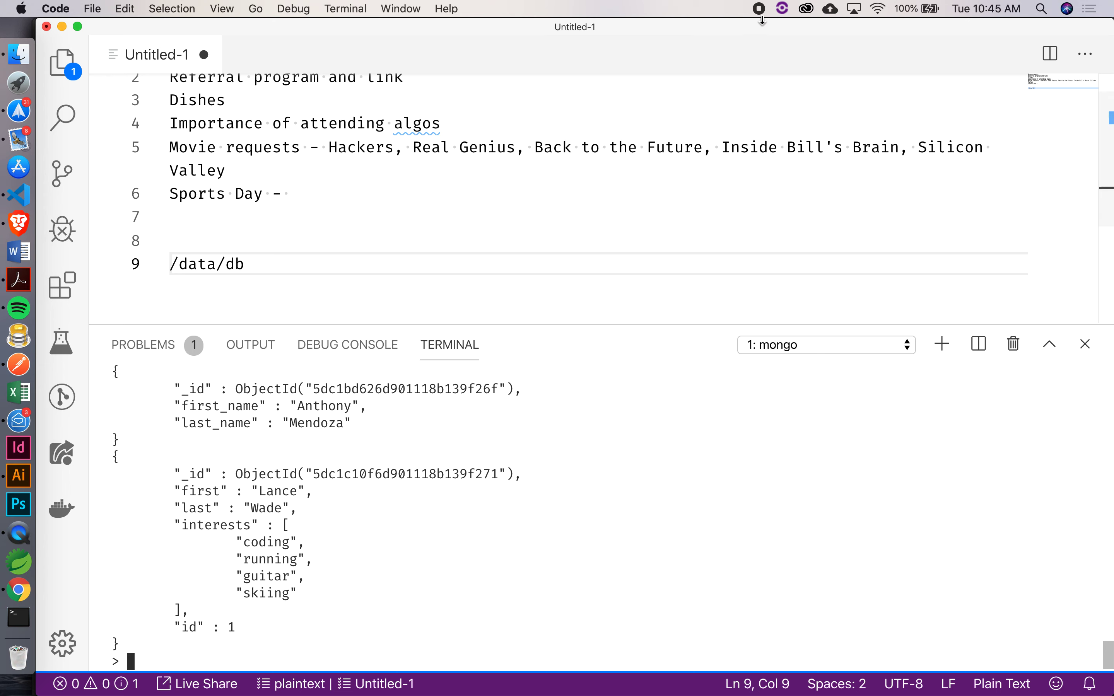